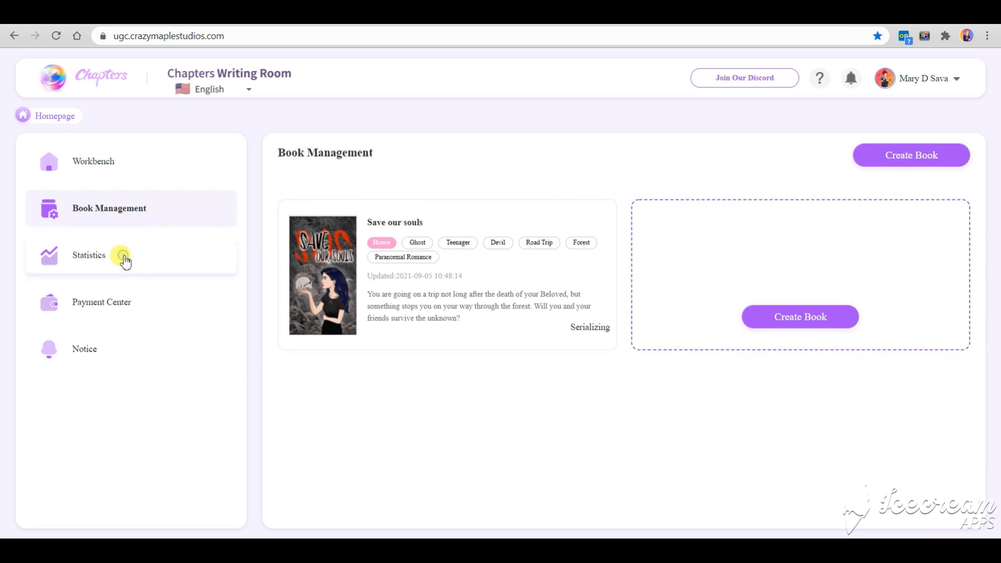
Step: Browse readership statistics, payment progress and review messages, then return to the book list
{"action": "left_click", "coordinate": [88, 254]}
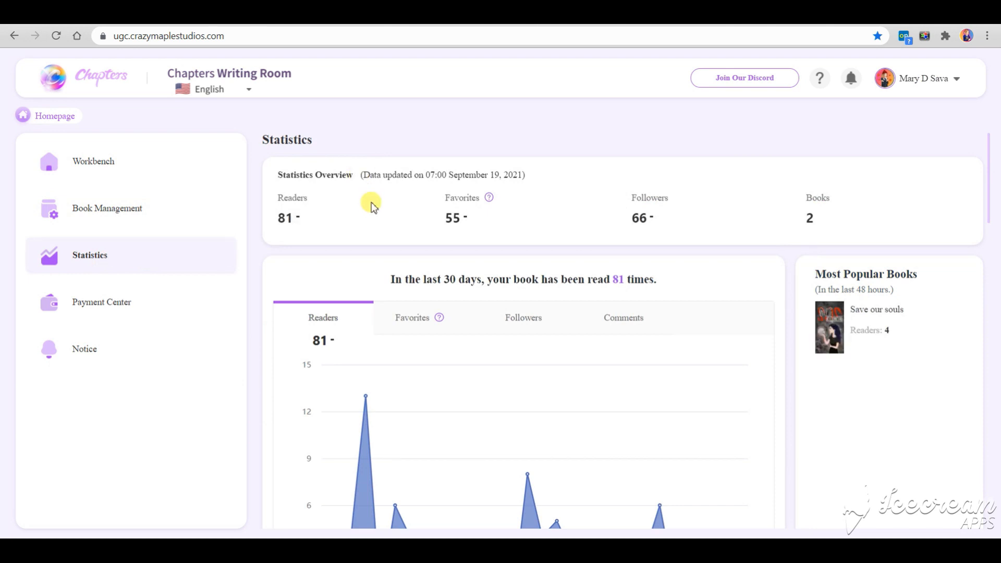
{"action": "scroll", "scroll_direction": "down", "scroll_amount": 3}
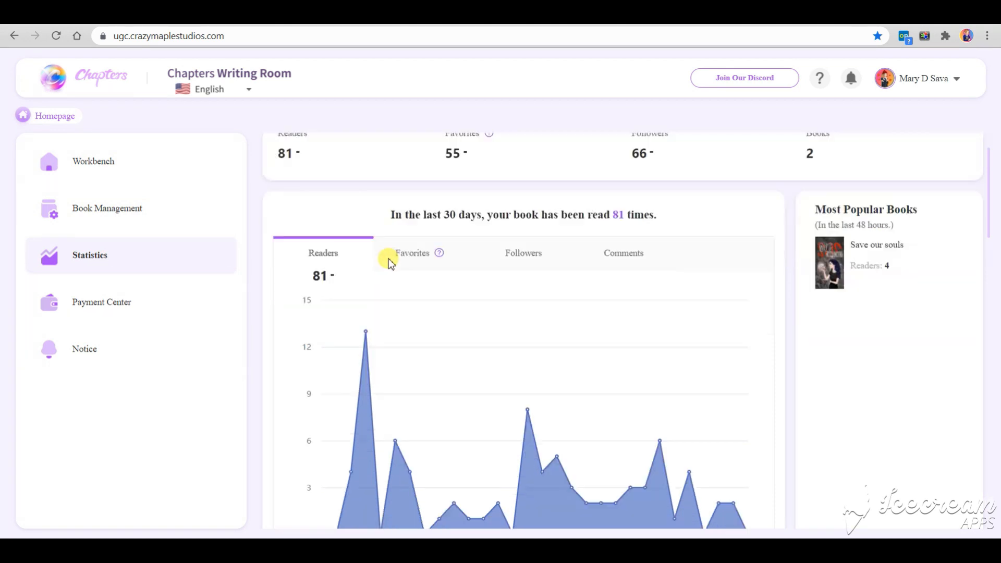
{"action": "scroll", "scroll_direction": "down", "scroll_amount": 3}
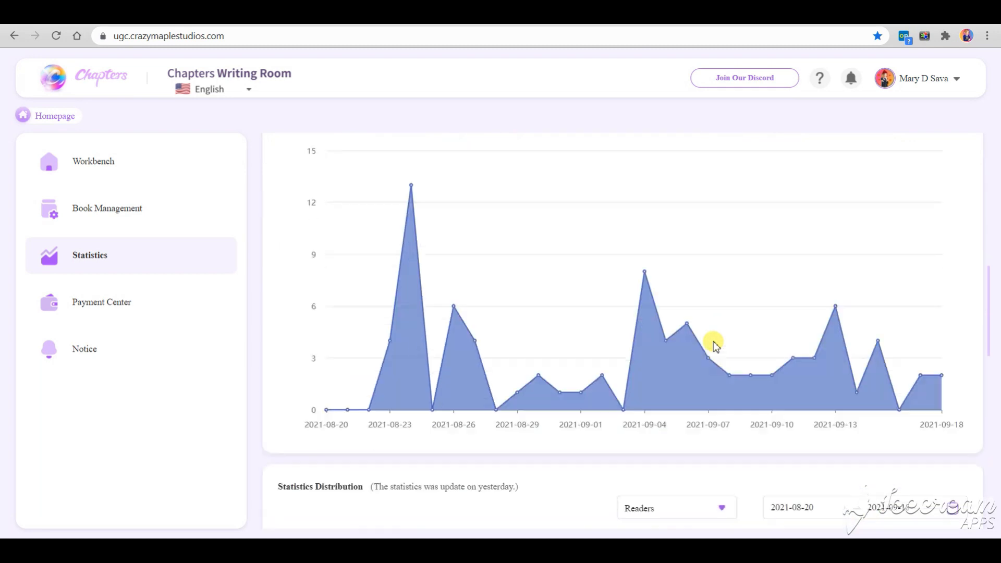
{"action": "left_click", "coordinate": [104, 303]}
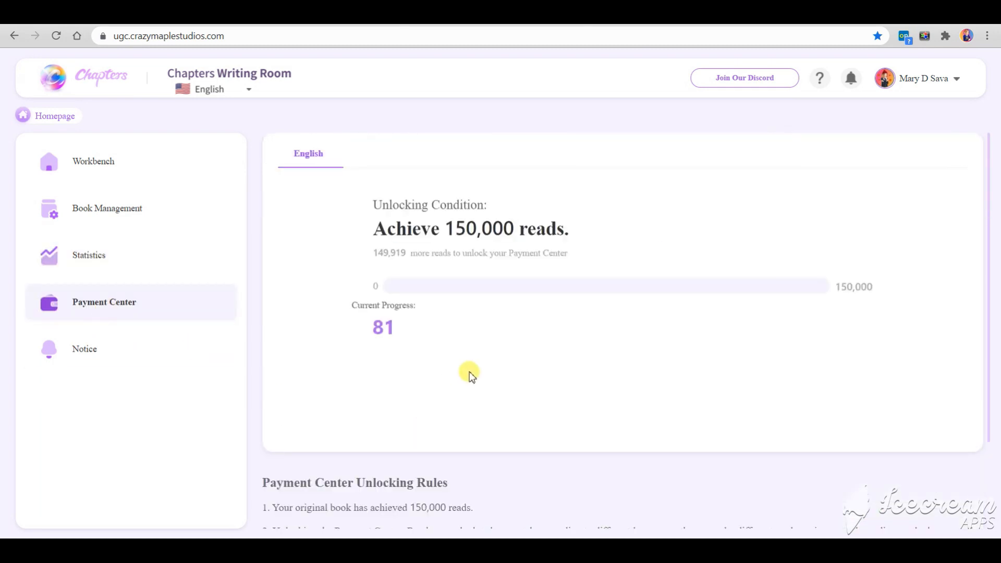
{"action": "scroll", "scroll_direction": "down", "scroll_amount": 3}
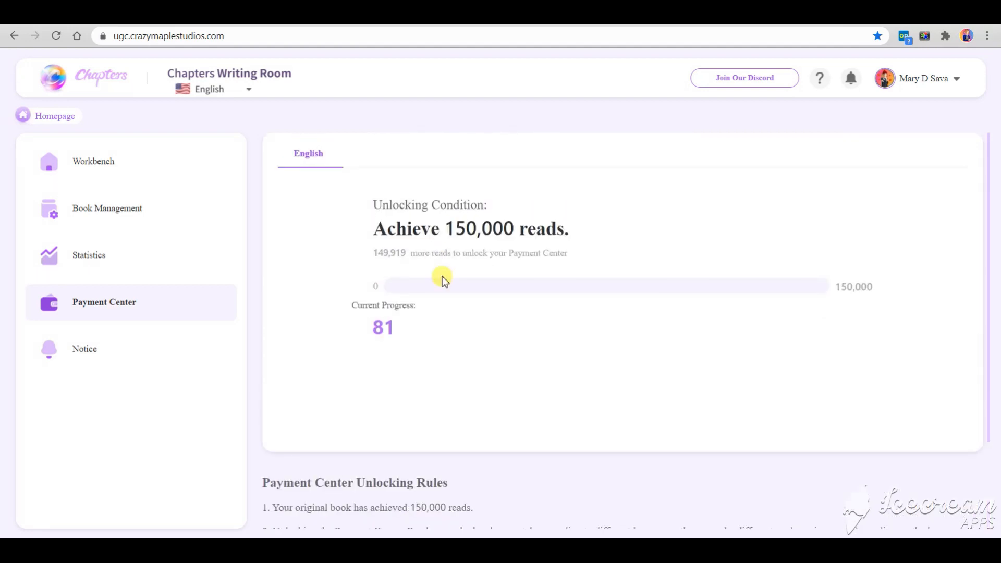
{"action": "mouse_move", "coordinate": [147, 371]}
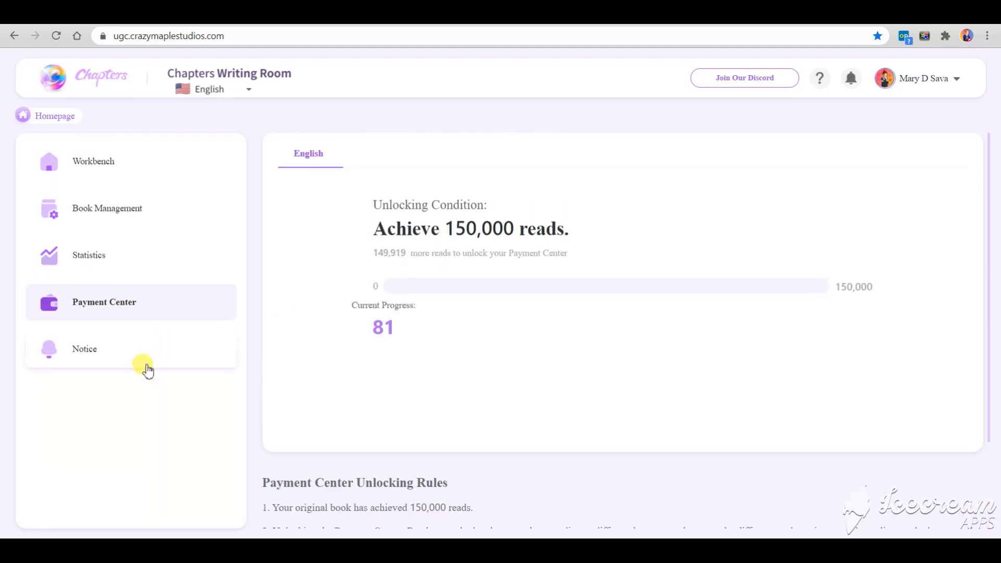
{"action": "left_click", "coordinate": [85, 348]}
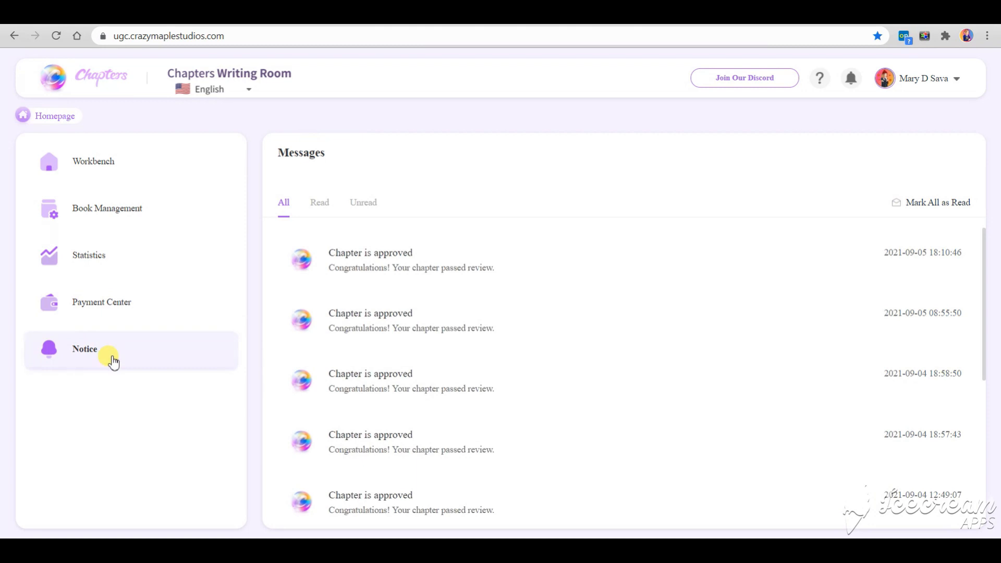
{"action": "mouse_move", "coordinate": [366, 139]}
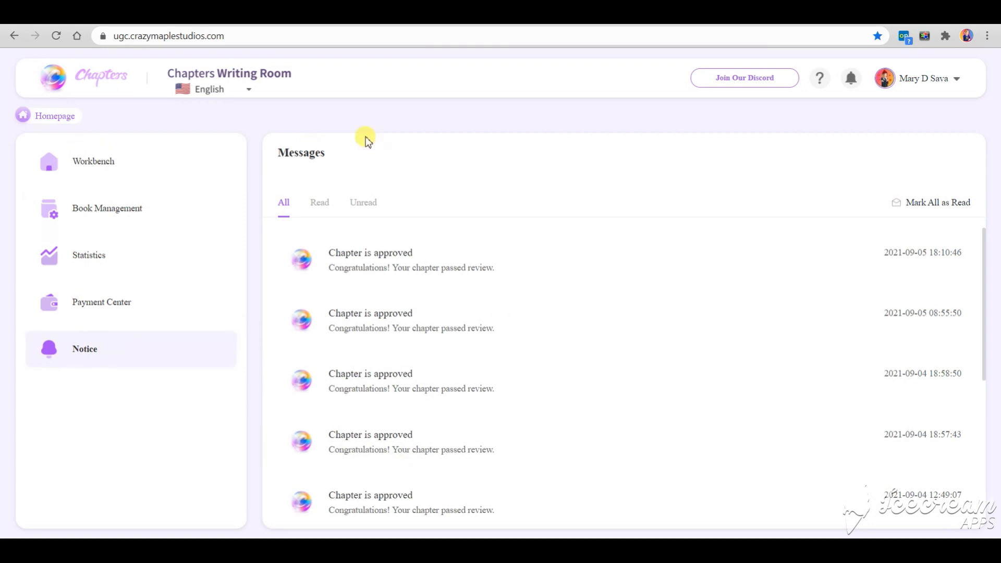
{"action": "left_click", "coordinate": [108, 208]}
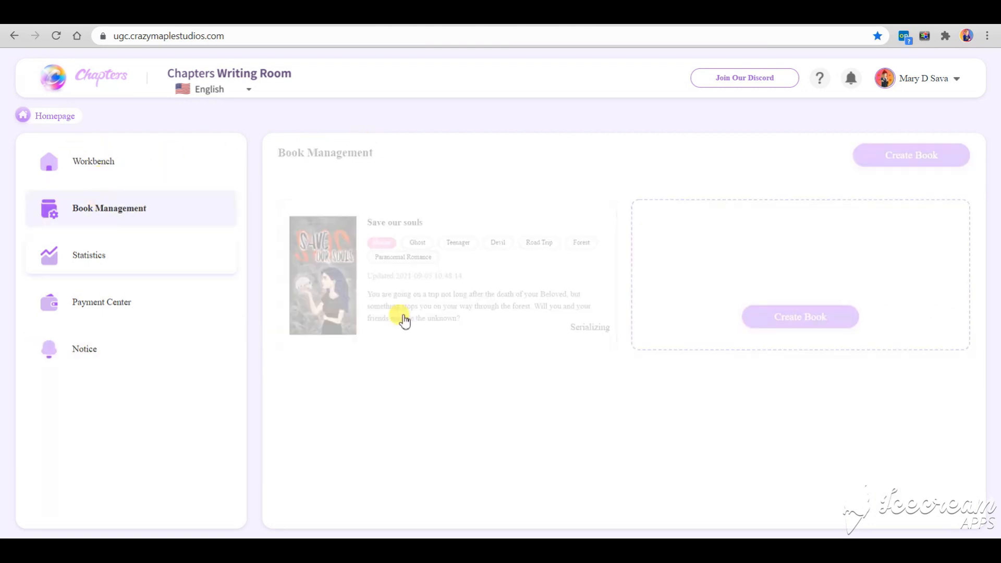
Step: Start a new book and give it the Mystery category
{"action": "left_click", "coordinate": [800, 317]}
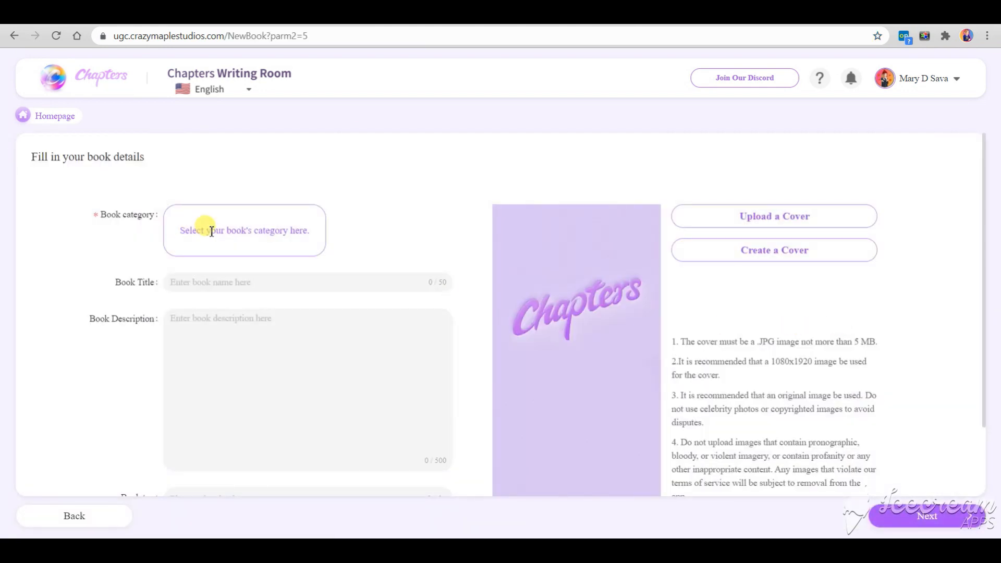
{"action": "left_click", "coordinate": [244, 230]}
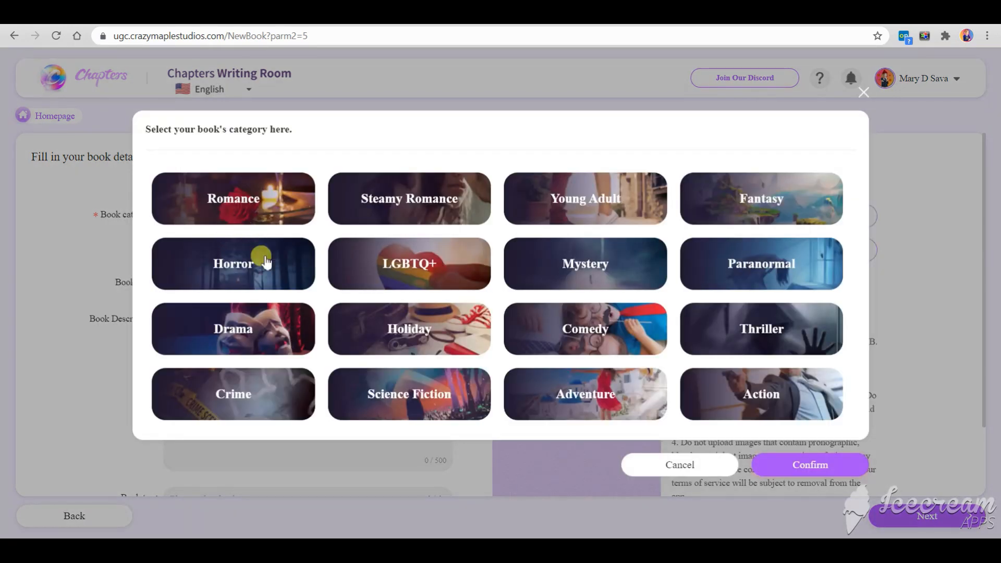
{"action": "left_click", "coordinate": [584, 263]}
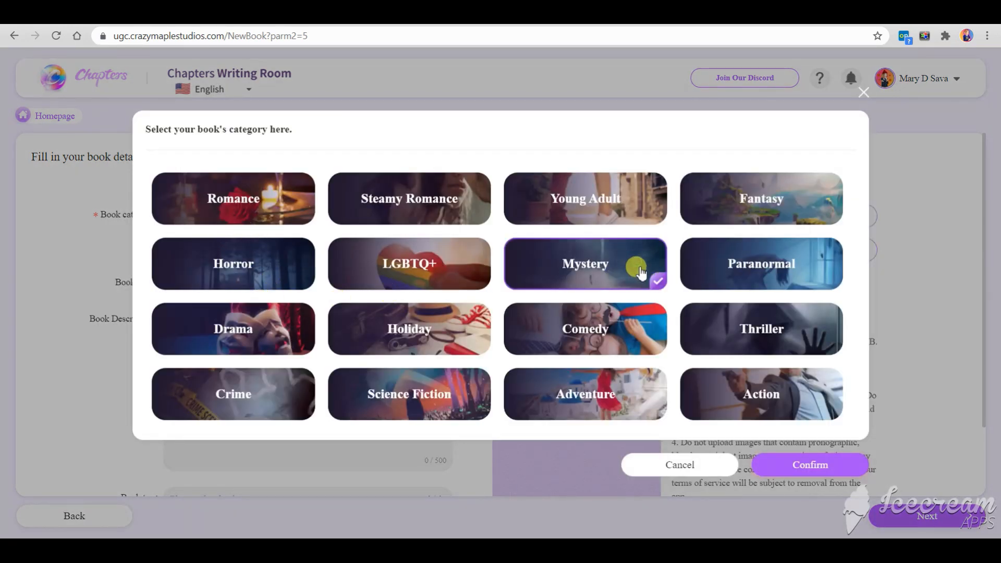
{"action": "left_click", "coordinate": [810, 464]}
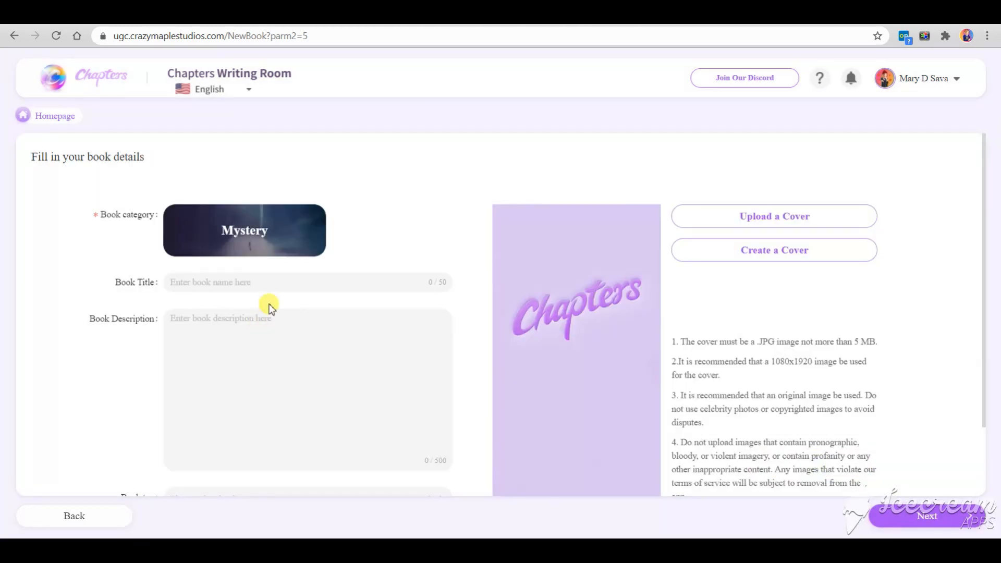
Step: Title the book LOST and describe experiencing life after death after being brutally killed
{"action": "type", "text": "LOST"}
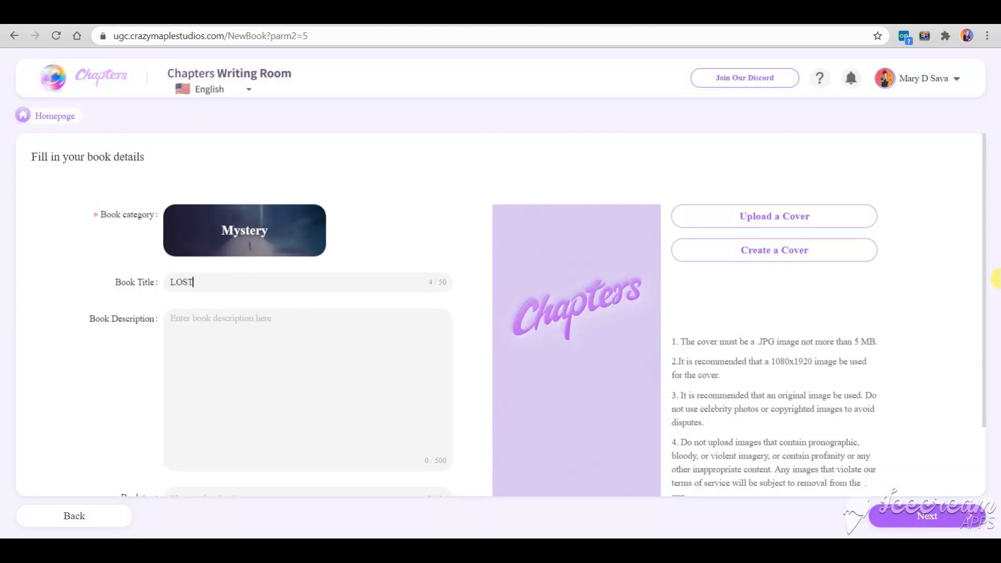
{"action": "scroll", "scroll_direction": "down", "scroll_amount": 3}
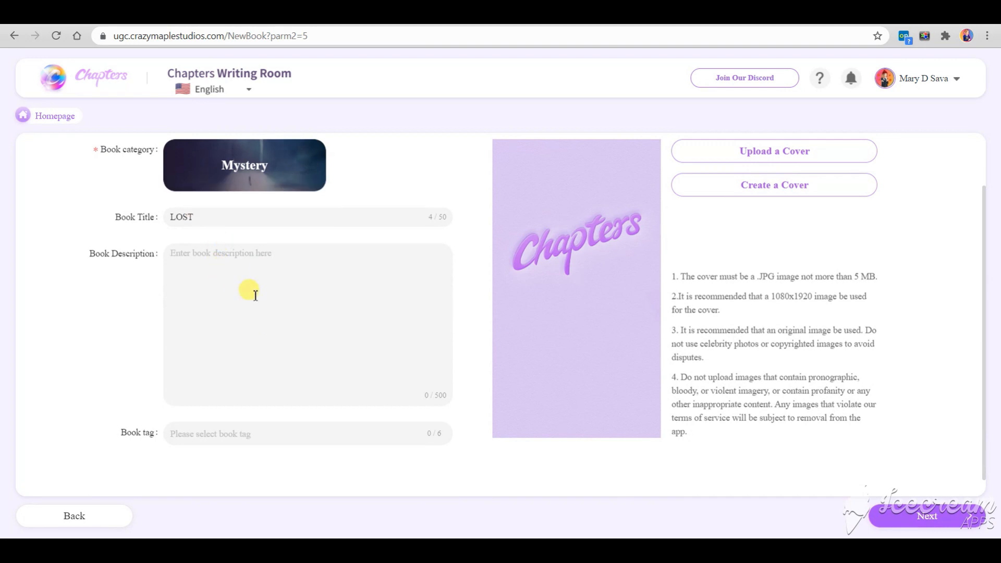
{"action": "type", "text": "After being brutally killed you are going to experience life after death and reincarnate in a body of a sexy detective to investigate your own murder."}
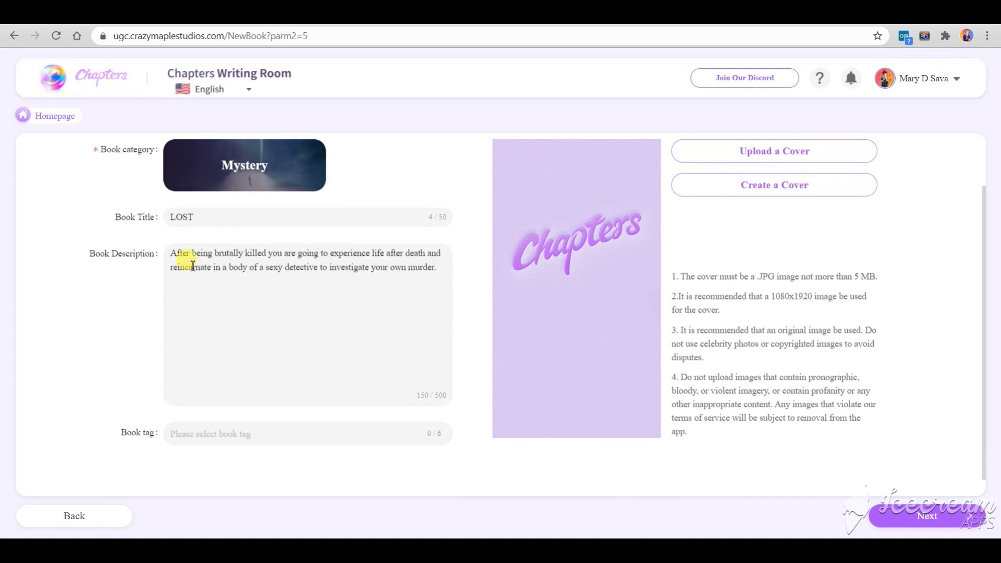
{"action": "scroll", "scroll_direction": "down", "scroll_amount": 3}
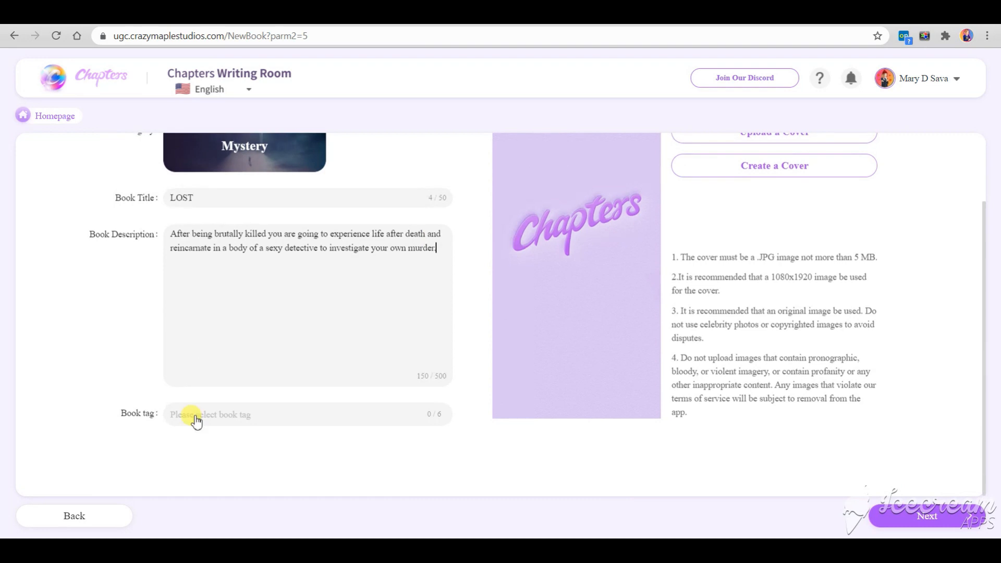
Step: Tag the book Serial Killer, Murderer, Ghost, Grim Reaper and Undercover from the tag list
{"action": "left_click", "coordinate": [211, 414]}
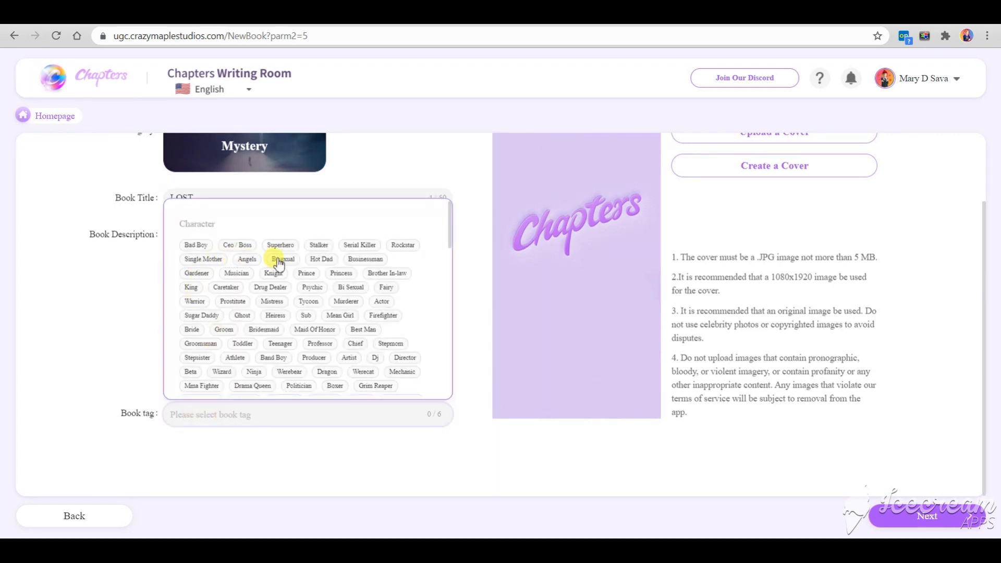
{"action": "left_click", "coordinate": [358, 244]}
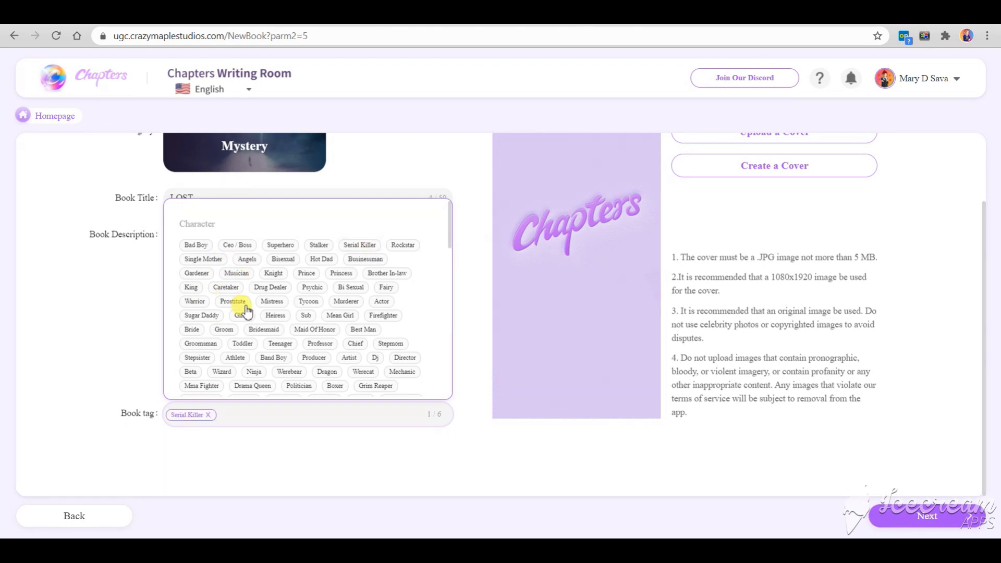
{"action": "left_click", "coordinate": [241, 315]}
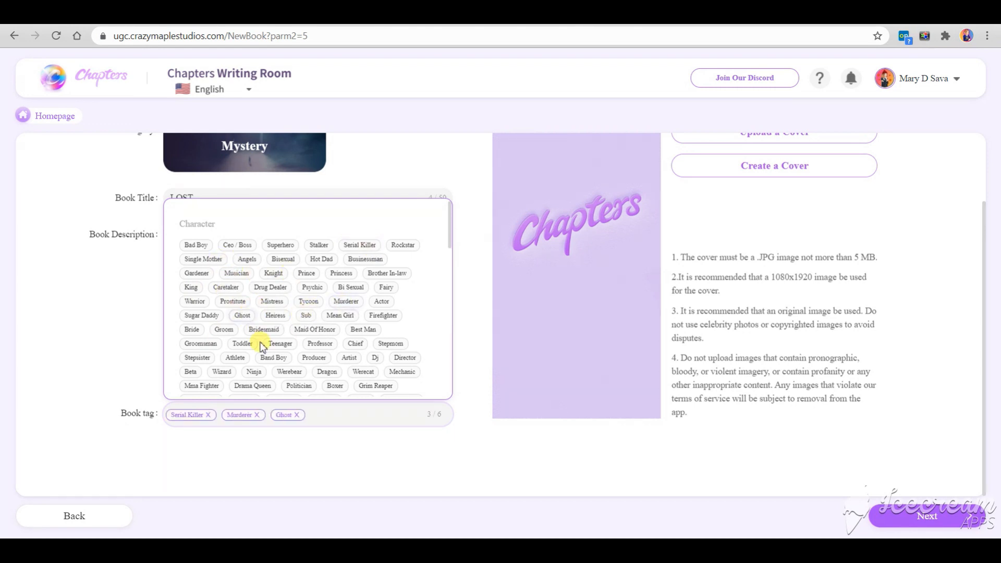
{"action": "scroll", "scroll_direction": "down", "scroll_amount": 3}
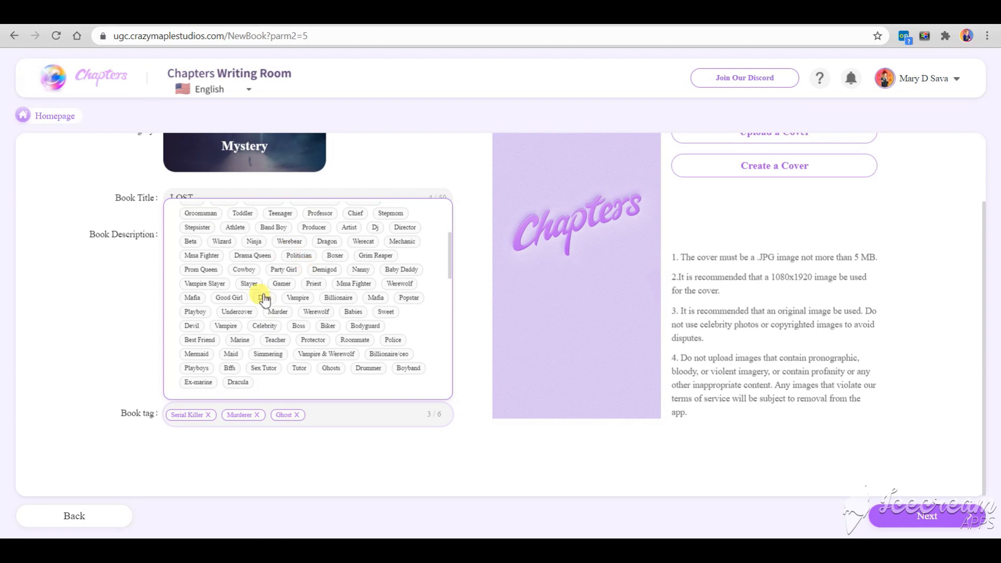
{"action": "left_click", "coordinate": [375, 256]}
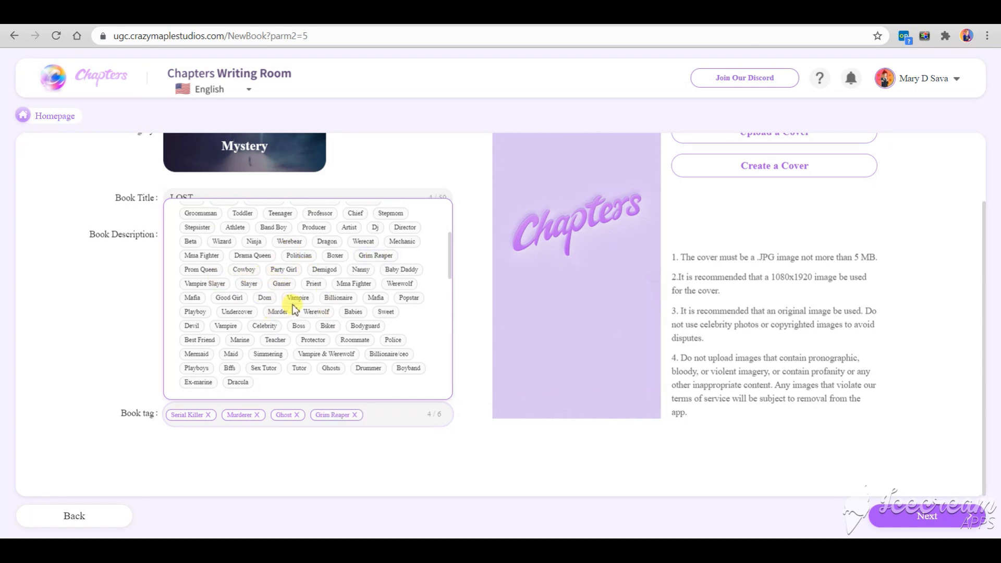
{"action": "left_click", "coordinate": [236, 312]}
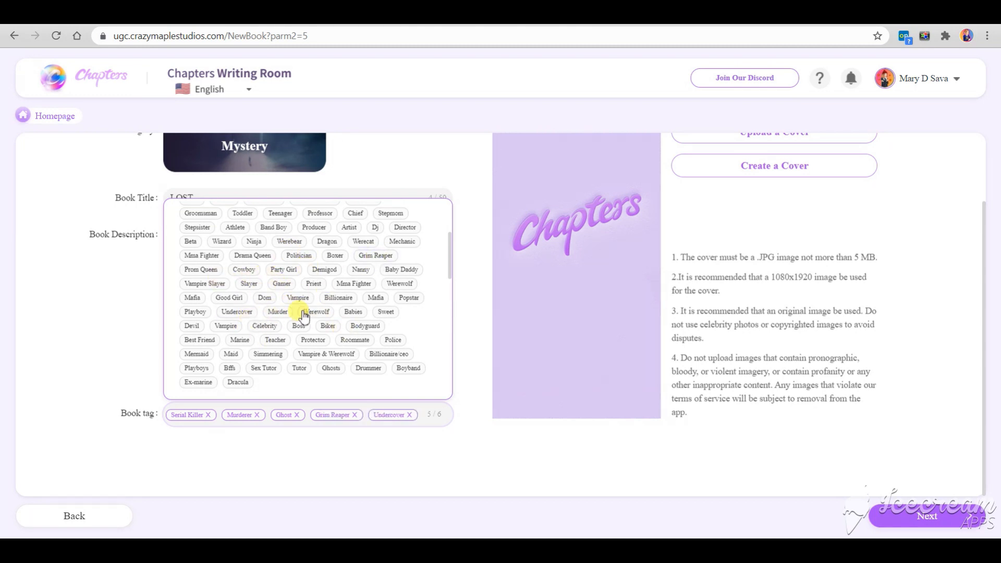
{"action": "mouse_move", "coordinate": [345, 364]}
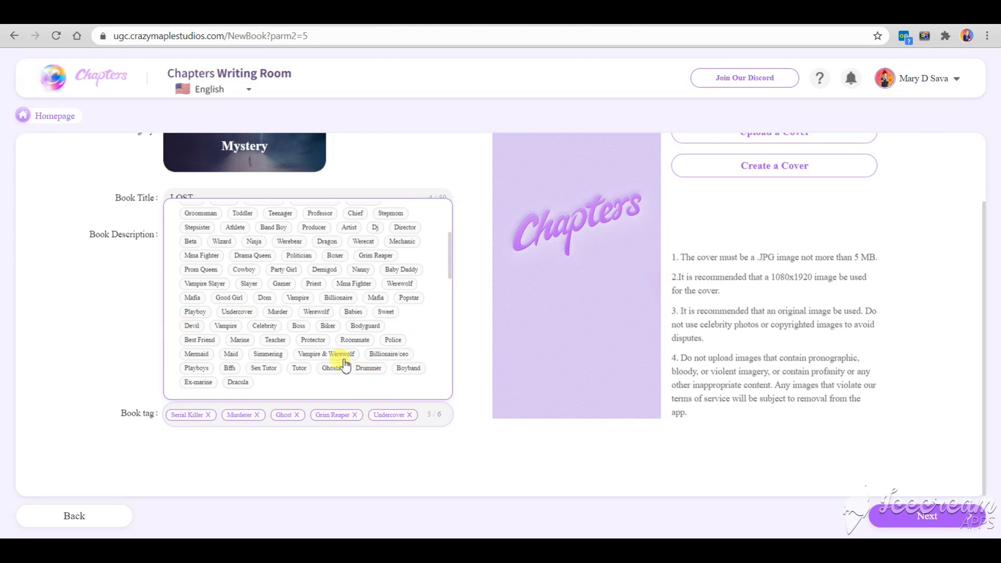
{"action": "scroll", "scroll_direction": "up", "scroll_amount": 3}
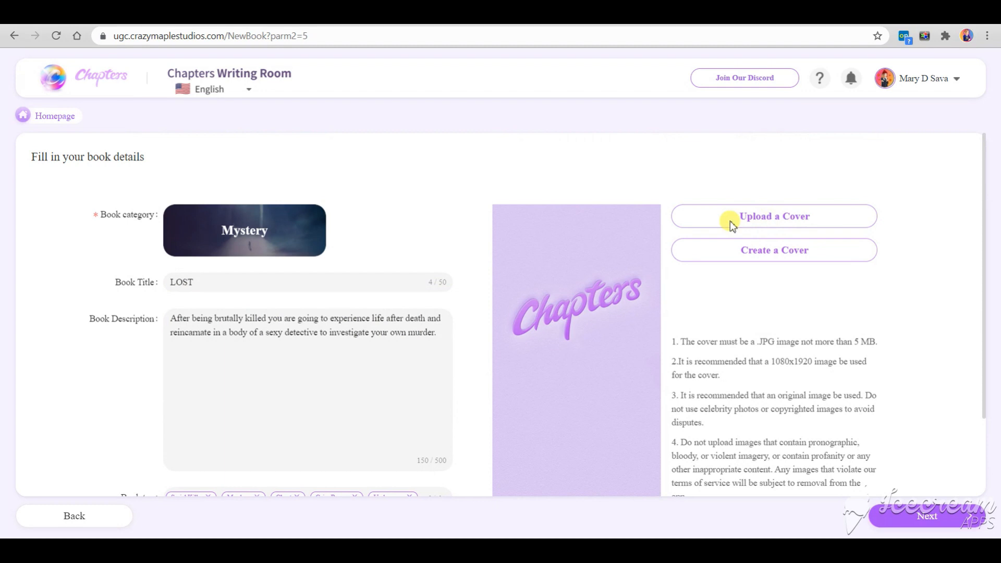
Step: Upload and accept the cropped LOST cover image
{"action": "left_click", "coordinate": [773, 215]}
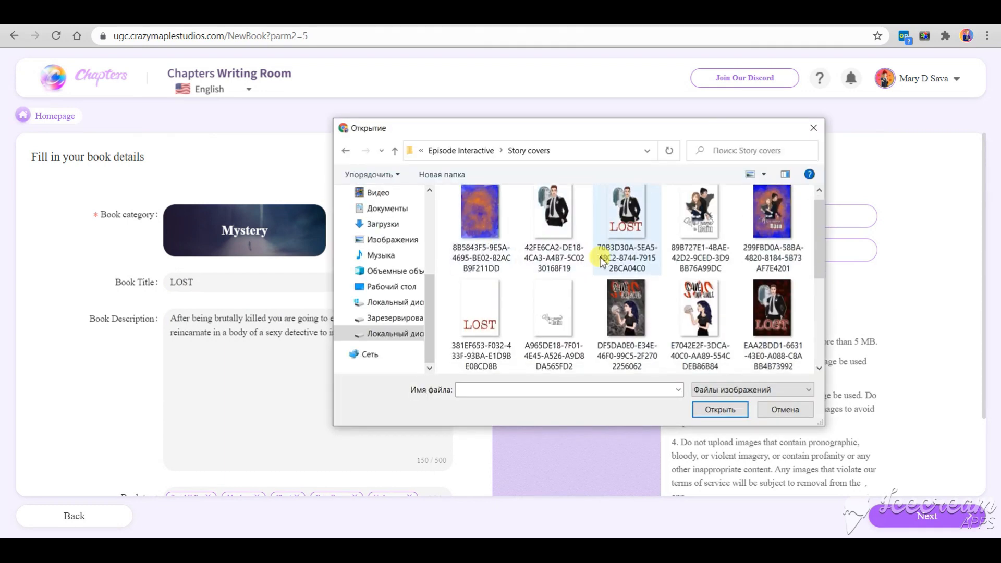
{"action": "scroll", "scroll_direction": "down", "scroll_amount": 3}
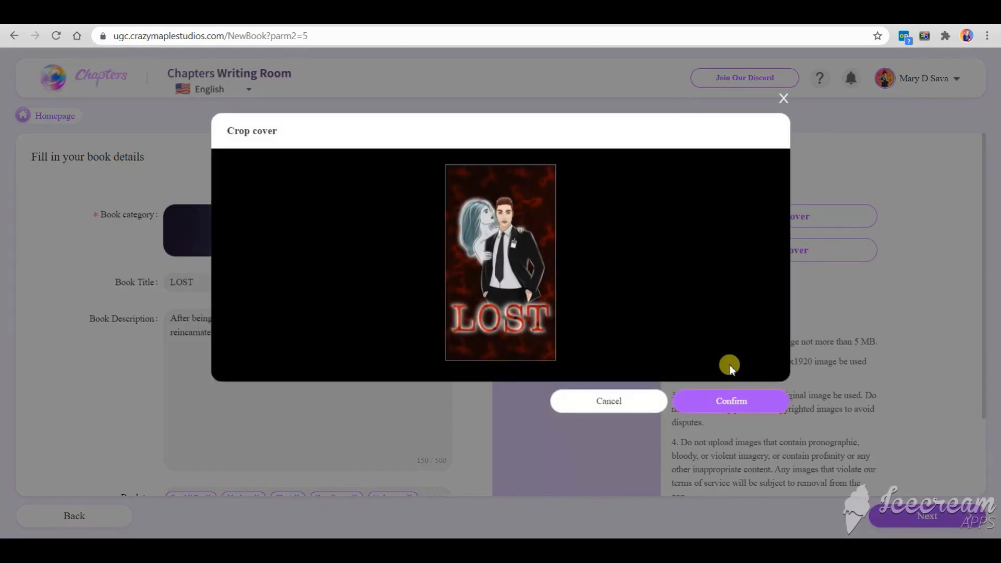
{"action": "left_click", "coordinate": [730, 400]}
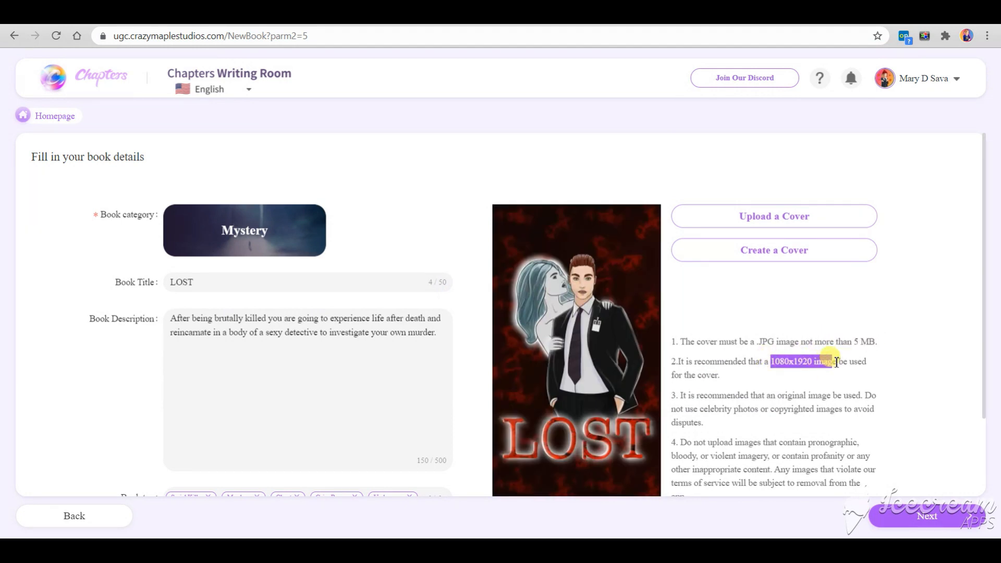
{"action": "scroll", "scroll_direction": "down", "scroll_amount": 3}
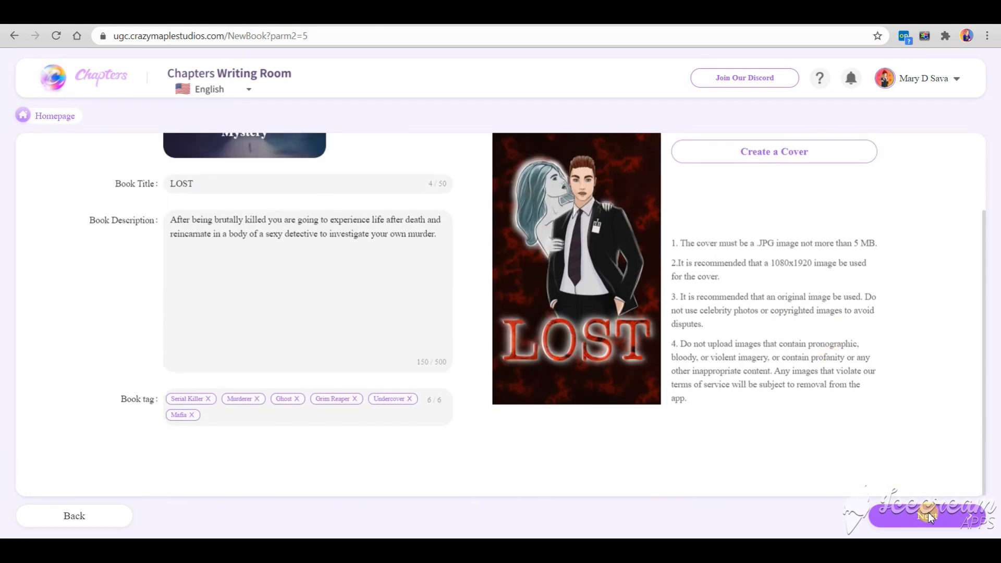
Step: Review the book details and create the LOST book
{"action": "left_click", "coordinate": [926, 516]}
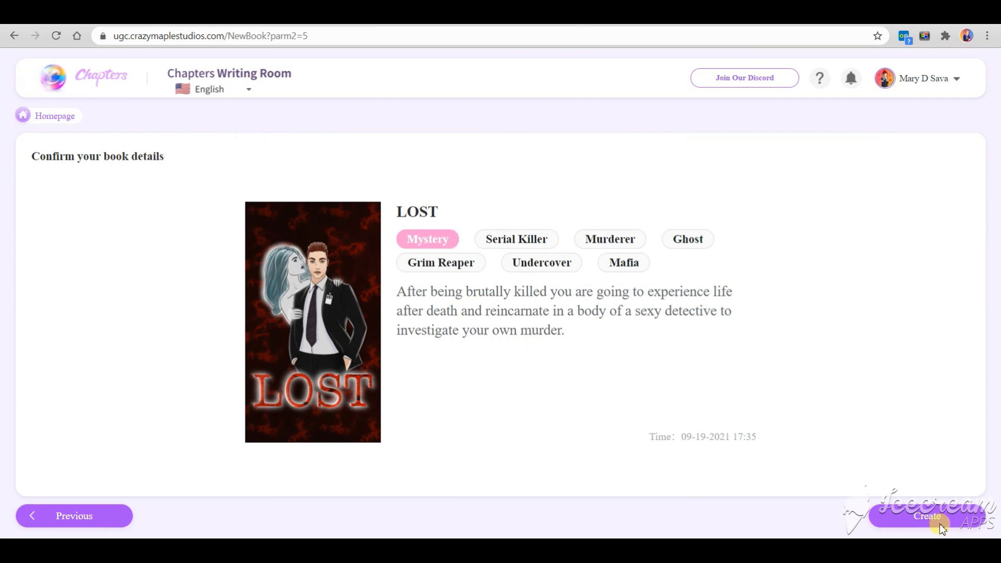
{"action": "left_click", "coordinate": [927, 516]}
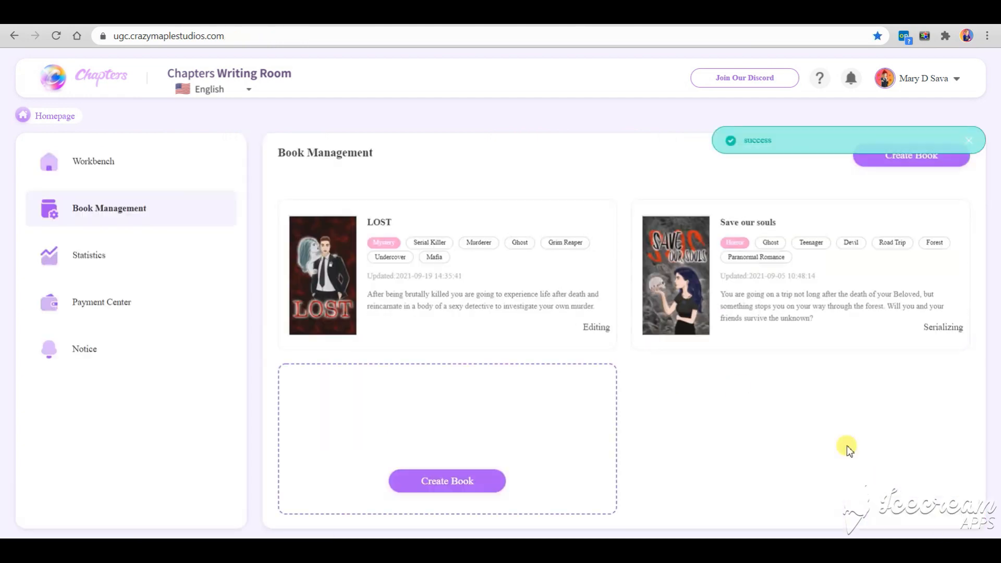
{"action": "mouse_move", "coordinate": [472, 299]}
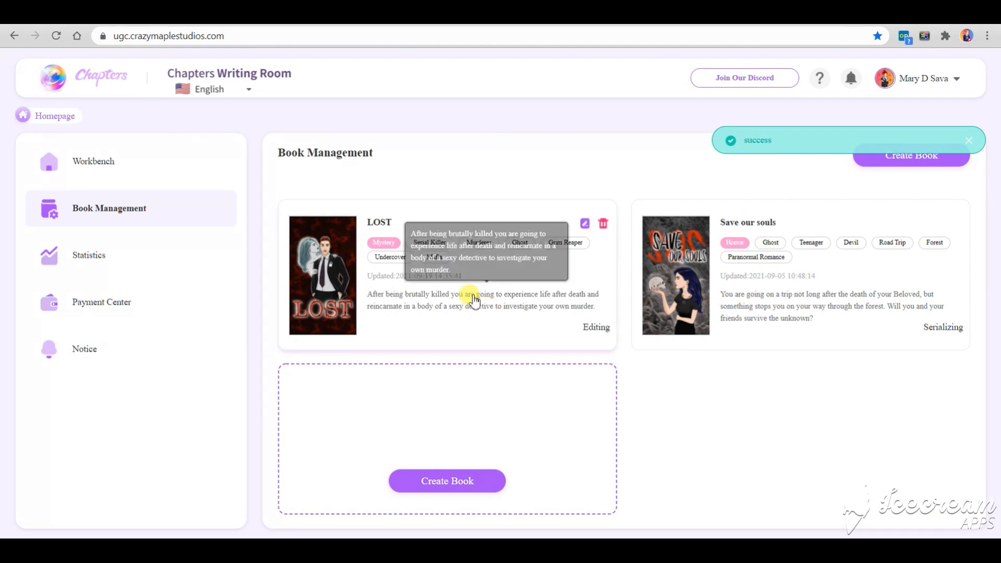
Step: In the LOST book, create a main character named Maria and continue to her profile
{"action": "left_click", "coordinate": [322, 275]}
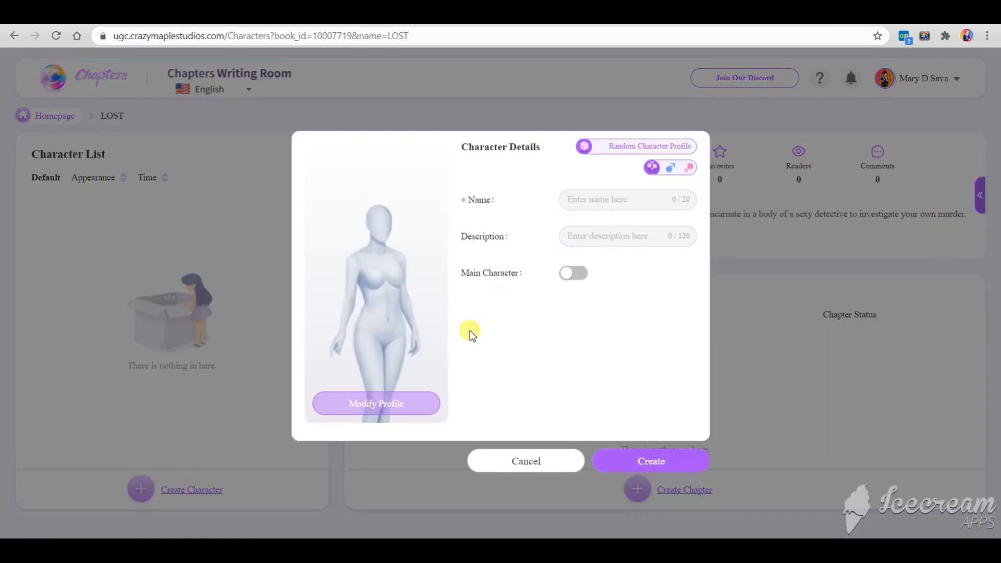
{"action": "left_click", "coordinate": [573, 272]}
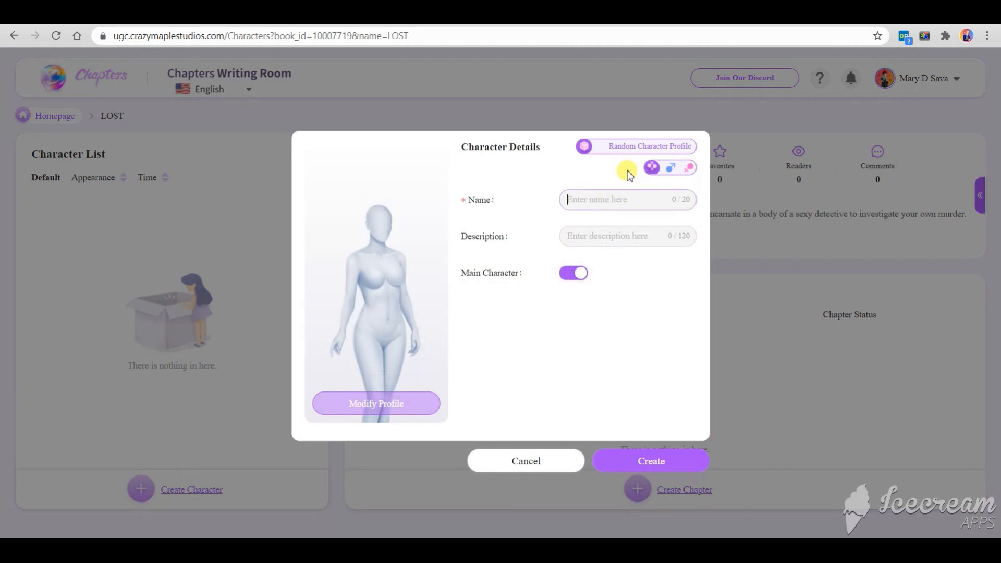
{"action": "type", "text": "L"}
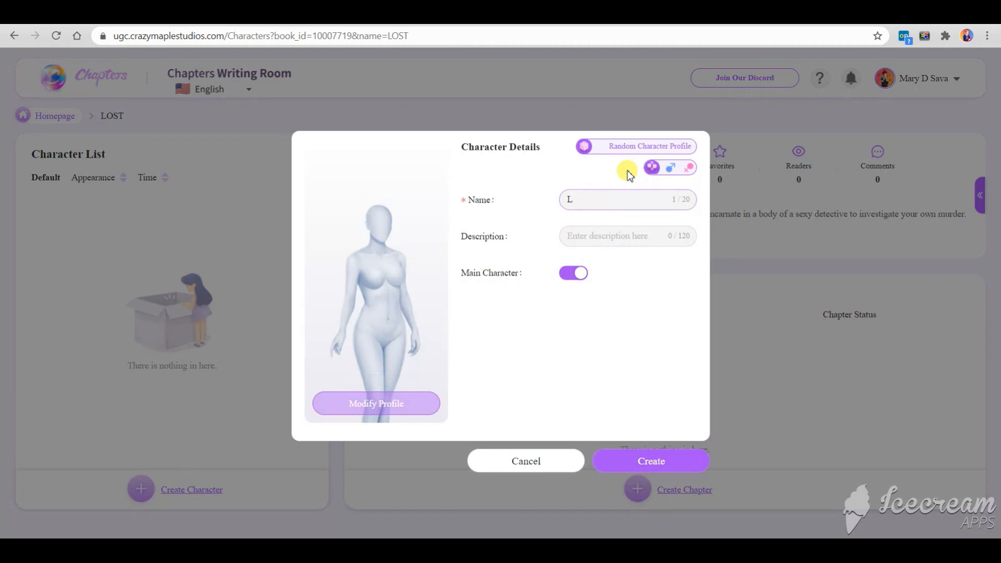
{"action": "type", "text": "Maria"}
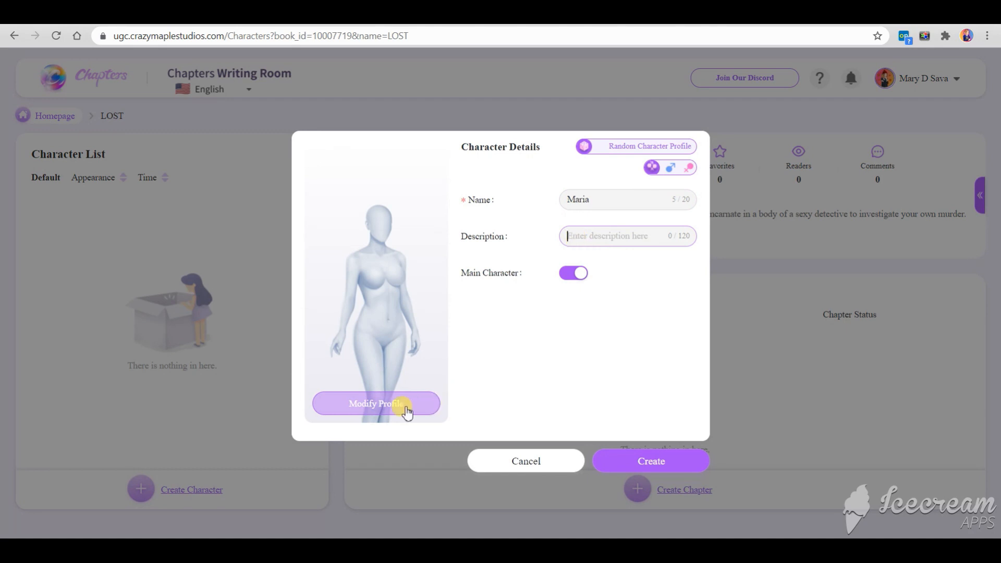
{"action": "left_click", "coordinate": [649, 462]}
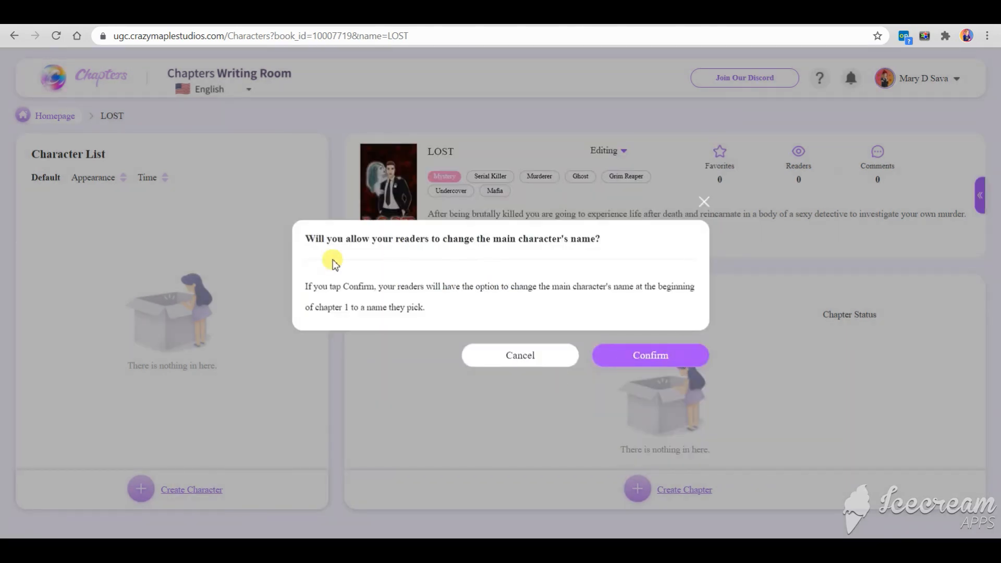
{"action": "mouse_move", "coordinate": [639, 287]}
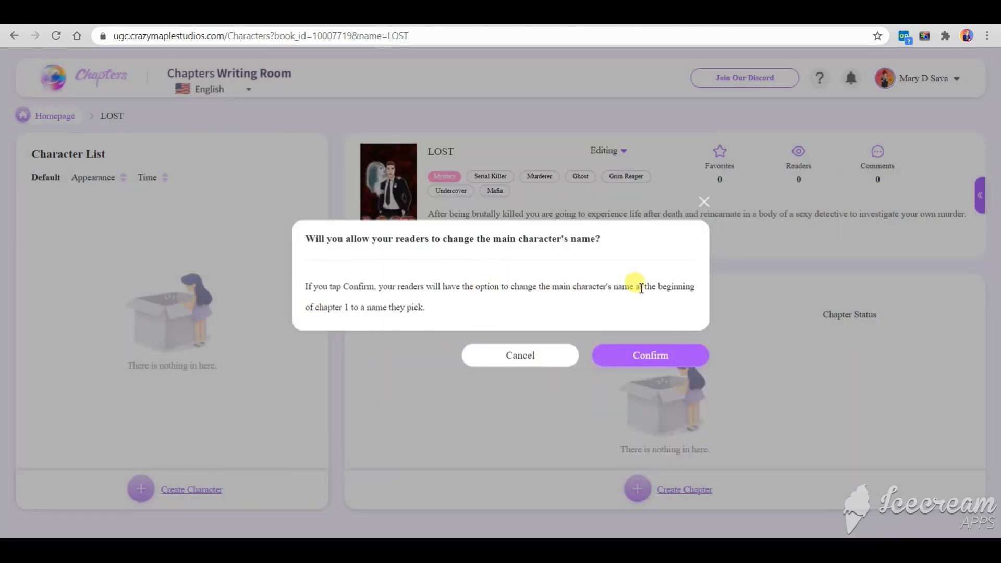
{"action": "mouse_move", "coordinate": [684, 358]}
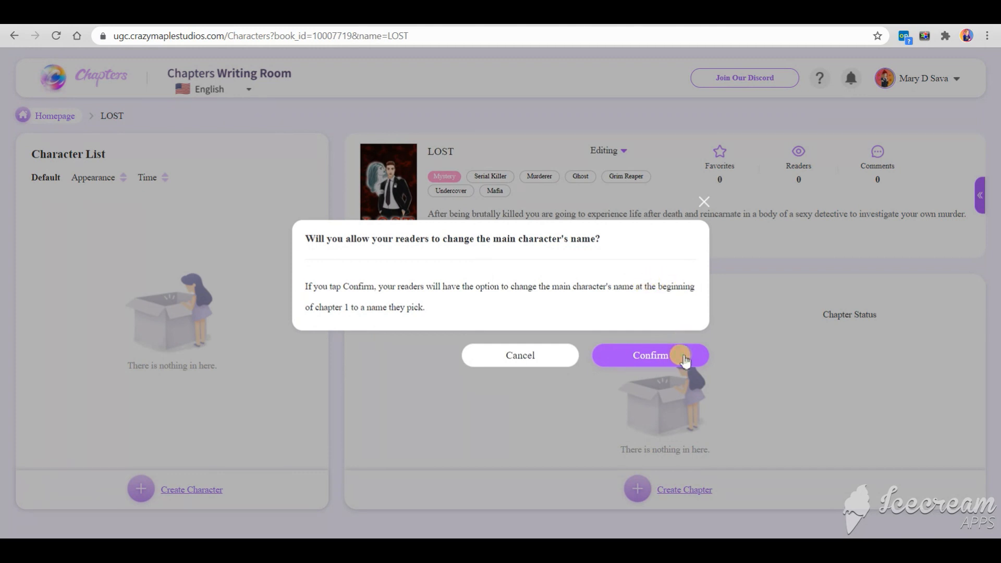
Step: Allow readers to rename Maria and browse the Baby, Youngster and Adult preset filters
{"action": "left_click", "coordinate": [650, 355]}
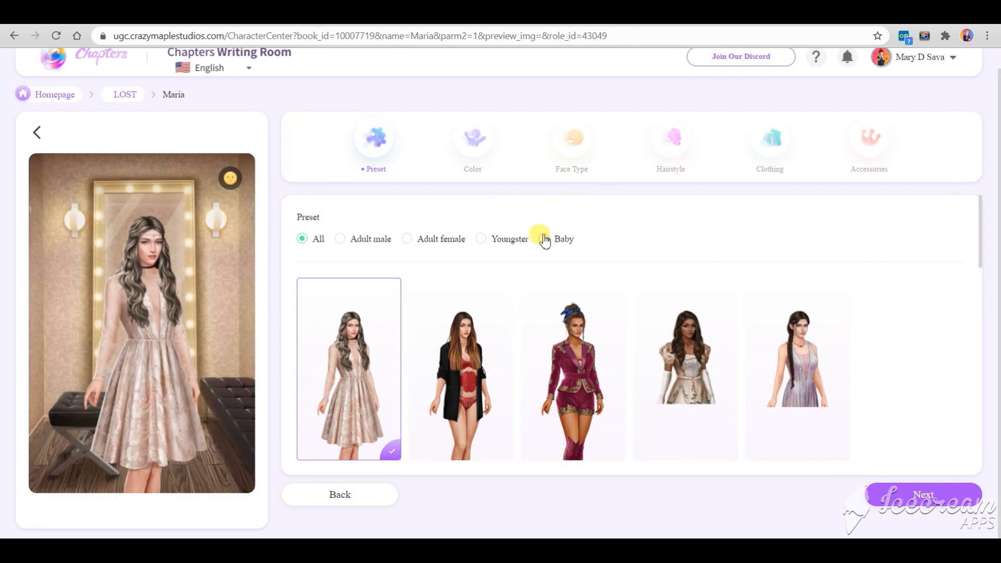
{"action": "left_click", "coordinate": [544, 238]}
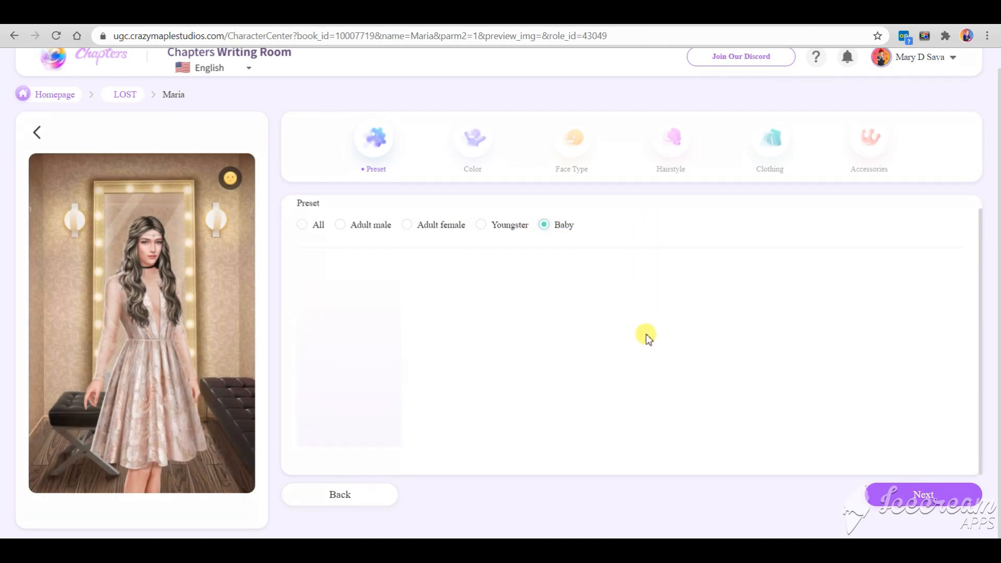
{"action": "left_click", "coordinate": [481, 224]}
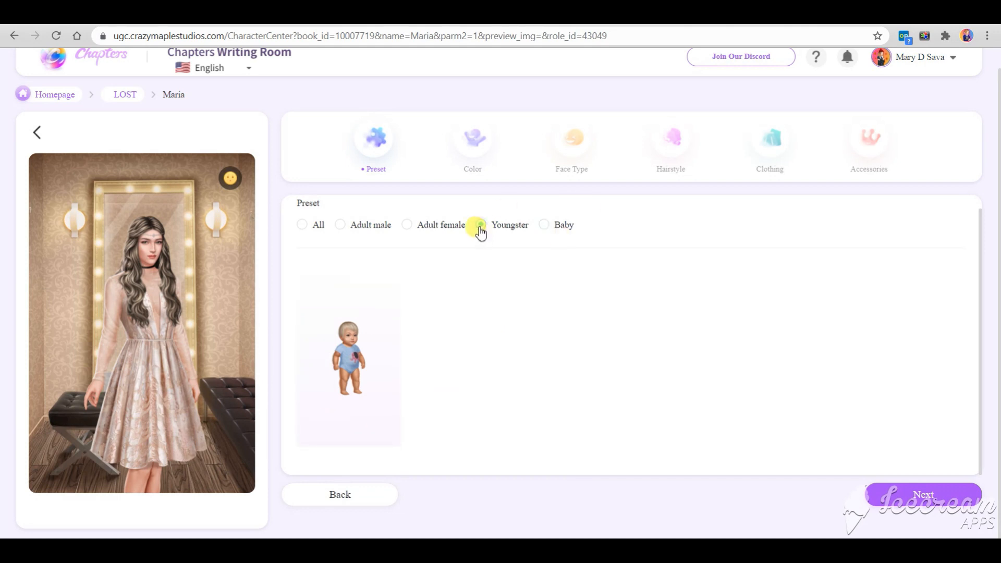
{"action": "left_click", "coordinate": [479, 224]}
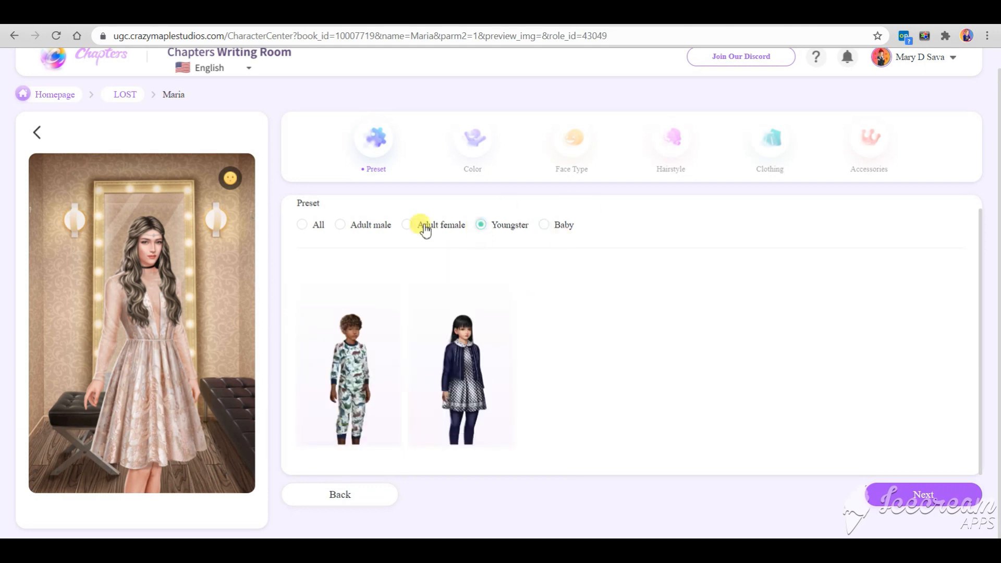
{"action": "left_click", "coordinate": [407, 224]}
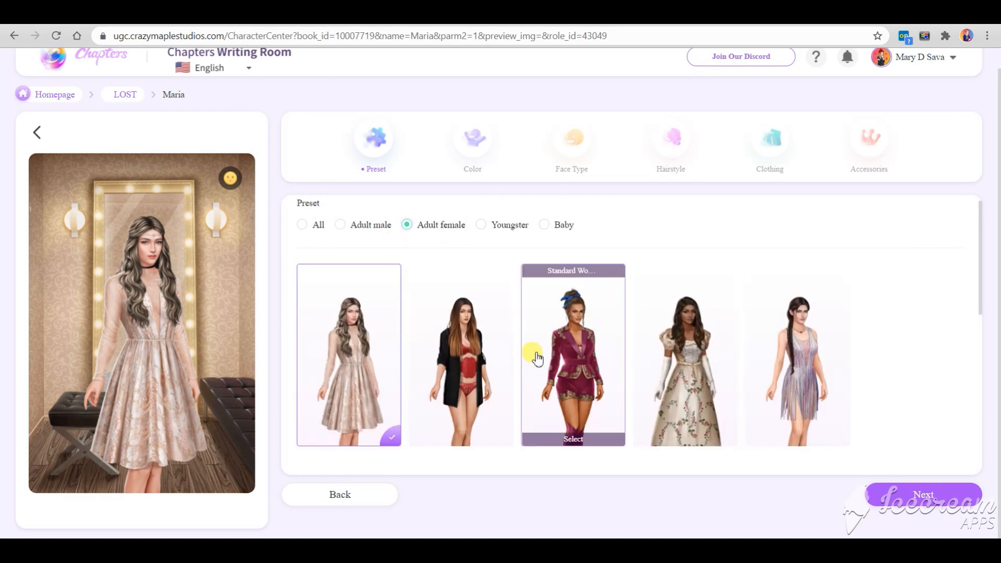
{"action": "scroll", "scroll_direction": "down", "scroll_amount": 3}
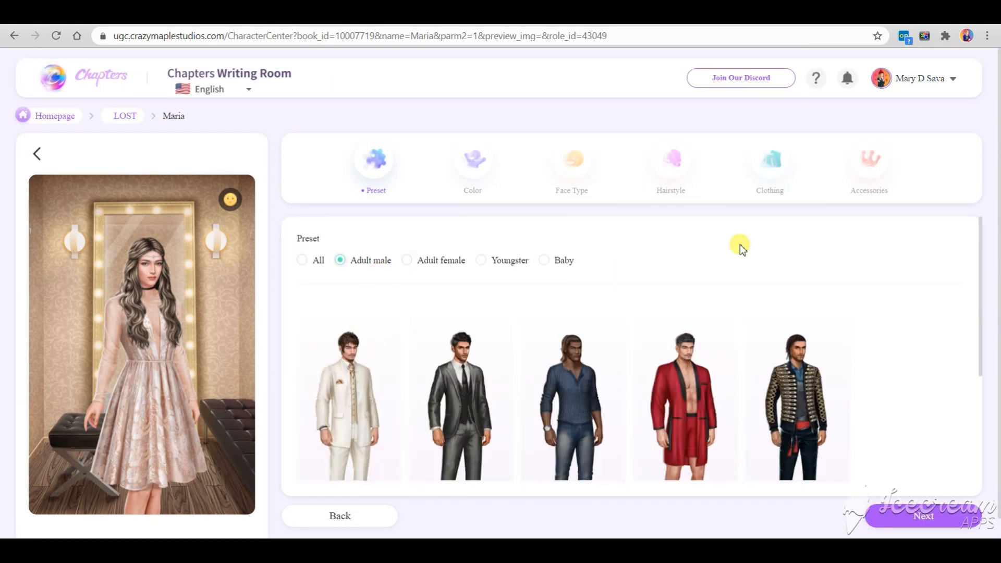
{"action": "mouse_move", "coordinate": [525, 295]}
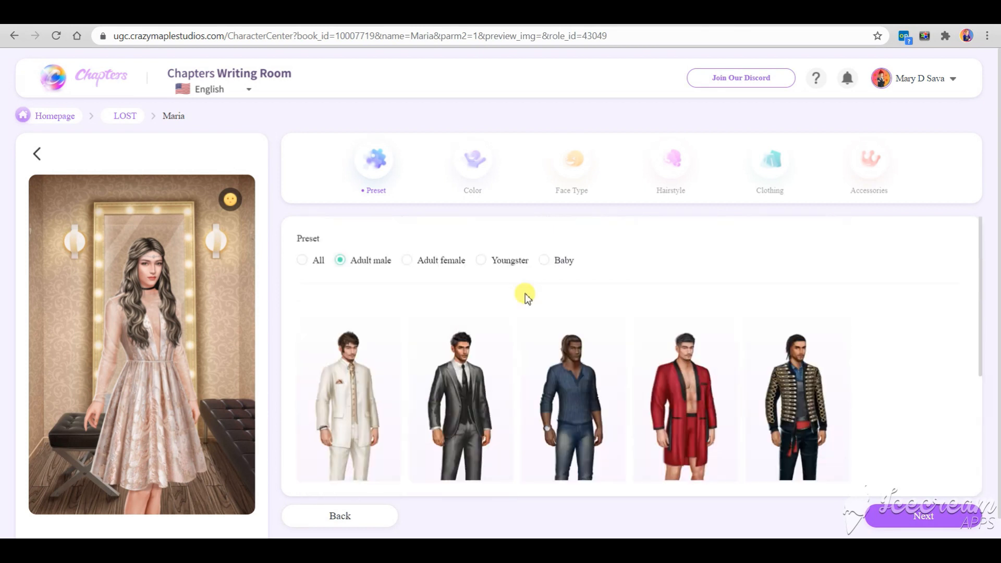
Step: From the adult female presets, choose the silver-haired woman in a grey blazer
{"action": "left_click", "coordinate": [406, 241]}
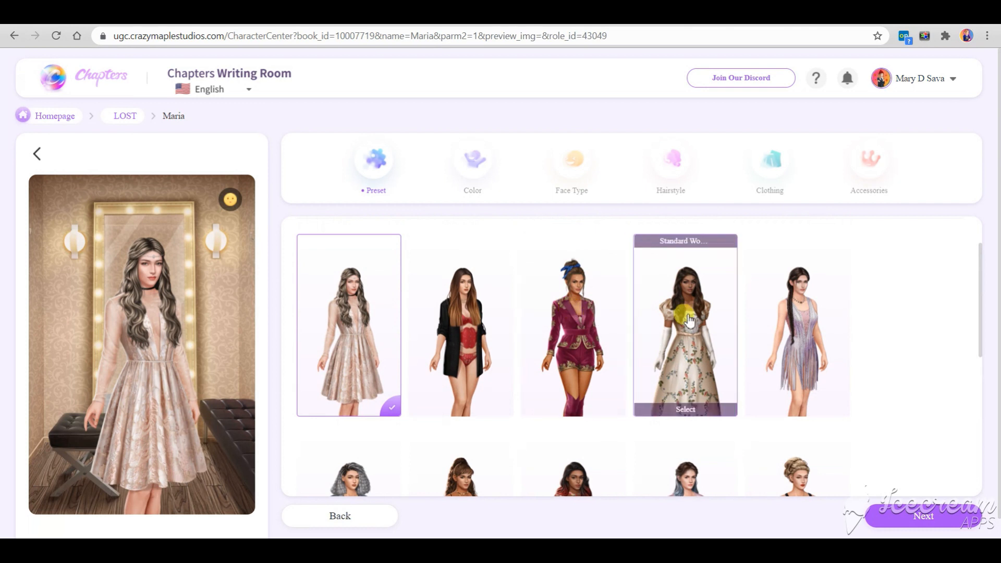
{"action": "scroll", "scroll_direction": "down", "scroll_amount": 3}
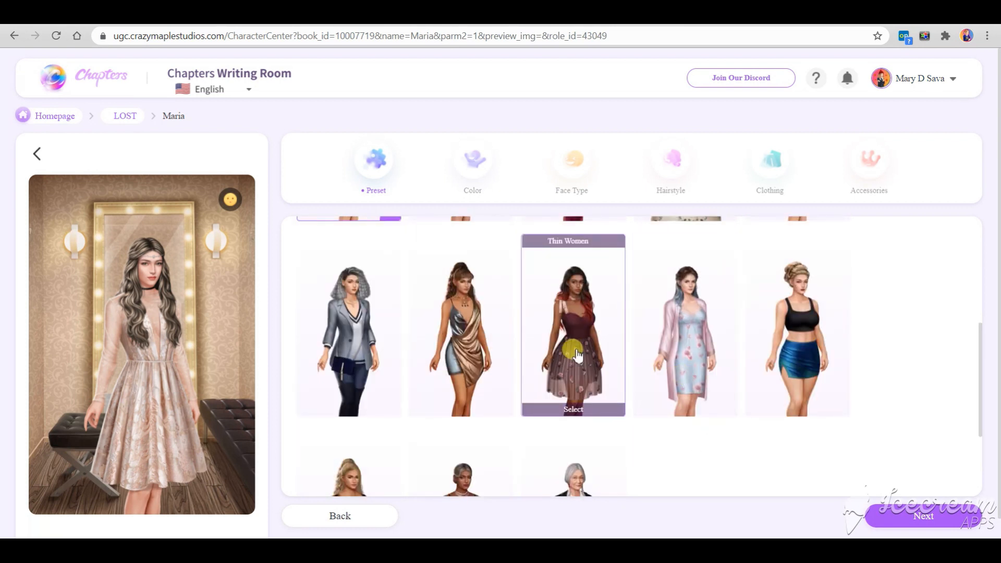
{"action": "scroll", "scroll_direction": "up", "scroll_amount": 3}
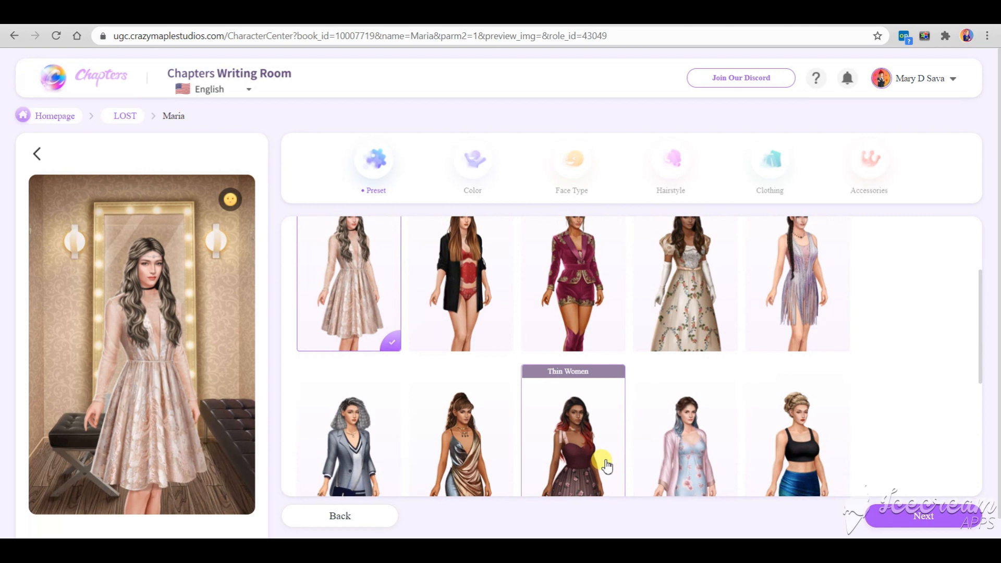
{"action": "left_click", "coordinate": [348, 434]}
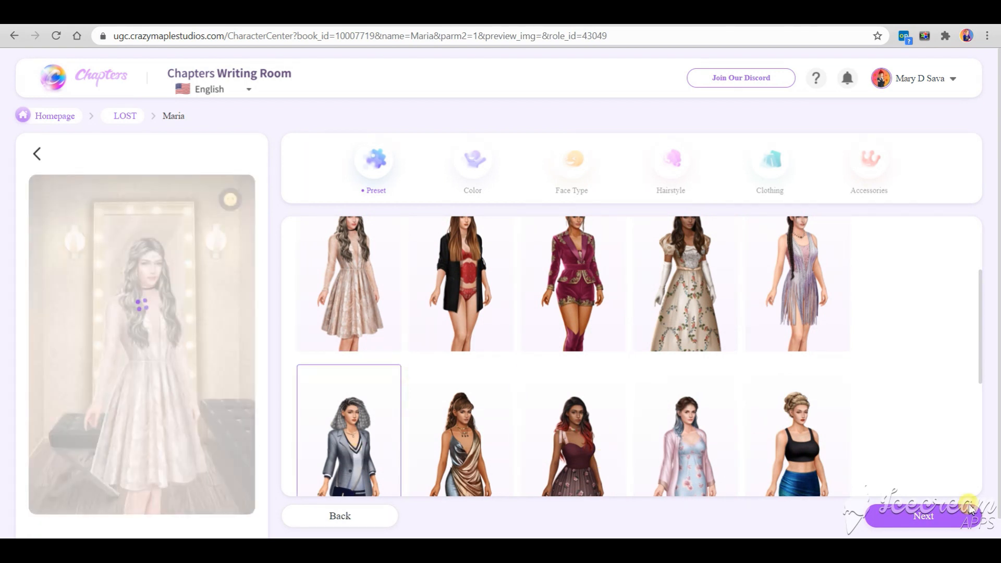
Step: Keep the preset skin colour and give Maria a Diamond face type
{"action": "left_click", "coordinate": [472, 165]}
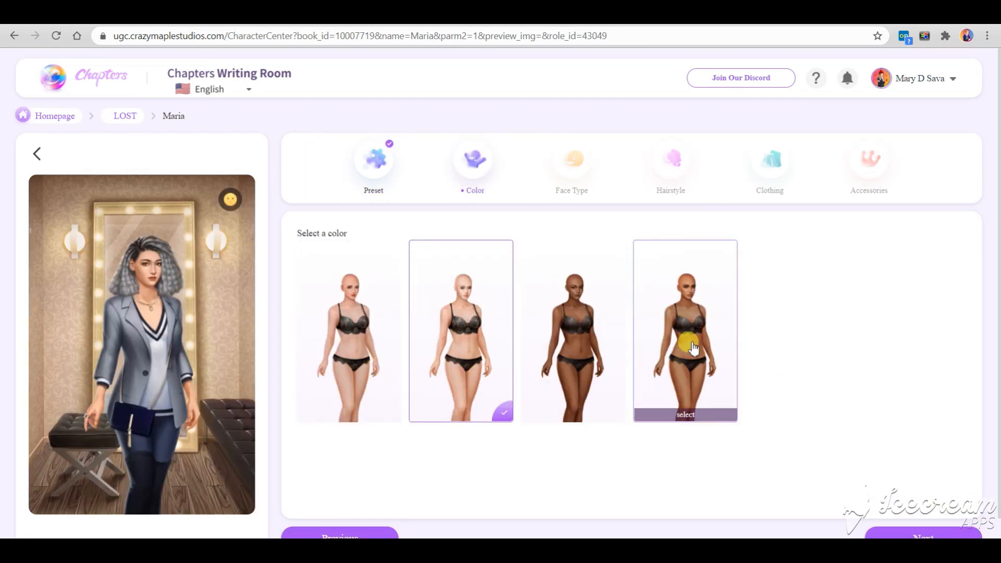
{"action": "left_click", "coordinate": [571, 158]}
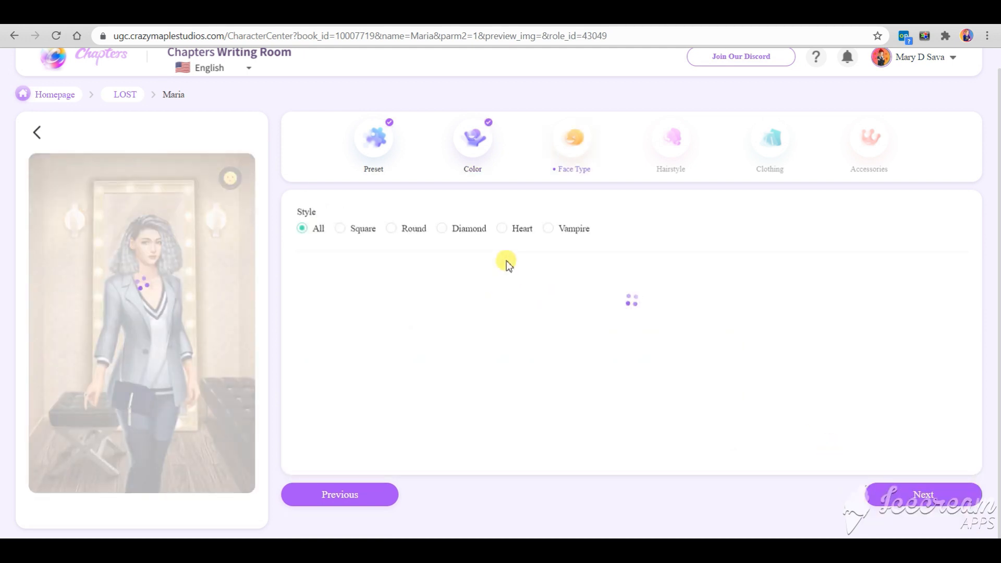
{"action": "left_click", "coordinate": [548, 229]}
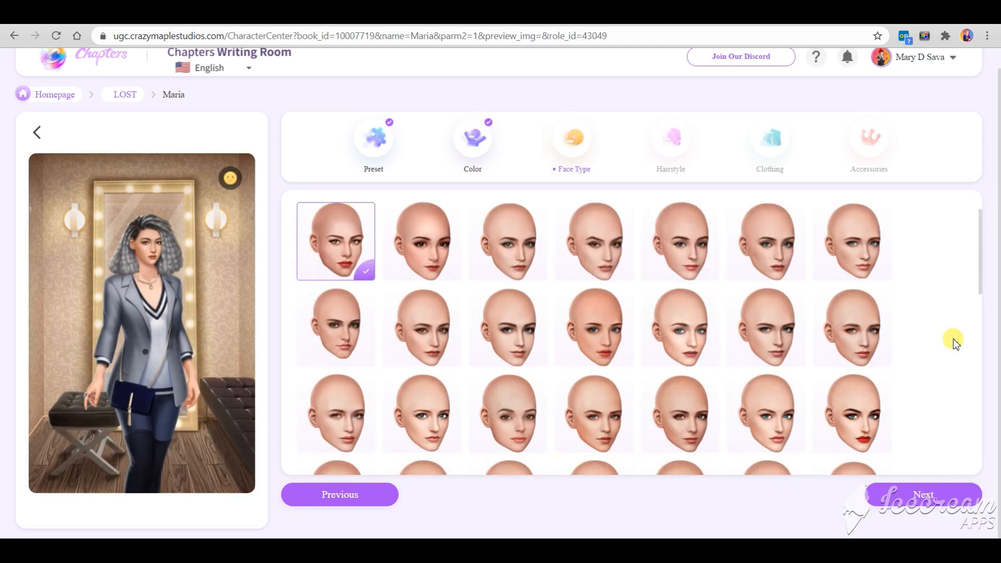
{"action": "scroll", "scroll_direction": "down", "scroll_amount": 3}
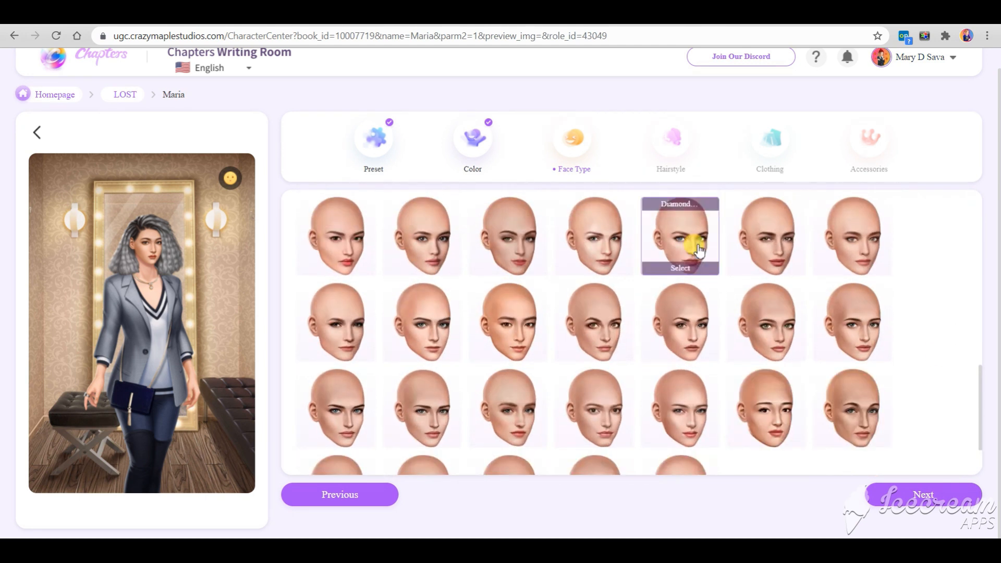
{"action": "left_click", "coordinate": [670, 136]}
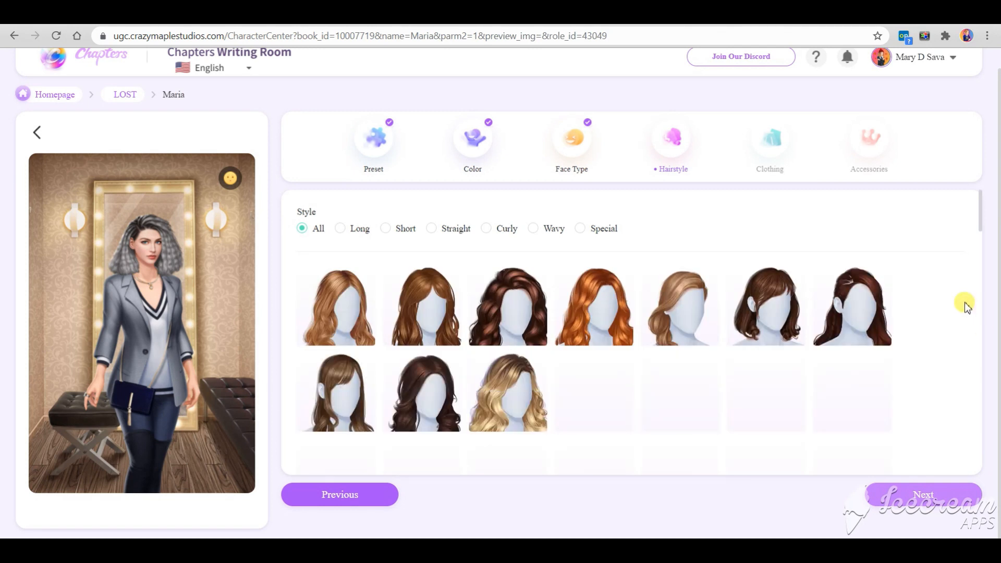
Step: Try special hairstyles, then browse all styles toward the long wavy auburn hair
{"action": "left_click", "coordinate": [579, 228]}
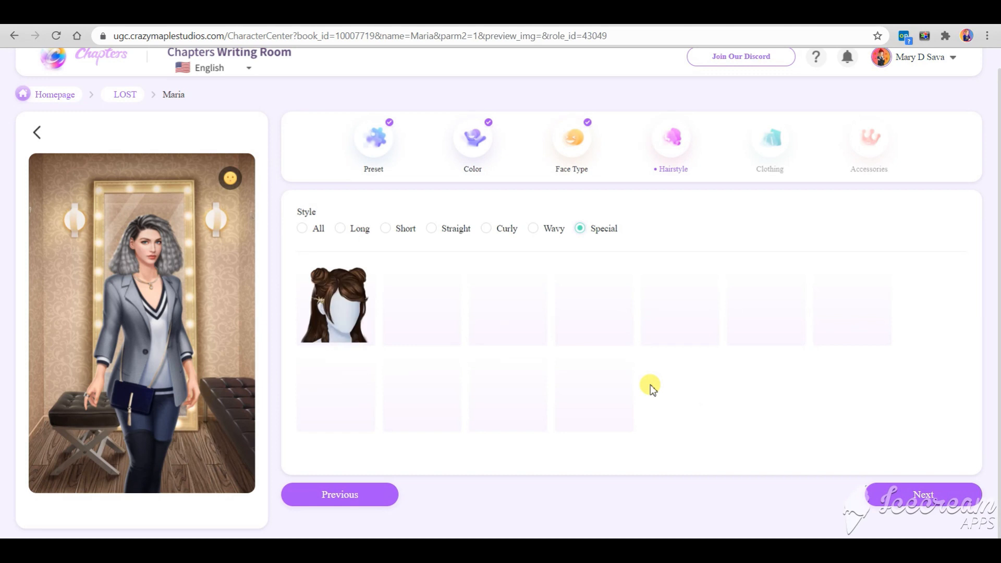
{"action": "left_click", "coordinate": [335, 306]}
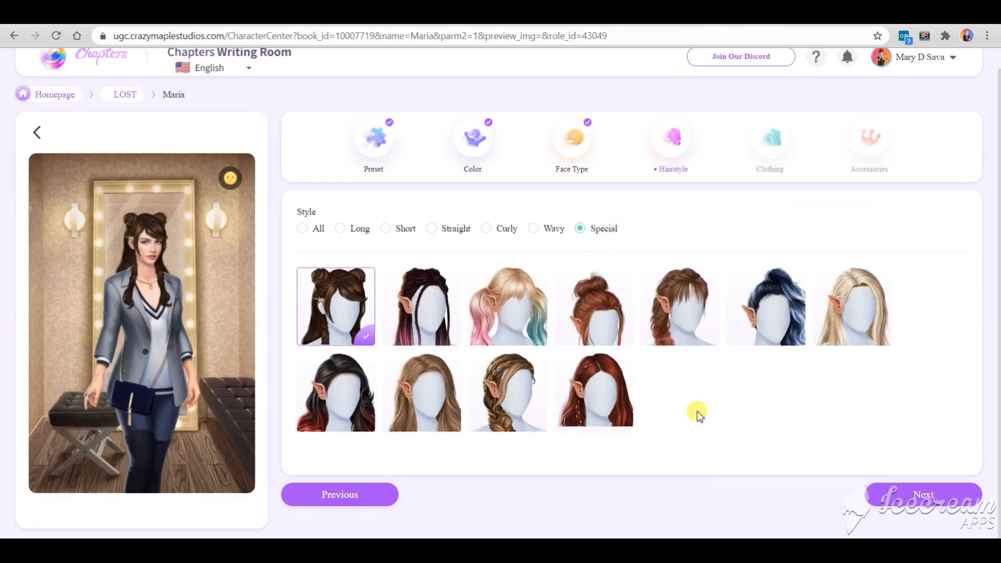
{"action": "mouse_move", "coordinate": [508, 392]}
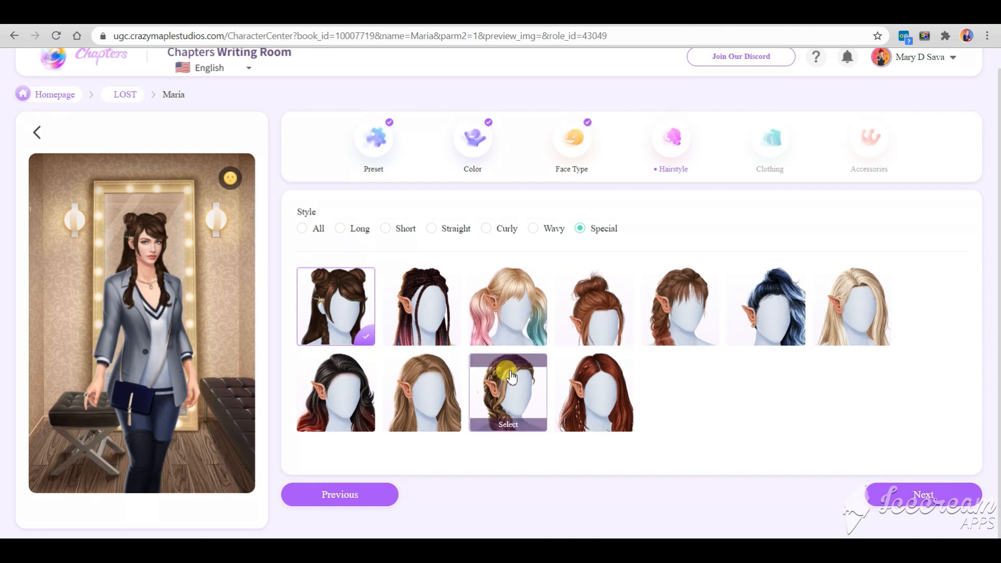
{"action": "left_click", "coordinate": [508, 306]}
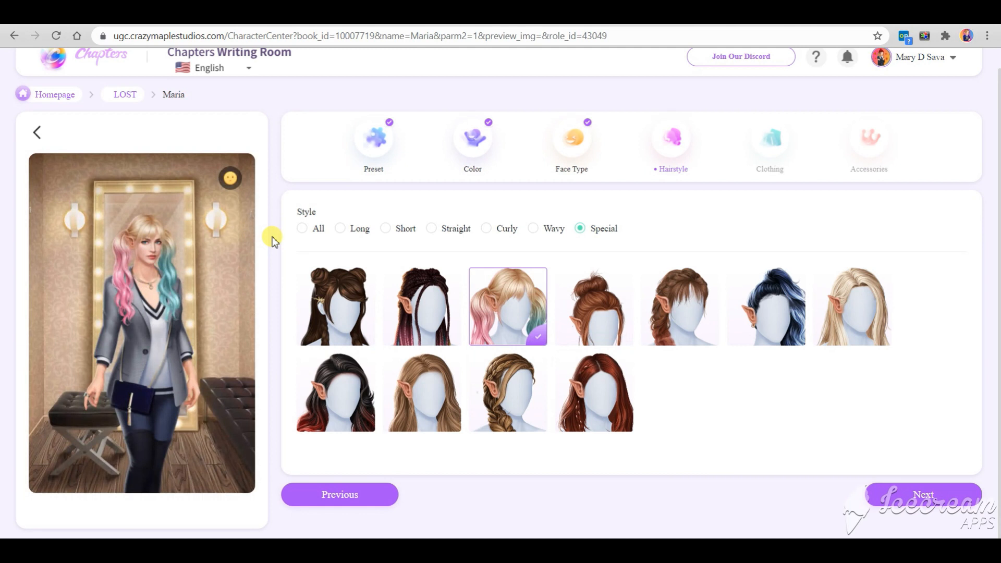
{"action": "mouse_move", "coordinate": [262, 231]}
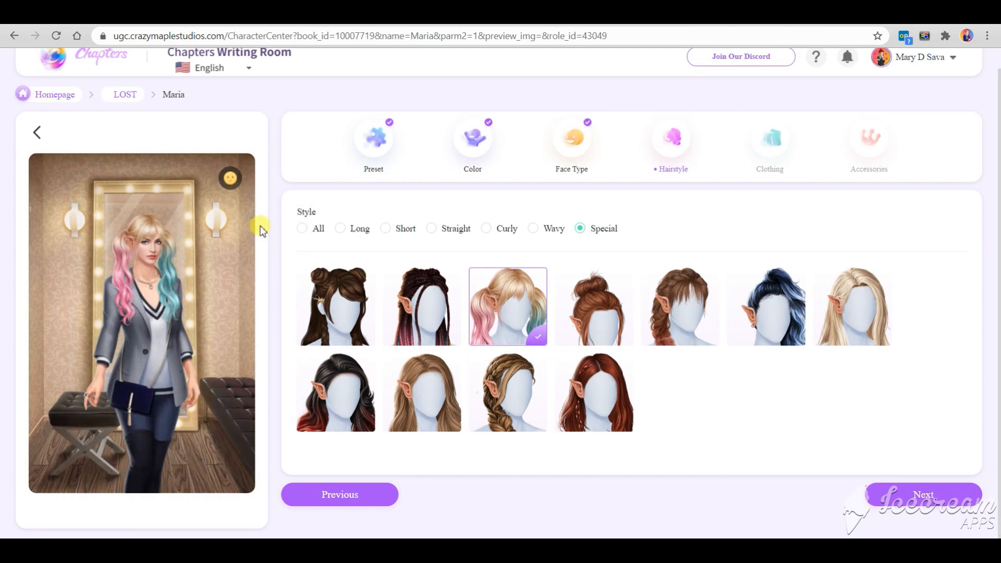
{"action": "left_click", "coordinate": [301, 229]}
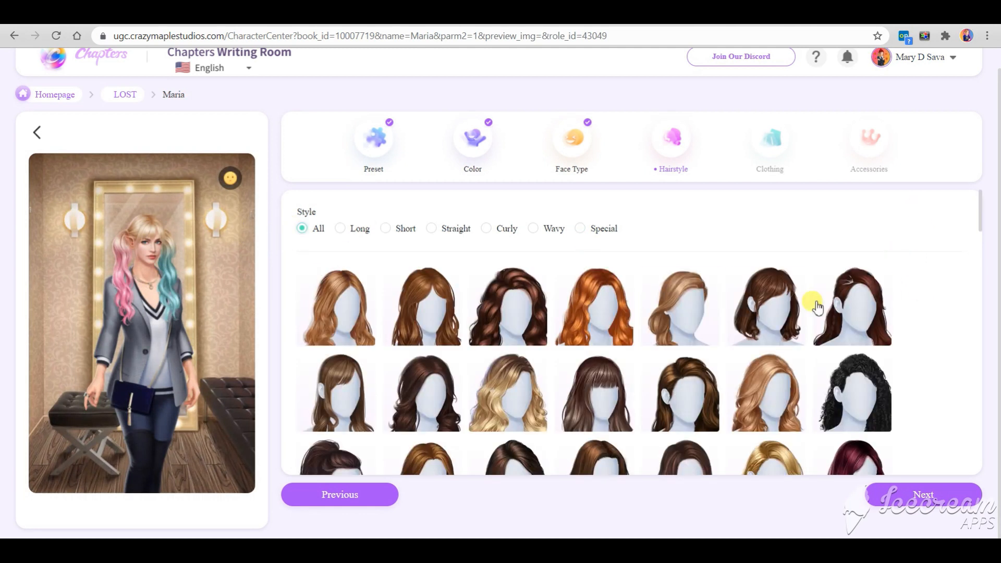
{"action": "scroll", "scroll_direction": "down", "scroll_amount": 3}
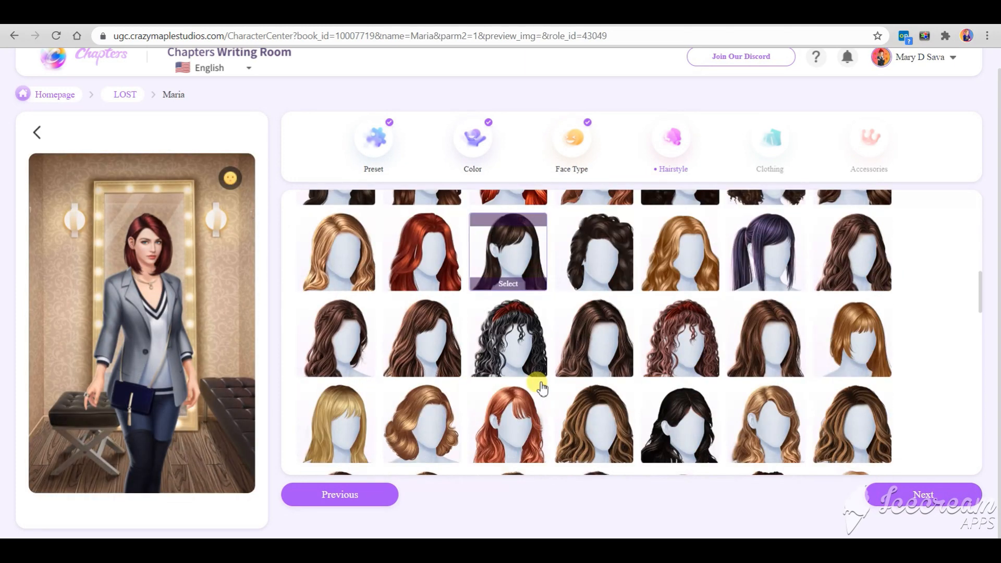
{"action": "scroll", "scroll_direction": "down", "scroll_amount": 3}
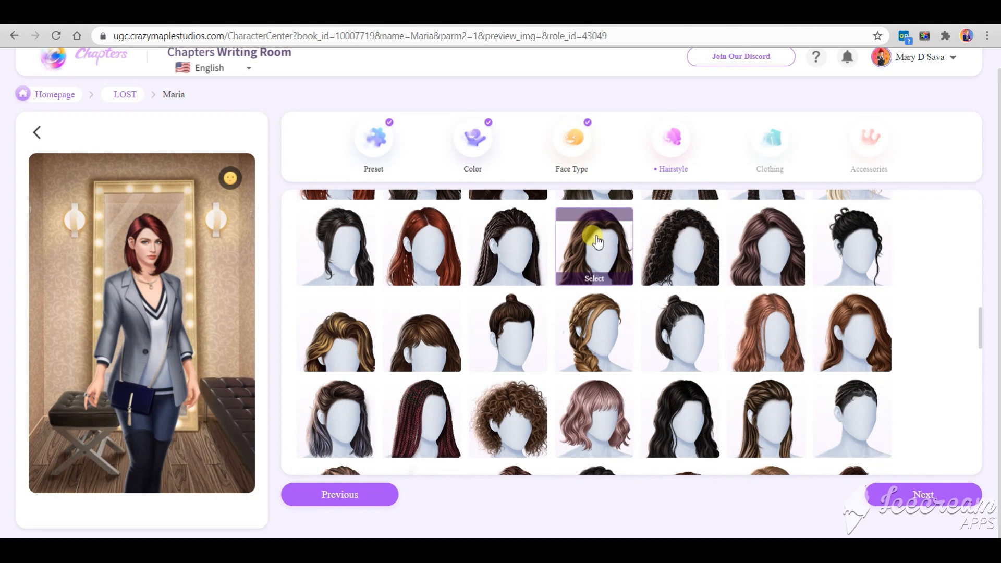
{"action": "scroll", "scroll_direction": "down", "scroll_amount": 3}
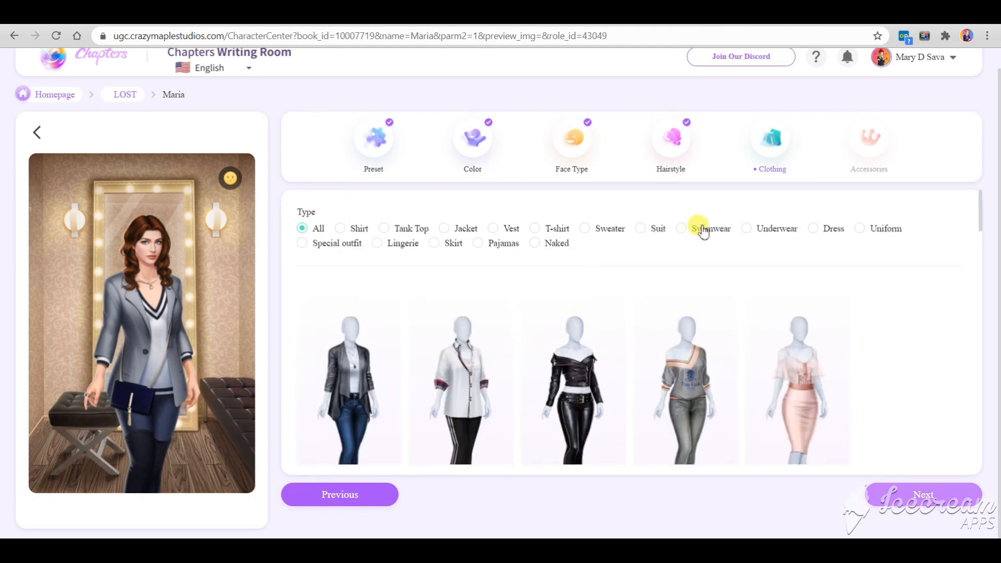
Step: Browse outfits, keep the red 'That girl' crop top with jeans and continue to accessories
{"action": "scroll", "scroll_direction": "down", "scroll_amount": 3}
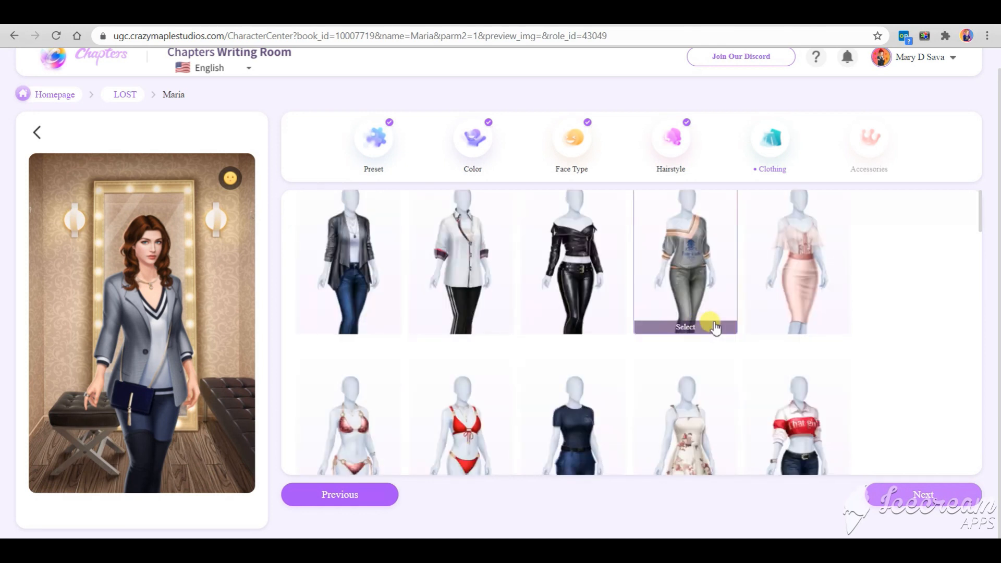
{"action": "scroll", "scroll_direction": "down", "scroll_amount": 3}
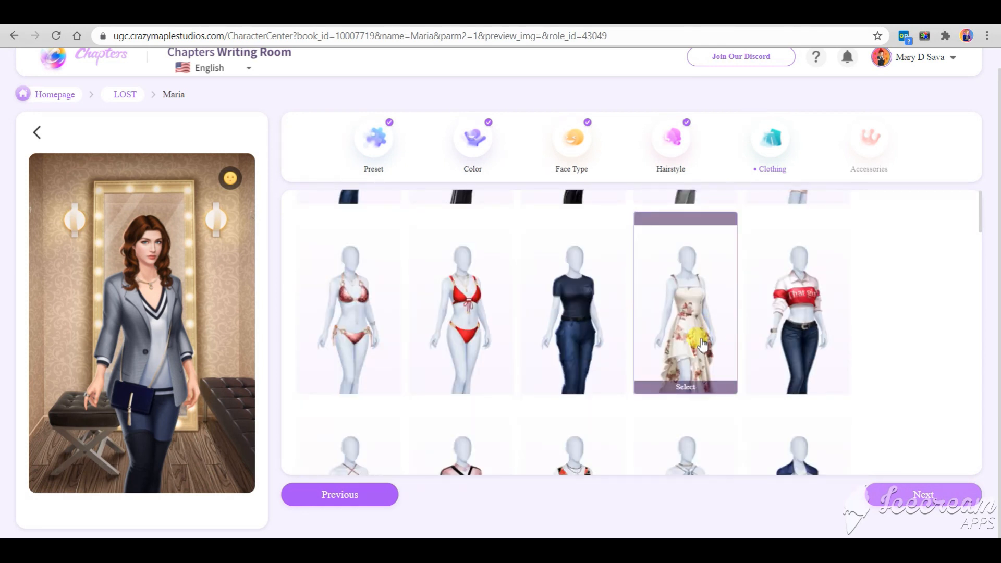
{"action": "scroll", "scroll_direction": "up", "scroll_amount": 3}
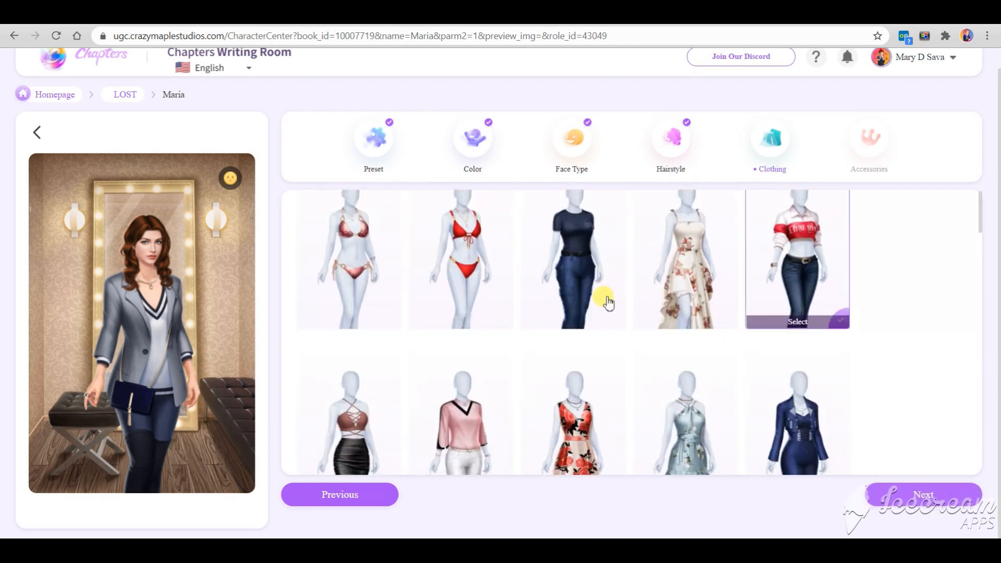
{"action": "scroll", "scroll_direction": "down", "scroll_amount": 3}
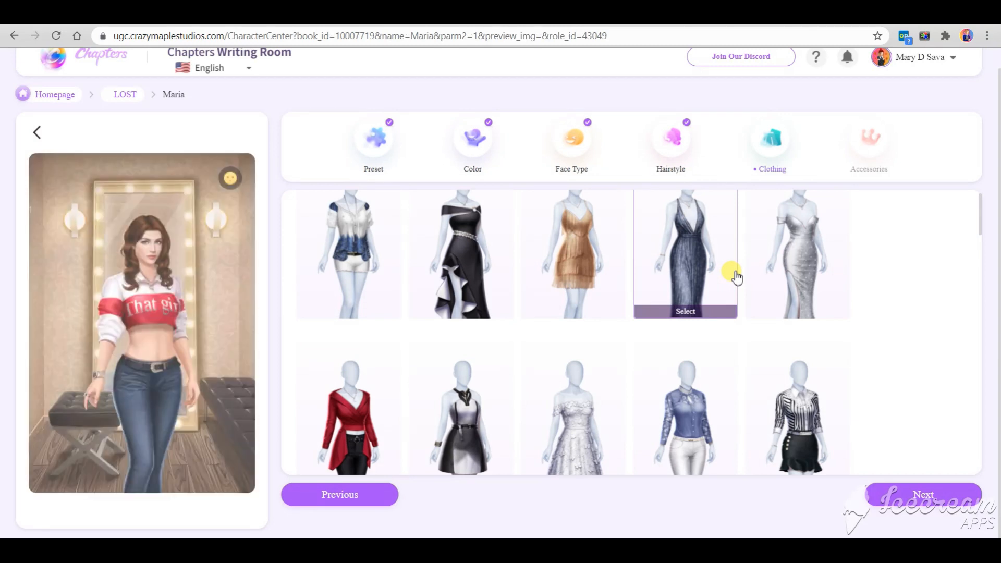
{"action": "left_click", "coordinate": [869, 144]}
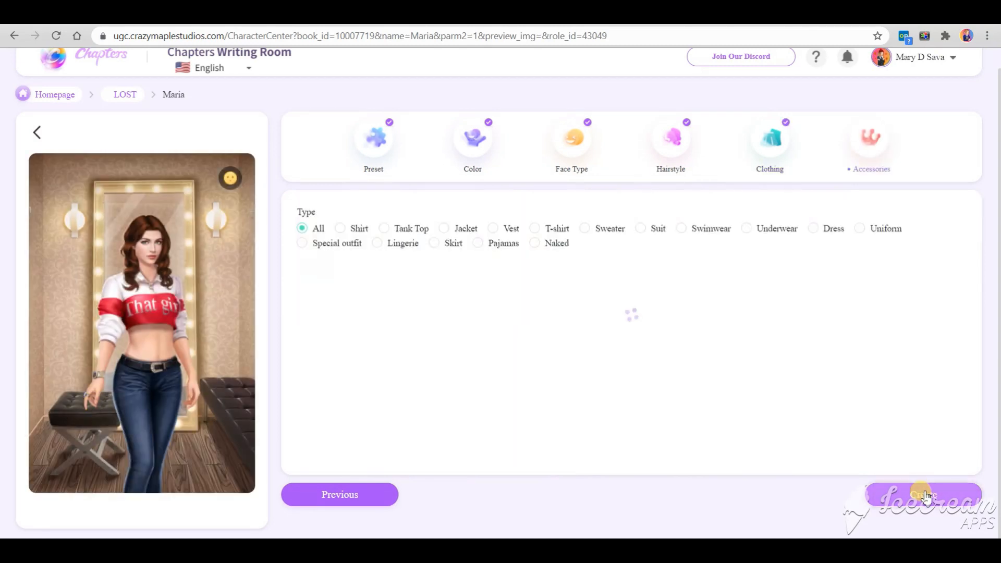
Step: Skip accessories after checking watches, create Maria and confirm her look as the default style
{"action": "left_click", "coordinate": [870, 136]}
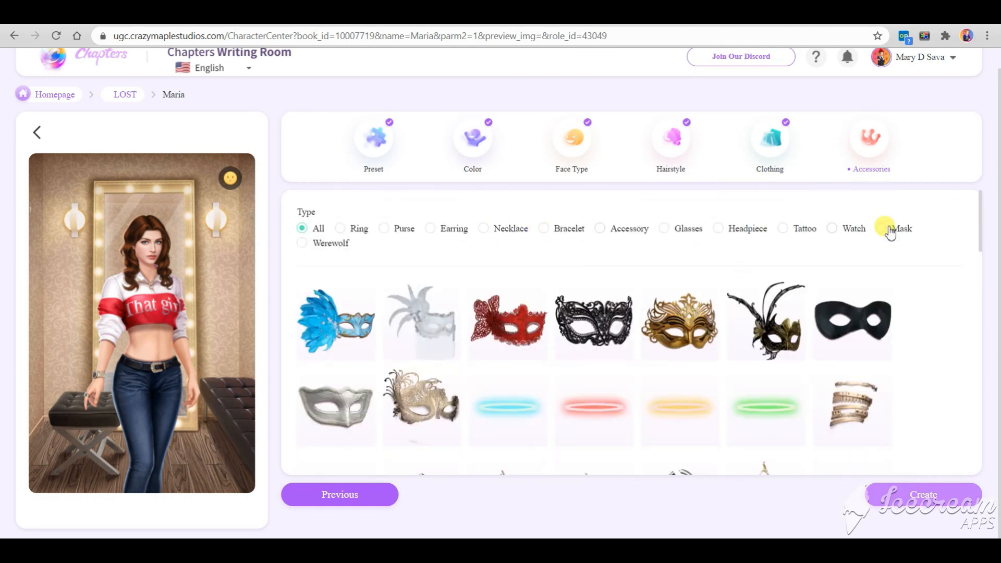
{"action": "left_click", "coordinate": [833, 228]}
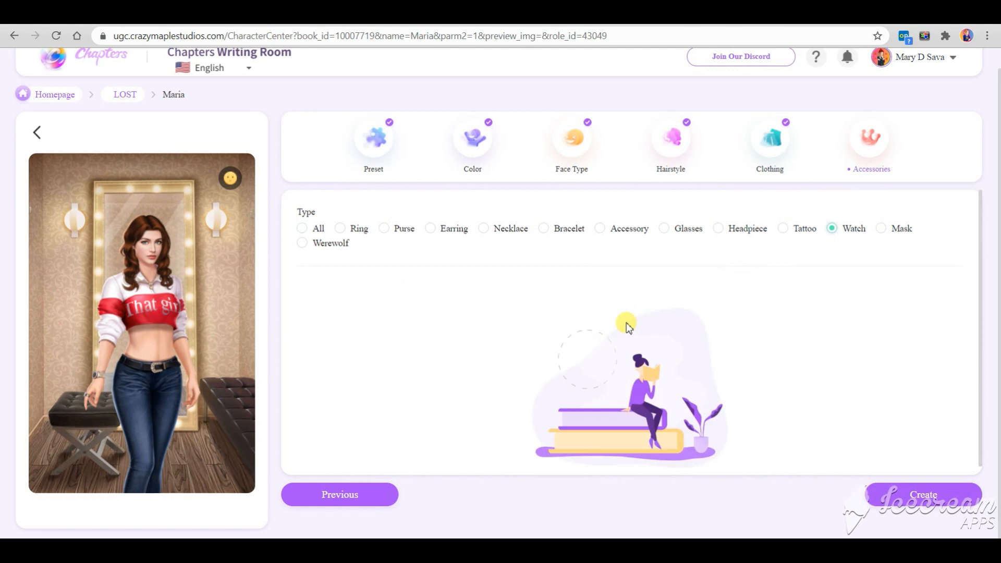
{"action": "left_click", "coordinate": [303, 228]}
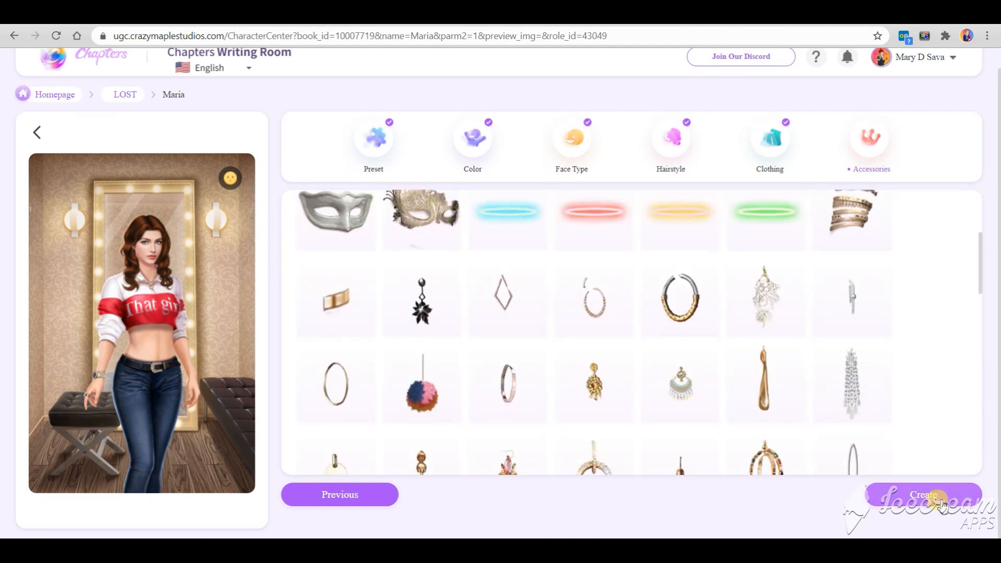
{"action": "left_click", "coordinate": [921, 495]}
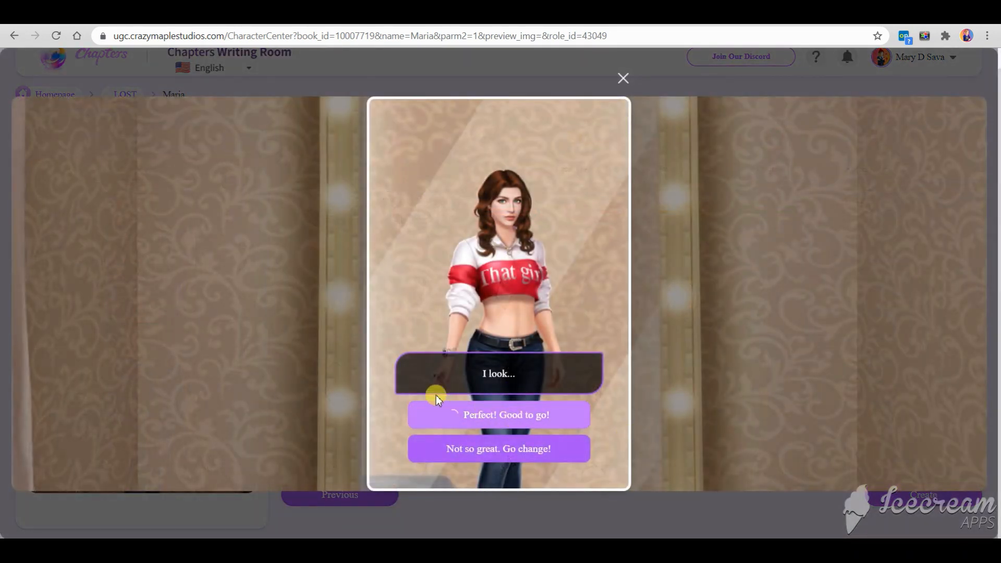
{"action": "left_click", "coordinate": [498, 414]}
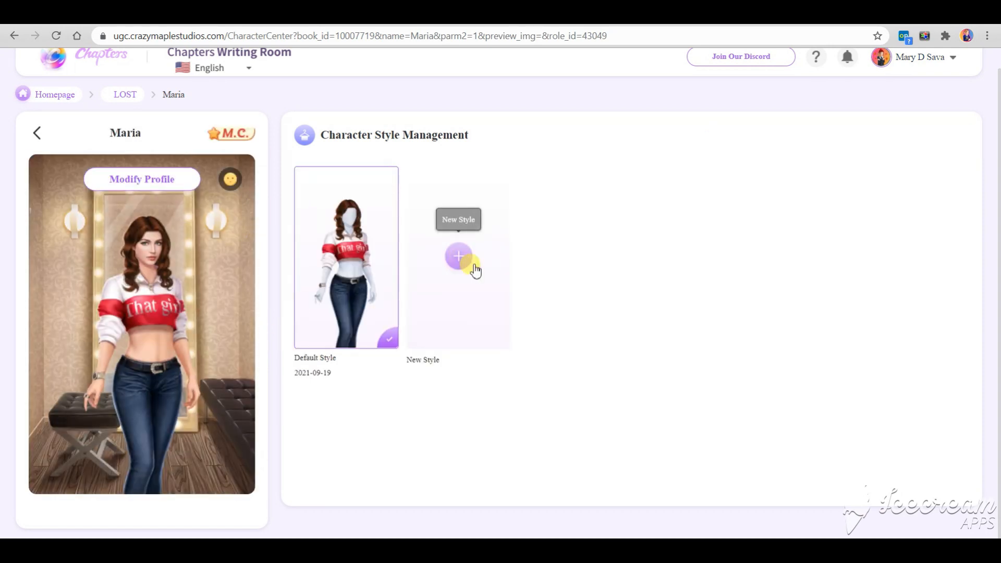
Step: Add three new outfit styles for Maria, keeping the offered clothing
{"action": "left_click", "coordinate": [459, 257]}
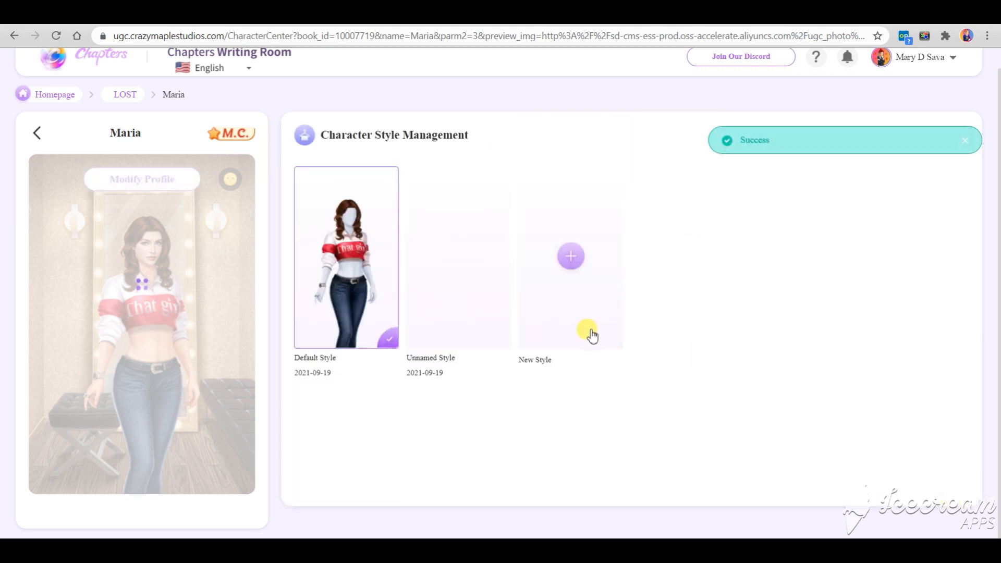
{"action": "left_click", "coordinate": [569, 256]}
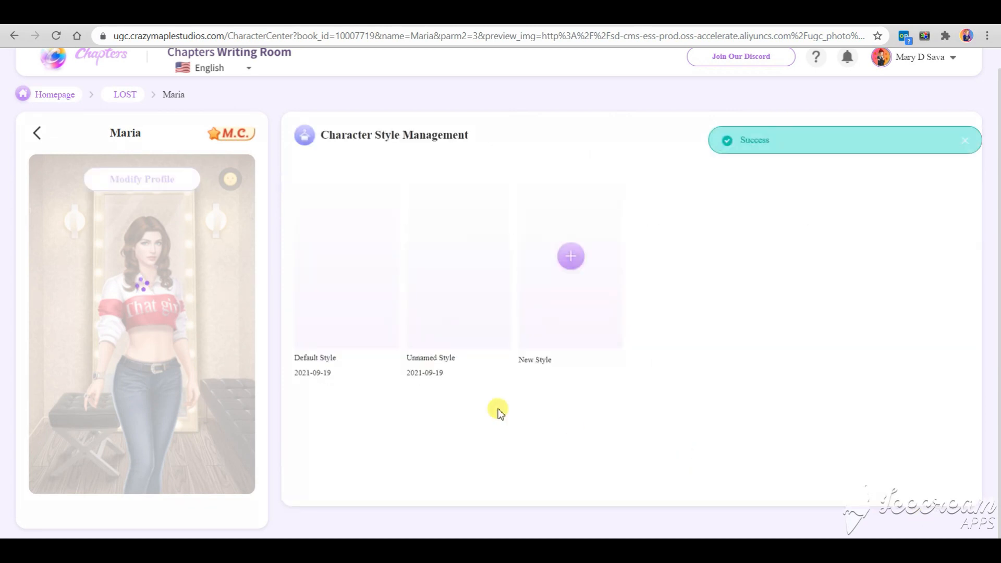
{"action": "left_click", "coordinate": [570, 256]}
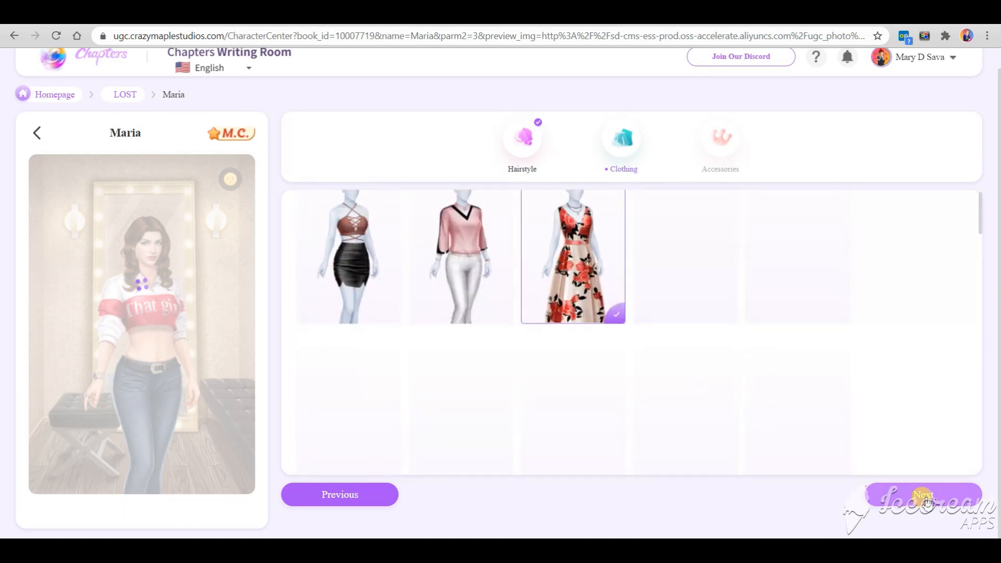
{"action": "left_click", "coordinate": [922, 495]}
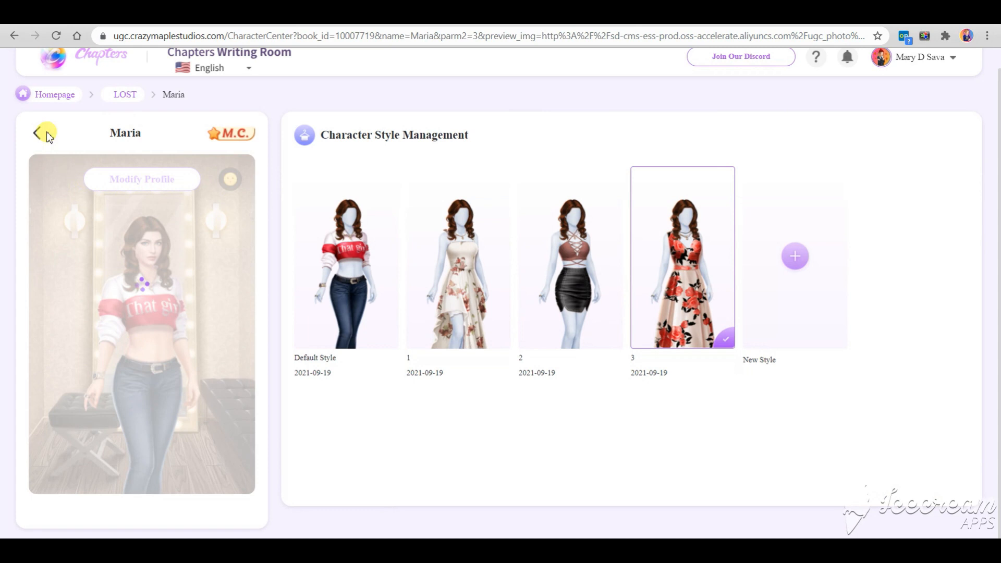
Step: Back in the character list, create a second, non-main character named Leo
{"action": "left_click", "coordinate": [37, 133]}
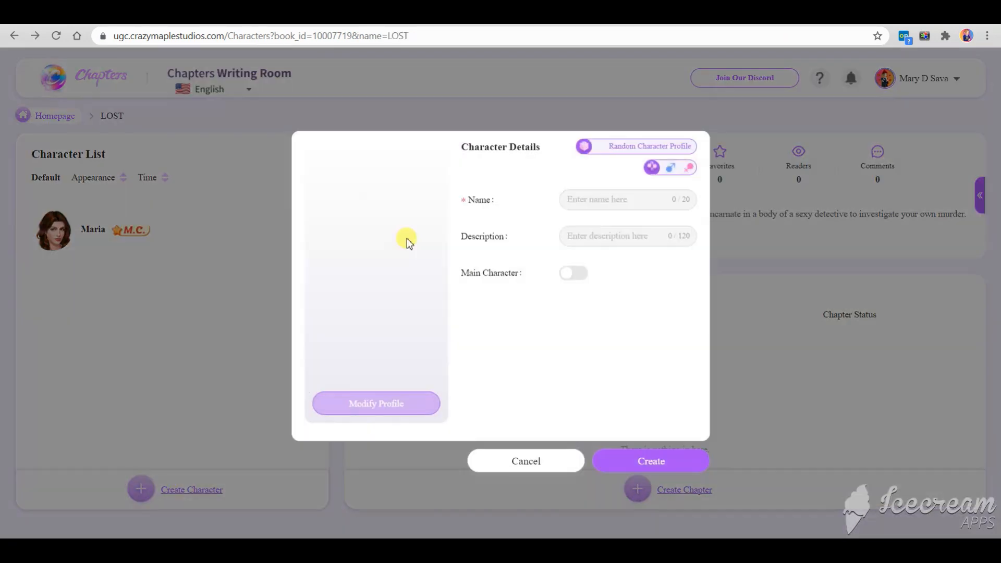
{"action": "type", "text": "Leo"}
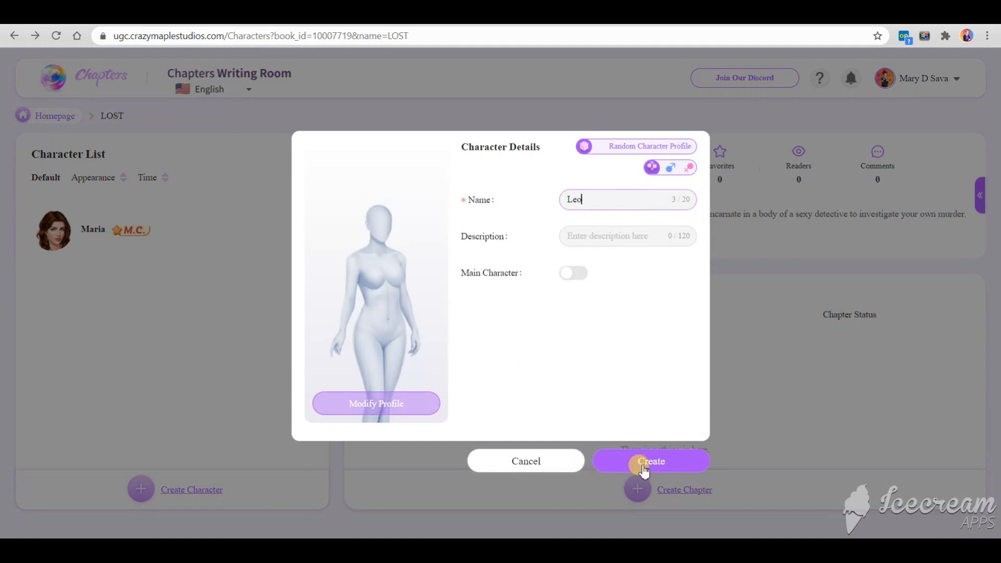
{"action": "left_click", "coordinate": [650, 461]}
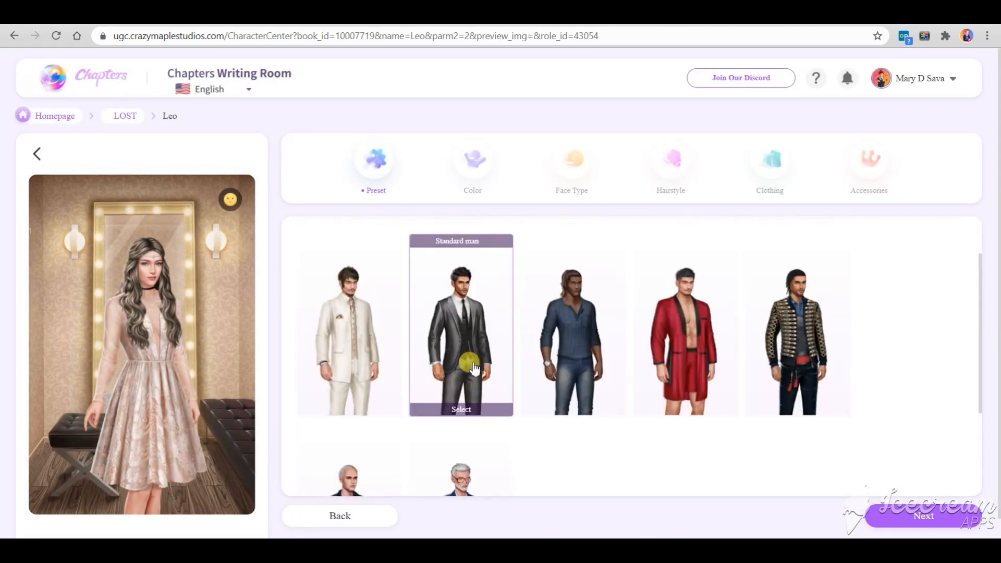
Step: Give Leo the suited man preset, a lighter skin tone and short black hair
{"action": "left_click", "coordinate": [473, 163]}
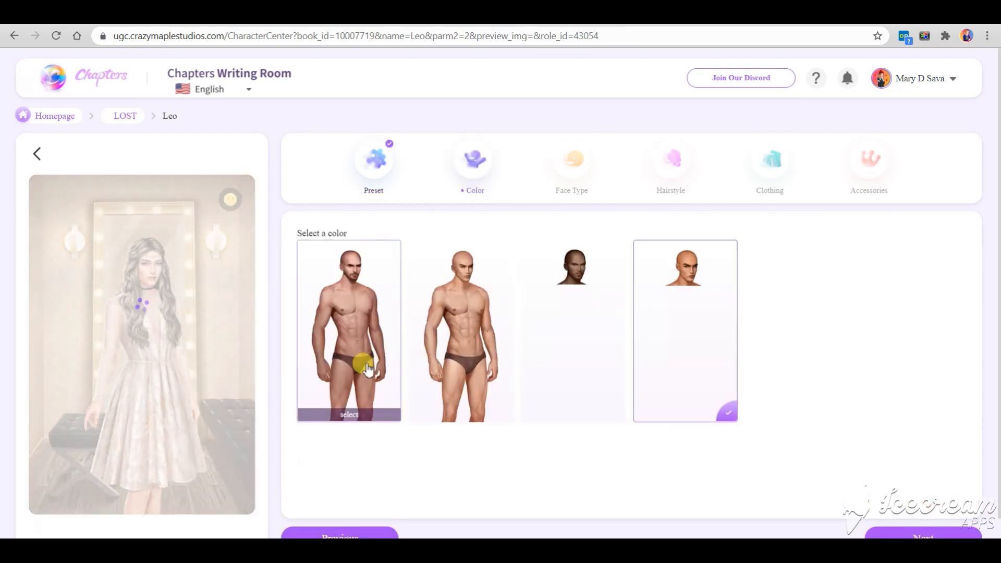
{"action": "left_click", "coordinate": [571, 159]}
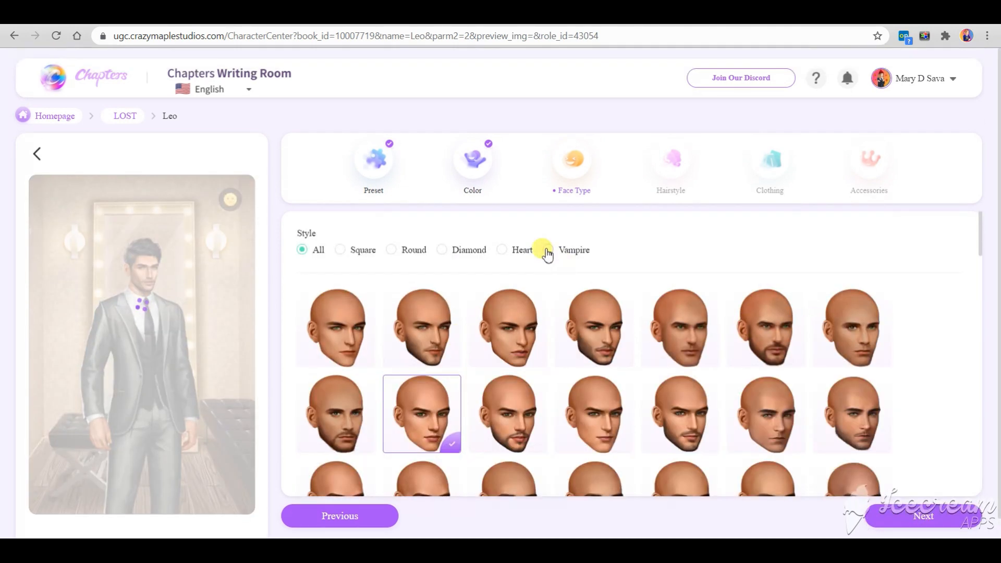
{"action": "scroll", "scroll_direction": "down", "scroll_amount": 3}
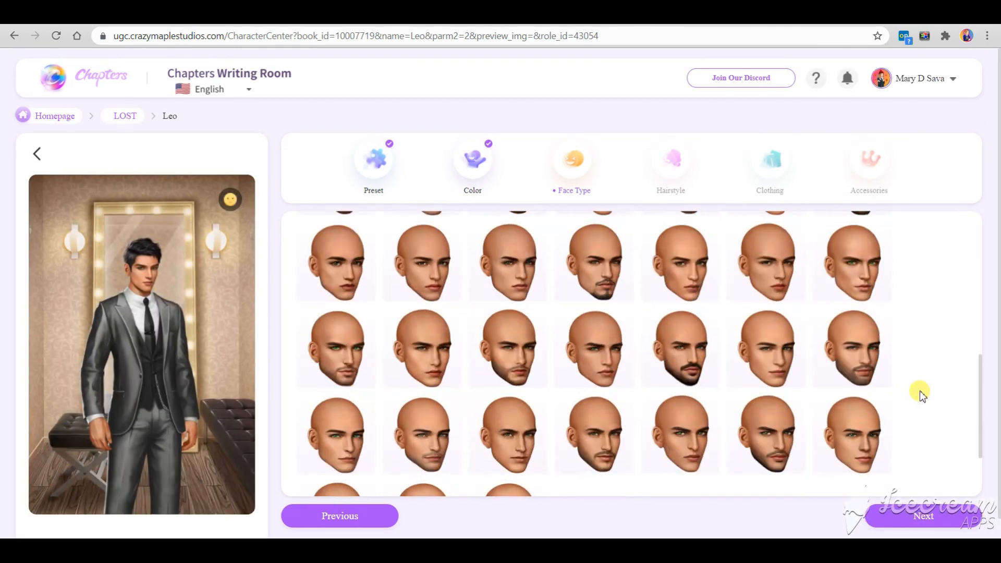
{"action": "left_click", "coordinate": [670, 160]}
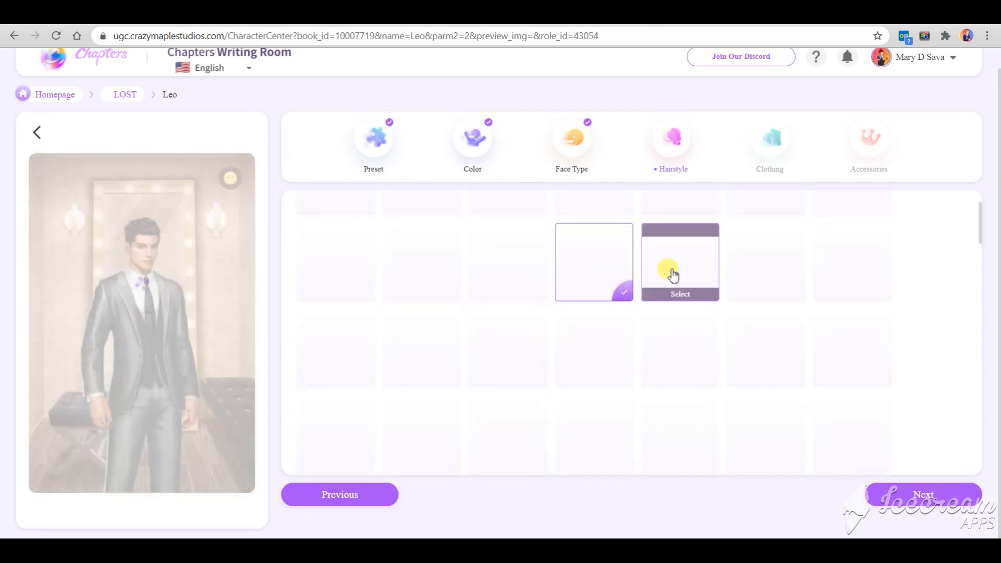
{"action": "left_click", "coordinate": [680, 262]}
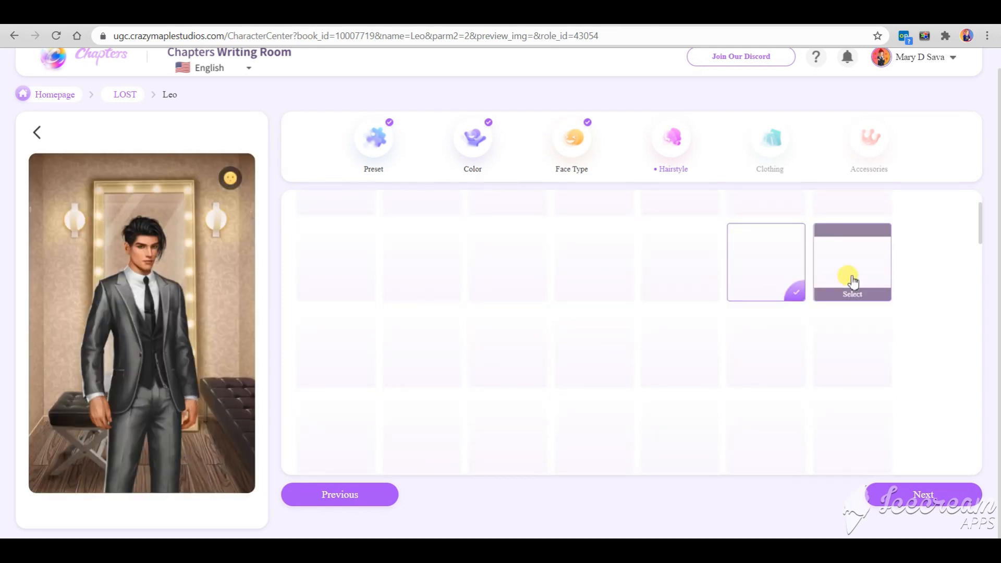
Step: Approve Leo's look as 'Perfect! Good to go!' and return to LOST's book page
{"action": "left_click", "coordinate": [770, 144]}
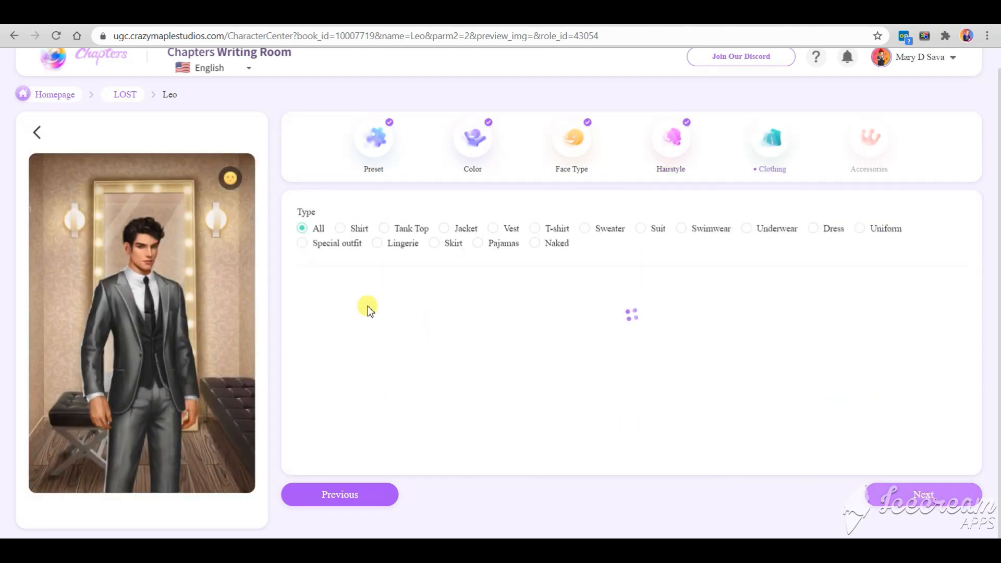
{"action": "left_click", "coordinate": [924, 495]}
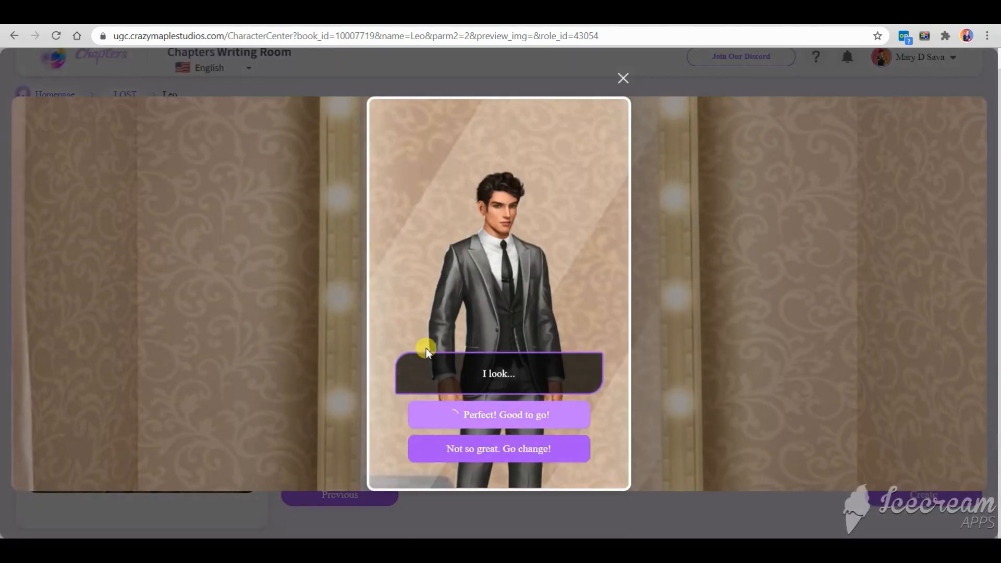
{"action": "left_click", "coordinate": [623, 79]}
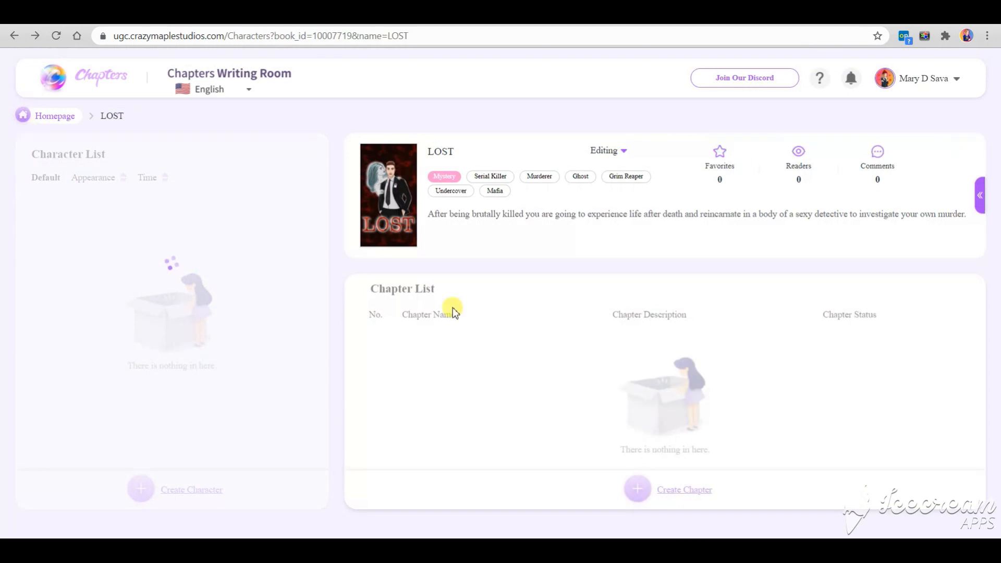
Step: Create LOST's first chapter with the title 1, opening its writing tool
{"action": "left_click", "coordinate": [684, 491]}
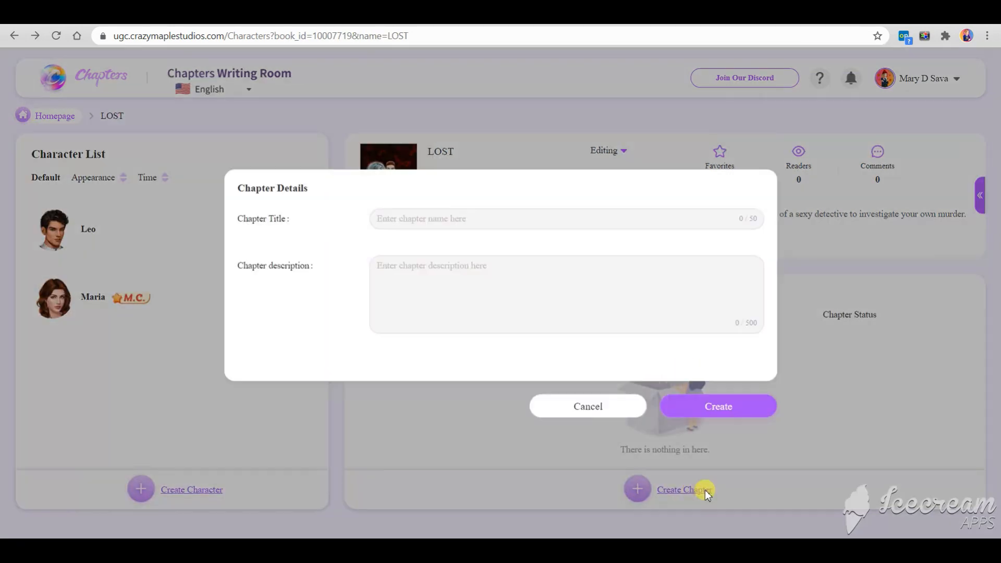
{"action": "type", "text": "1"}
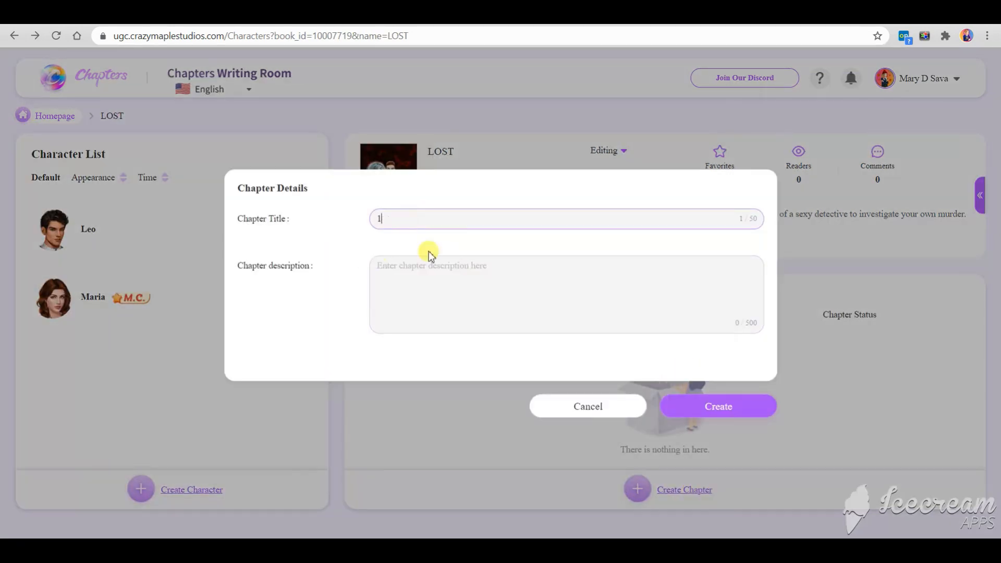
{"action": "mouse_move", "coordinate": [719, 407]}
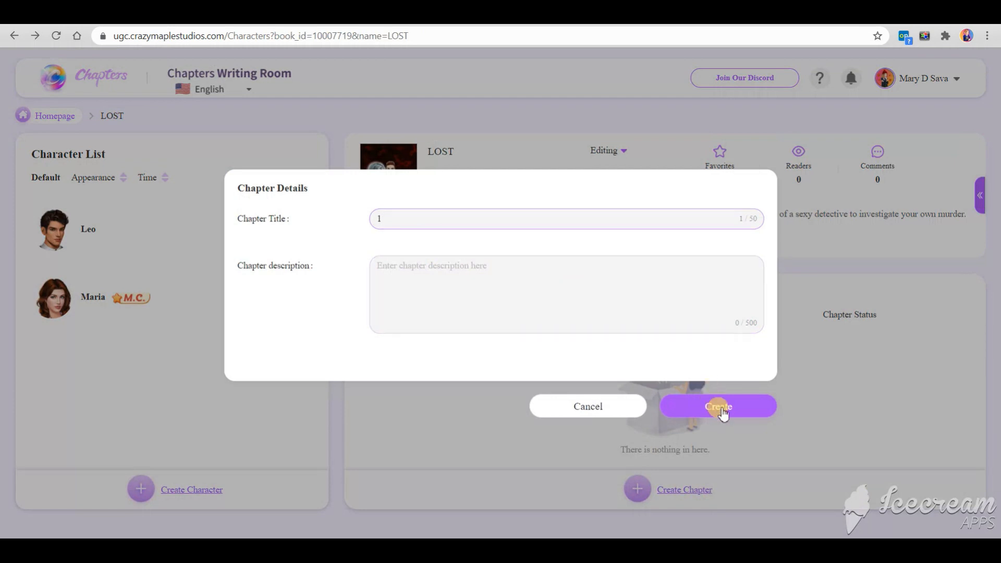
{"action": "left_click", "coordinate": [717, 407]}
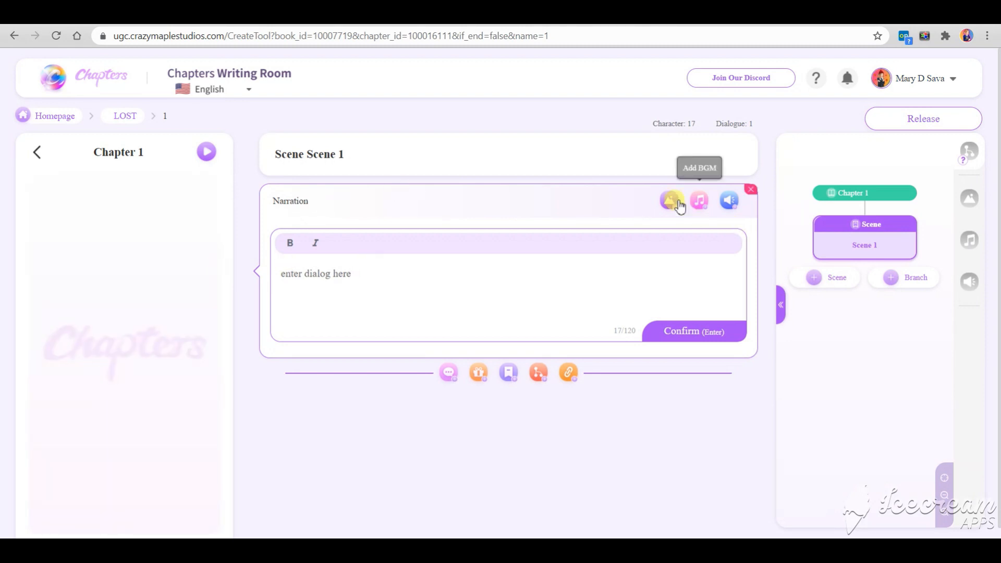
Step: Choose BEDROOM_in_night from the Bedroom category as Scene 1's background
{"action": "left_click", "coordinate": [671, 201]}
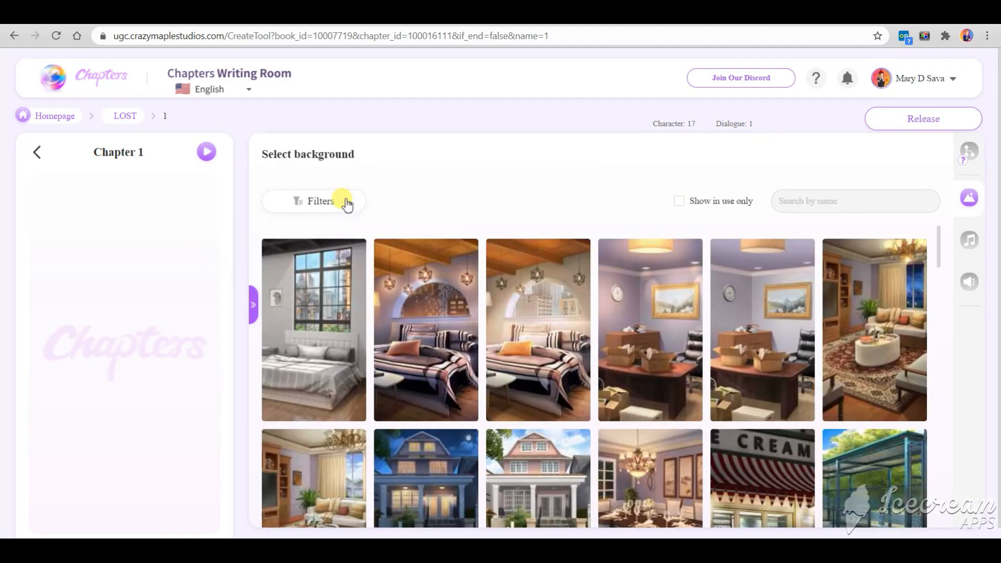
{"action": "left_click", "coordinate": [320, 200]}
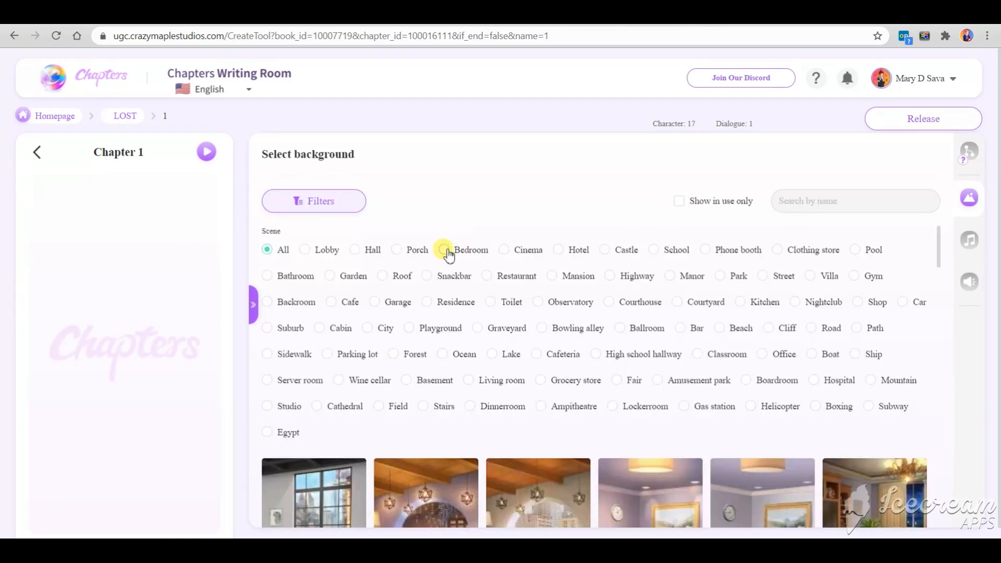
{"action": "left_click", "coordinate": [443, 249]}
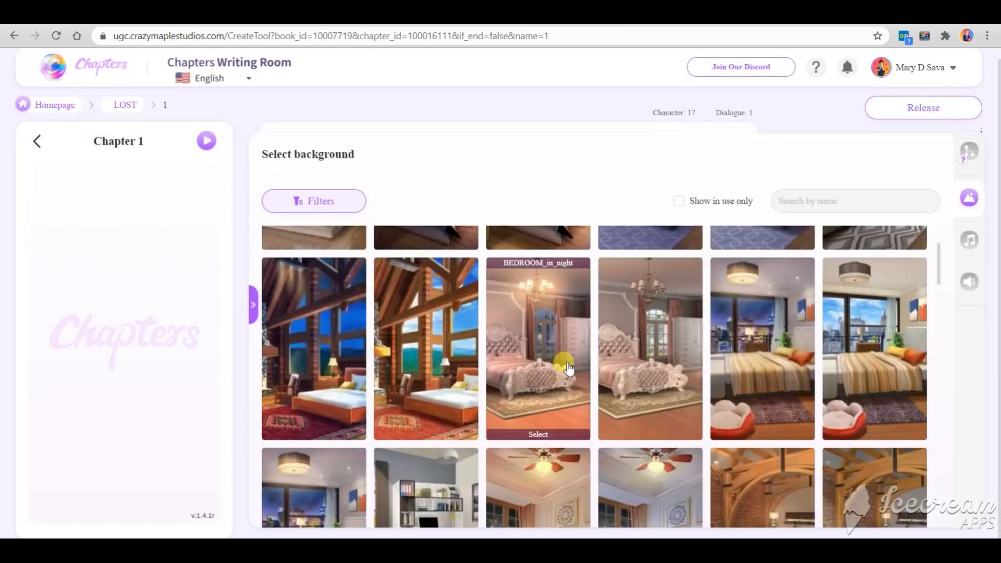
{"action": "left_click", "coordinate": [538, 434]}
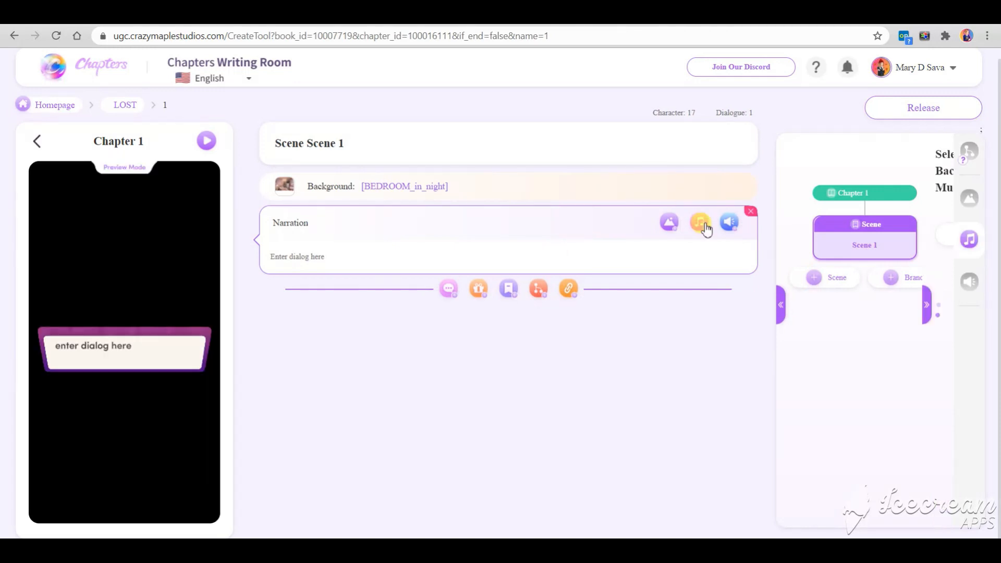
Step: Select storytelling-Sunny as Scene 1's background music
{"action": "left_click", "coordinate": [699, 222]}
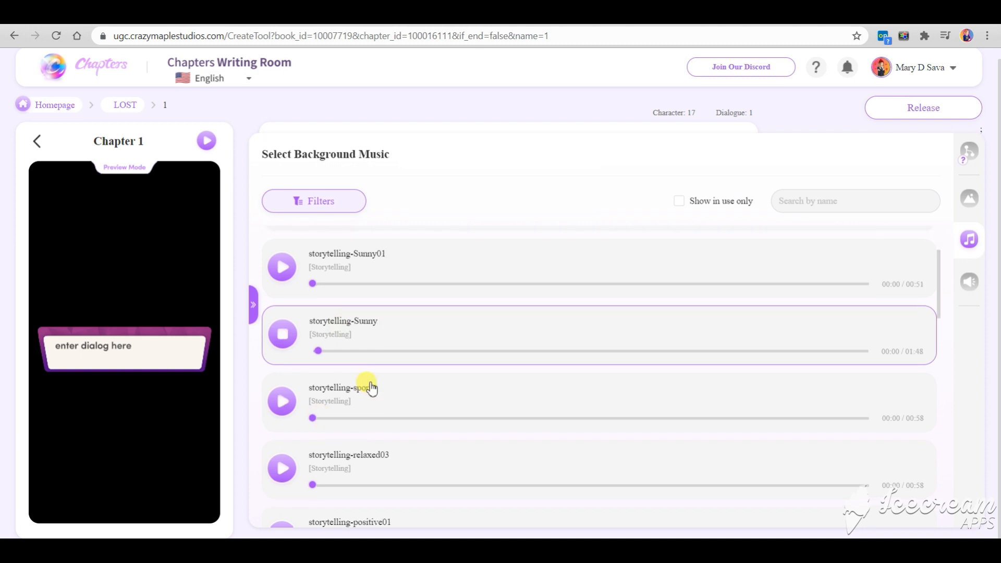
{"action": "mouse_move", "coordinate": [395, 334]}
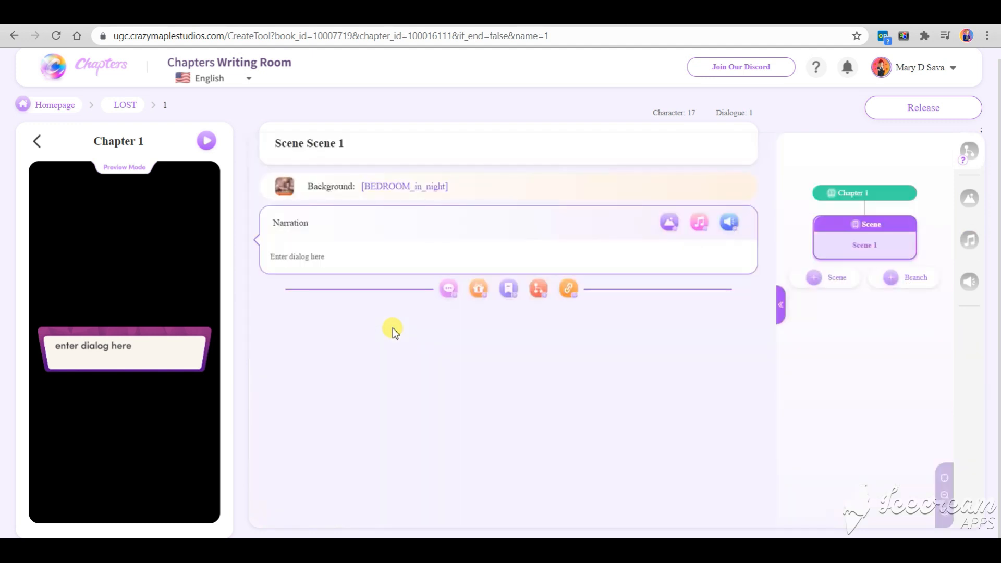
{"action": "left_click", "coordinate": [698, 221]}
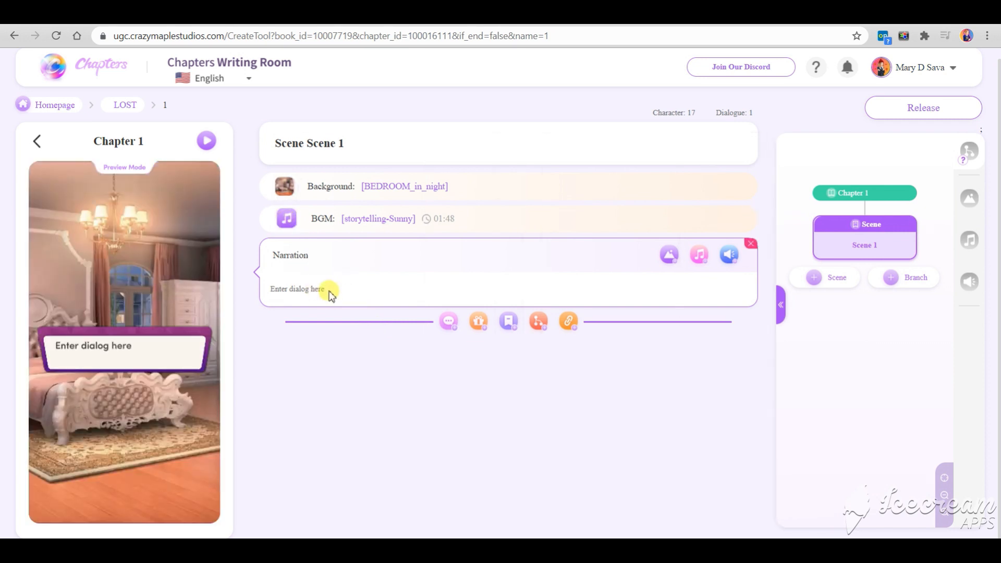
Step: Write Scene 1's narration 'You are getting ready for the date.' and confirm it
{"action": "left_click", "coordinate": [316, 289]}
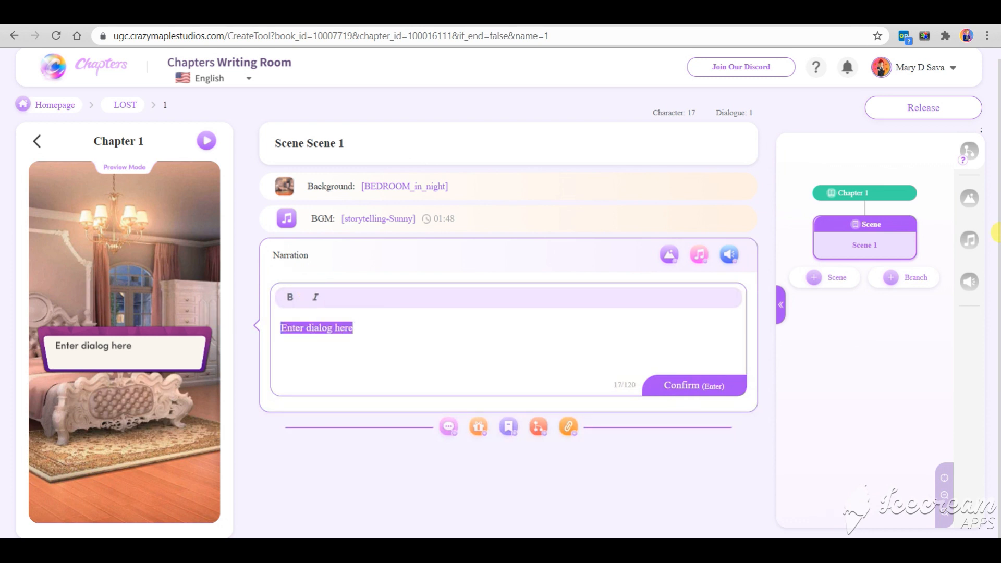
{"action": "type", "text": "You are getti"}
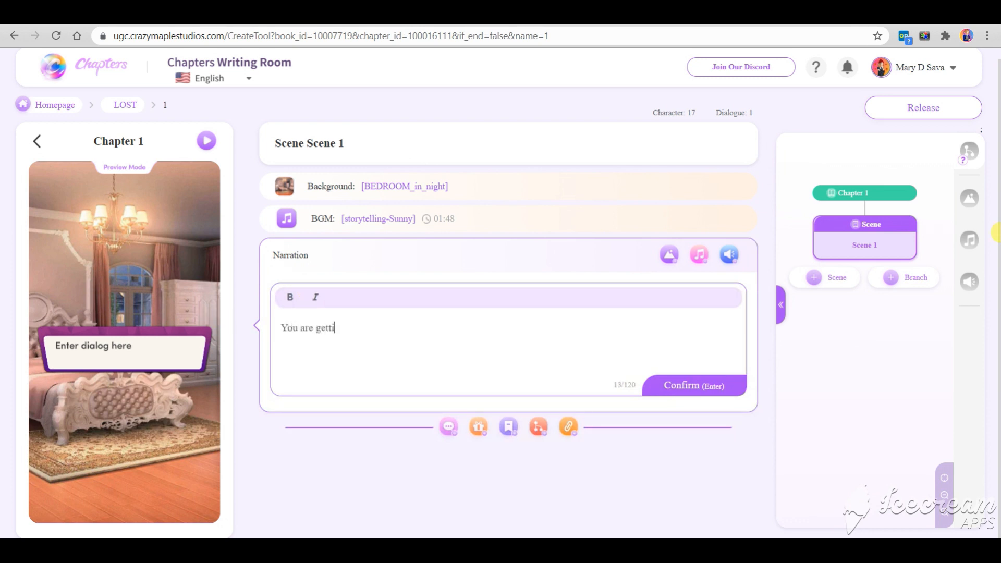
{"action": "type", "text": "ng ready for the da"}
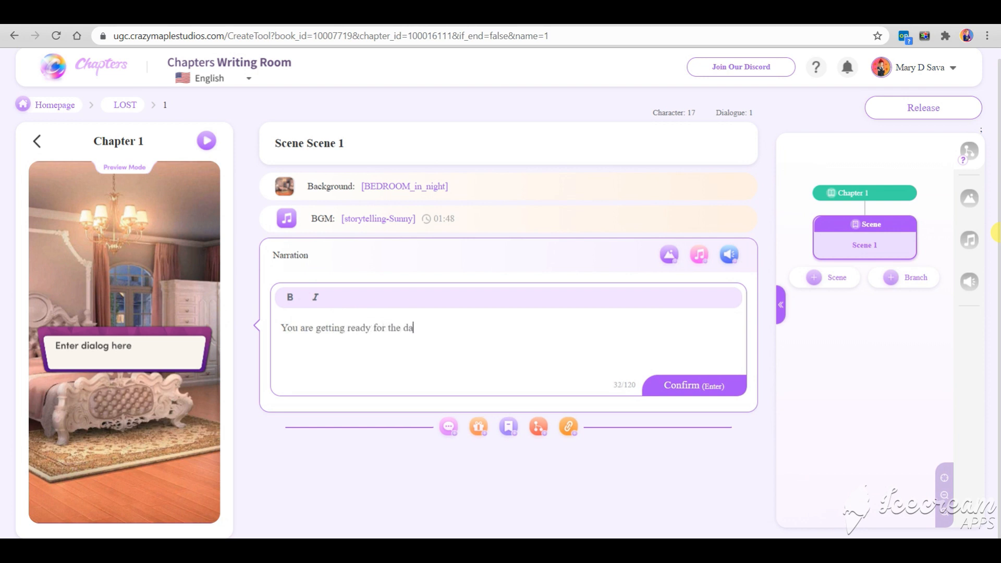
{"action": "type", "text": "te."}
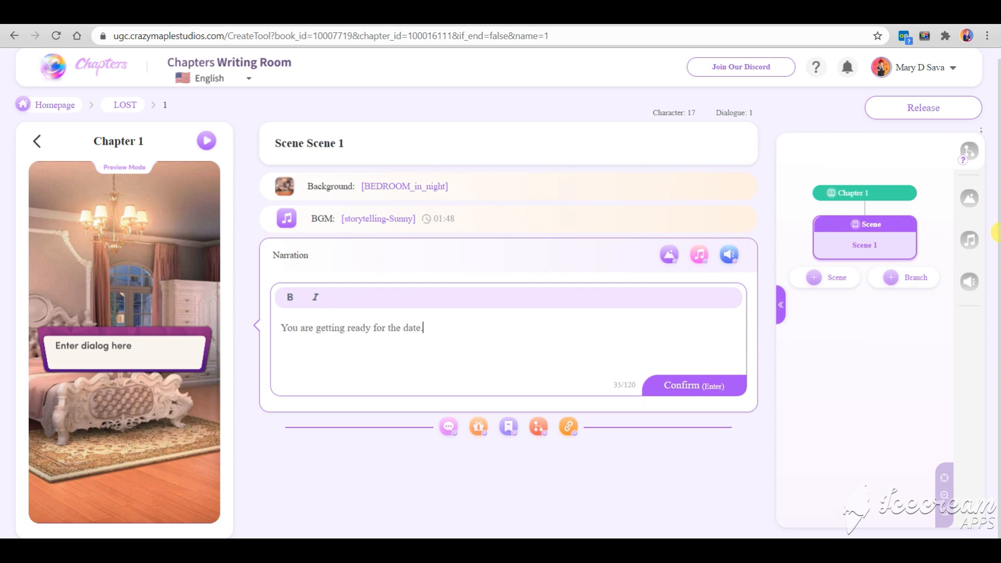
{"action": "left_click", "coordinate": [693, 386]}
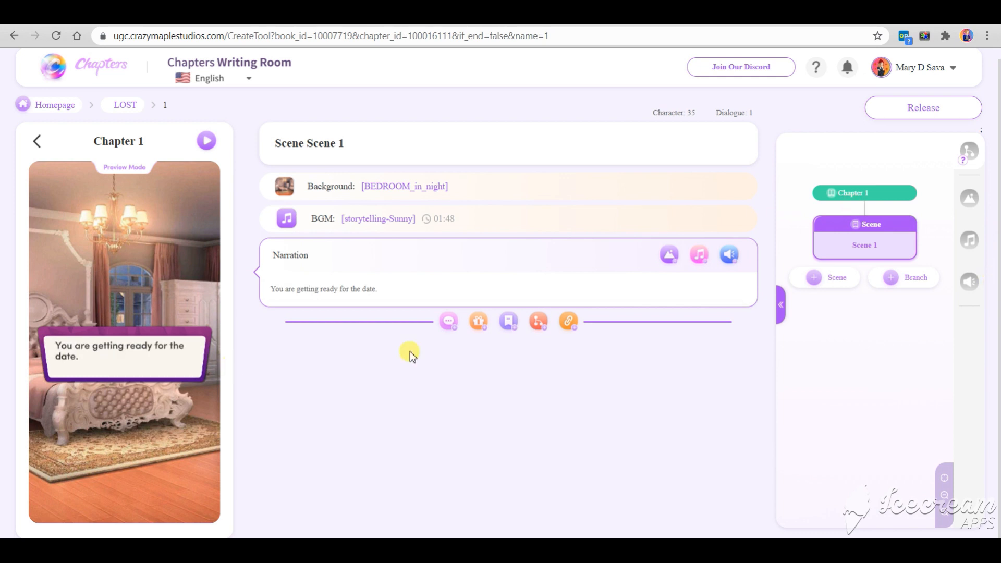
Step: Insert a dialogue line spoken by Maria reading 'What should I wear?'
{"action": "left_click", "coordinate": [447, 320]}
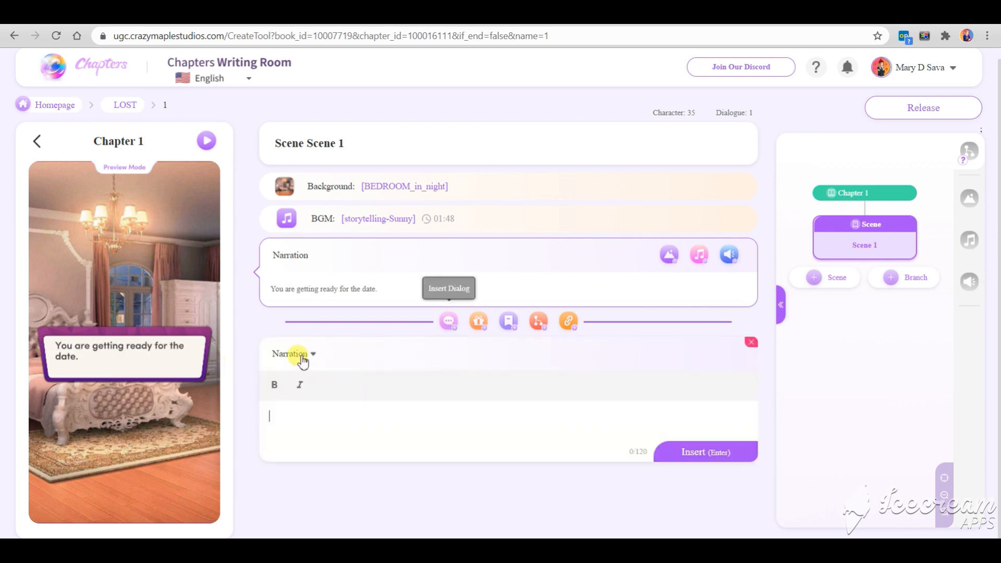
{"action": "left_click", "coordinate": [294, 353]}
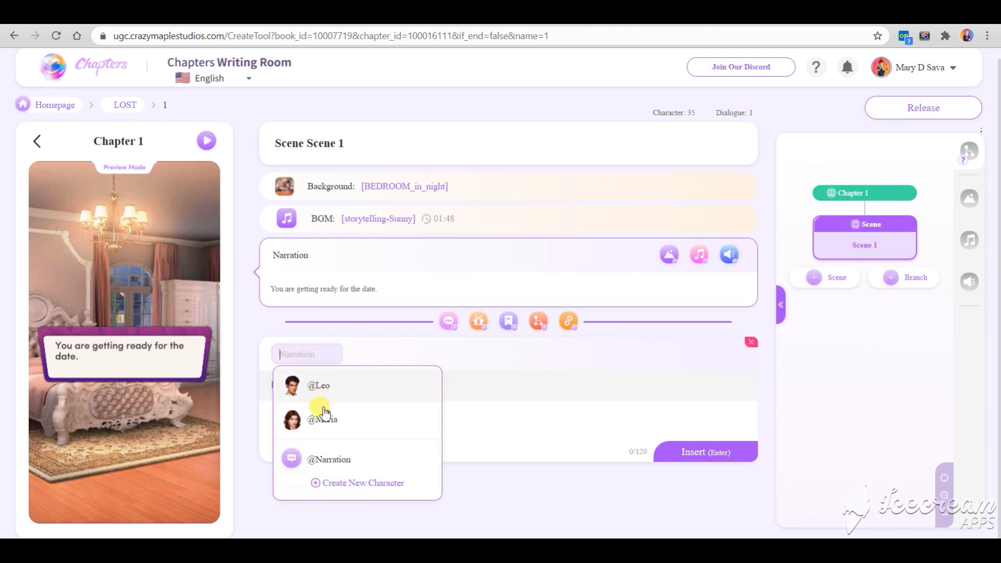
{"action": "left_click", "coordinate": [323, 420]}
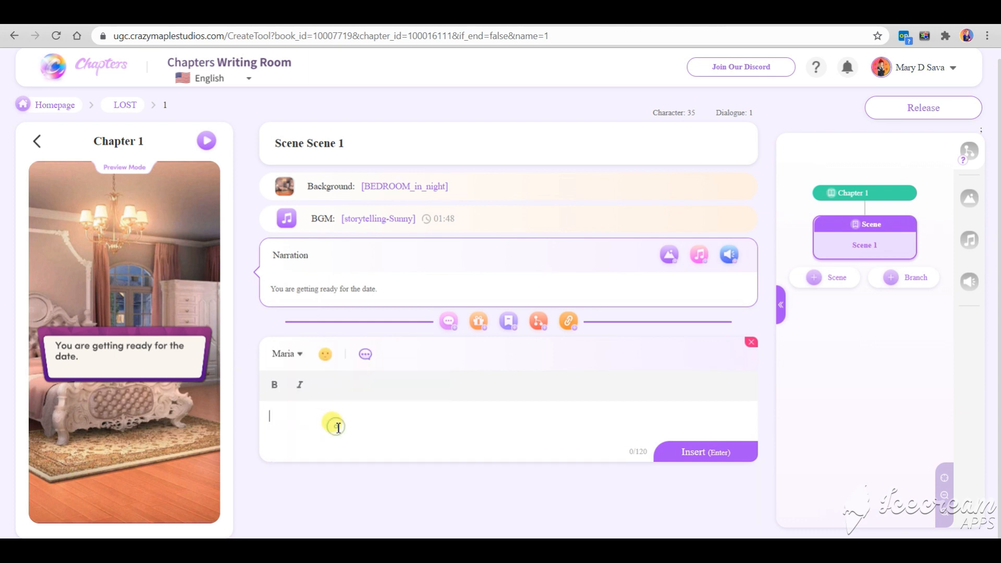
{"action": "type", "text": "What should"}
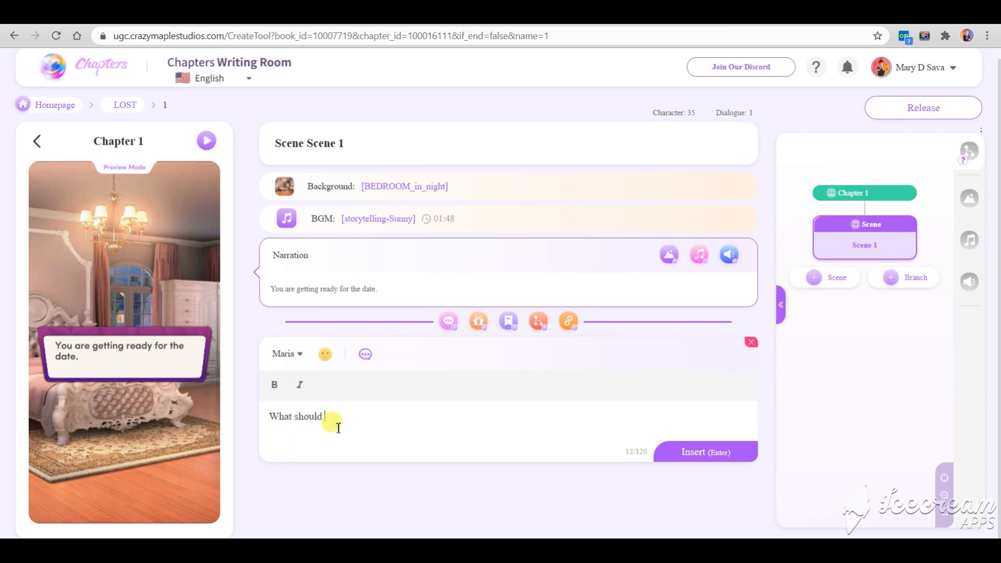
{"action": "type", "text": "I wear?"}
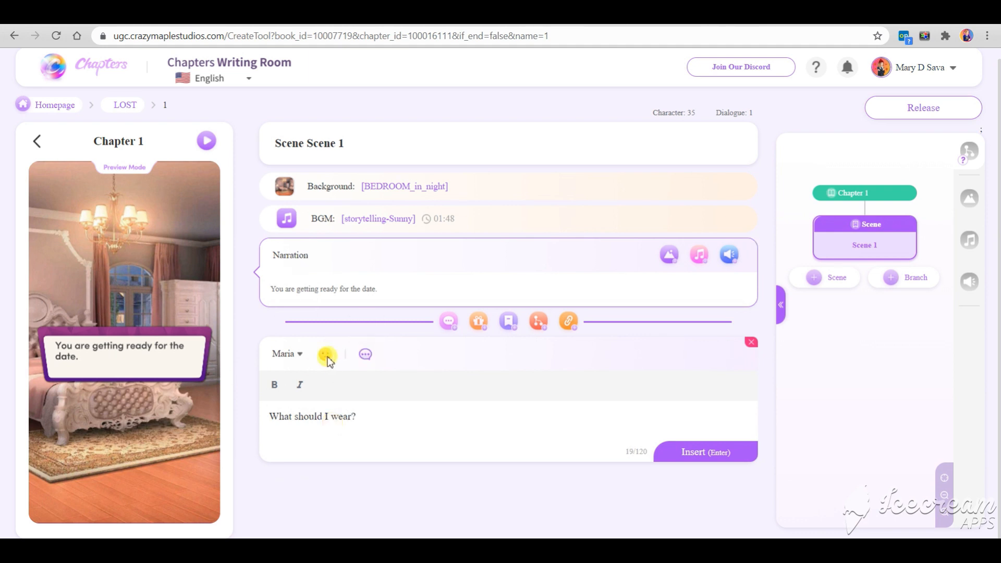
Step: Review Maria's expression, make the line a thought and insert it
{"action": "left_click", "coordinate": [326, 354]}
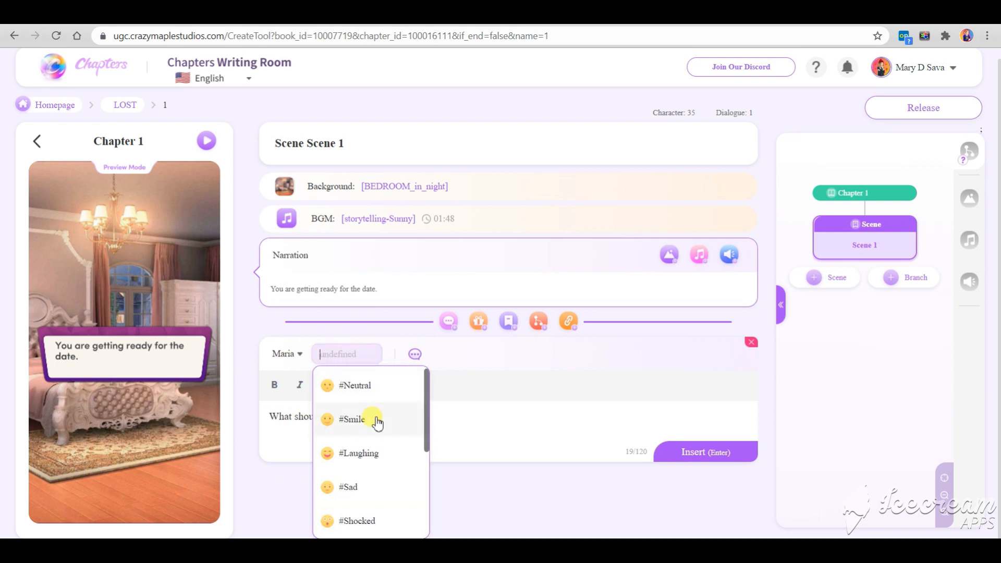
{"action": "scroll", "scroll_direction": "down", "scroll_amount": 3}
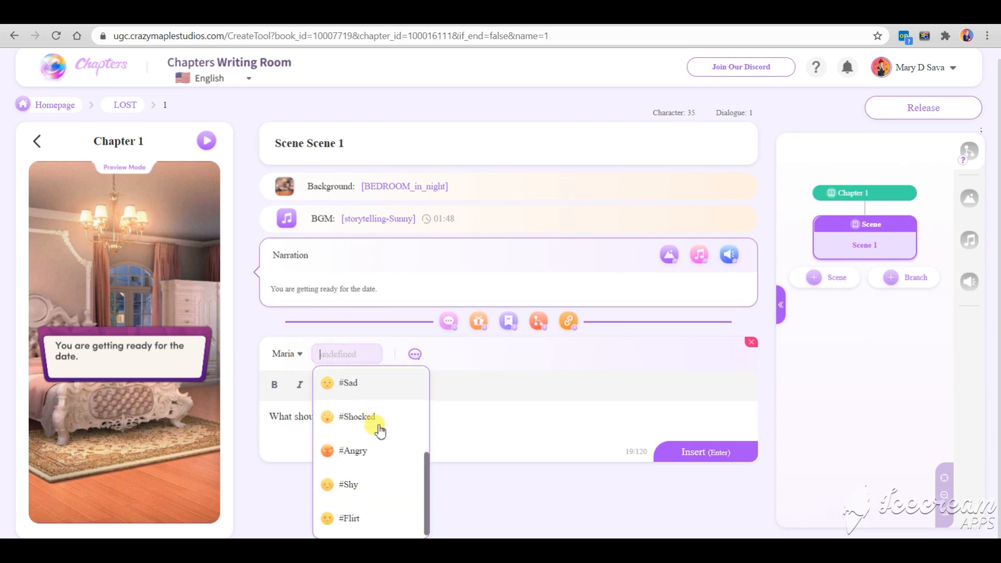
{"action": "scroll", "scroll_direction": "up", "scroll_amount": 3}
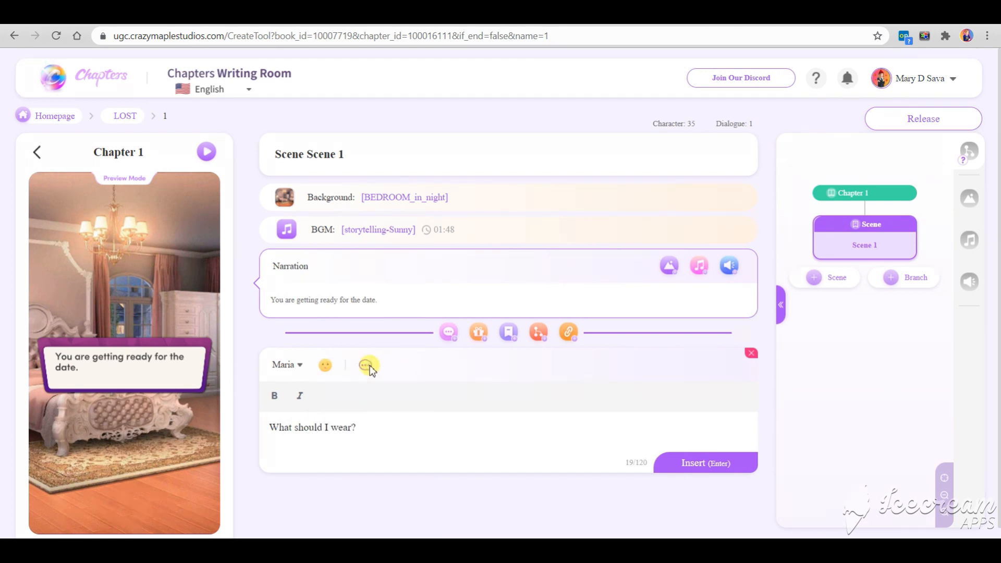
{"action": "left_click", "coordinate": [366, 366]}
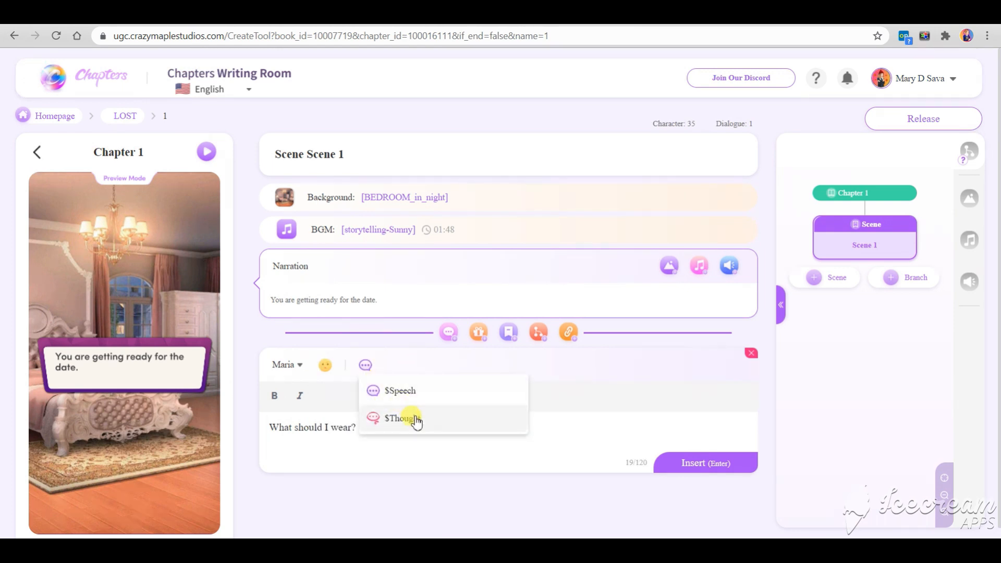
{"action": "left_click", "coordinate": [400, 419]}
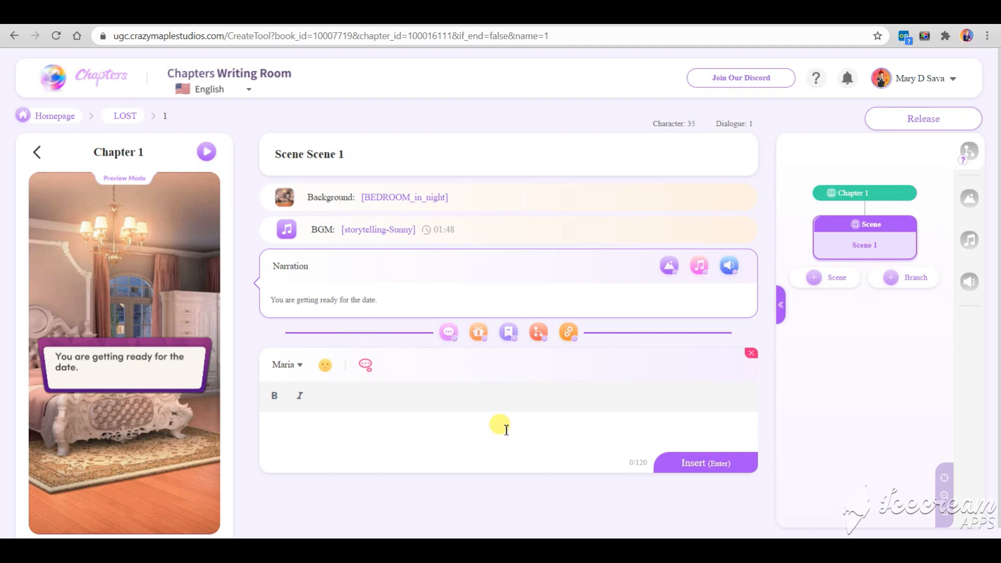
{"action": "left_click", "coordinate": [705, 463]}
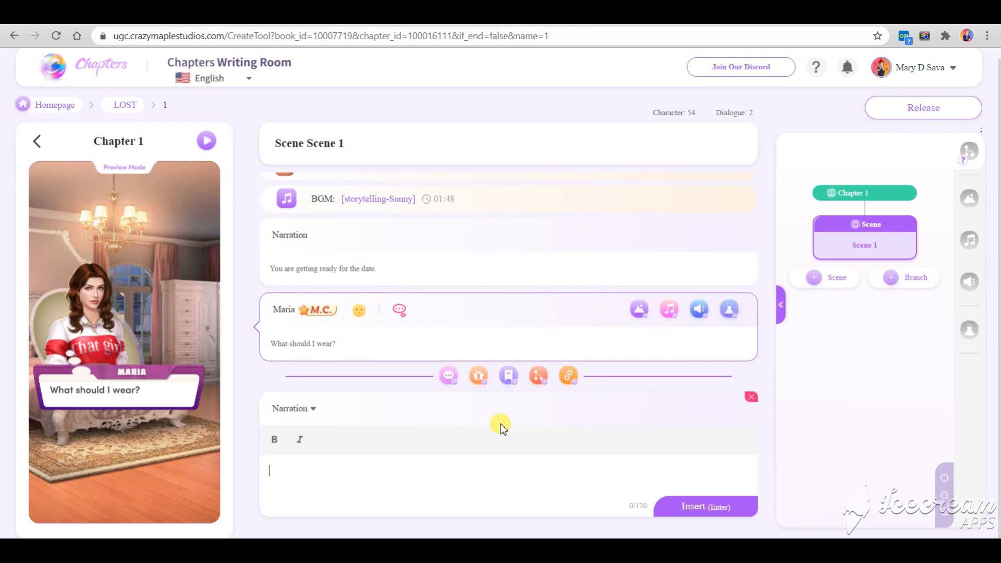
{"action": "mouse_move", "coordinate": [607, 357]}
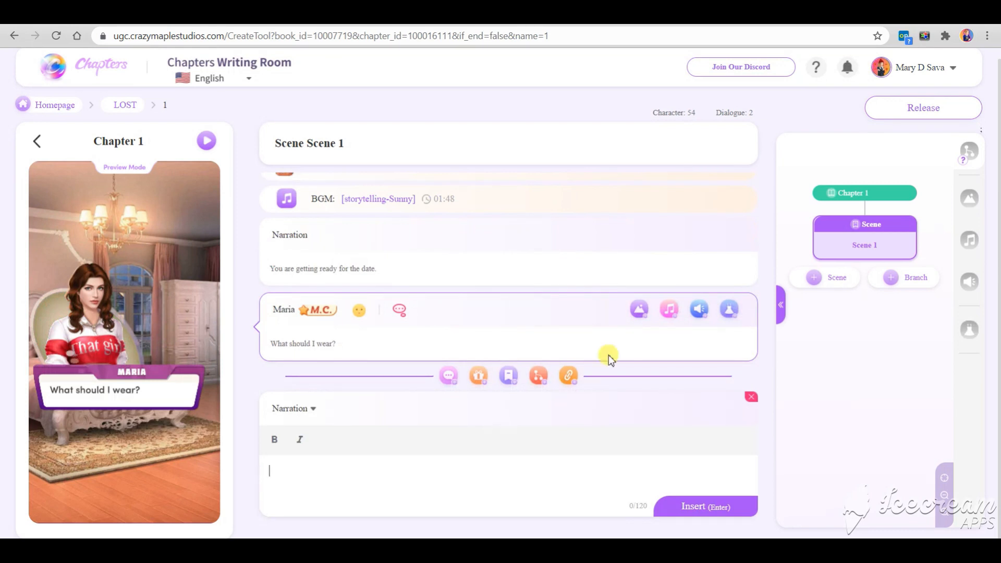
{"action": "mouse_move", "coordinate": [538, 377]}
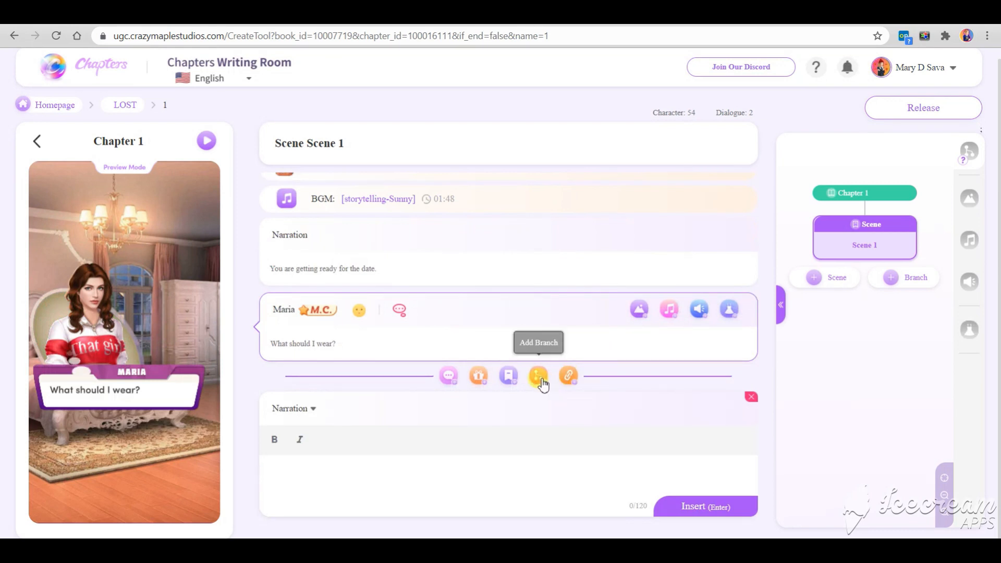
Step: Add a branch after Maria's question and change it to a Style Branch
{"action": "left_click", "coordinate": [538, 375]}
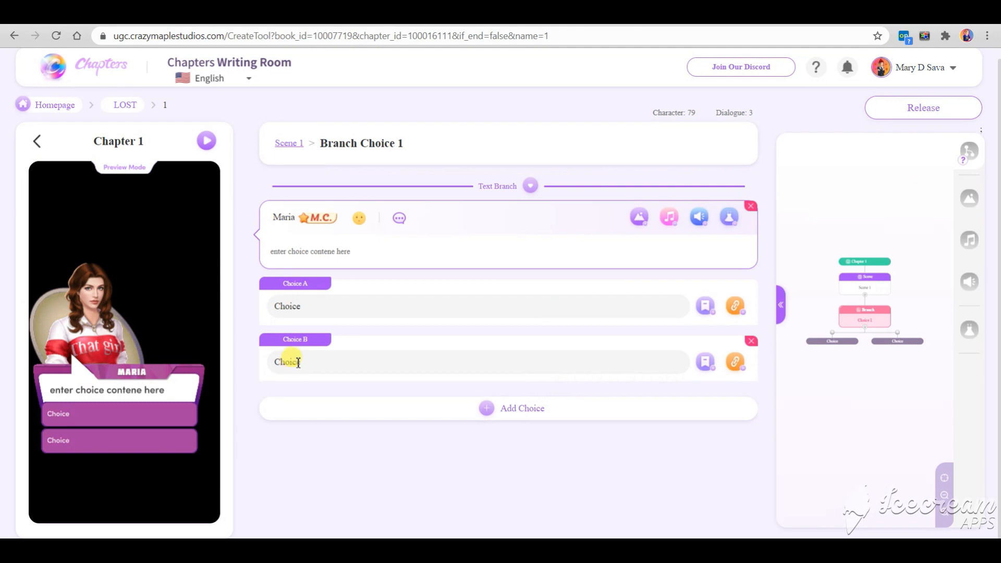
{"action": "right_click", "coordinate": [897, 341]}
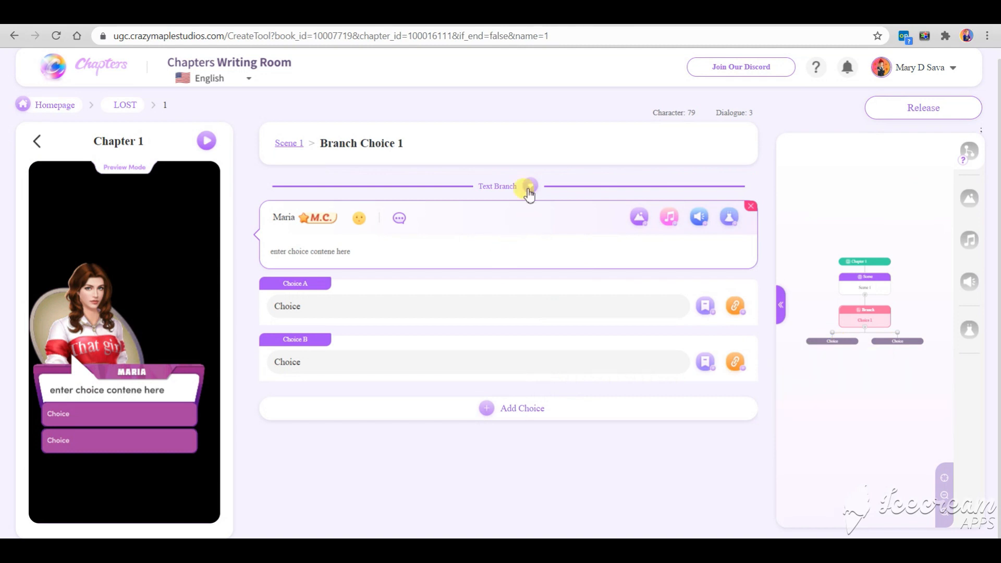
{"action": "left_click", "coordinate": [530, 186]}
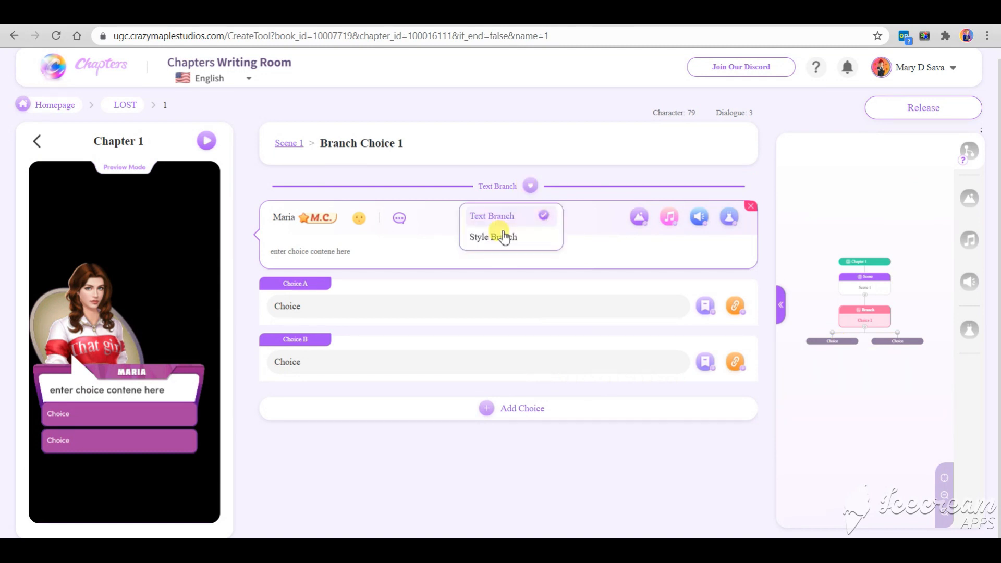
{"action": "left_click", "coordinate": [492, 236]}
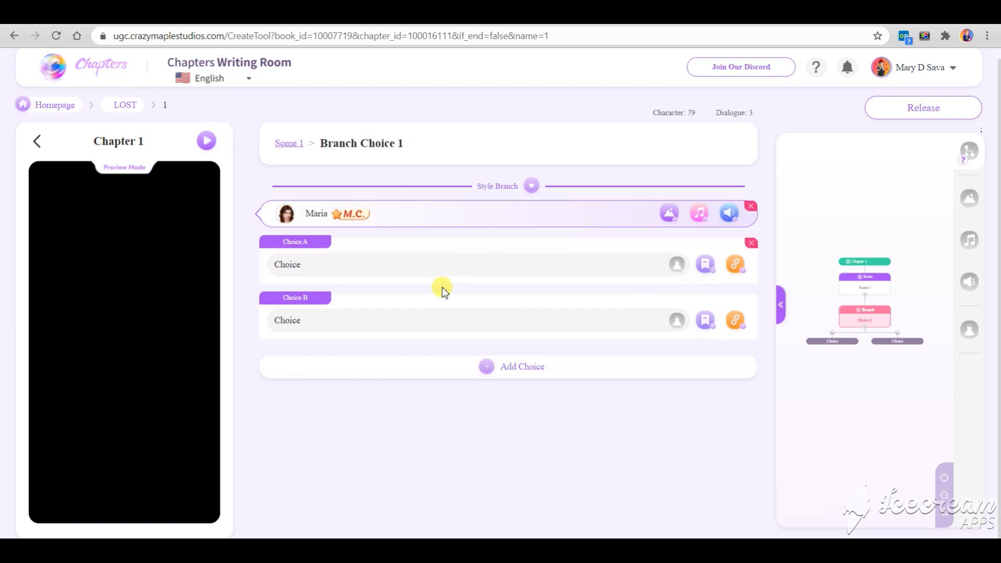
{"action": "left_click", "coordinate": [206, 140]}
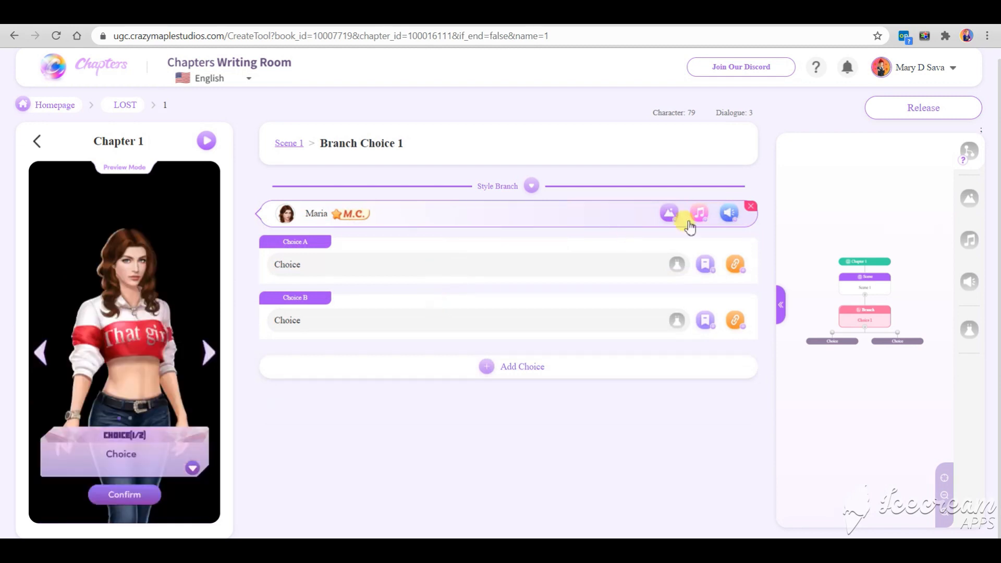
{"action": "mouse_move", "coordinate": [668, 213]}
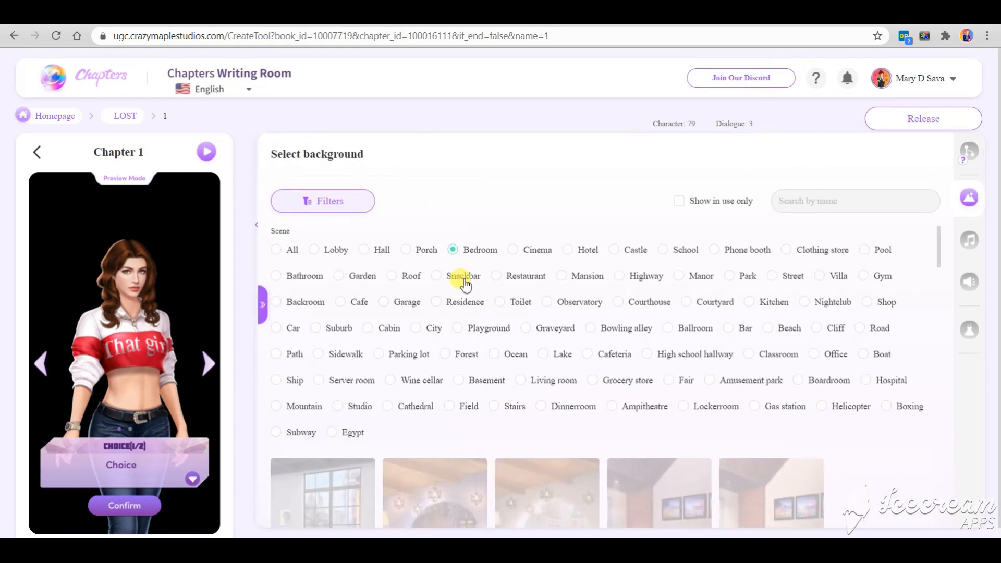
Step: Scroll the bedroom images and set BEDROOM_in_night as the branch background
{"action": "scroll", "scroll_direction": "down", "scroll_amount": 3}
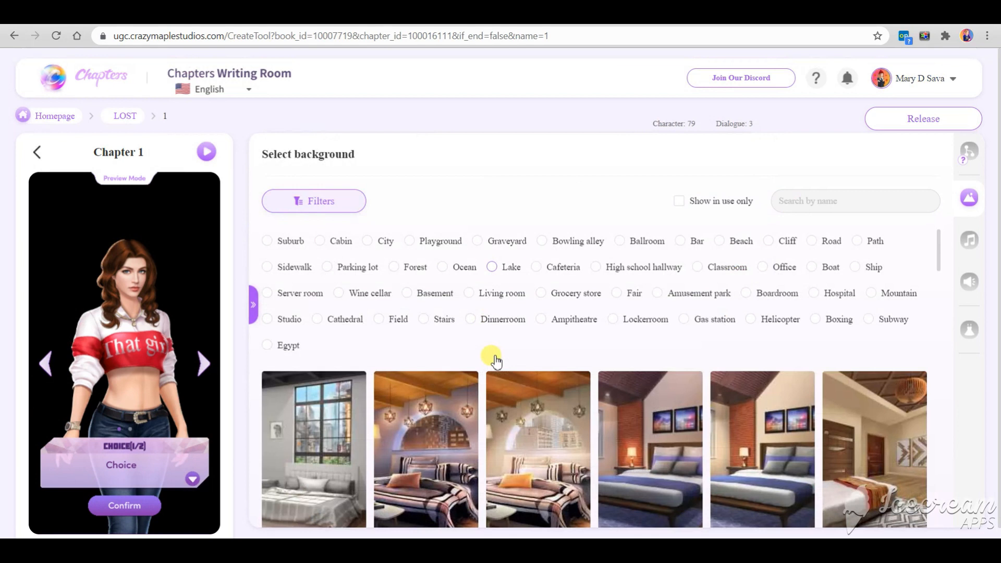
{"action": "scroll", "scroll_direction": "down", "scroll_amount": 3}
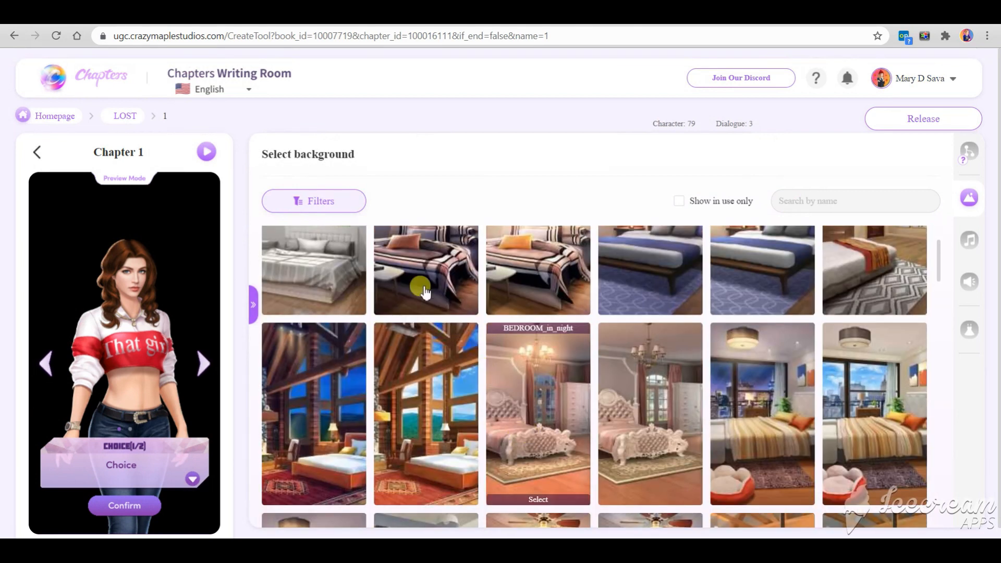
{"action": "left_click", "coordinate": [538, 499]}
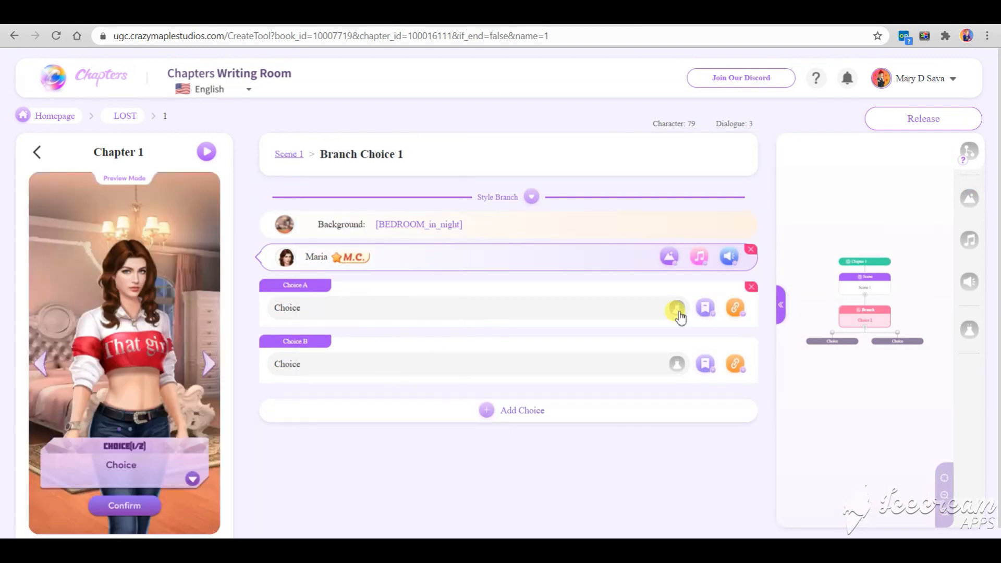
Step: Give Choice A the white floral dress outfit
{"action": "left_click", "coordinate": [676, 307]}
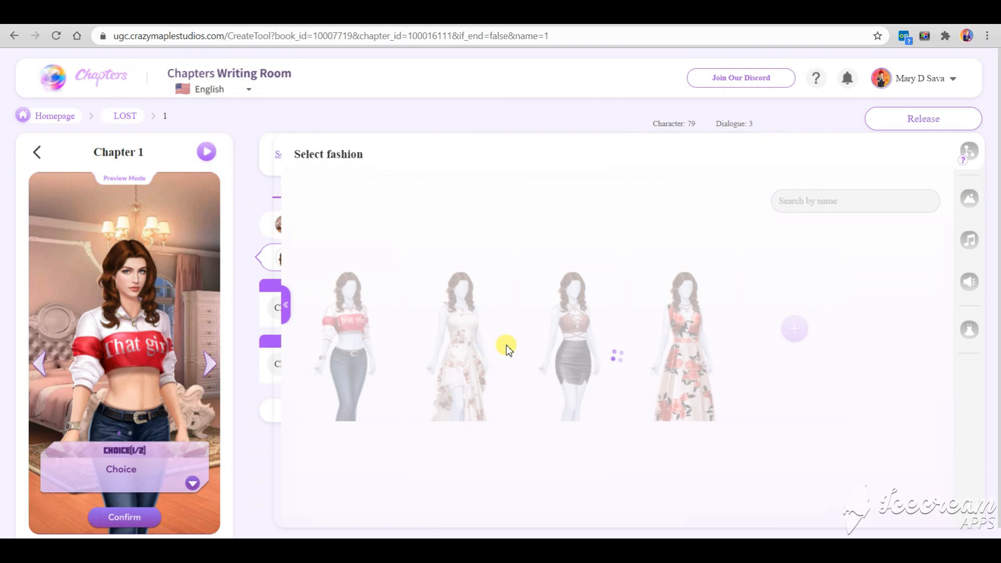
{"action": "left_click", "coordinate": [456, 345]}
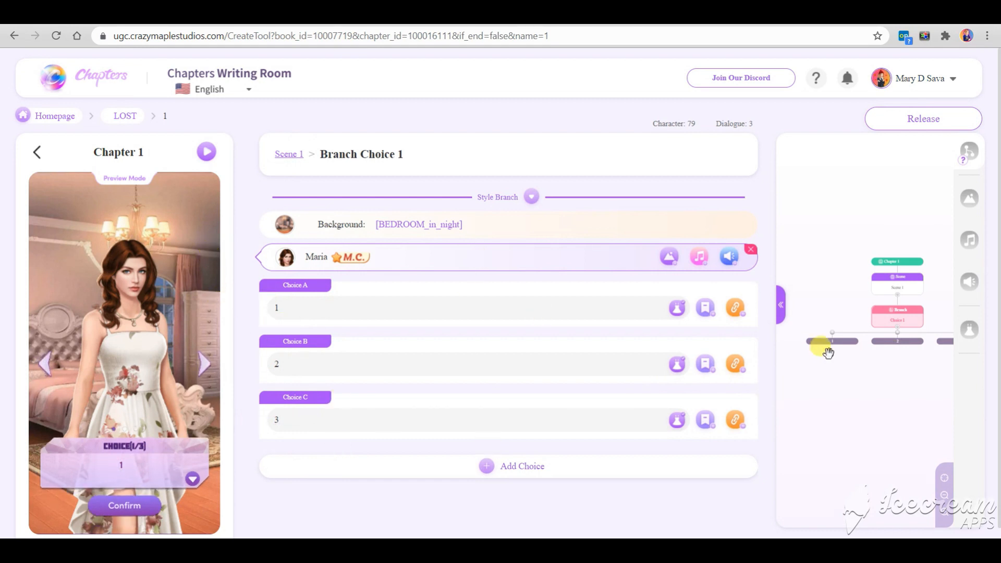
{"action": "mouse_move", "coordinate": [907, 366]}
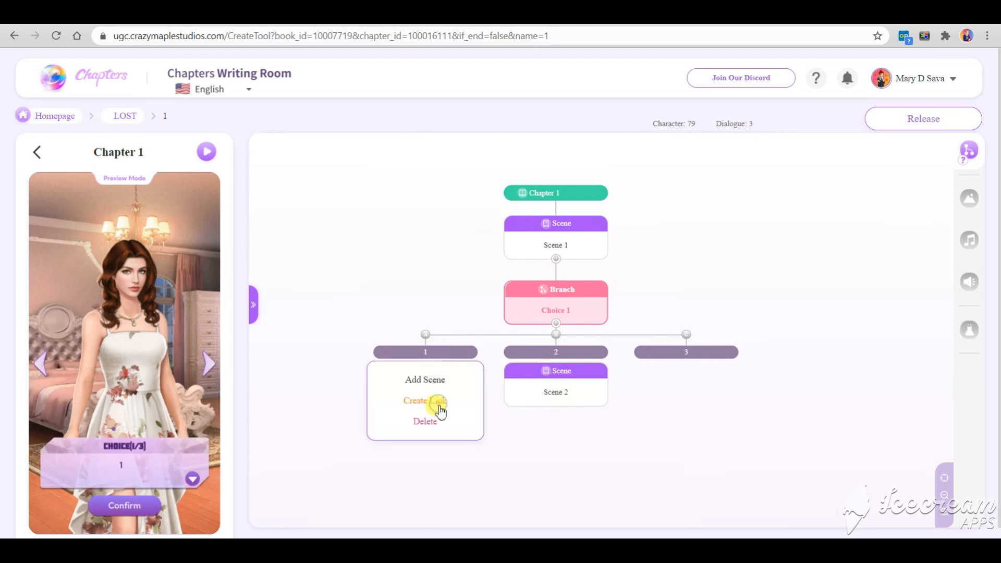
Step: Link choices 1 and 3 to Scene 2 in the story map
{"action": "left_click", "coordinate": [424, 401]}
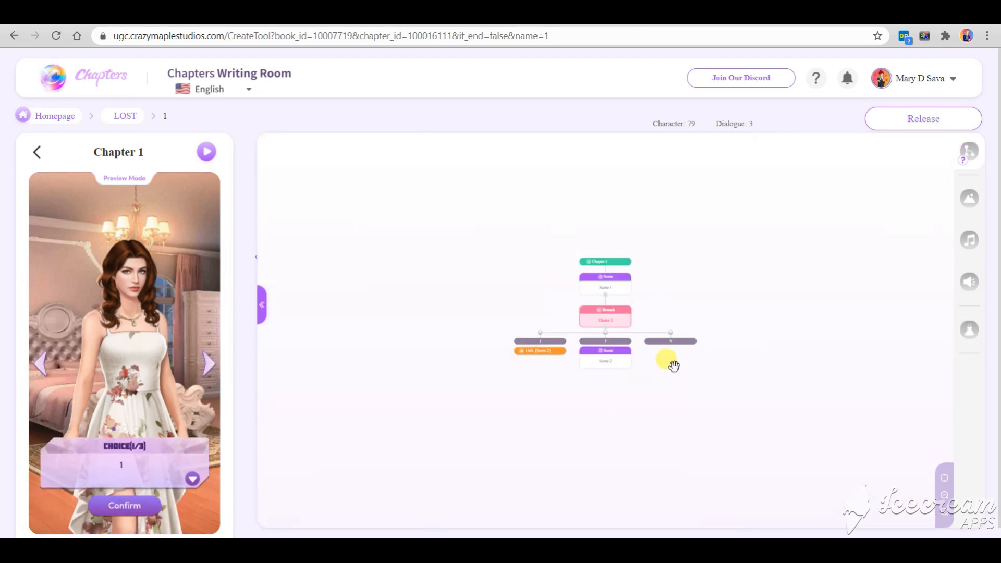
{"action": "left_click", "coordinate": [669, 341]}
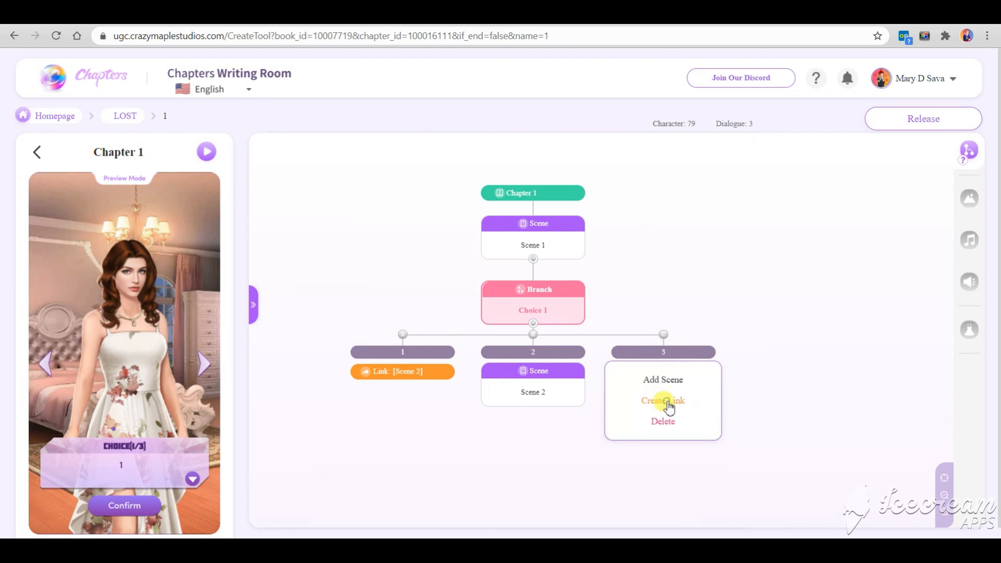
{"action": "left_click", "coordinate": [663, 400]}
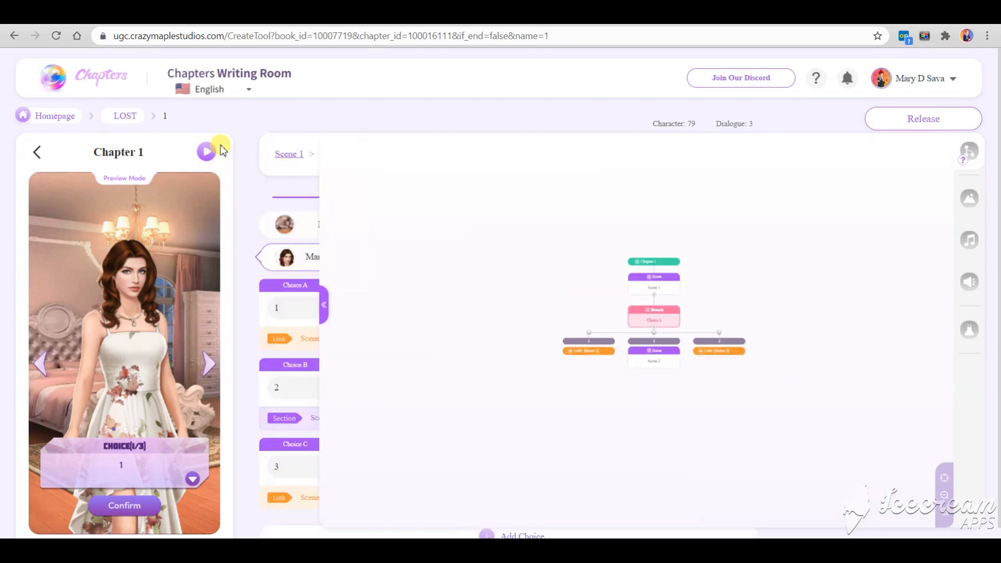
Step: Play the chapter preview and browse the outfit choices
{"action": "left_click", "coordinate": [206, 152]}
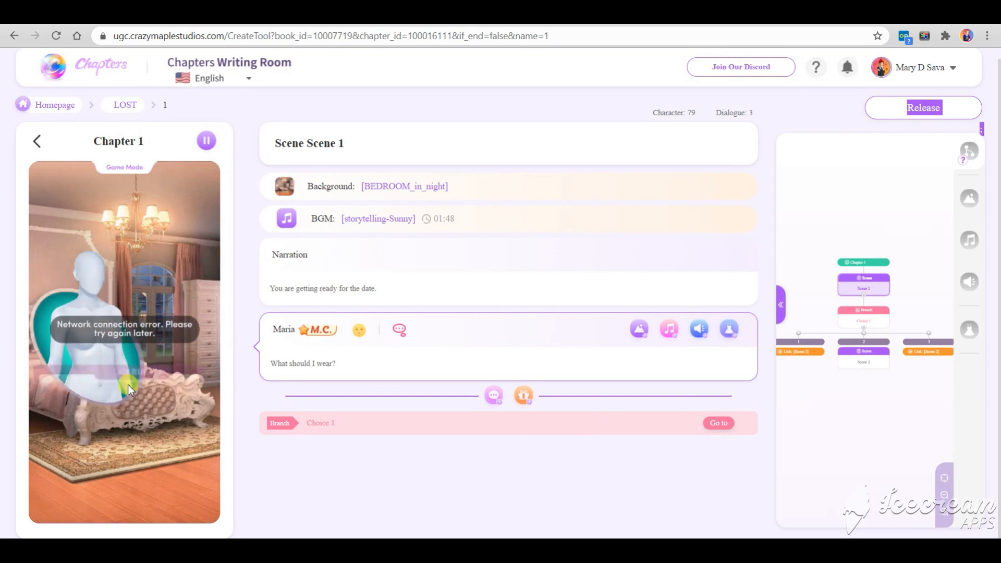
{"action": "left_click", "coordinate": [718, 422]}
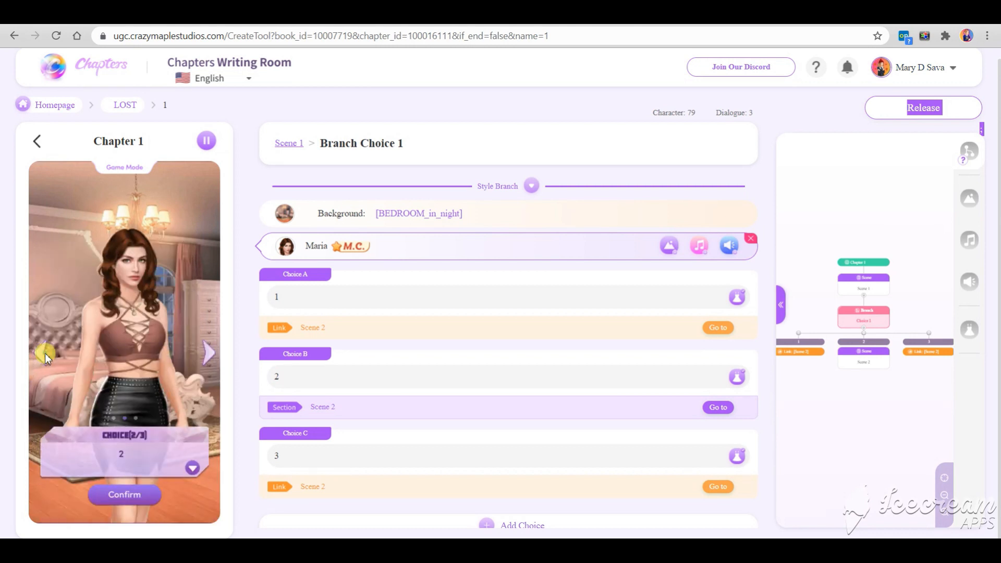
{"action": "left_click", "coordinate": [124, 494]}
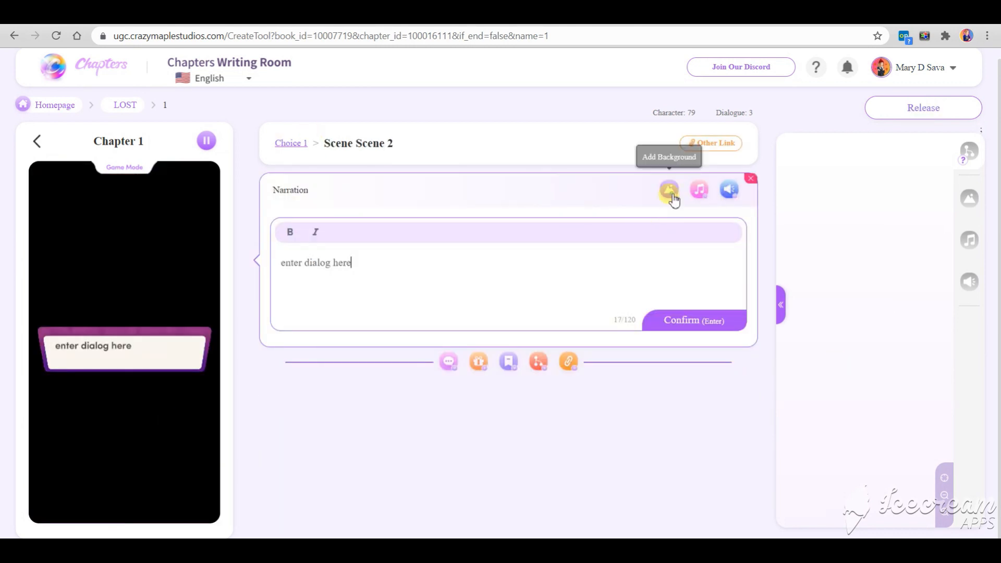
Step: Set Scene 2's background to back_porch_out_night with narration 'Your date walks you to the porch of your house.'
{"action": "left_click", "coordinate": [669, 190]}
{"action": "type", "text": "Y"}
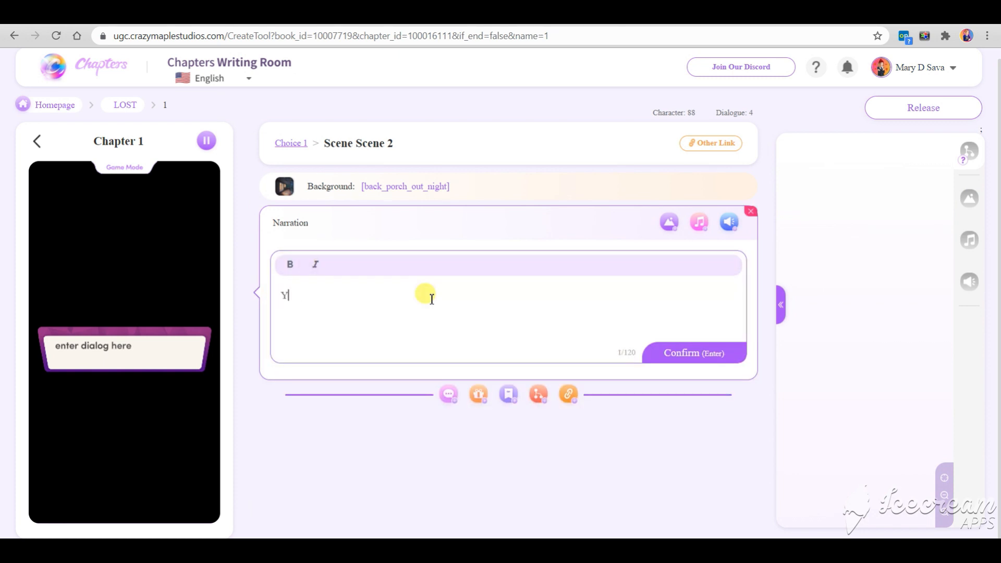
{"action": "type", "text": "our date w"}
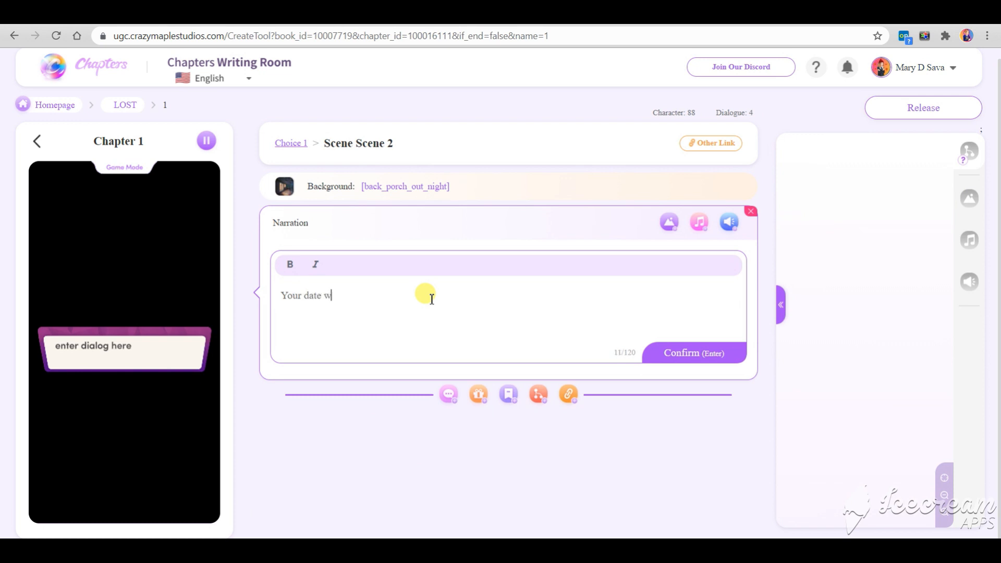
{"action": "type", "text": "alks you to"}
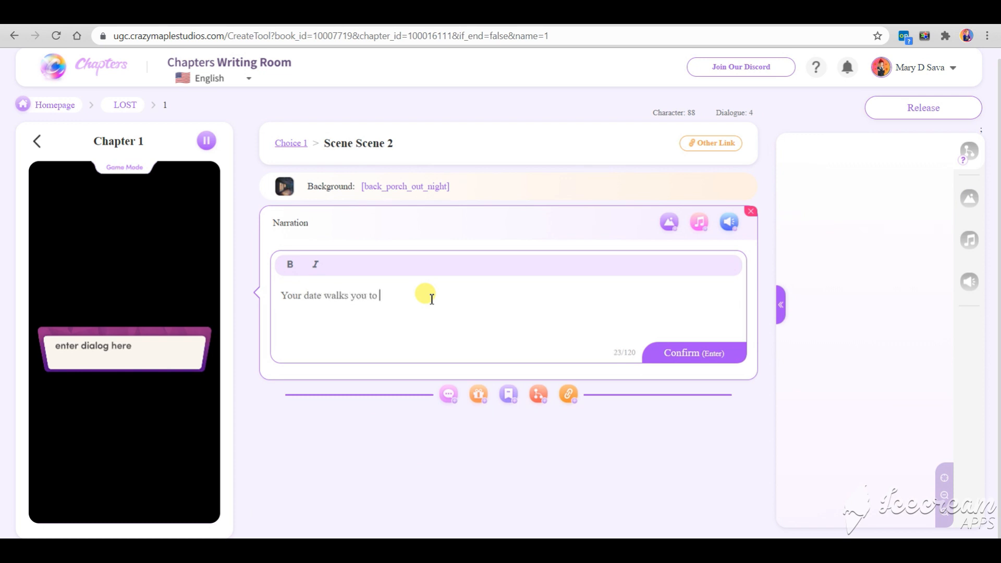
{"action": "type", "text": "the"}
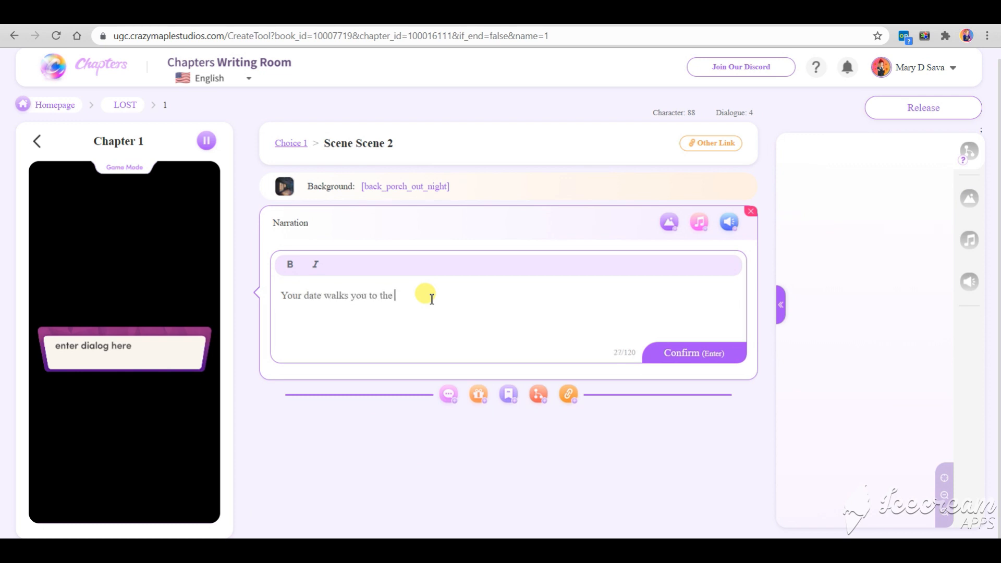
{"action": "type", "text": "porch of your"}
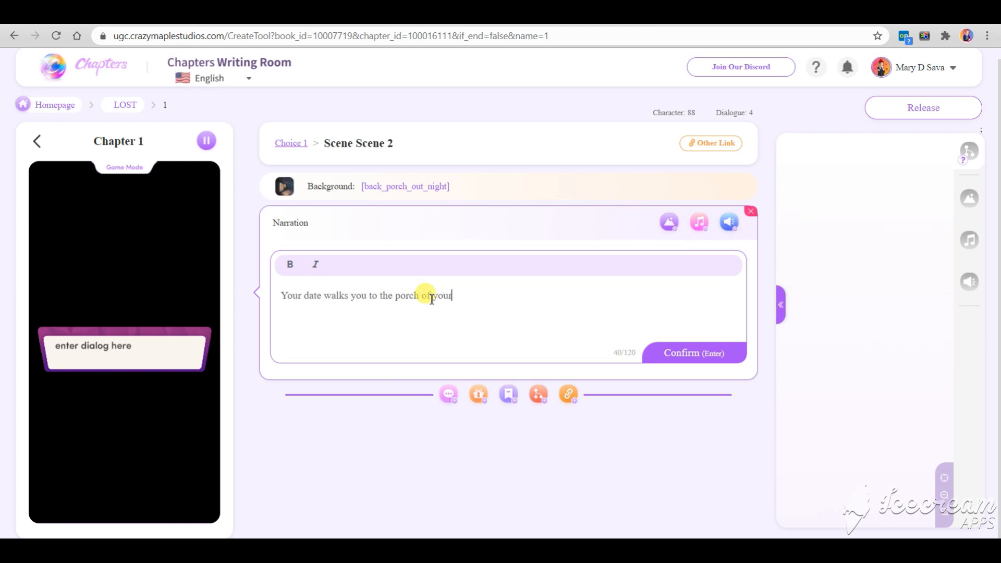
{"action": "type", "text": "house"}
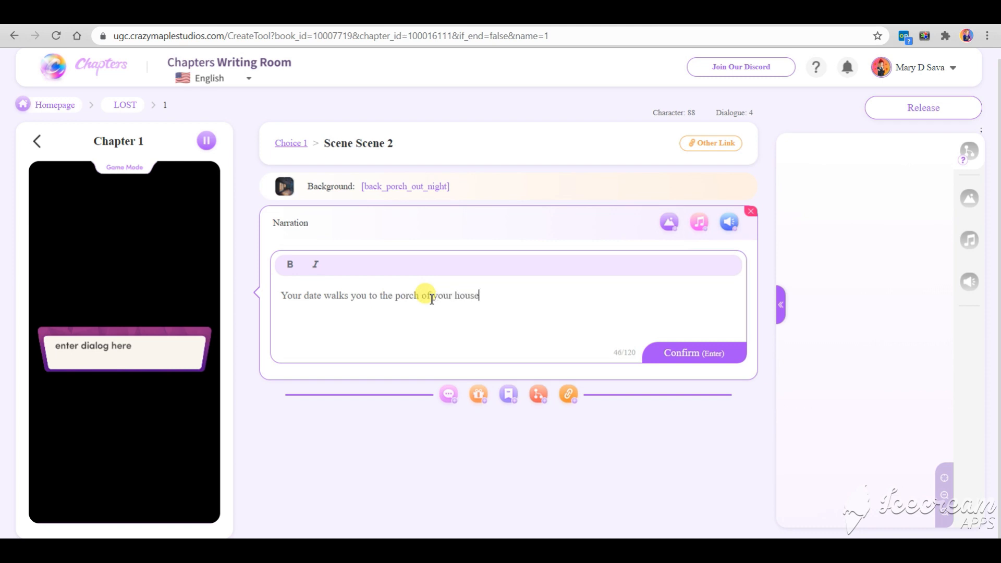
{"action": "type", "text": "."}
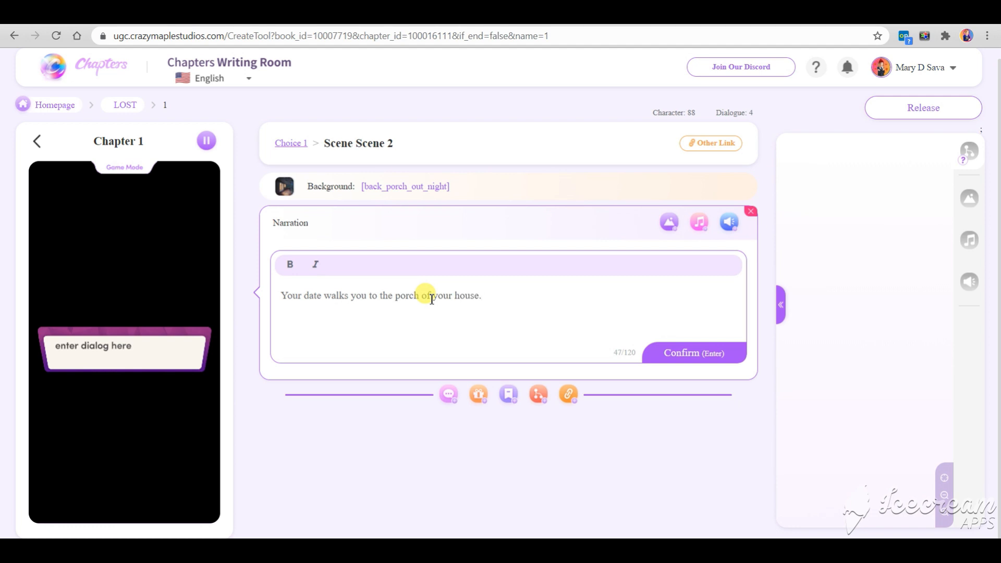
{"action": "left_click", "coordinate": [693, 354]}
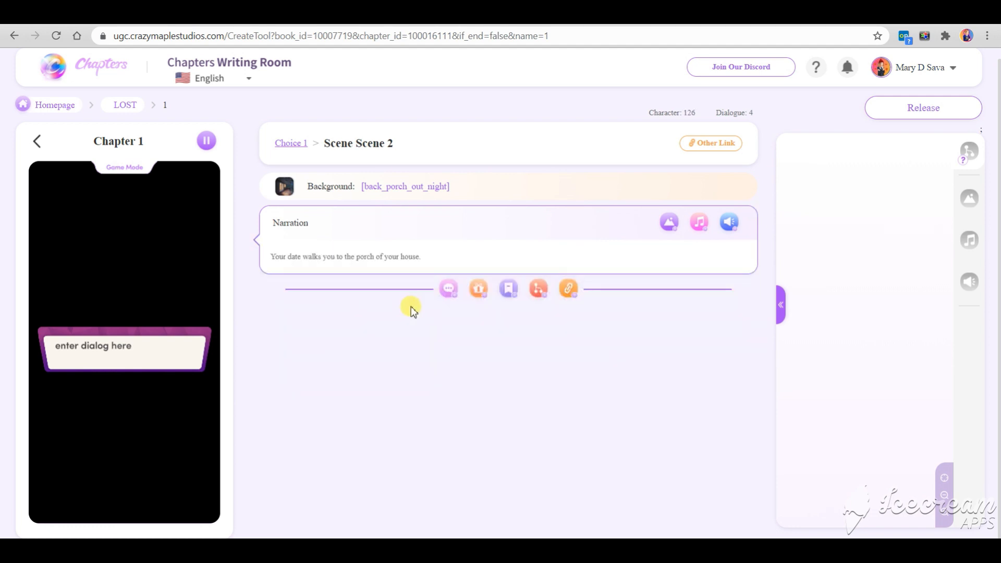
{"action": "mouse_move", "coordinate": [445, 314]}
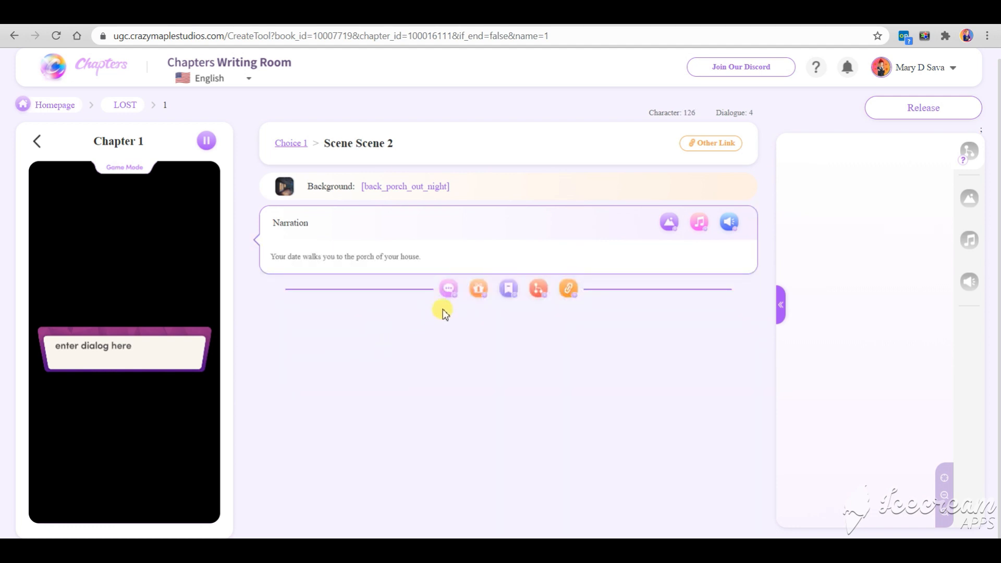
Step: Add Leo's line 'I had a great time.' after the porch narration
{"action": "left_click", "coordinate": [448, 289]}
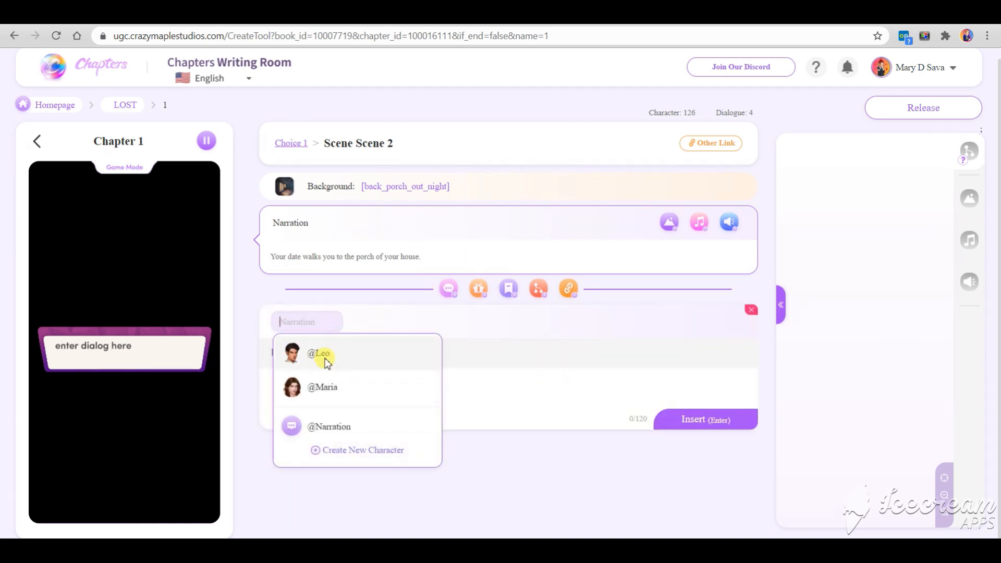
{"action": "left_click", "coordinate": [320, 354]}
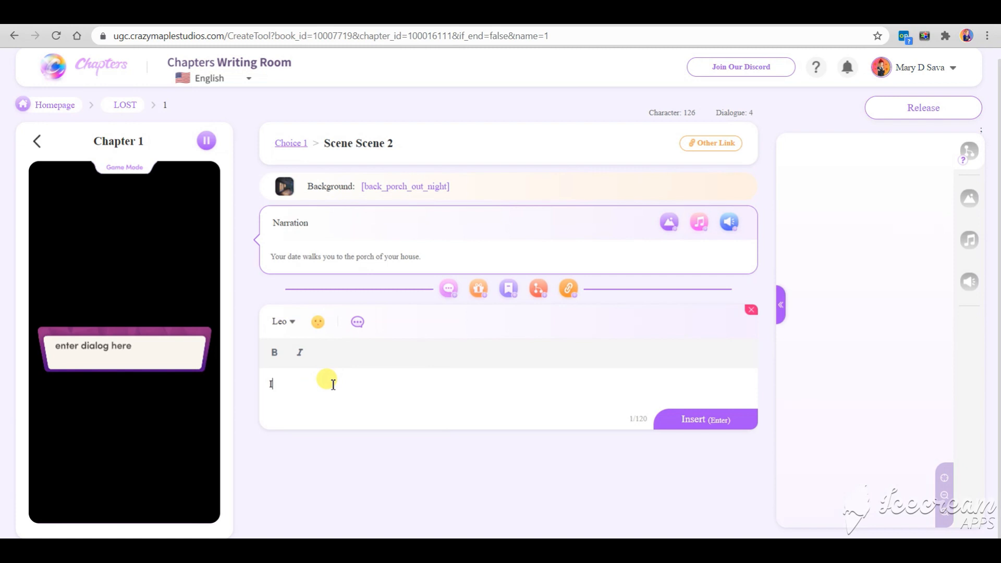
{"action": "type", "text": "I had a great time"}
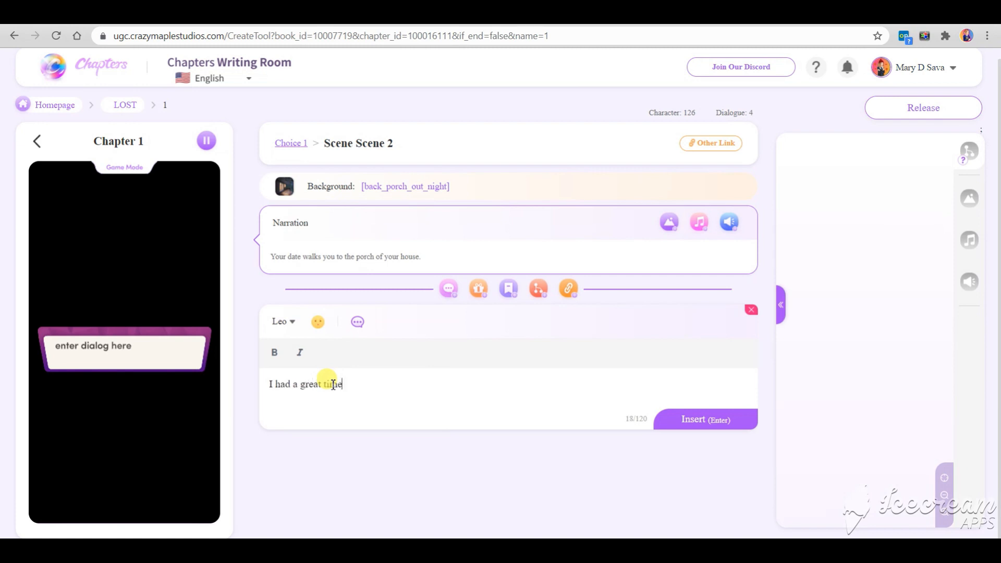
{"action": "left_click", "coordinate": [317, 321]}
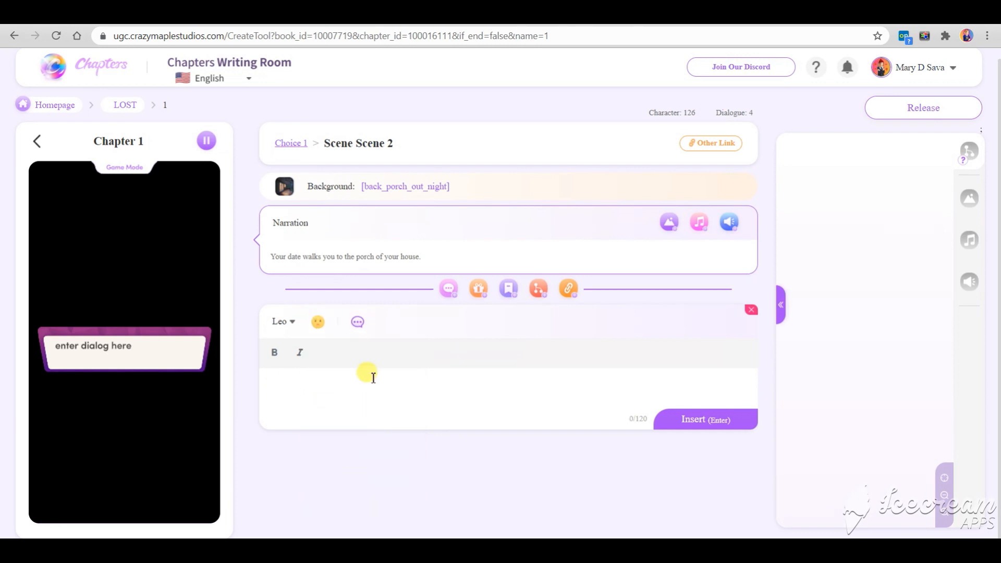
{"action": "left_click", "coordinate": [705, 420]}
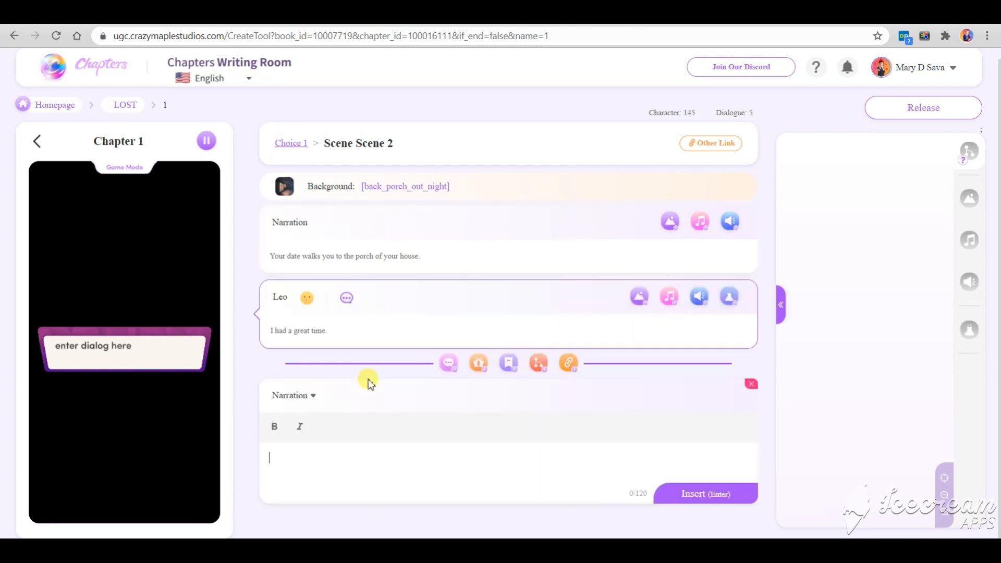
Step: Add Maria's inner thought 'What should I answer?' after Leo's line
{"action": "left_click", "coordinate": [293, 396]}
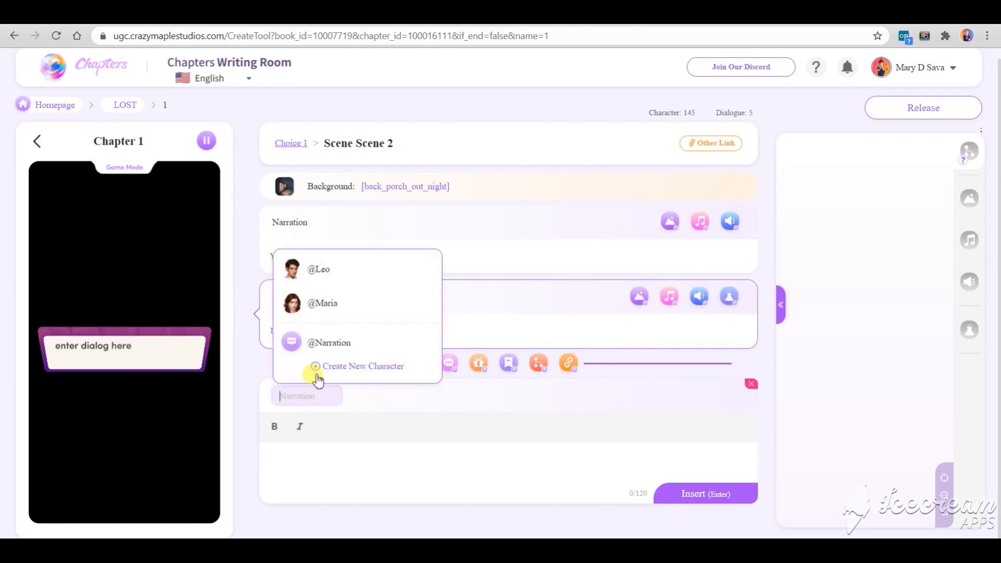
{"action": "left_click", "coordinate": [323, 303]}
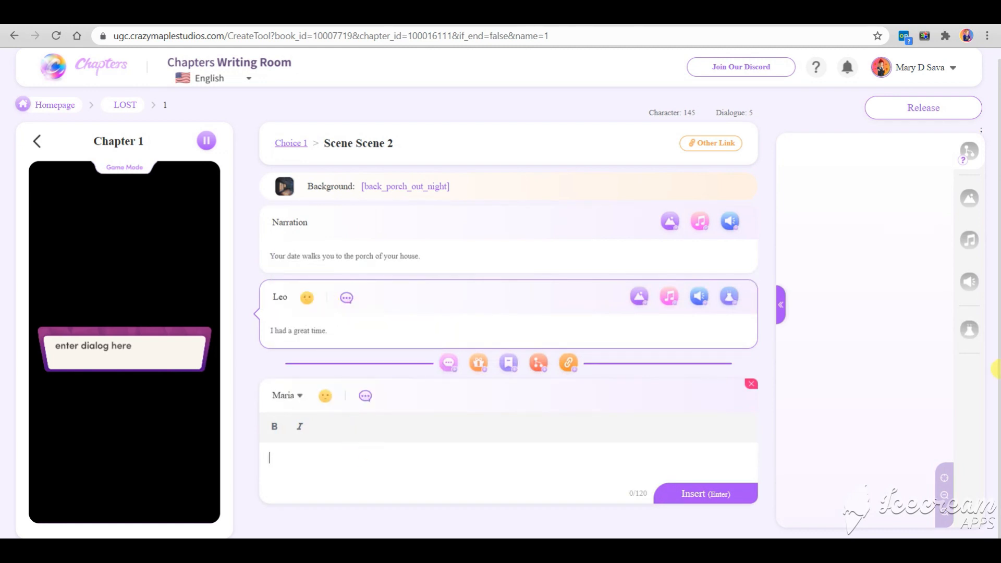
{"action": "type", "text": "What shou"}
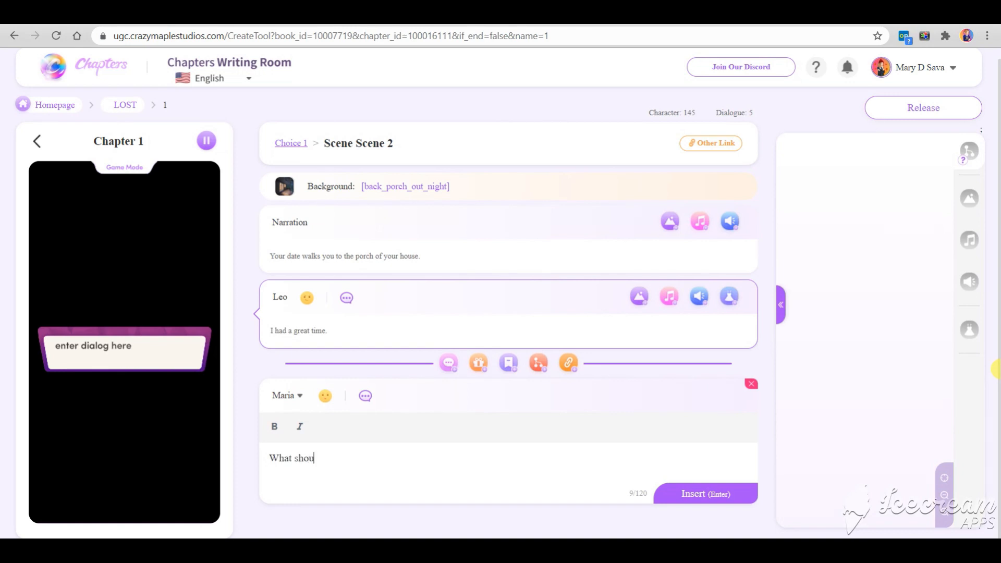
{"action": "type", "text": "ld I"}
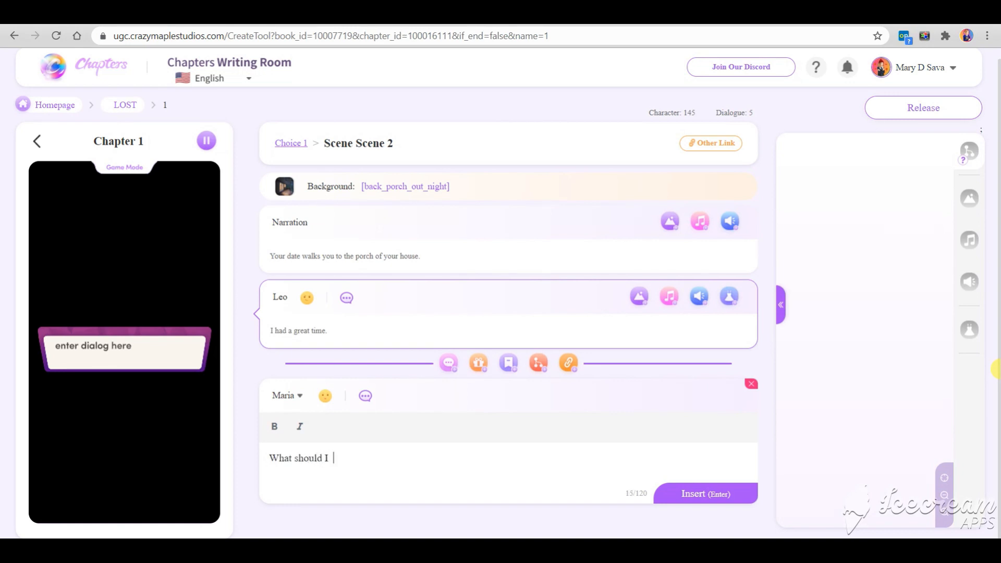
{"action": "type", "text": "answer?"}
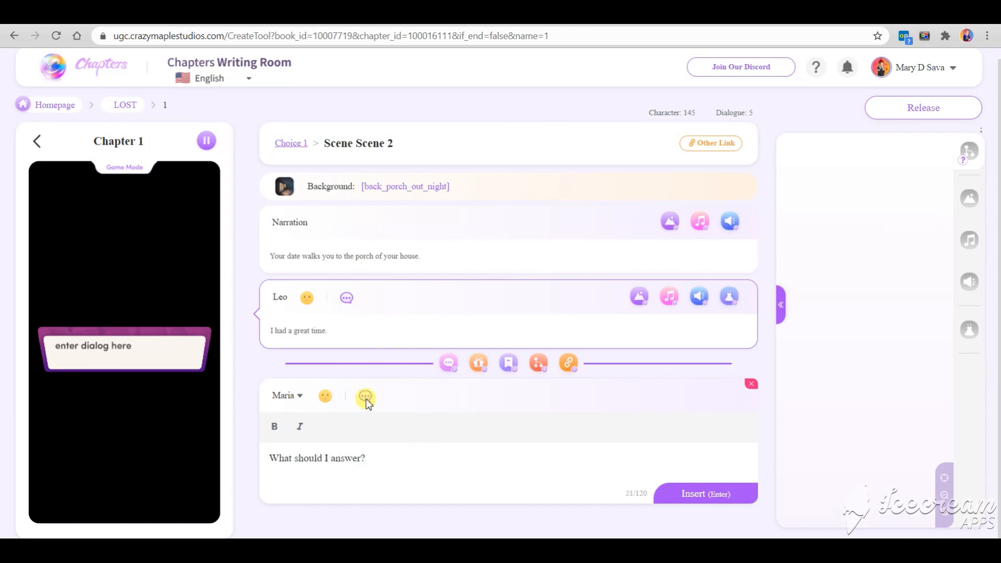
{"action": "left_click", "coordinate": [365, 396]}
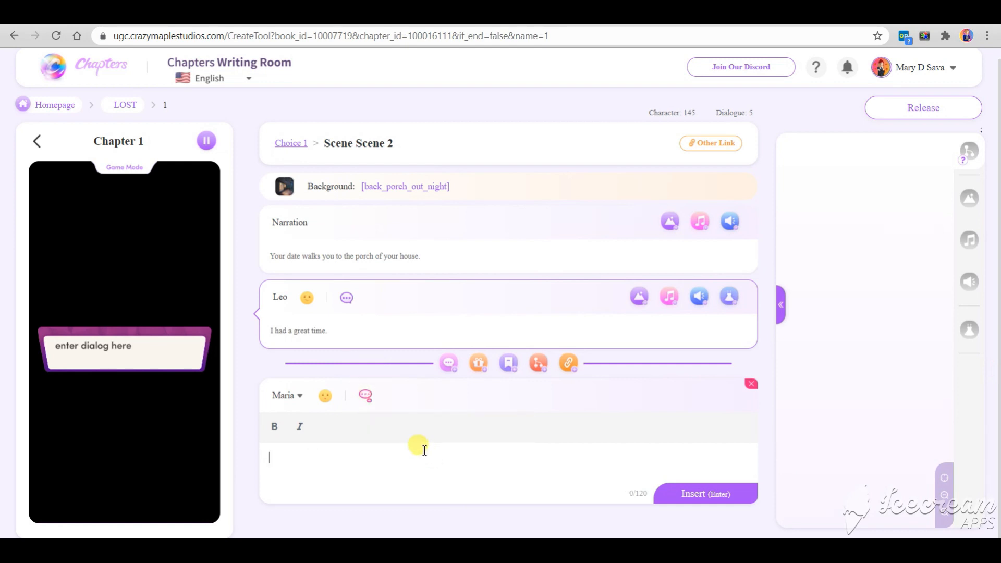
{"action": "left_click", "coordinate": [705, 494]}
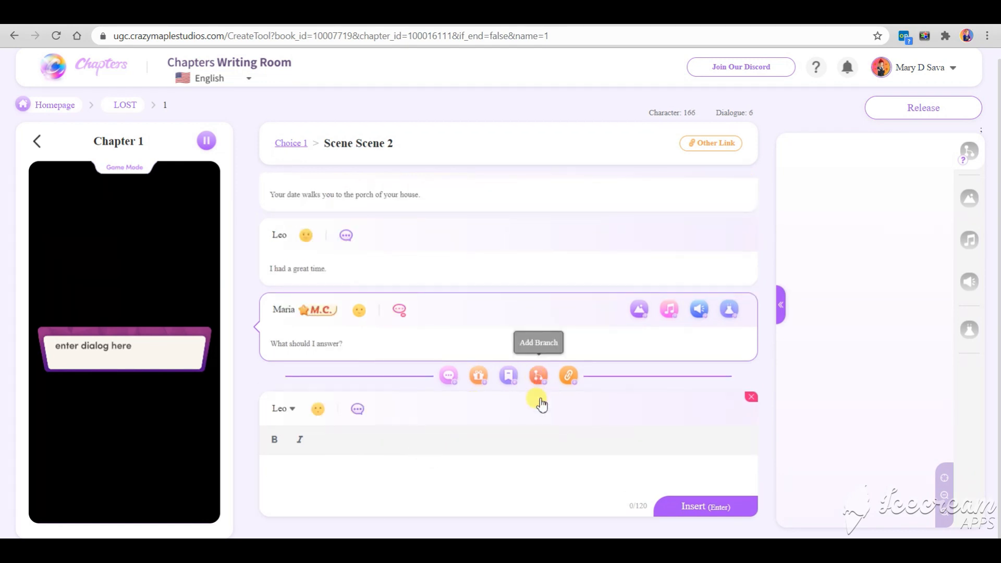
Step: Add a branch with Maria's question 'Should I invite him in?'
{"action": "left_click", "coordinate": [539, 342]}
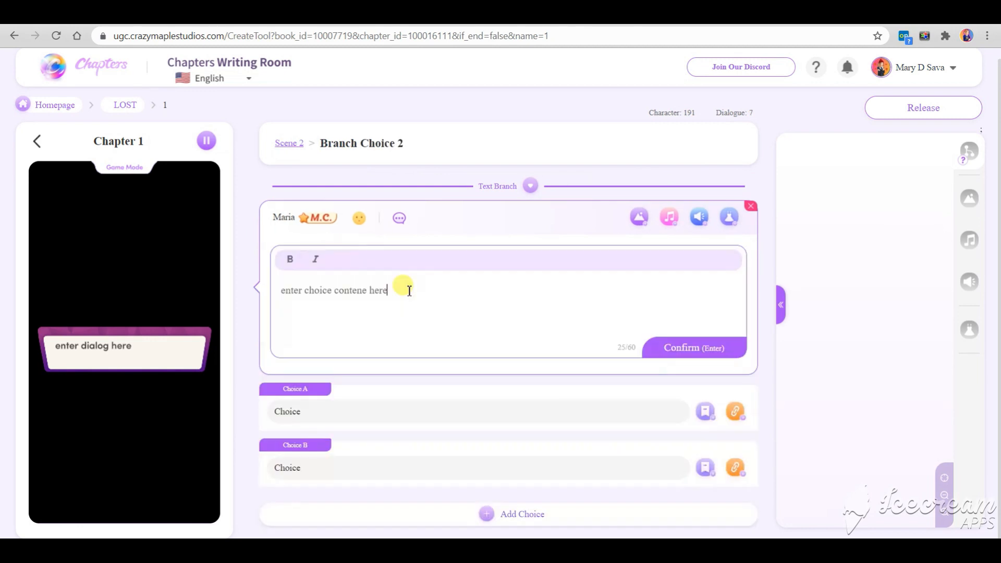
{"action": "type", "text": "Should I invite you"}
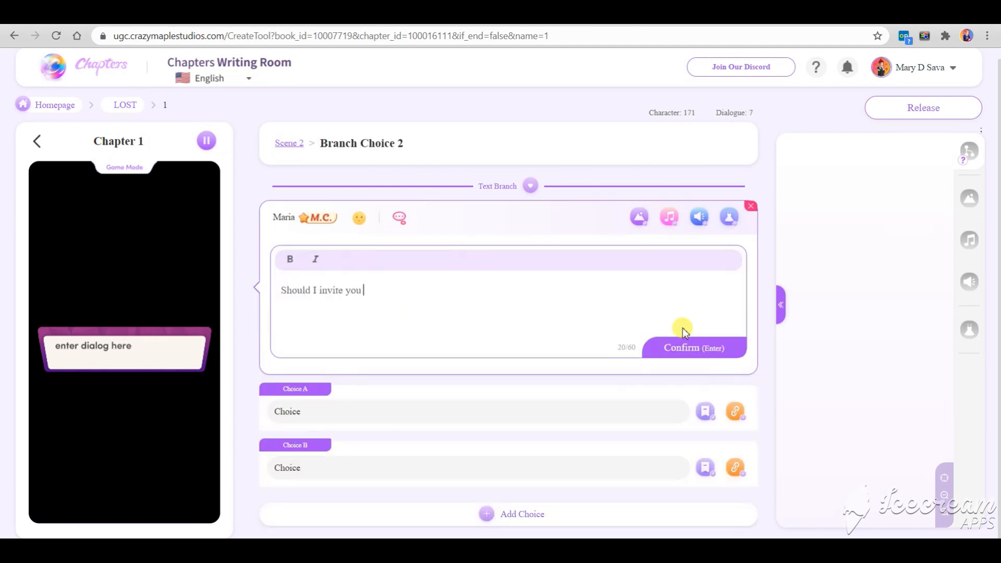
{"action": "left_click", "coordinate": [694, 347]}
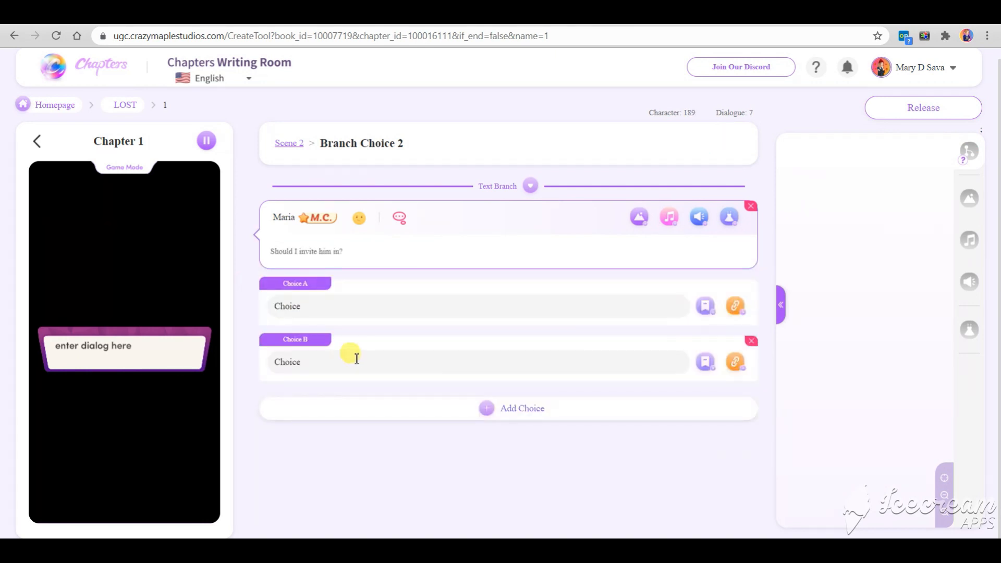
Step: Fill Choice A 'Invite him on a cup of coffee.' and Choice B 'Say goodbye.'
{"action": "type", "text": "Invit"}
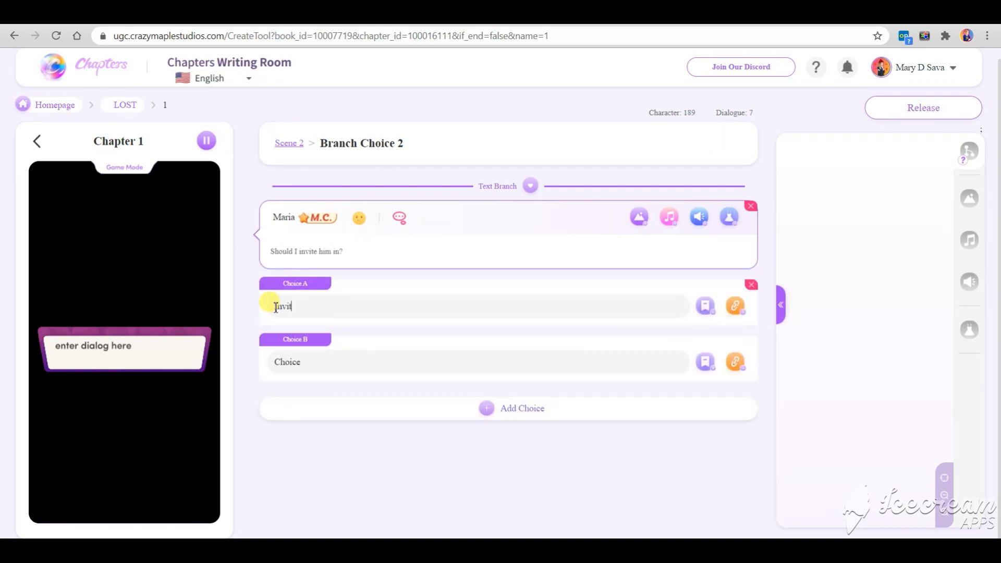
{"action": "type", "text": "e him on a cup of coffee."}
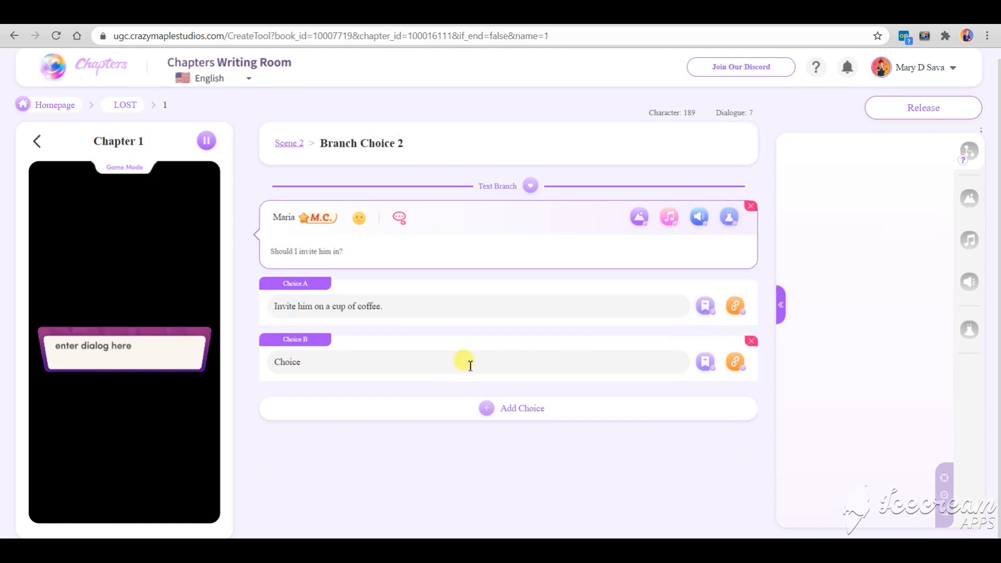
{"action": "mouse_move", "coordinate": [360, 362]}
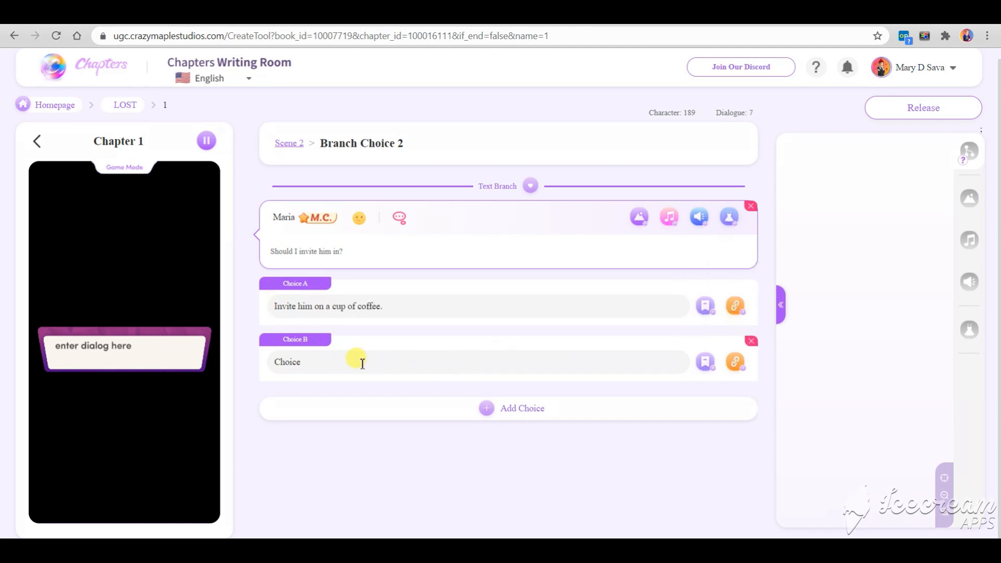
{"action": "double_click", "coordinate": [287, 362]}
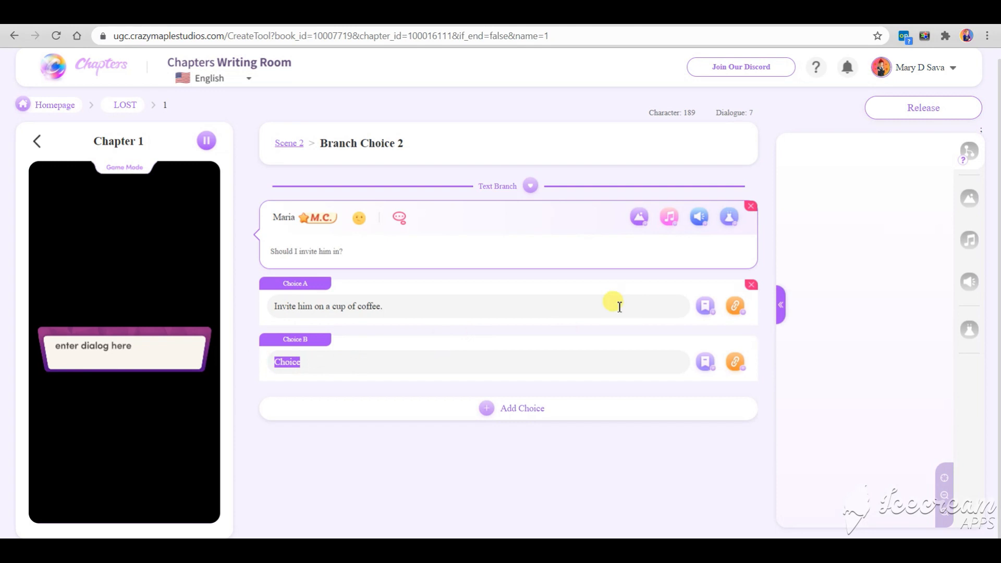
{"action": "type", "text": "Say g"}
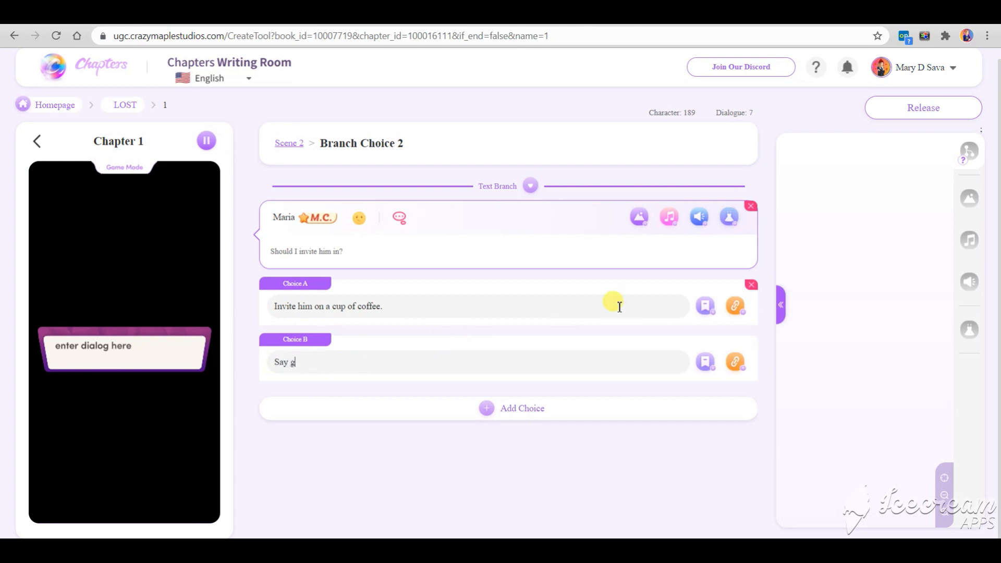
{"action": "type", "text": "oodbye."}
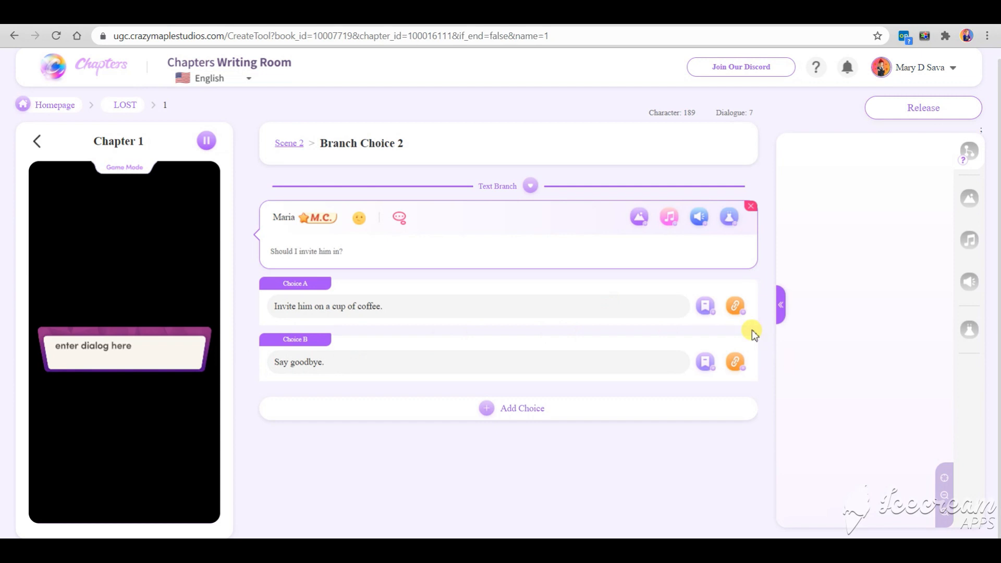
{"action": "mouse_move", "coordinate": [704, 306]}
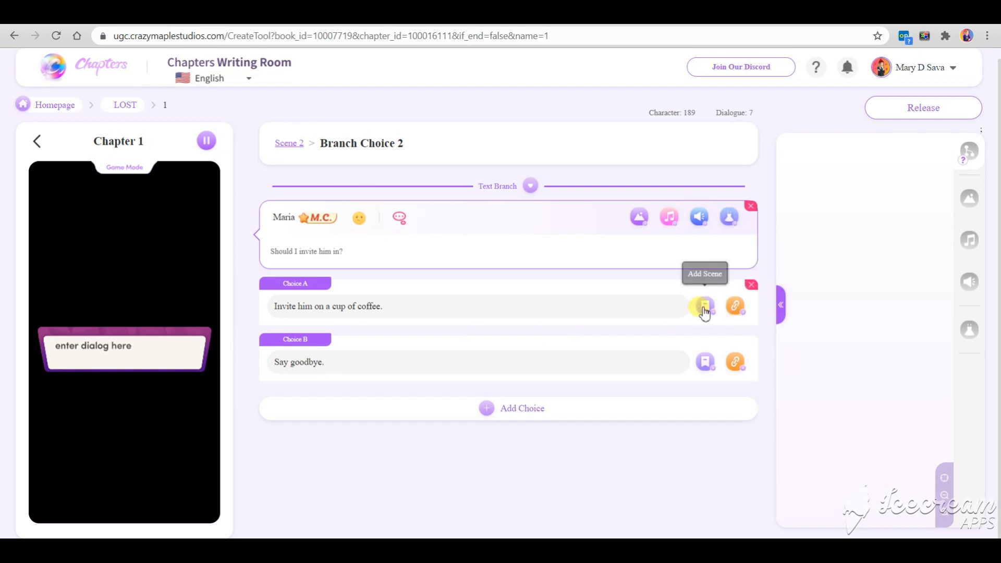
Step: Create Scene 3 for the coffee choice and pick its background music track
{"action": "left_click", "coordinate": [705, 307]}
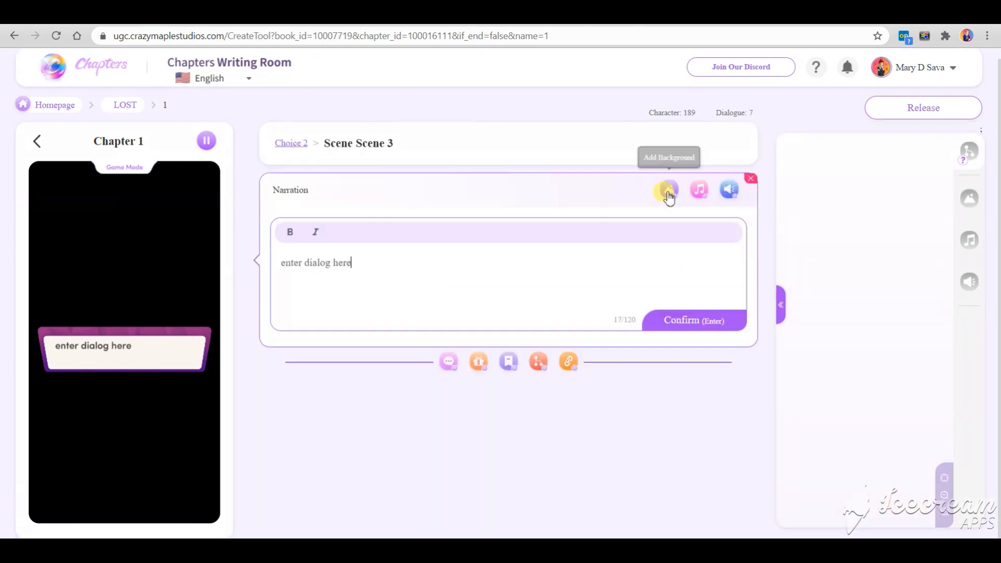
{"action": "left_click", "coordinate": [698, 189]}
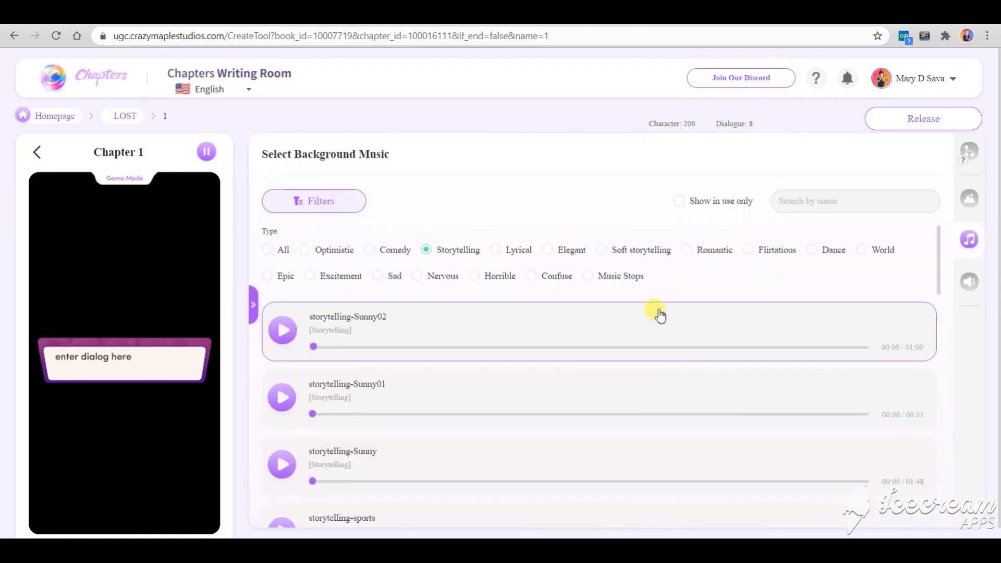
{"action": "mouse_move", "coordinate": [484, 288]}
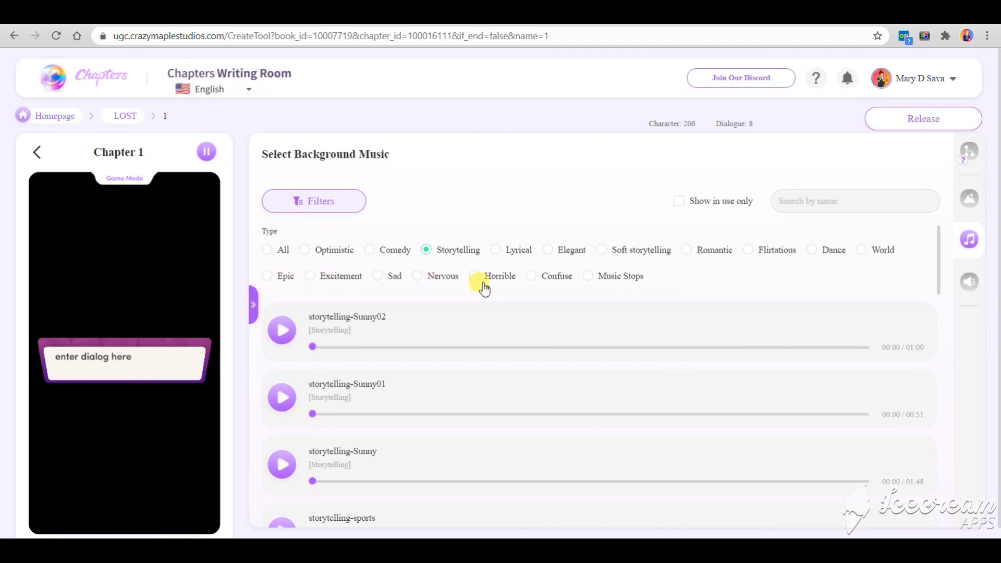
{"action": "left_click", "coordinate": [748, 250]}
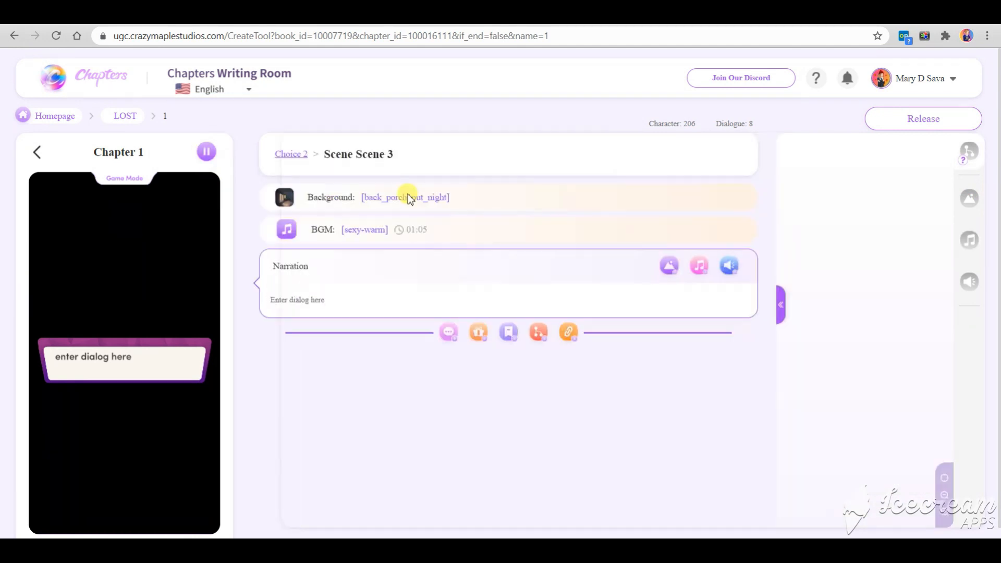
{"action": "left_click", "coordinate": [313, 299]}
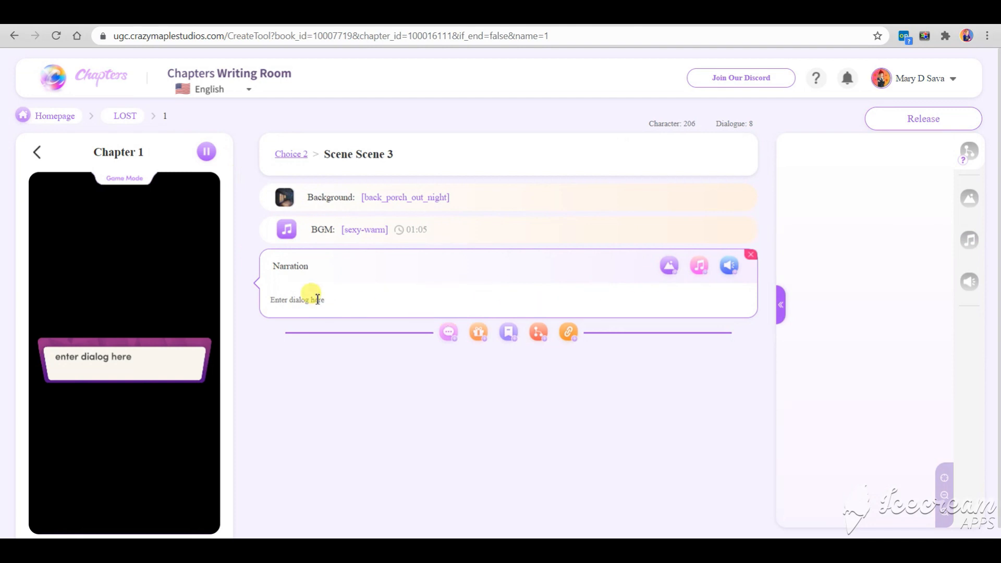
{"action": "mouse_move", "coordinate": [292, 275]}
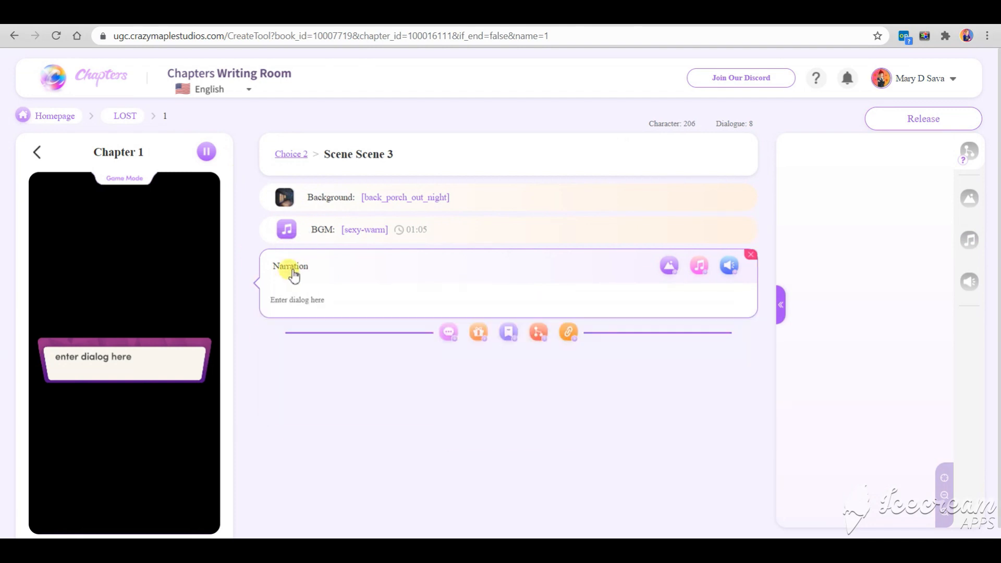
Step: Add Maria's 'Do you want to come in?' and Leo's reply 'Absolutely.'
{"action": "left_click", "coordinate": [290, 266]}
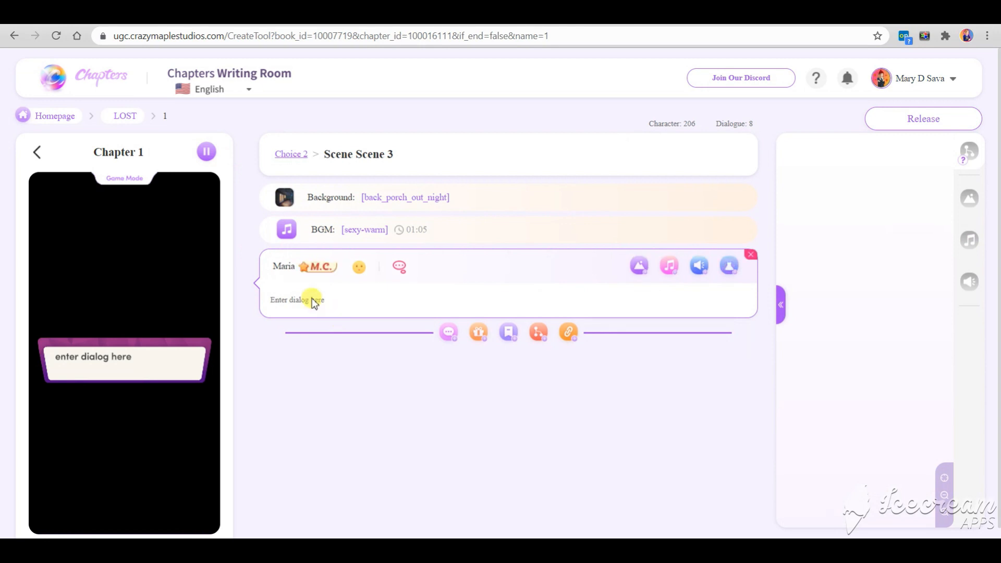
{"action": "left_click", "coordinate": [307, 299]}
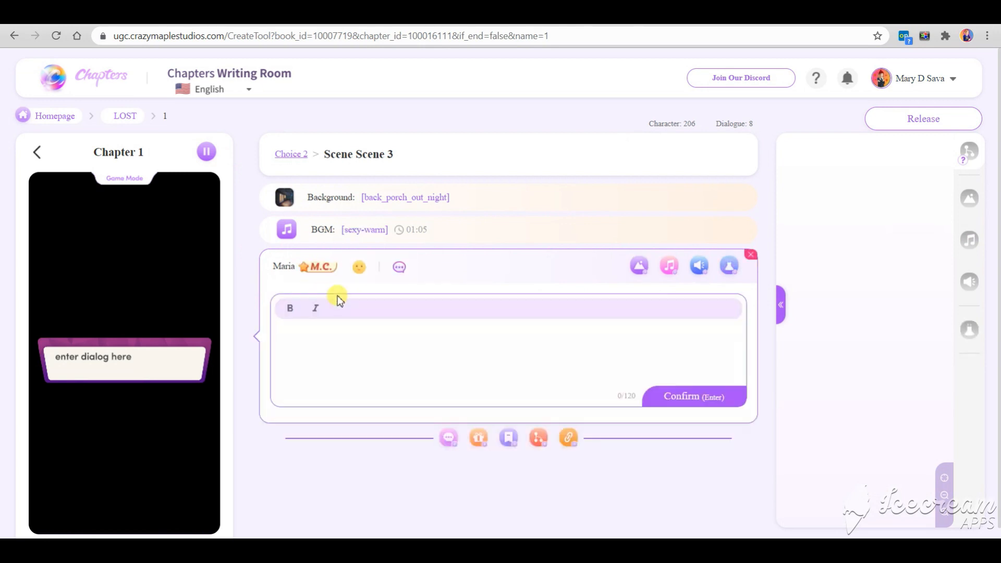
{"action": "type", "text": "Do you want to come in?"}
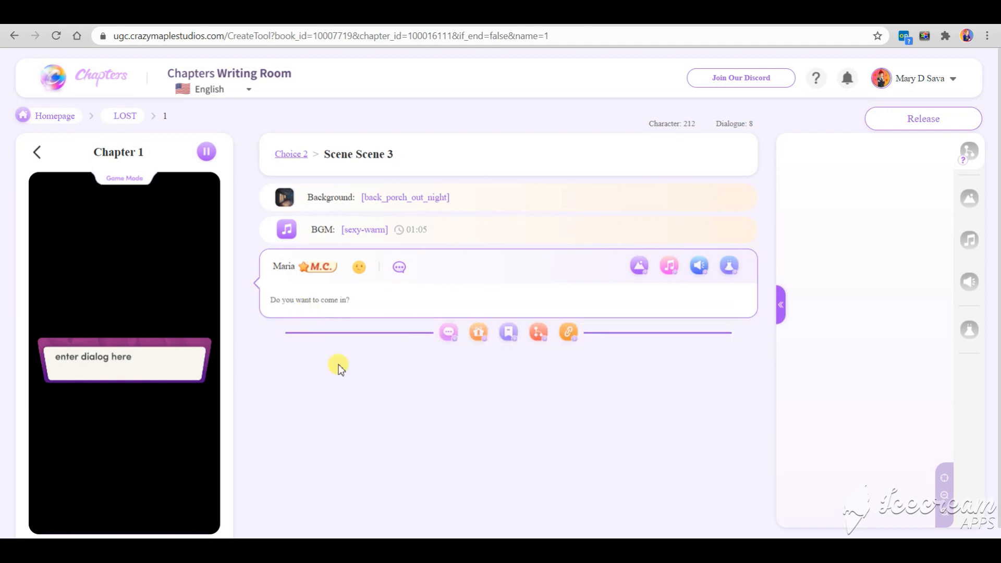
{"action": "left_click", "coordinate": [448, 332]}
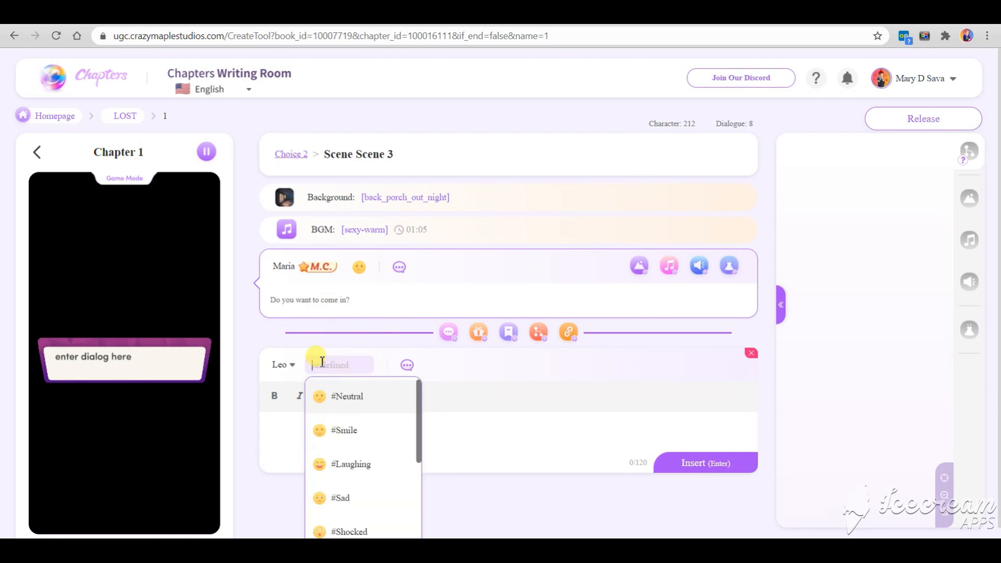
{"action": "type", "text": "Ab"}
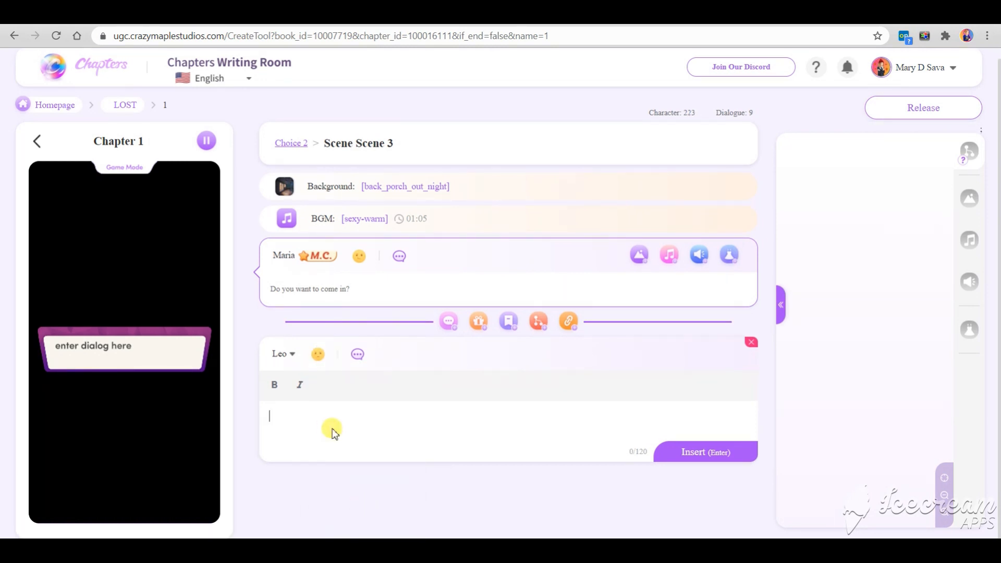
{"action": "left_click", "coordinate": [705, 452]}
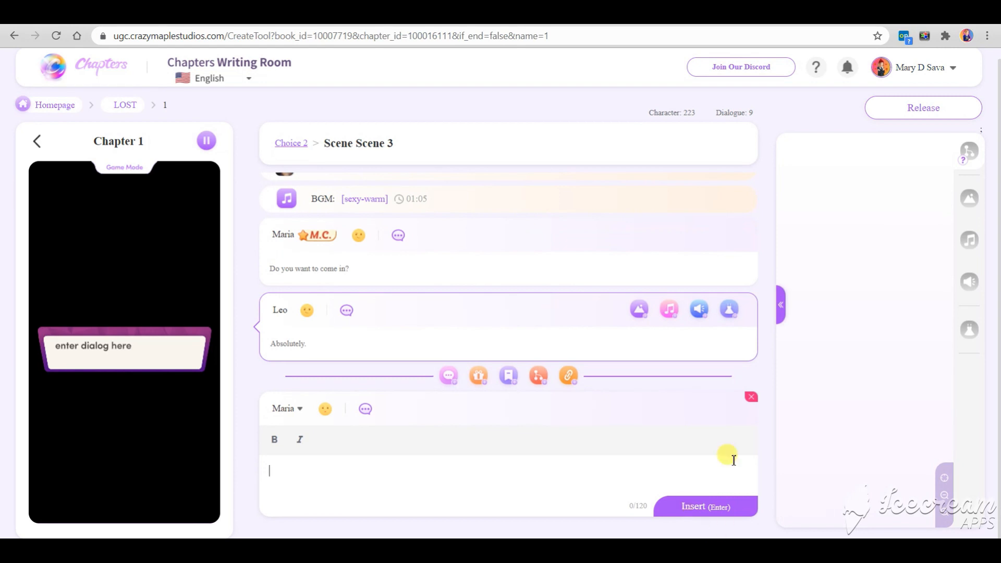
{"action": "mouse_move", "coordinate": [299, 440]}
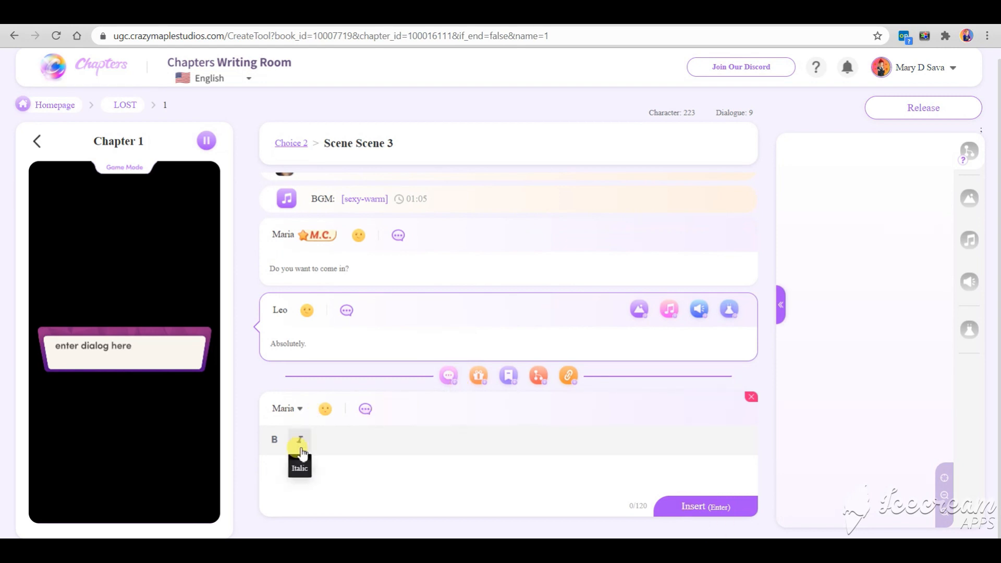
Step: Add the narration 'The two of you enter the house.'
{"action": "left_click", "coordinate": [288, 408]}
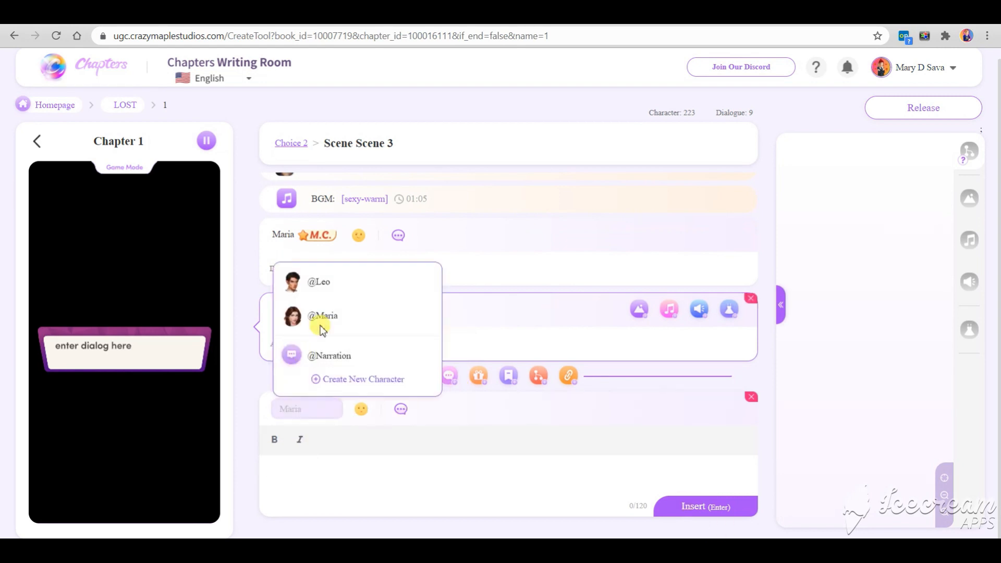
{"action": "left_click", "coordinate": [330, 356]}
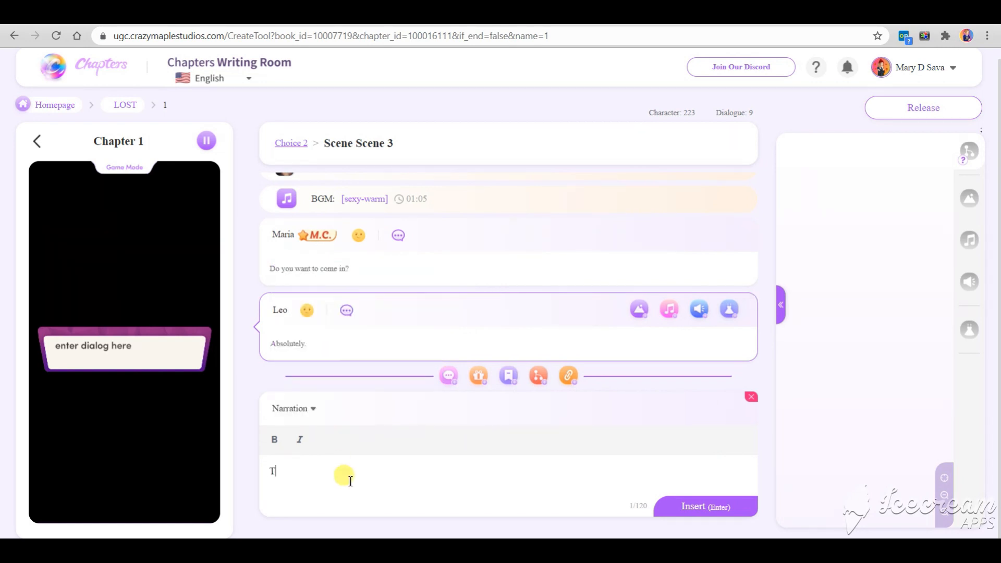
{"action": "type", "text": "he two of you enter the house"}
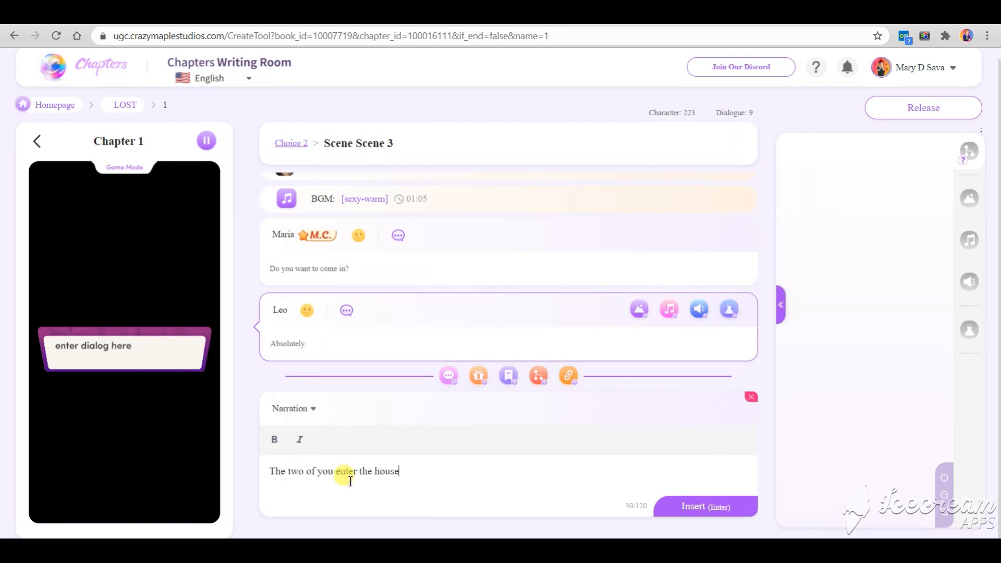
{"action": "left_click", "coordinate": [705, 507]}
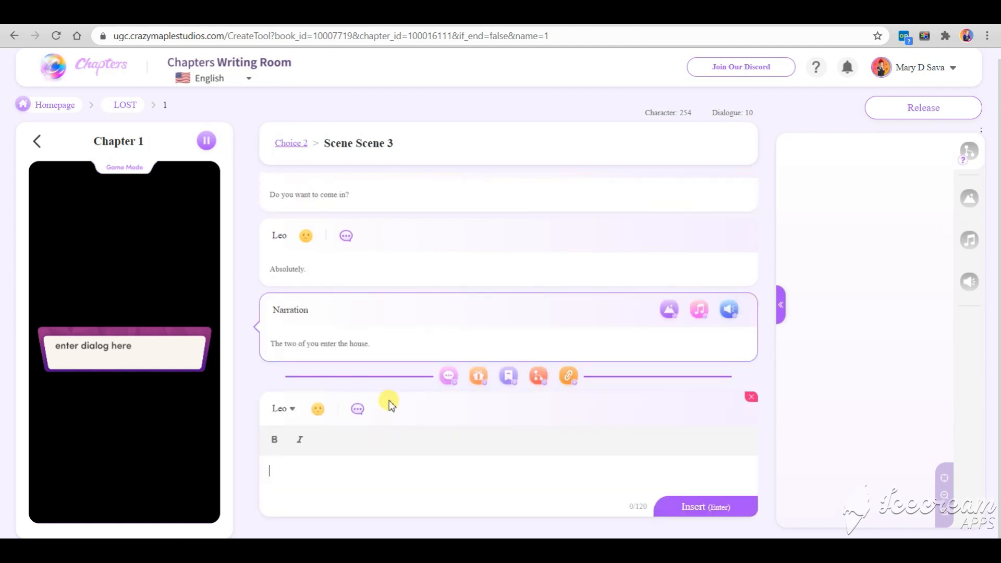
Step: Set the livingroom_in_night background on the entering-the-house narration line
{"action": "left_click", "coordinate": [668, 310]}
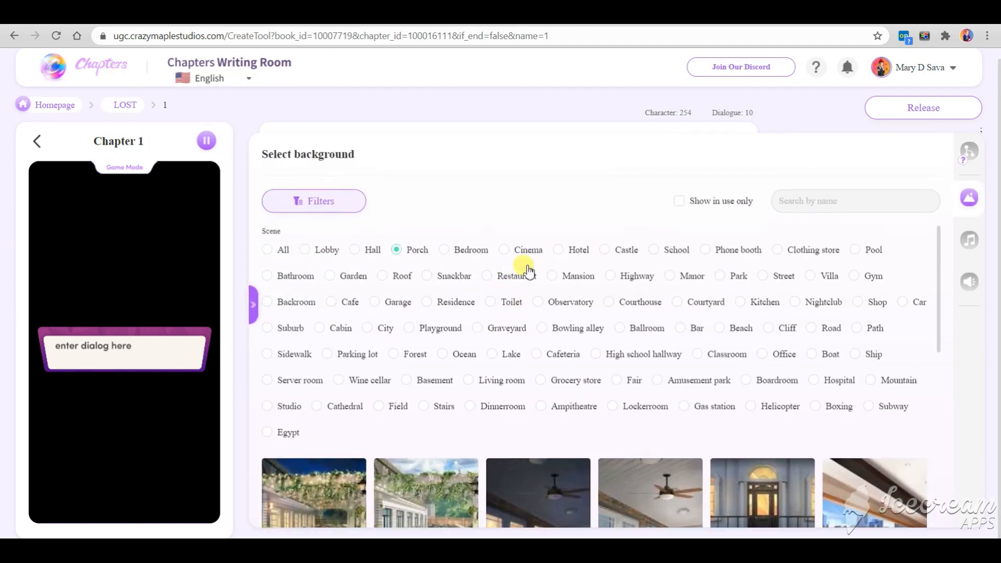
{"action": "mouse_move", "coordinate": [575, 302]}
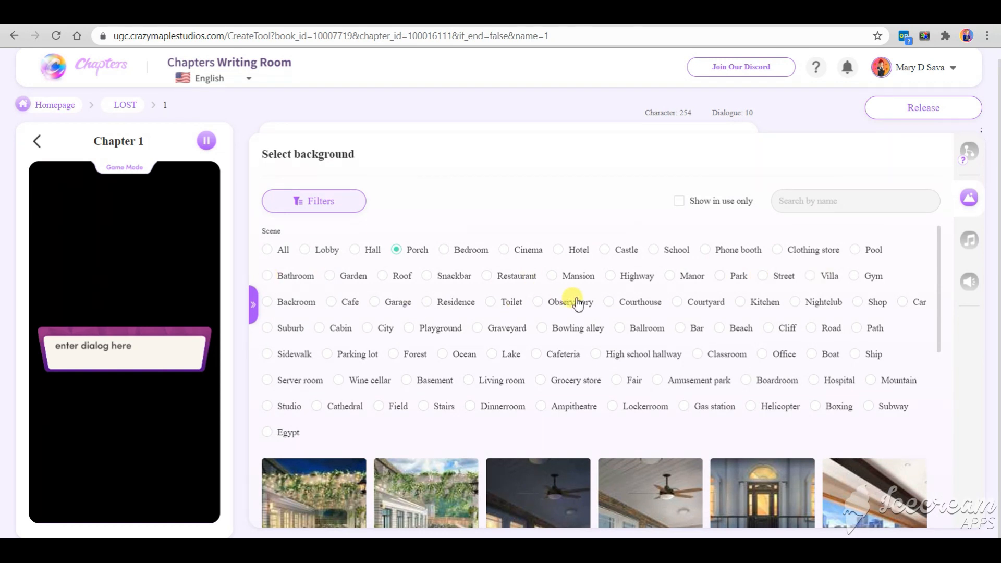
{"action": "mouse_move", "coordinate": [533, 349]}
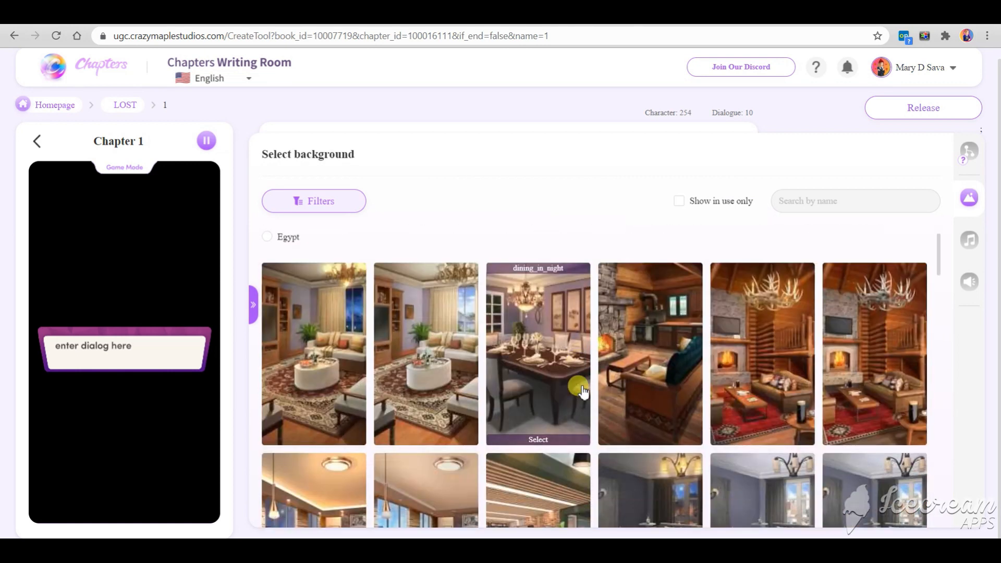
{"action": "scroll", "scroll_direction": "down", "scroll_amount": 3}
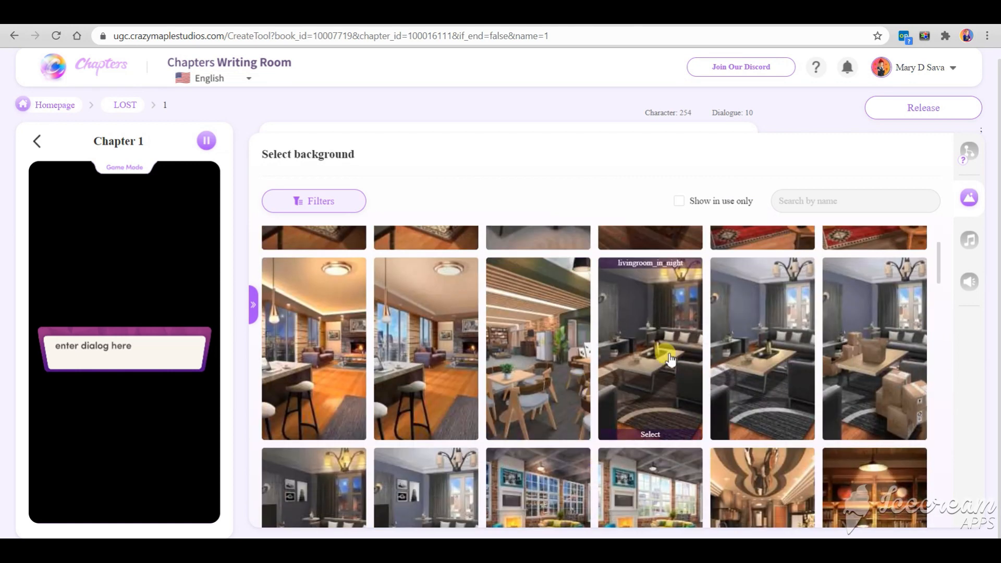
{"action": "left_click", "coordinate": [650, 434]}
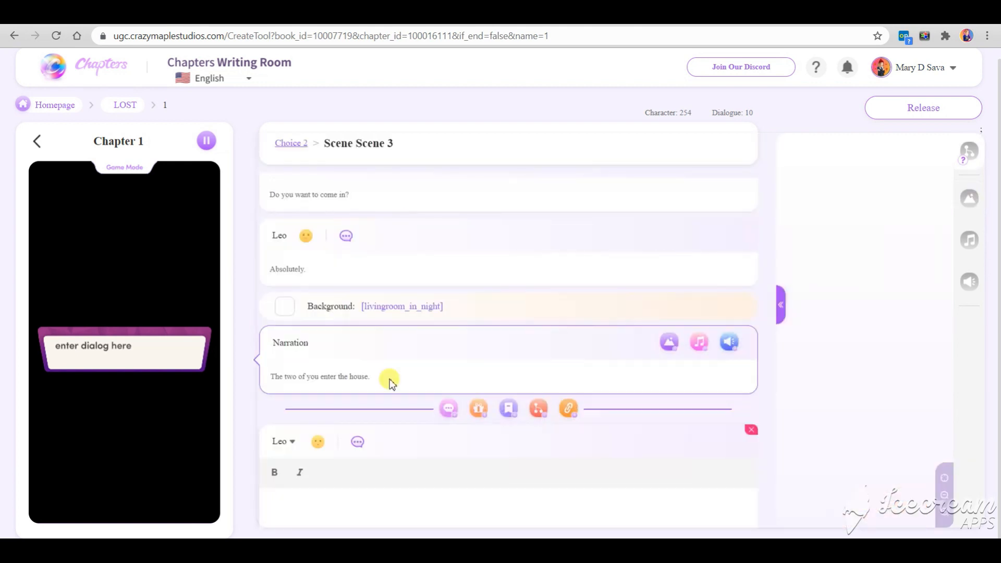
{"action": "left_click", "coordinate": [283, 442]}
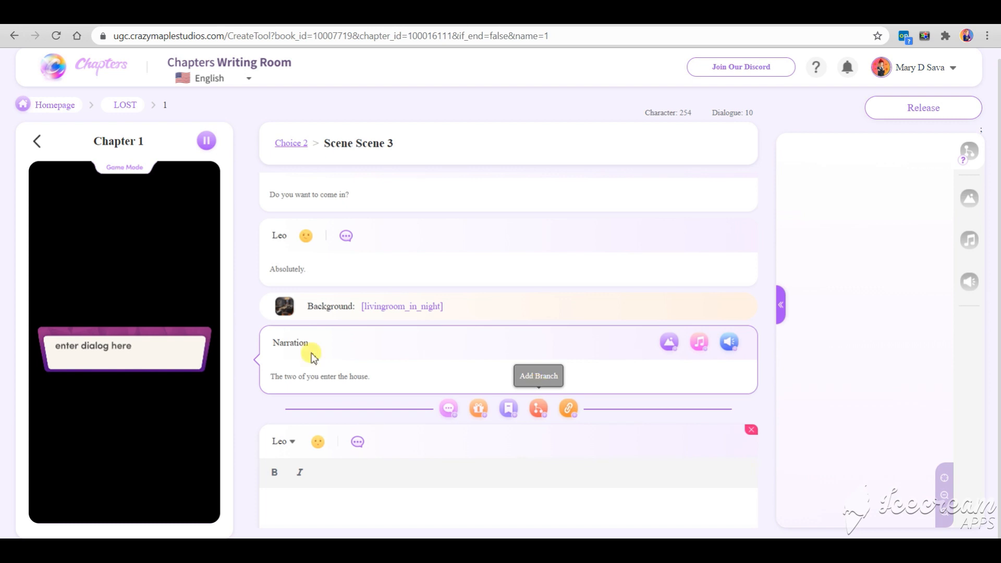
{"action": "mouse_move", "coordinate": [317, 460]}
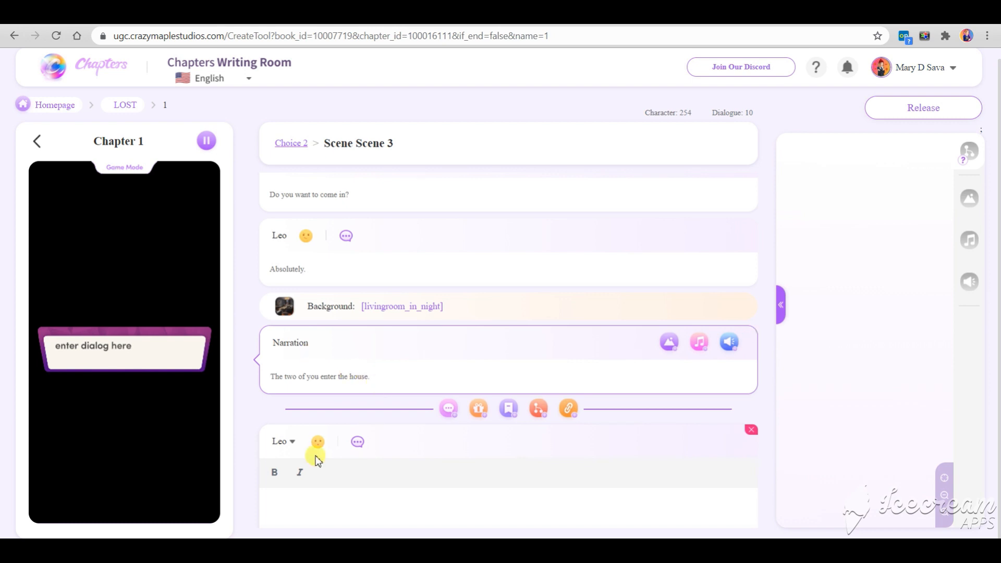
Step: Add the narration 'You grab a bottle of wine from the fridge.'
{"action": "left_click", "coordinate": [283, 441]}
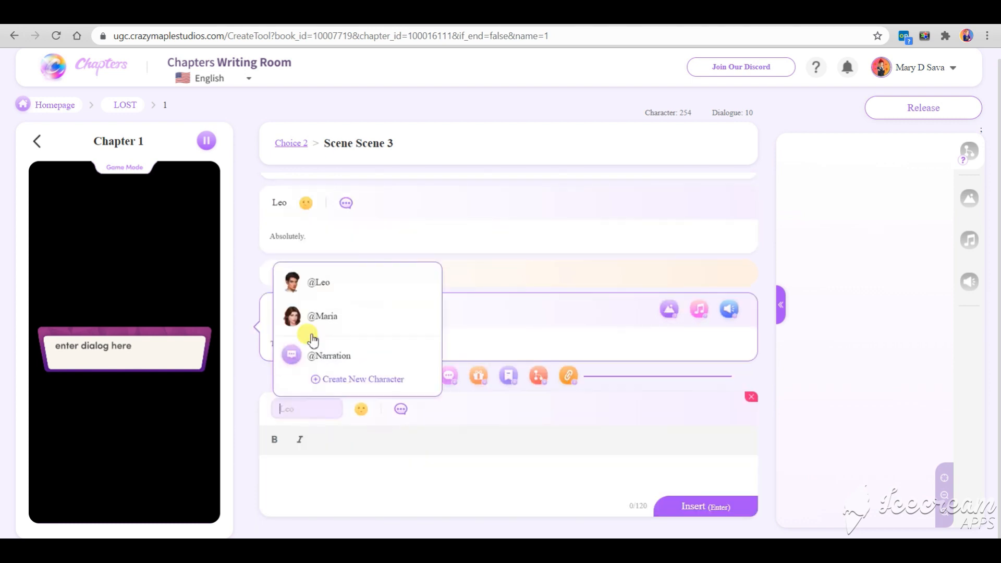
{"action": "left_click", "coordinate": [329, 355]}
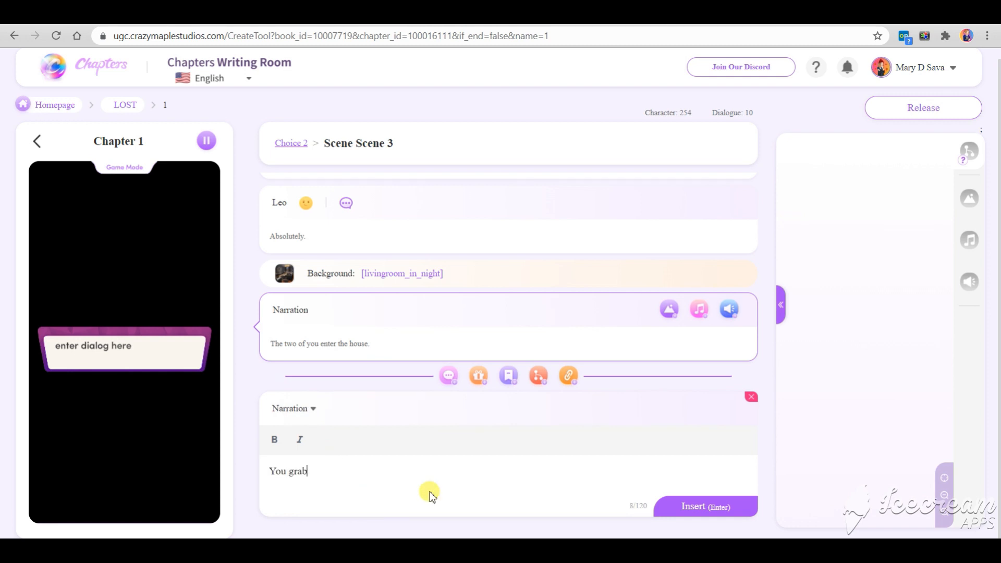
{"action": "type", "text": "a"}
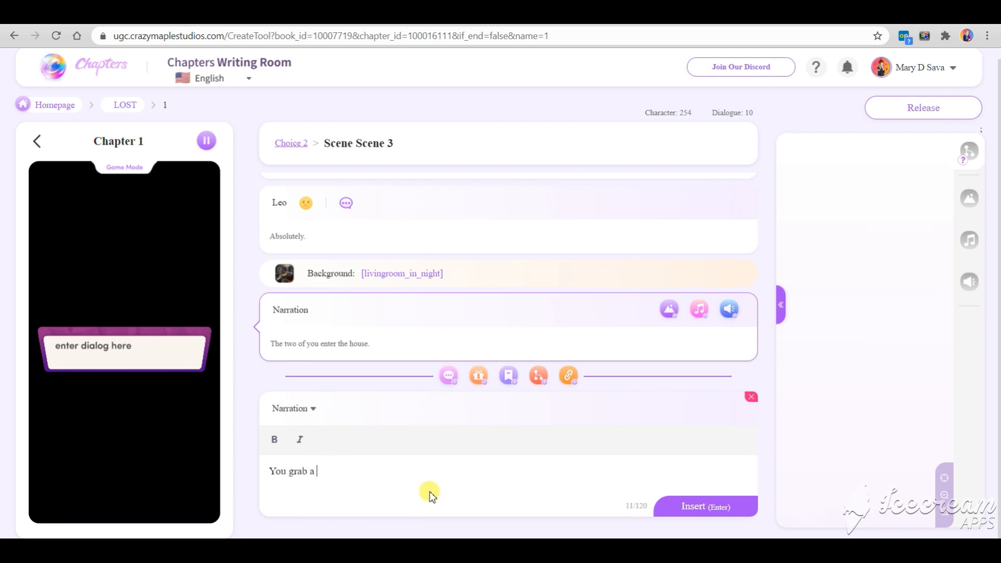
{"action": "type", "text": "bottle of wine from the frid"}
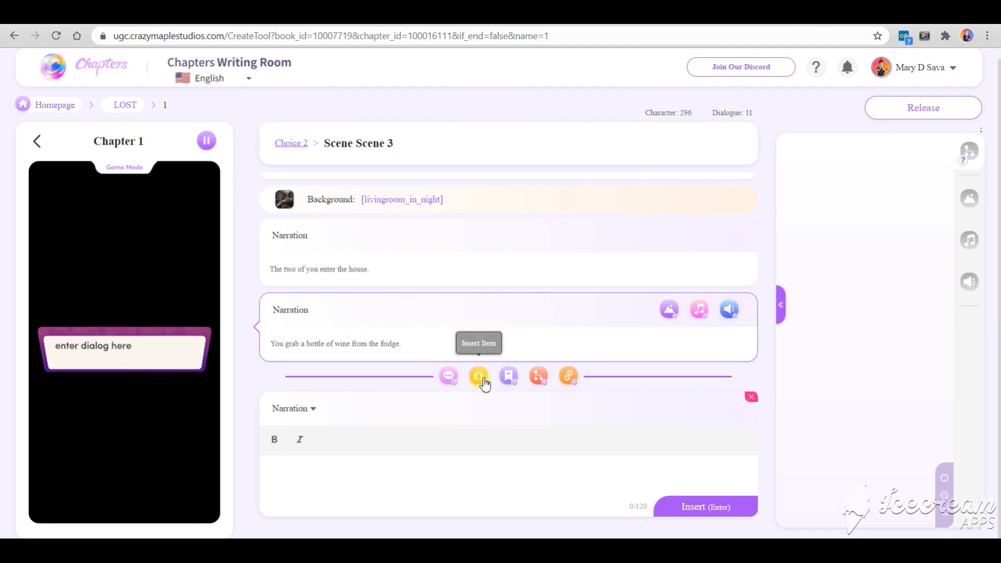
Step: Insert a wine bottle item after the fridge narration and start a 'blabla' placeholder line
{"action": "left_click", "coordinate": [478, 375]}
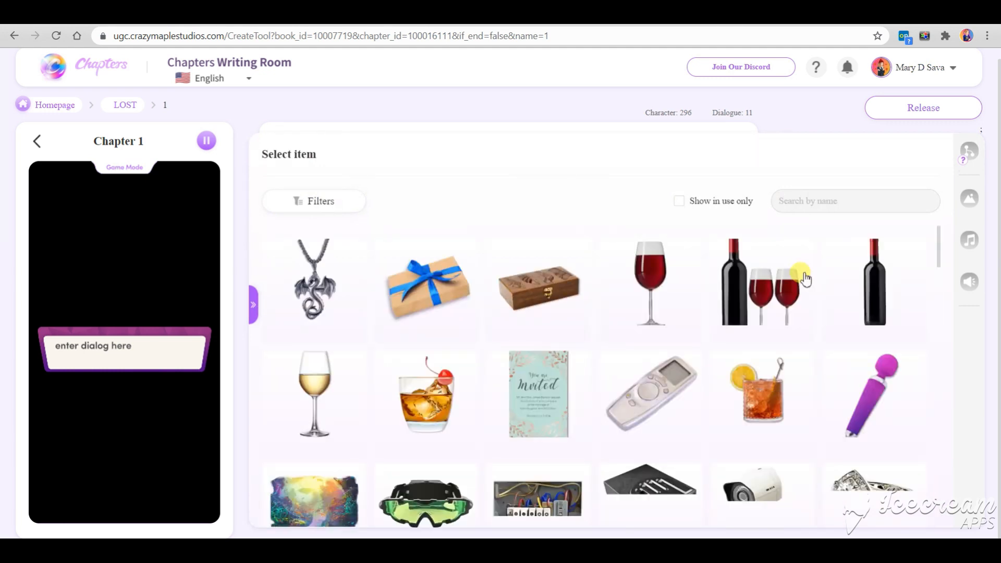
{"action": "mouse_move", "coordinate": [761, 328]}
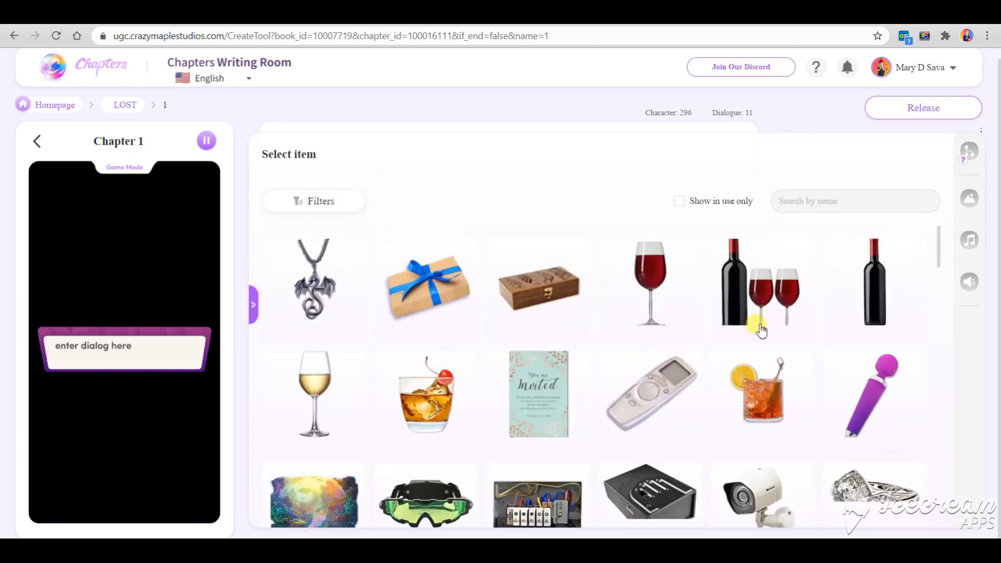
{"action": "mouse_move", "coordinate": [874, 288]}
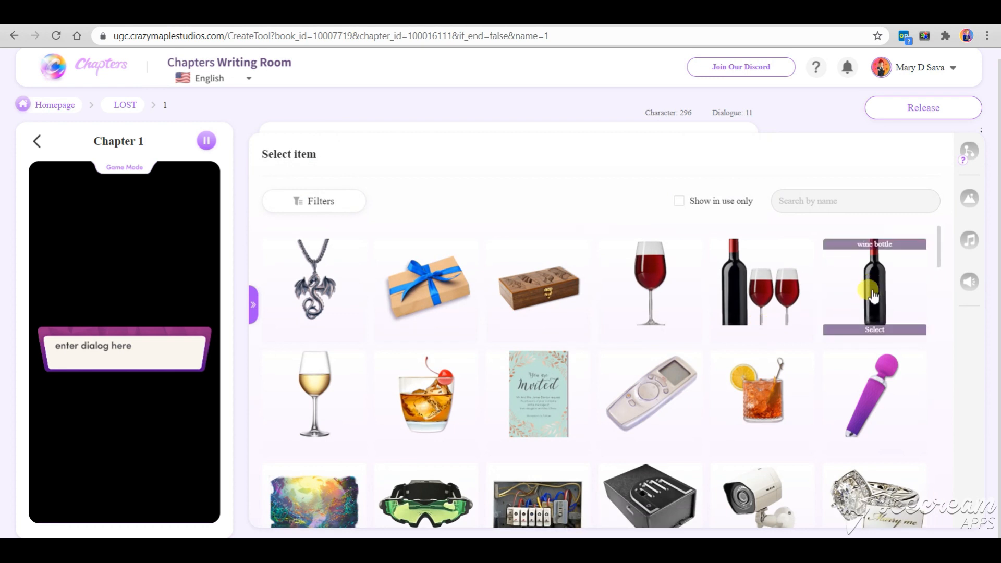
{"action": "scroll", "scroll_direction": "down", "scroll_amount": 3}
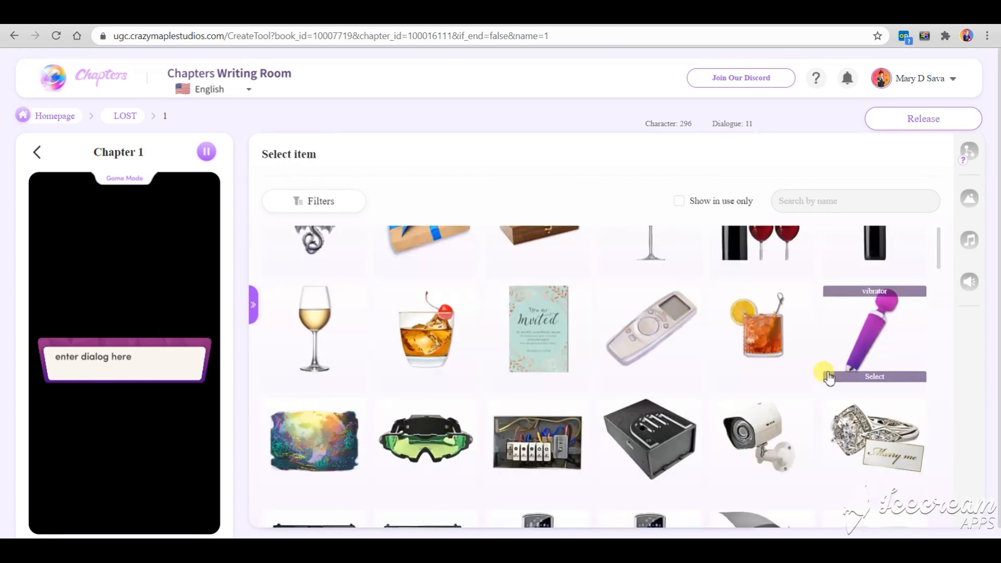
{"action": "scroll", "scroll_direction": "up", "scroll_amount": 3}
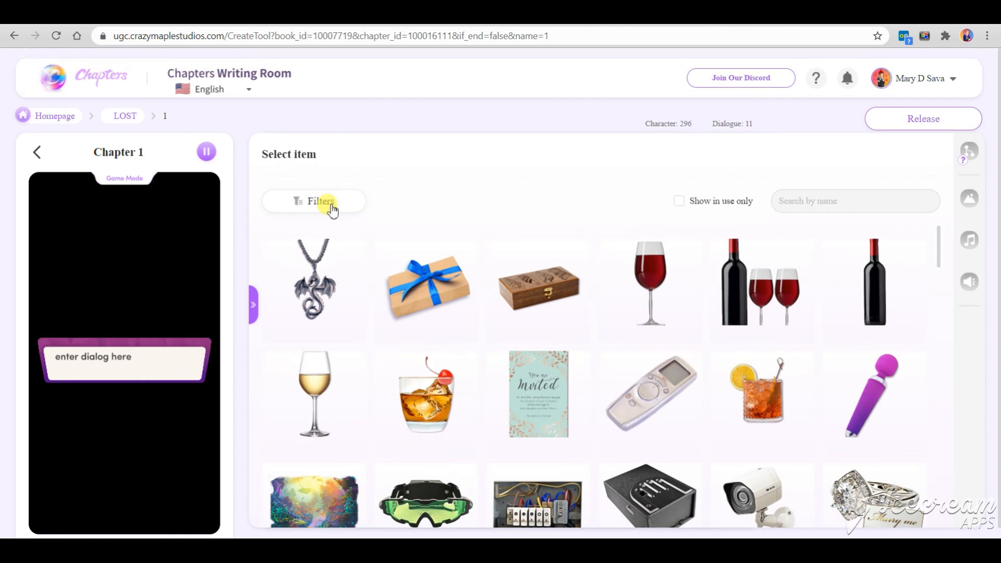
{"action": "left_click", "coordinate": [319, 201]}
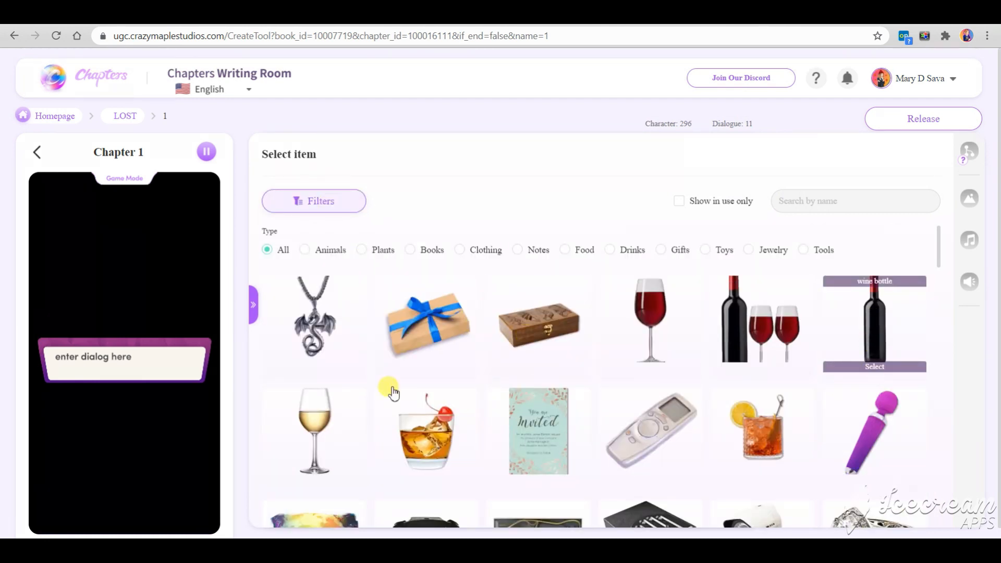
{"action": "left_click", "coordinate": [874, 366]}
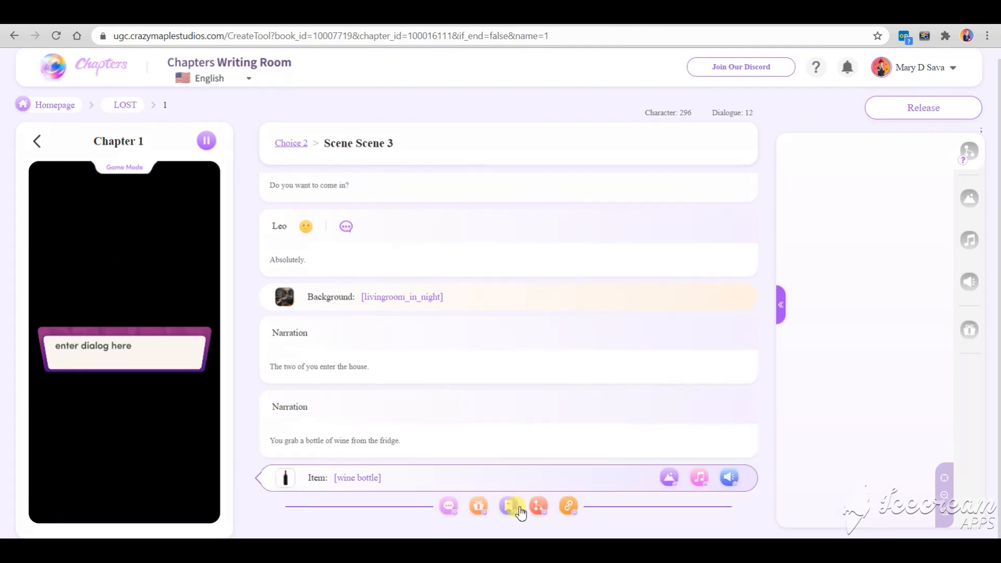
{"action": "mouse_move", "coordinate": [449, 506]}
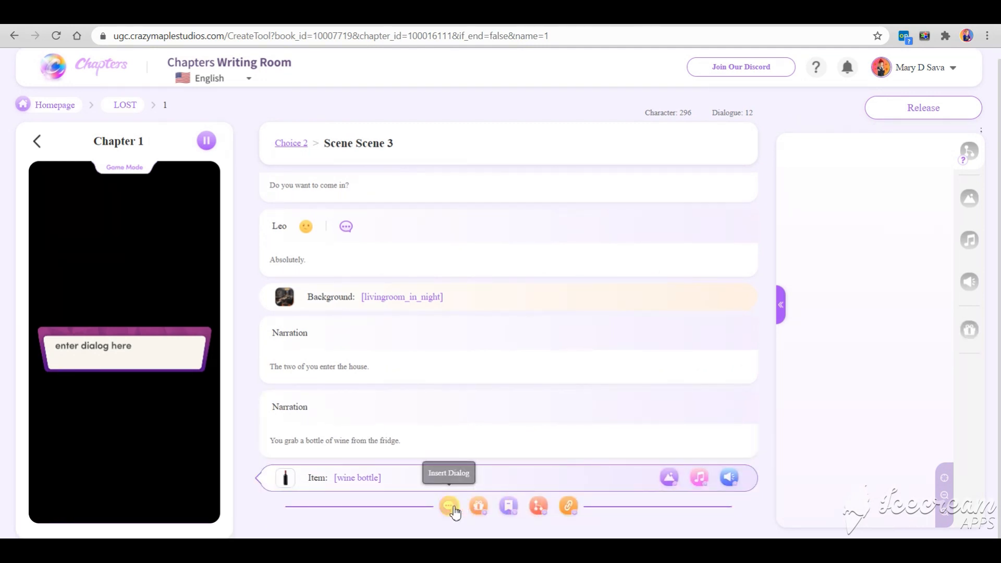
{"action": "left_click", "coordinate": [448, 506]}
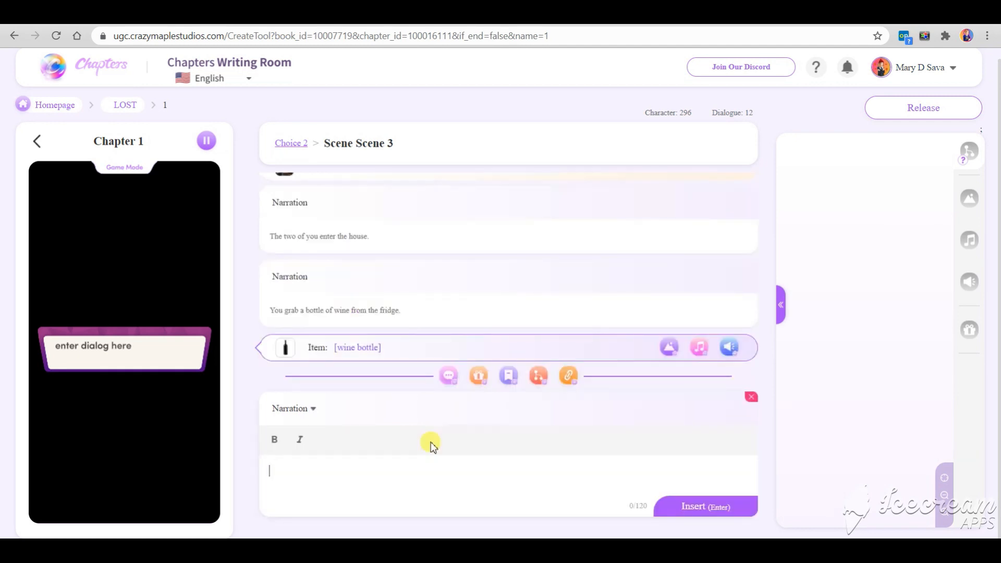
{"action": "type", "text": "blabla"}
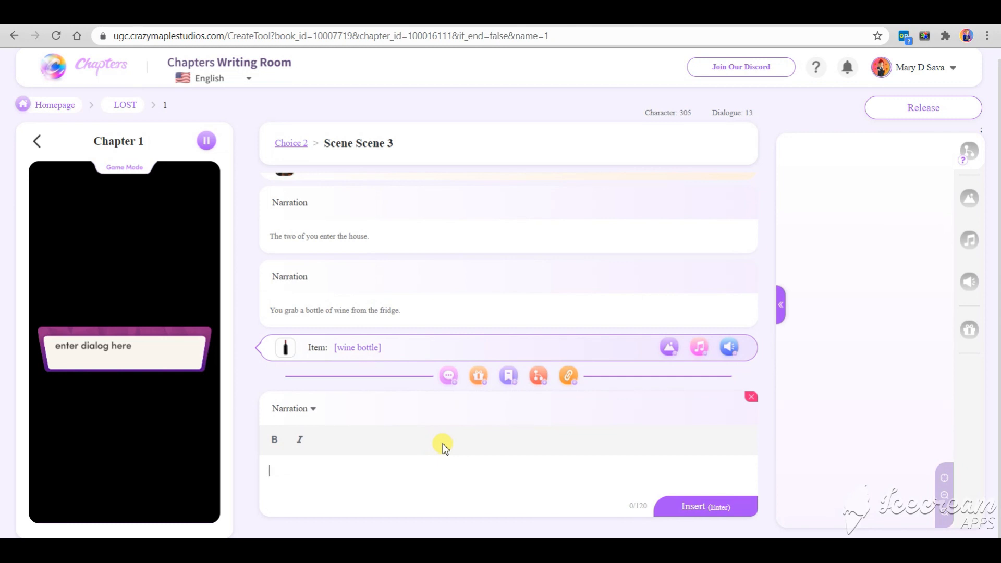
Step: Confirm the placeholder narration and restart the chapter preview from Scene 1
{"action": "left_click", "coordinate": [704, 507]}
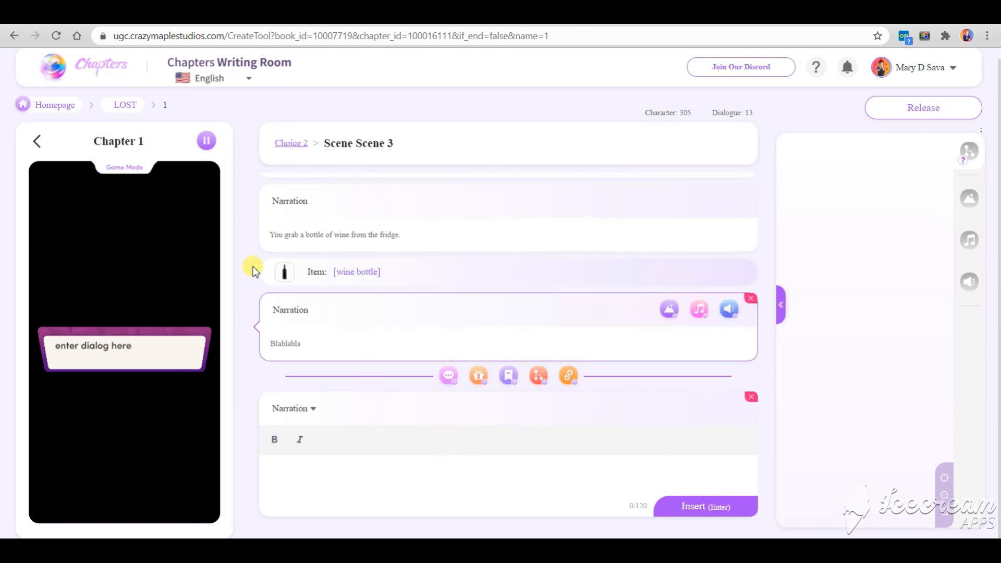
{"action": "mouse_move", "coordinate": [205, 141]}
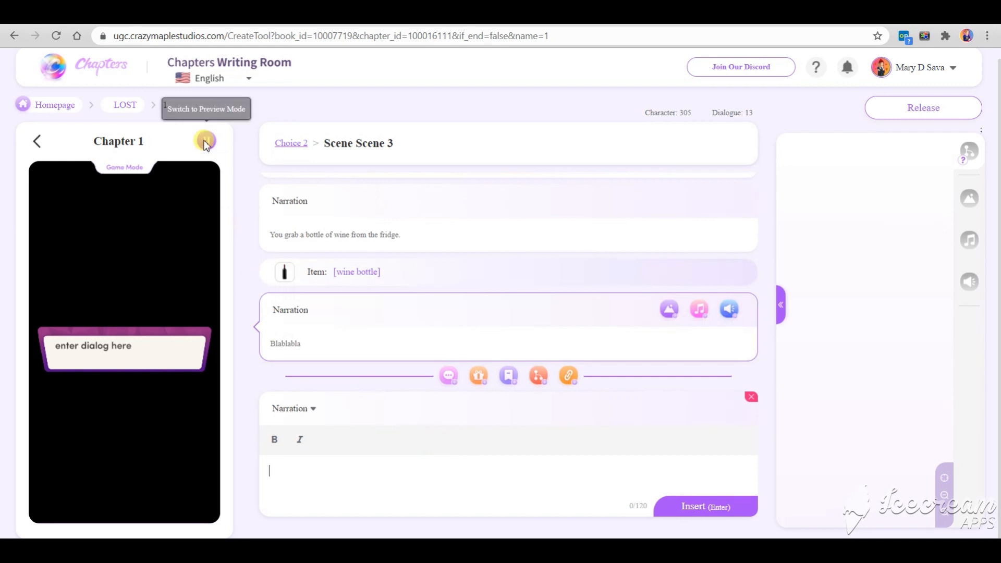
{"action": "left_click", "coordinate": [206, 141]}
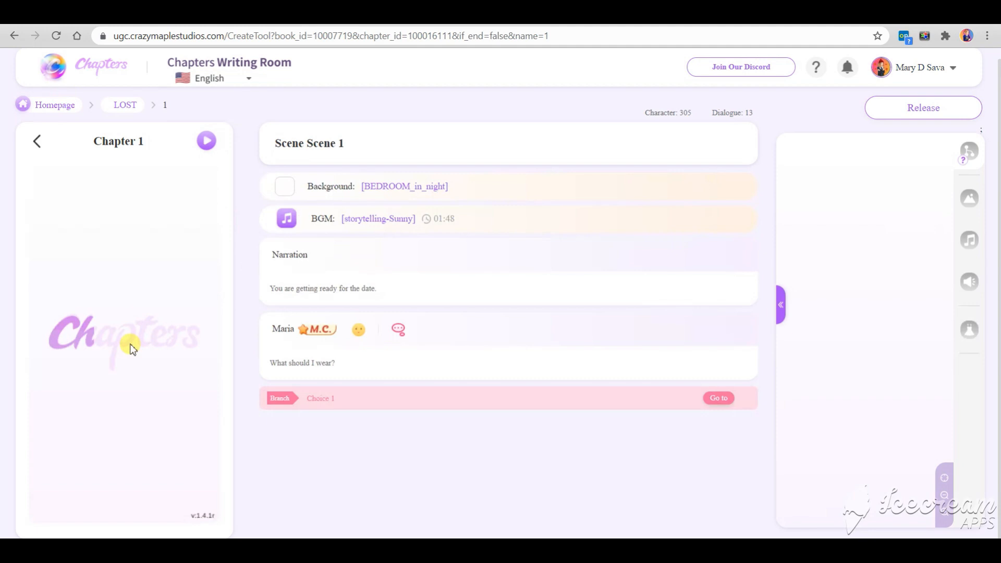
{"action": "mouse_move", "coordinate": [212, 389]}
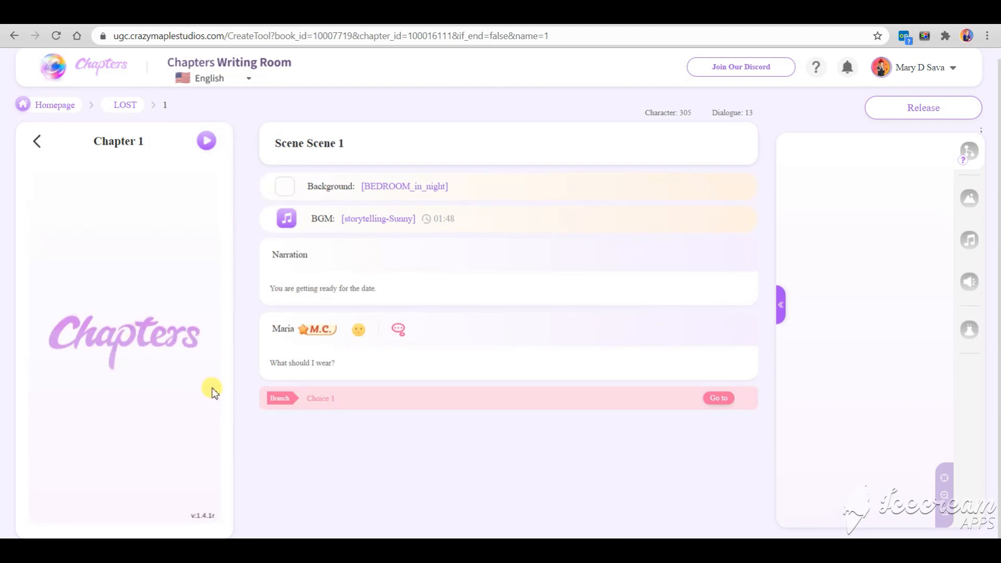
{"action": "left_click", "coordinate": [207, 140]}
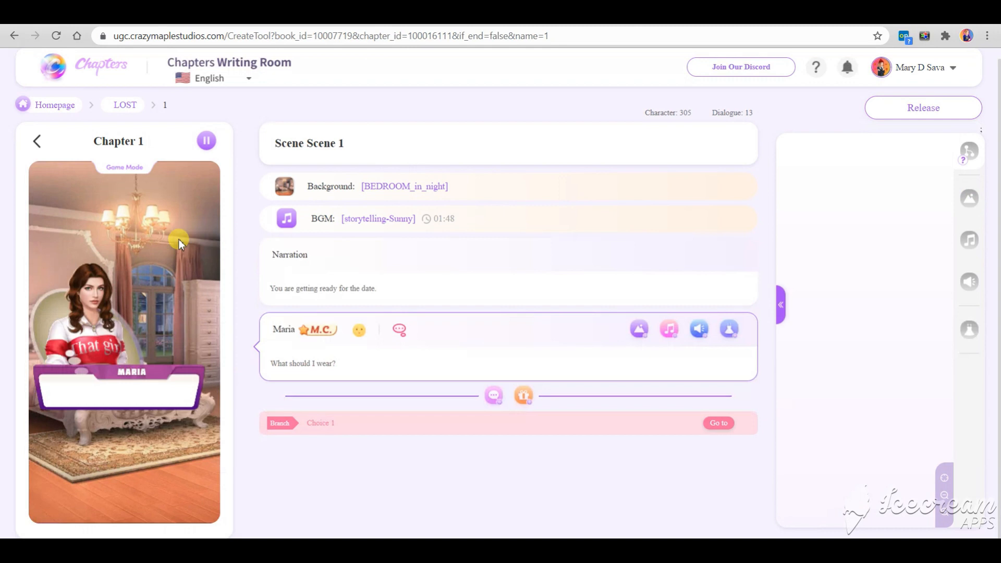
{"action": "left_click", "coordinate": [319, 423]}
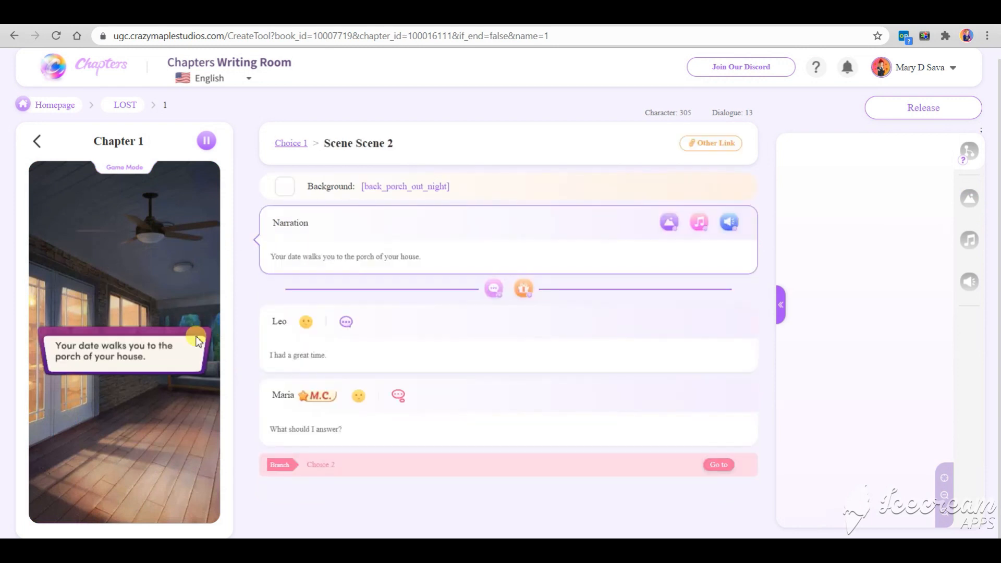
Step: Advance the preview through the porch scene, choosing 'Invite him on a cup of coffee', to the placeholder line
{"action": "left_click", "coordinate": [447, 332]}
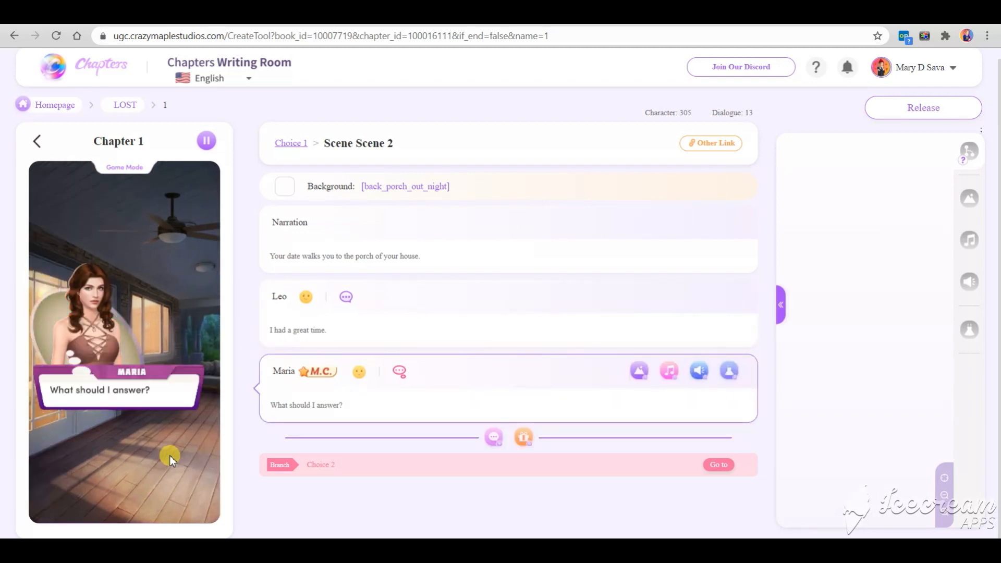
{"action": "left_click", "coordinate": [718, 464]}
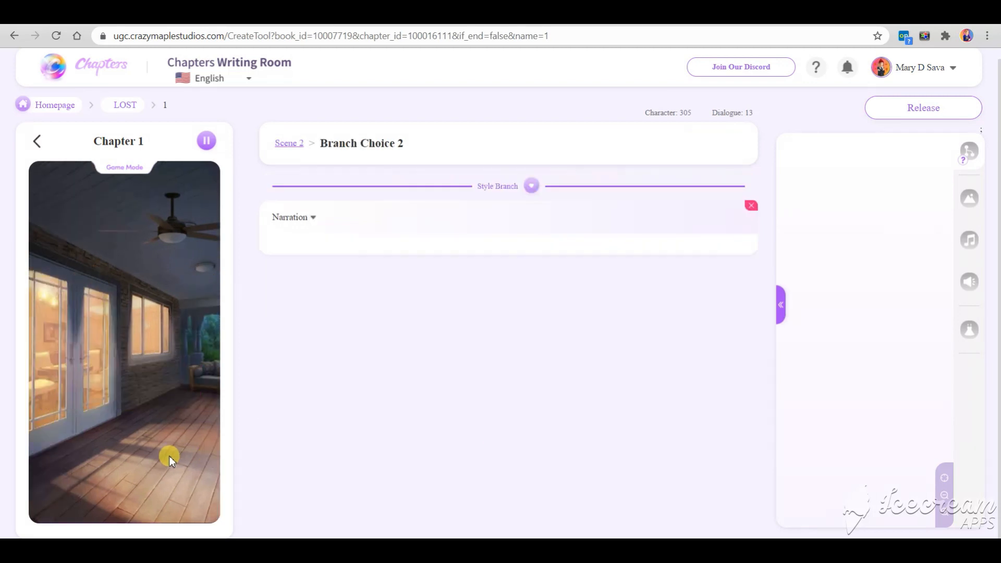
{"action": "left_click", "coordinate": [531, 186]}
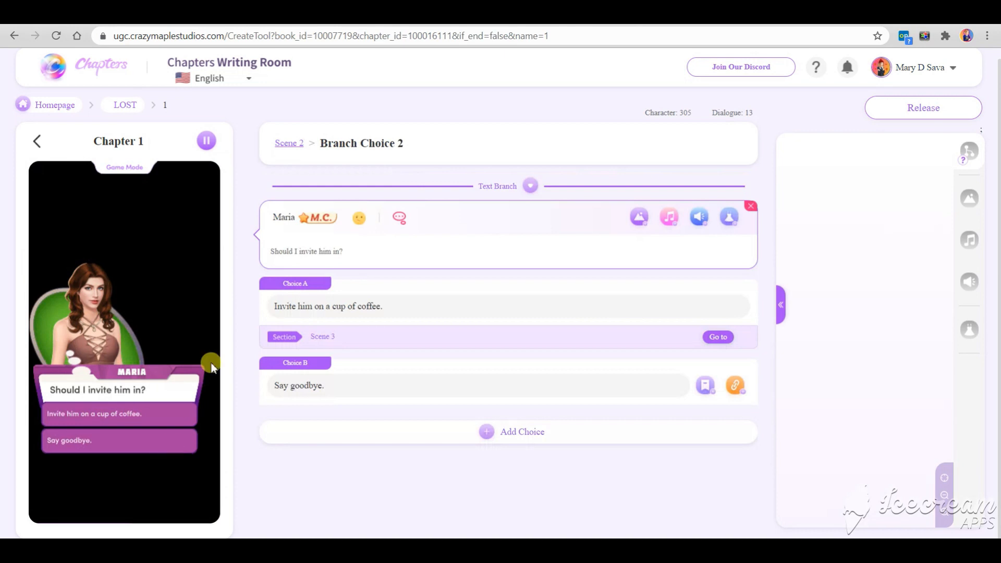
{"action": "mouse_move", "coordinate": [638, 228]}
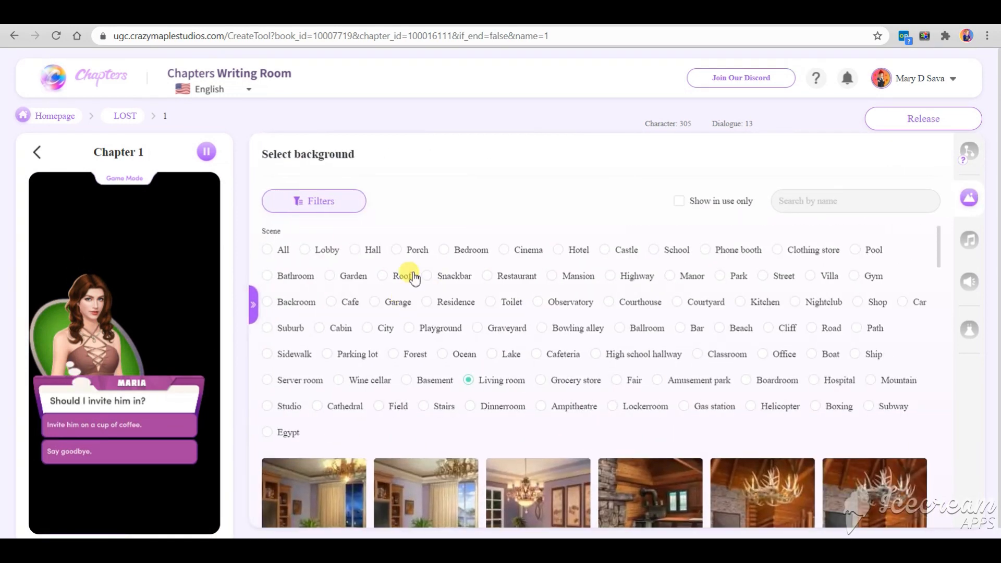
{"action": "left_click", "coordinate": [397, 250]}
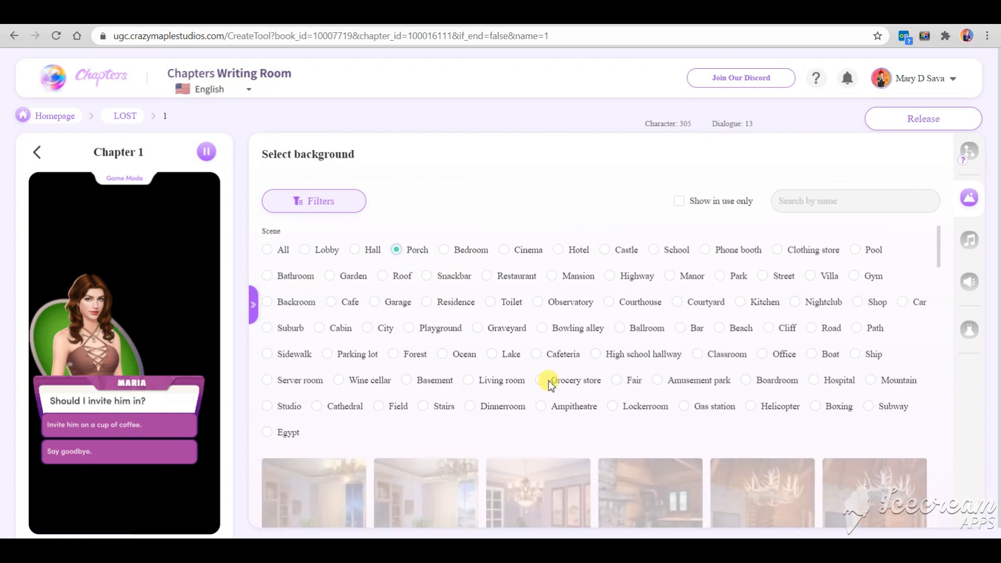
{"action": "scroll", "scroll_direction": "down", "scroll_amount": 3}
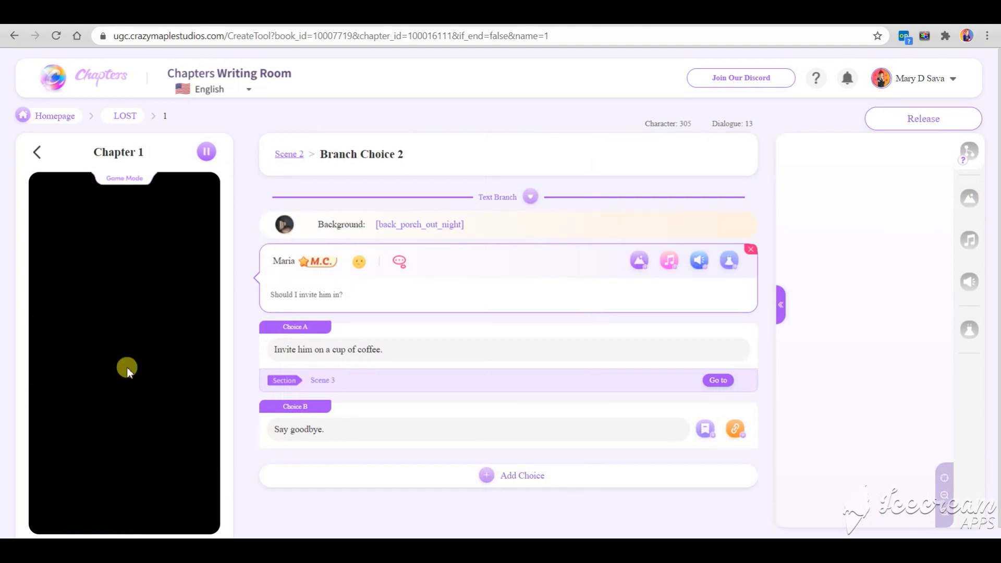
{"action": "left_click", "coordinate": [717, 380]}
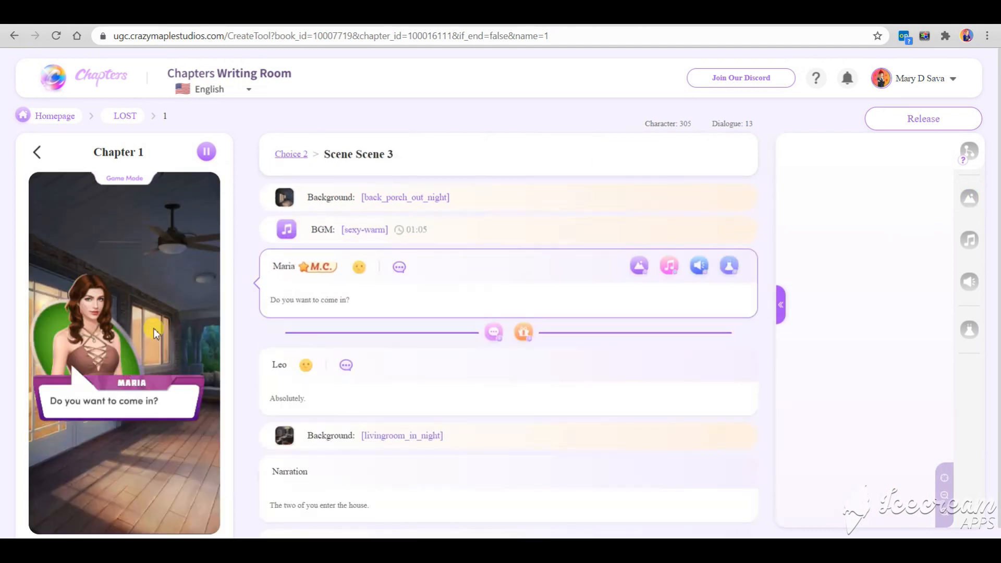
{"action": "scroll", "scroll_direction": "down", "scroll_amount": 3}
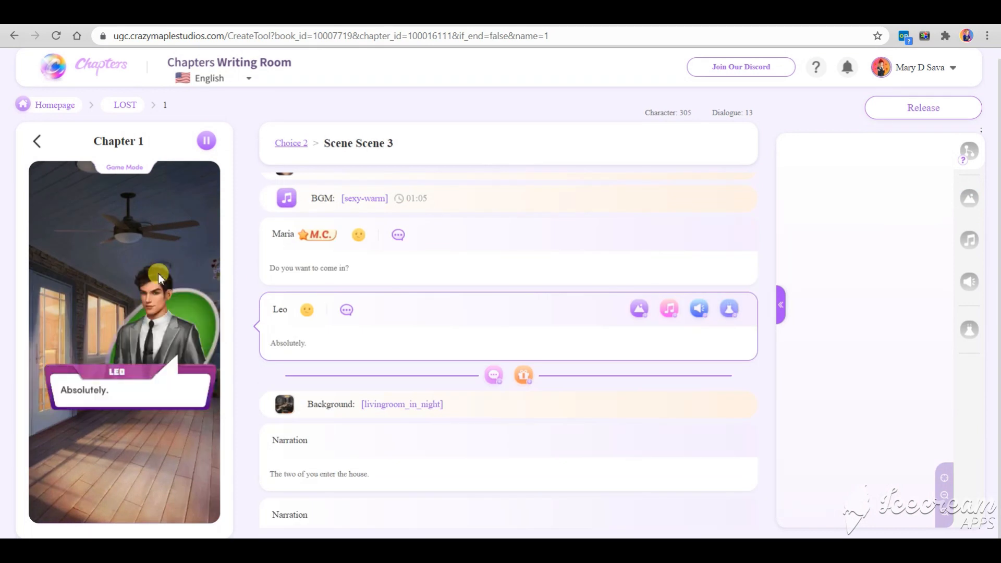
{"action": "scroll", "scroll_direction": "down", "scroll_amount": 3}
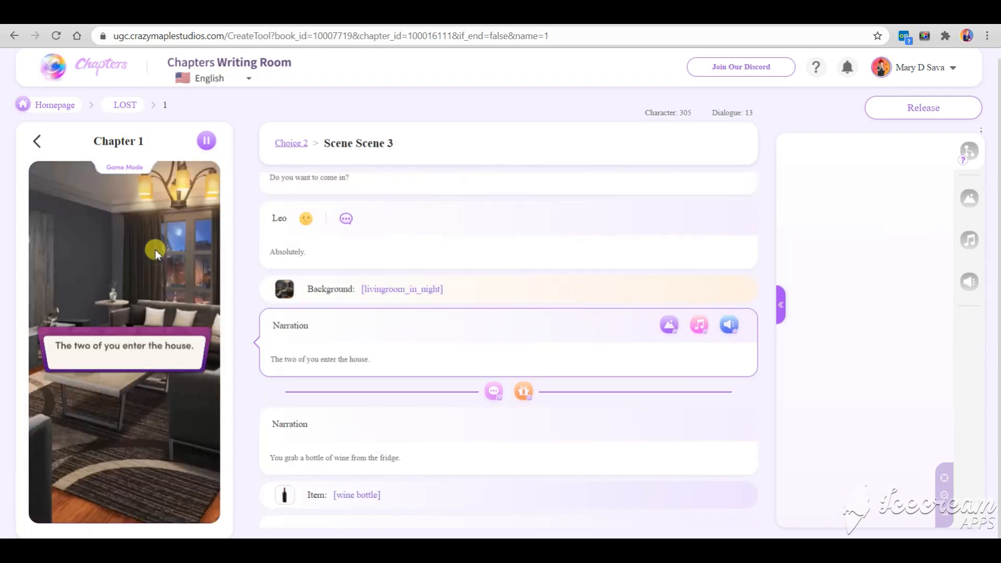
{"action": "scroll", "scroll_direction": "down", "scroll_amount": 3}
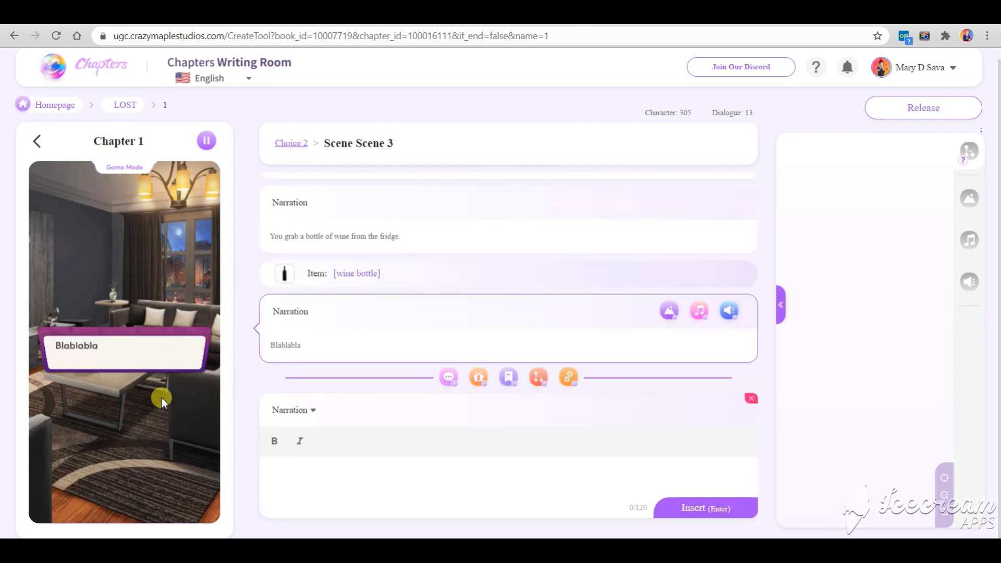
{"action": "mouse_move", "coordinate": [867, 421]}
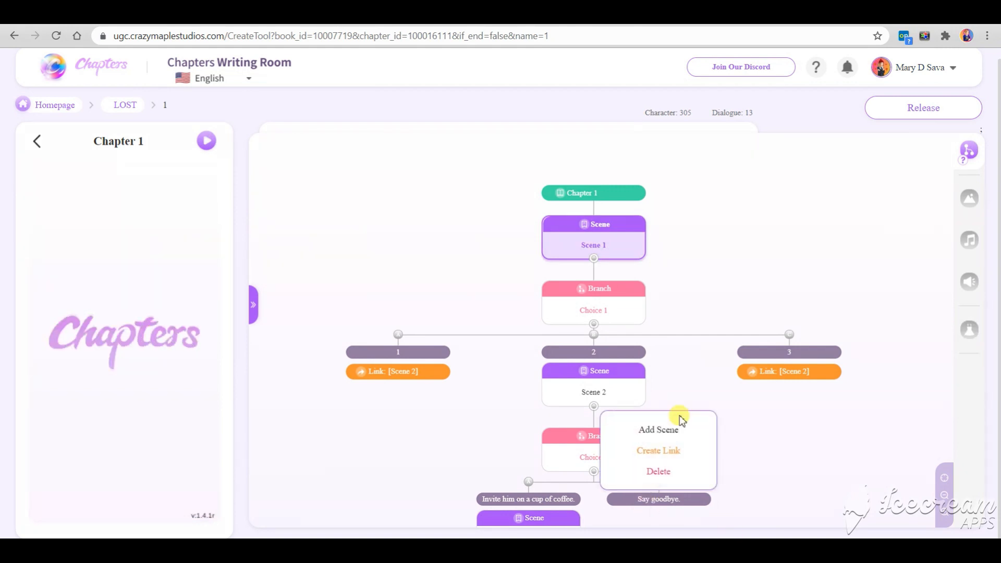
Step: Create Scene 4 under the goodbye choice with Maria speaking the first line
{"action": "left_click", "coordinate": [658, 428]}
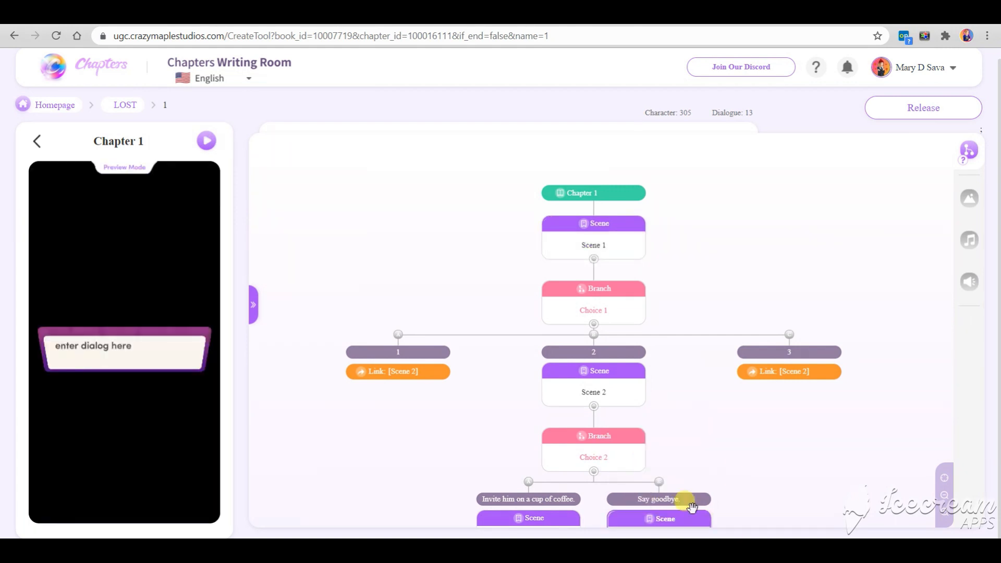
{"action": "scroll", "scroll_direction": "down", "scroll_amount": 3}
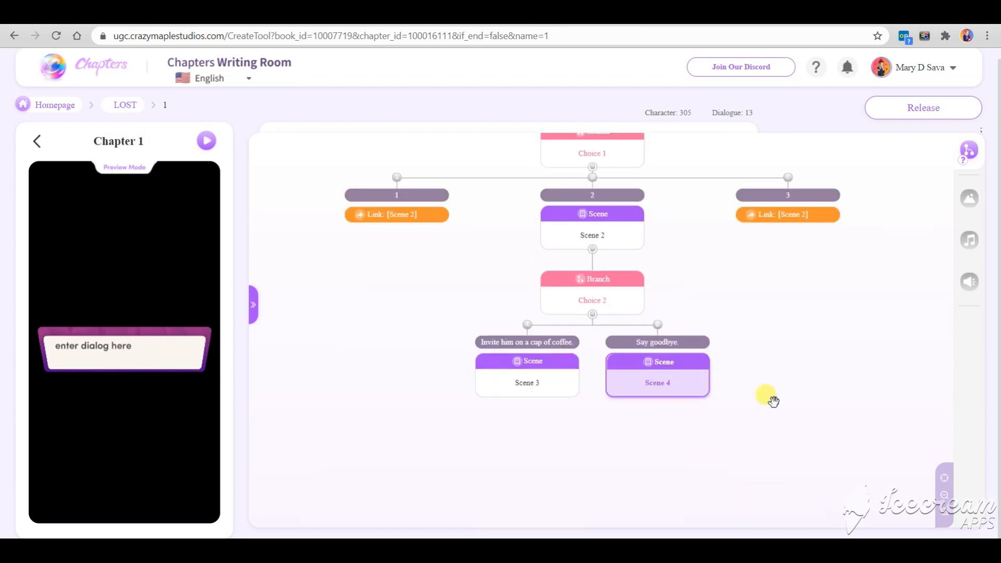
{"action": "left_click", "coordinate": [657, 383]}
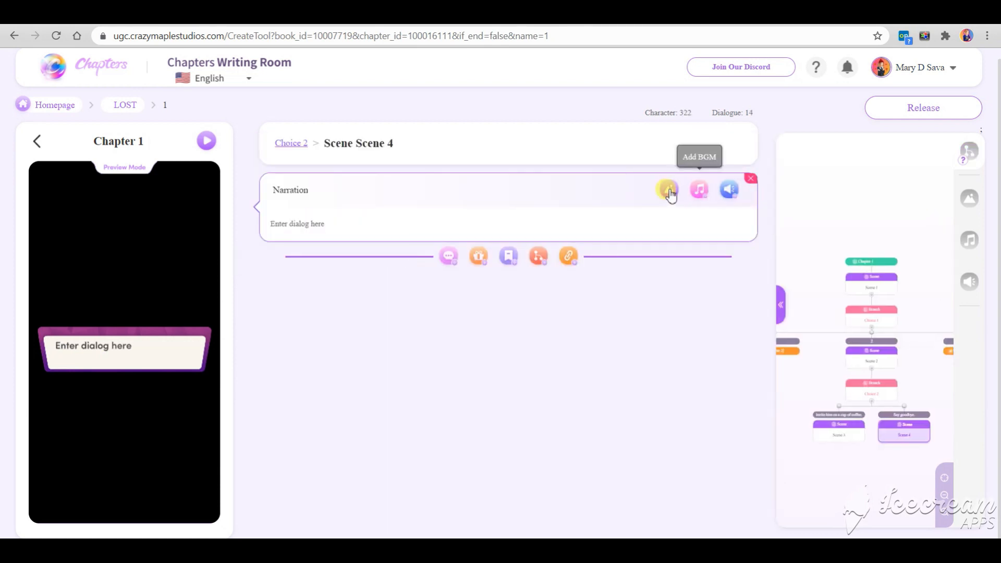
{"action": "left_click", "coordinate": [667, 188]}
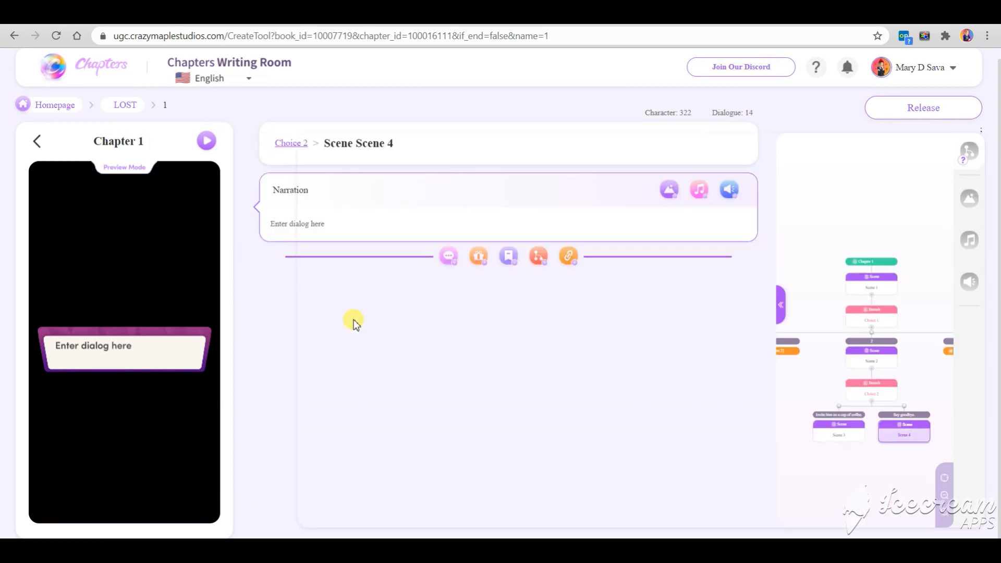
{"action": "left_click", "coordinate": [668, 189]}
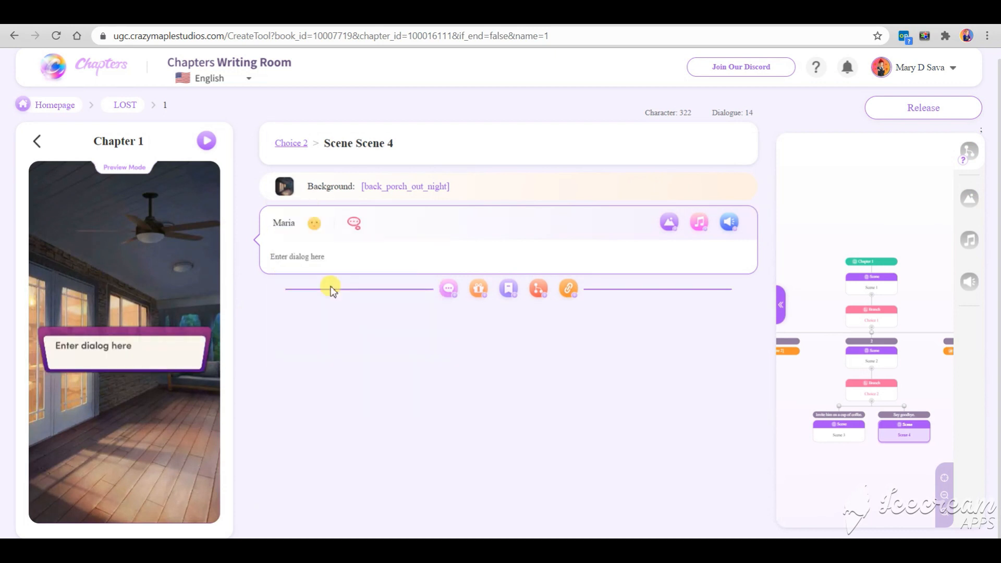
Step: Write Maria's line 'Thanks for the company. Bye!'
{"action": "left_click", "coordinate": [297, 256]}
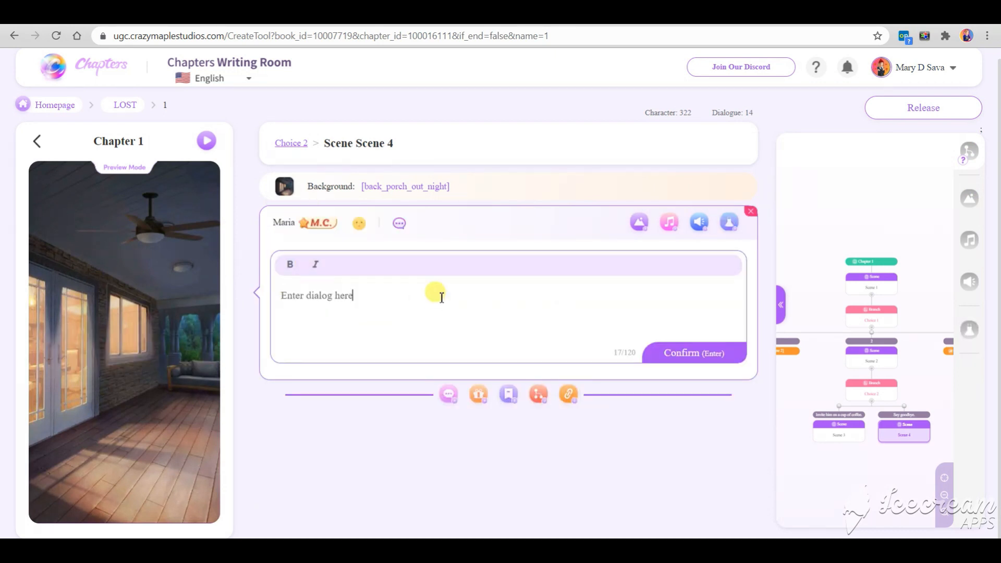
{"action": "type", "text": "T"}
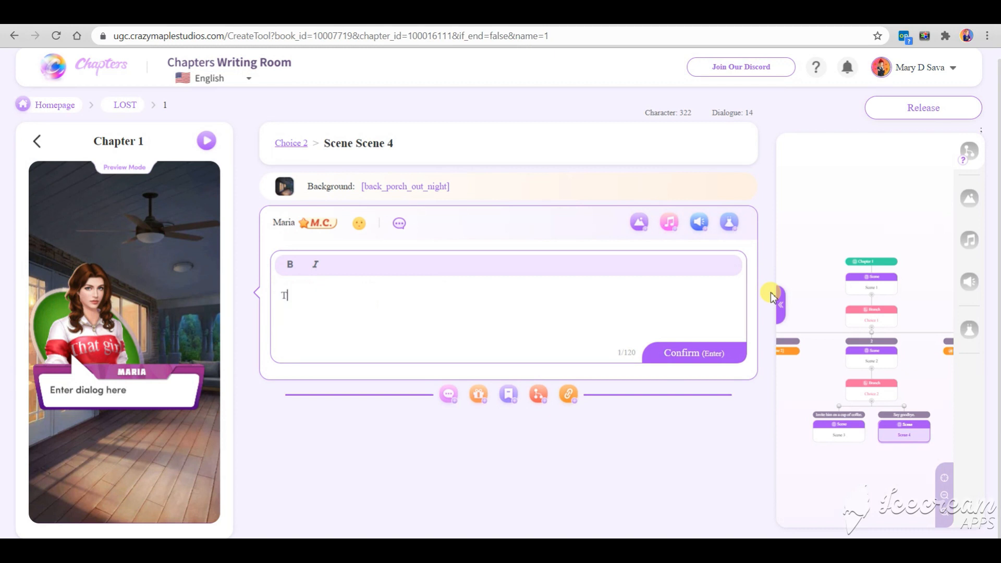
{"action": "type", "text": "hanks for the"}
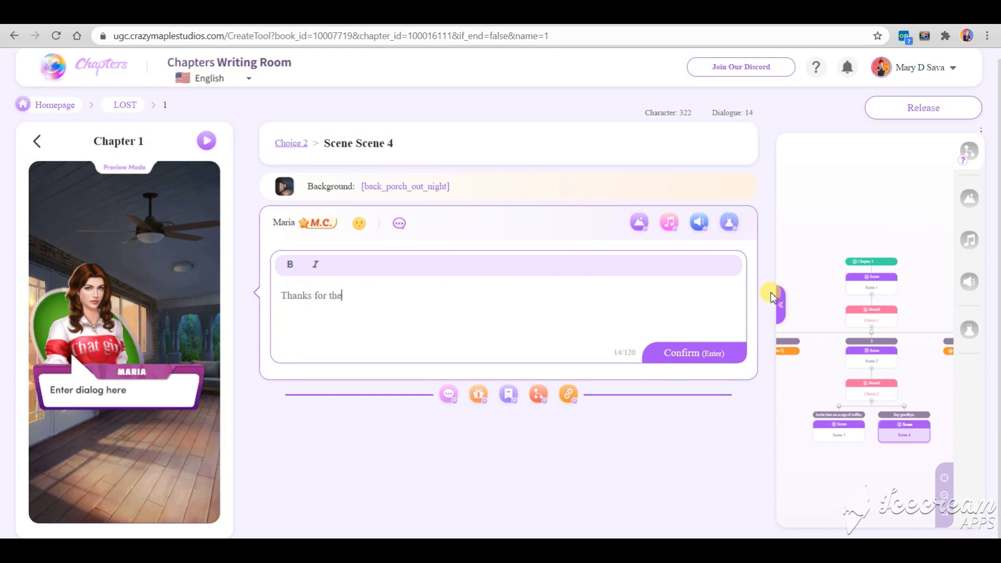
{"action": "type", "text": "company. B"}
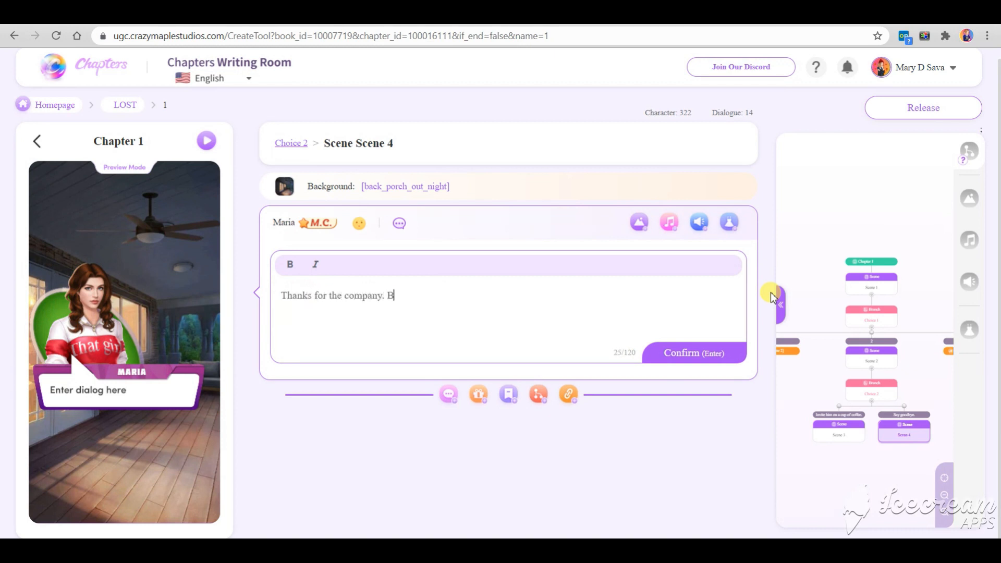
{"action": "type", "text": "ye!"}
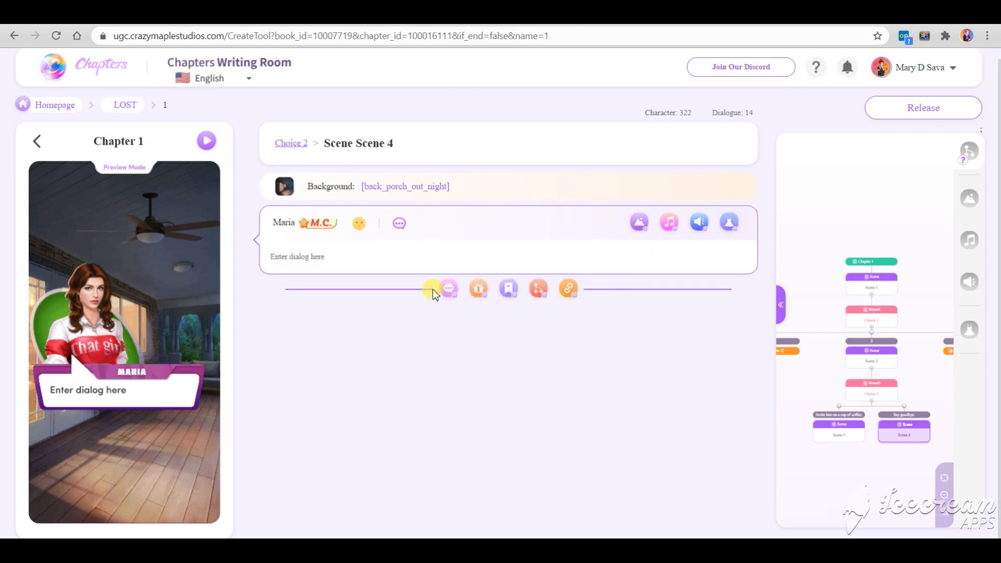
{"action": "type", "text": "Thanks for the company. Bye!"}
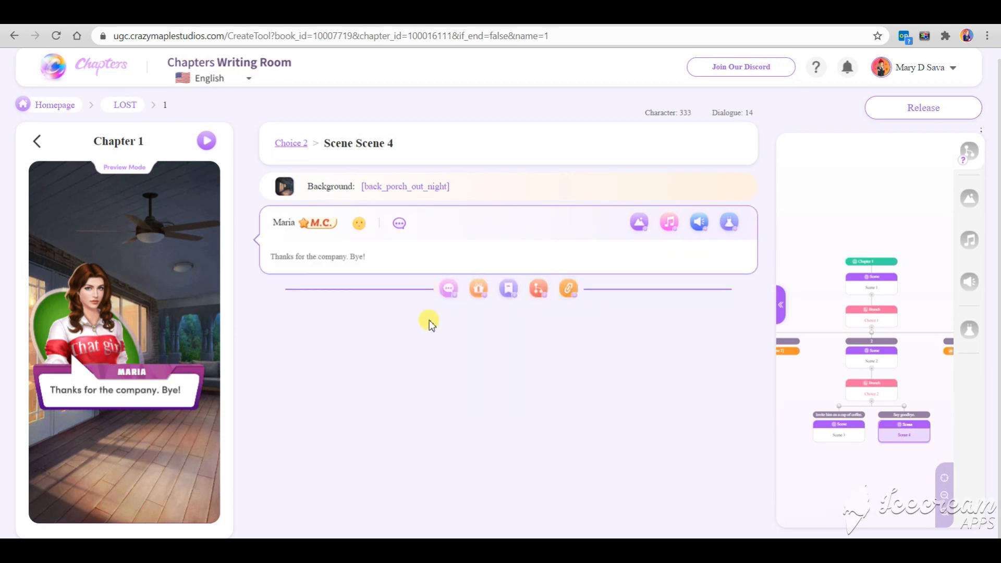
Step: Add Leo's reply 'Bye...' and return to Scene 2
{"action": "left_click", "coordinate": [449, 289]}
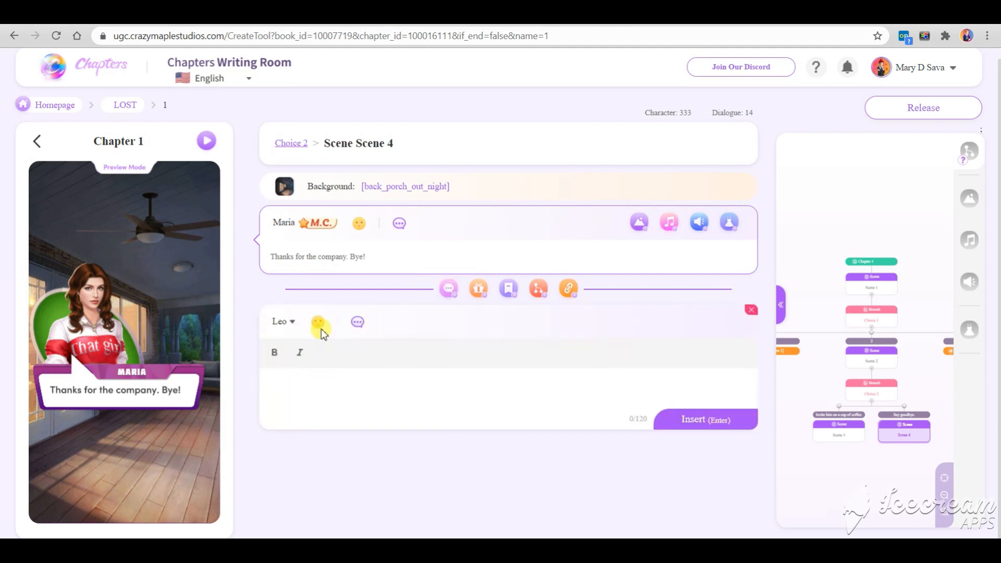
{"action": "left_click", "coordinate": [319, 321]}
{"action": "type", "text": "B"}
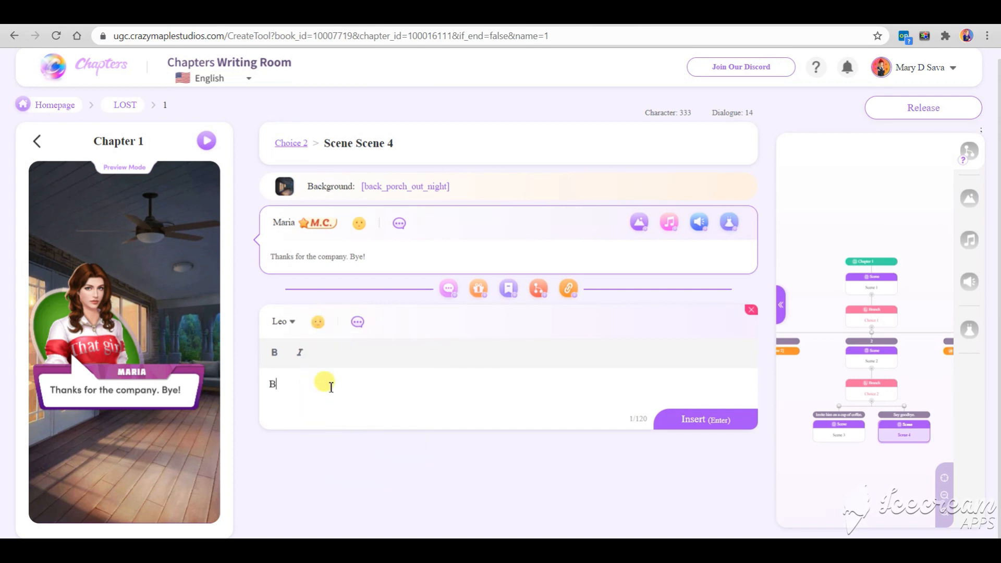
{"action": "key", "text": "Backspace"}
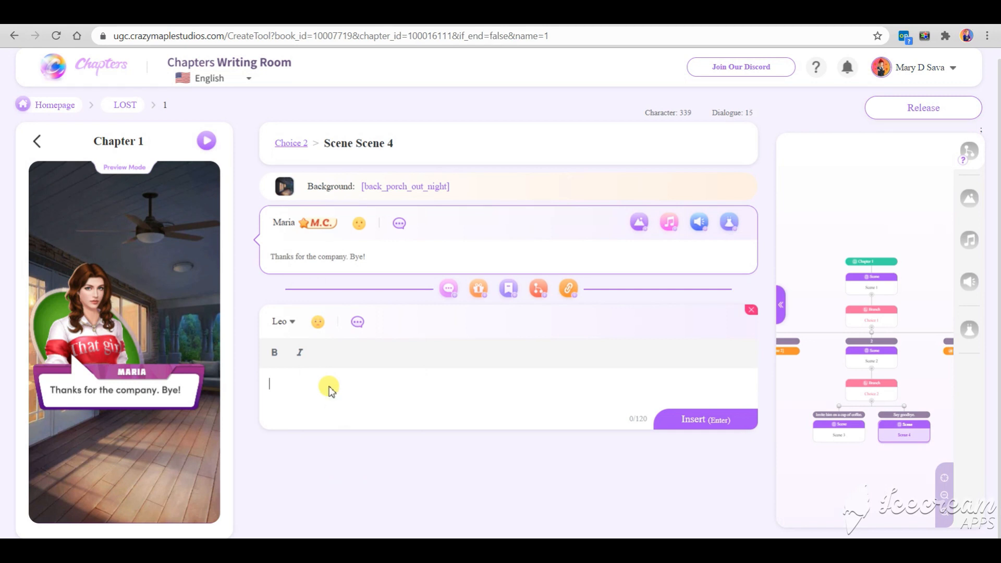
{"action": "left_click", "coordinate": [705, 419]}
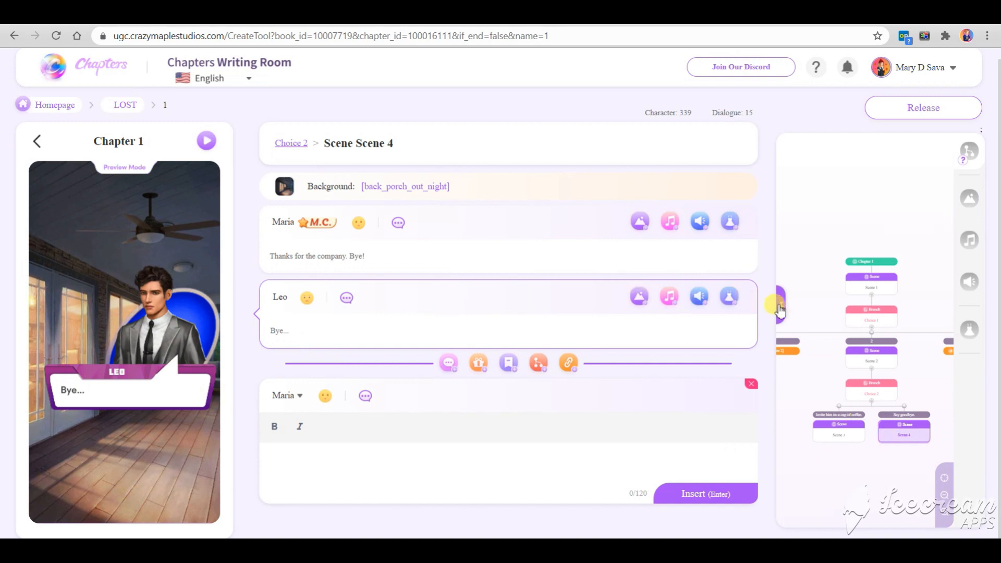
{"action": "left_click", "coordinate": [781, 304]}
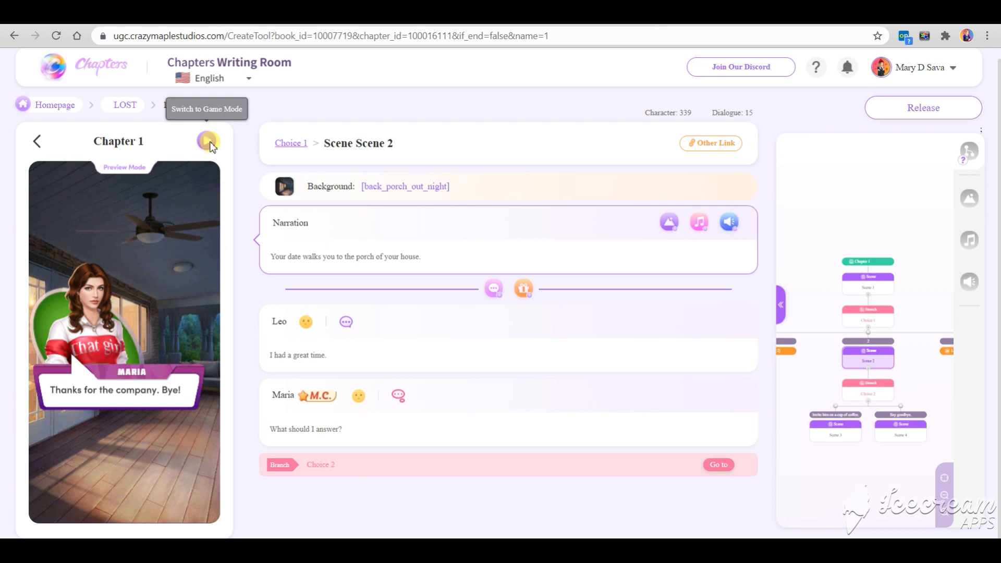
Step: Play Chapter 1 through to Leo's goodbye in Scene 4, then return to the LOST book page
{"action": "left_click", "coordinate": [207, 141]}
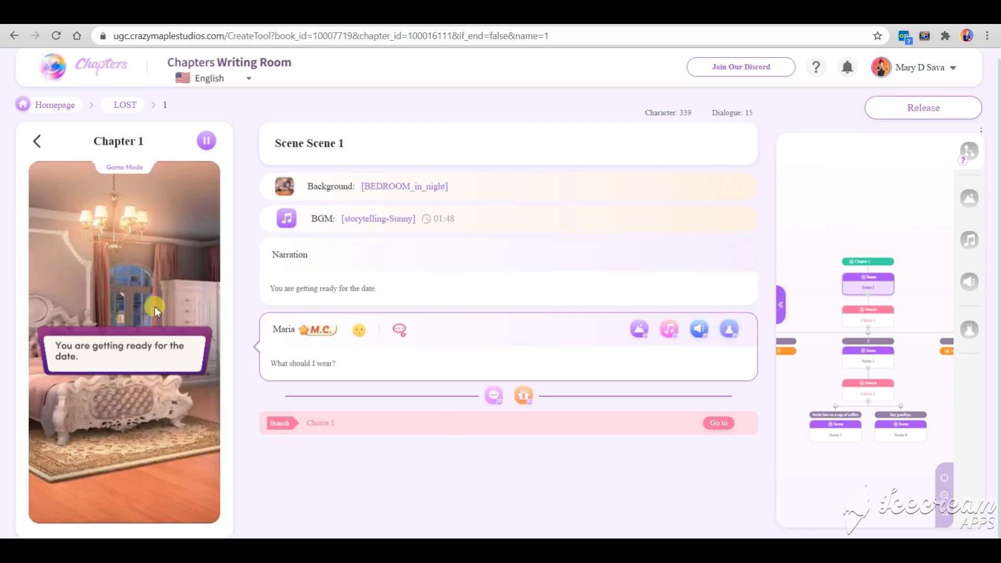
{"action": "mouse_move", "coordinate": [108, 394]}
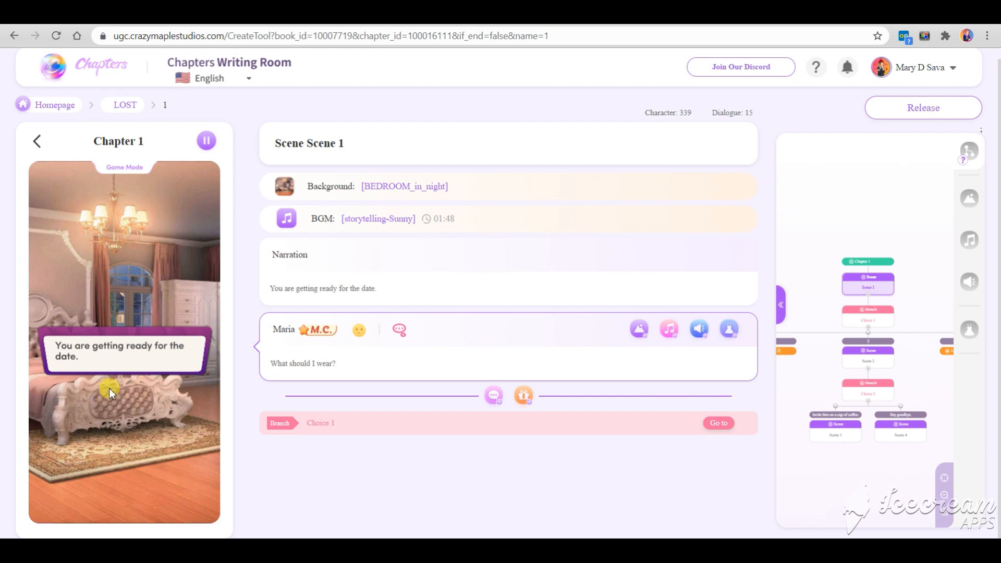
{"action": "left_click", "coordinate": [320, 422]}
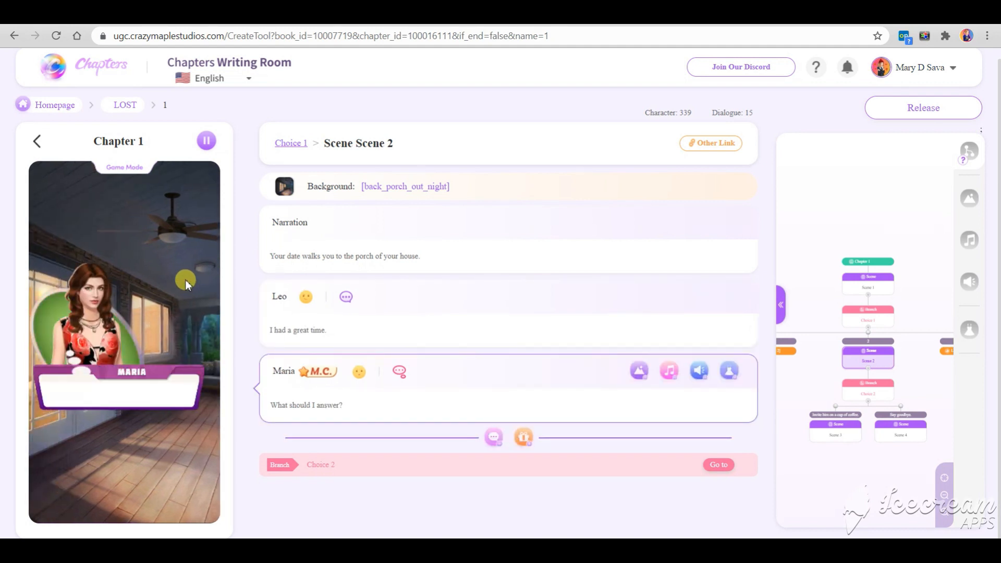
{"action": "left_click", "coordinate": [718, 464]}
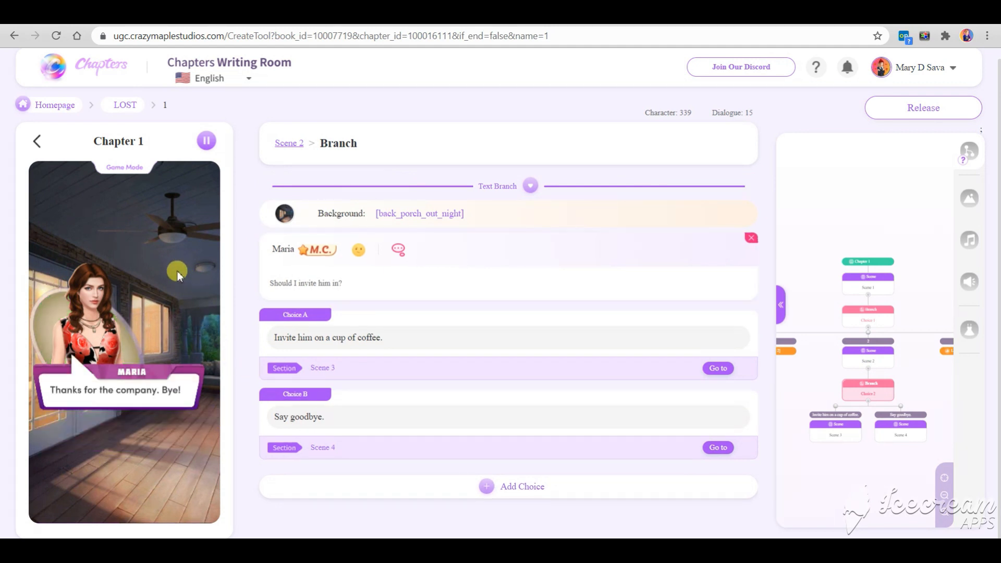
{"action": "left_click", "coordinate": [717, 448]}
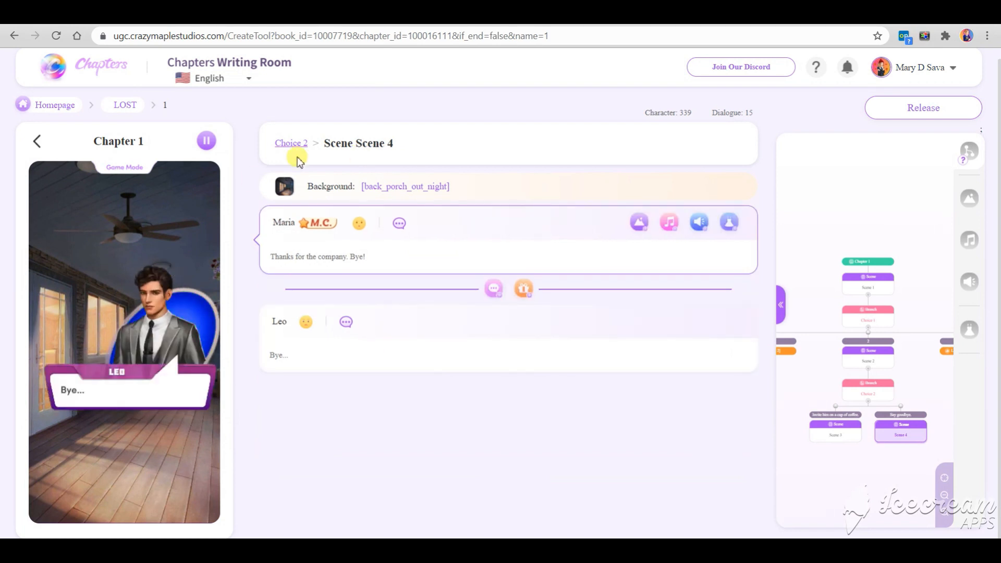
{"action": "mouse_move", "coordinate": [337, 478]}
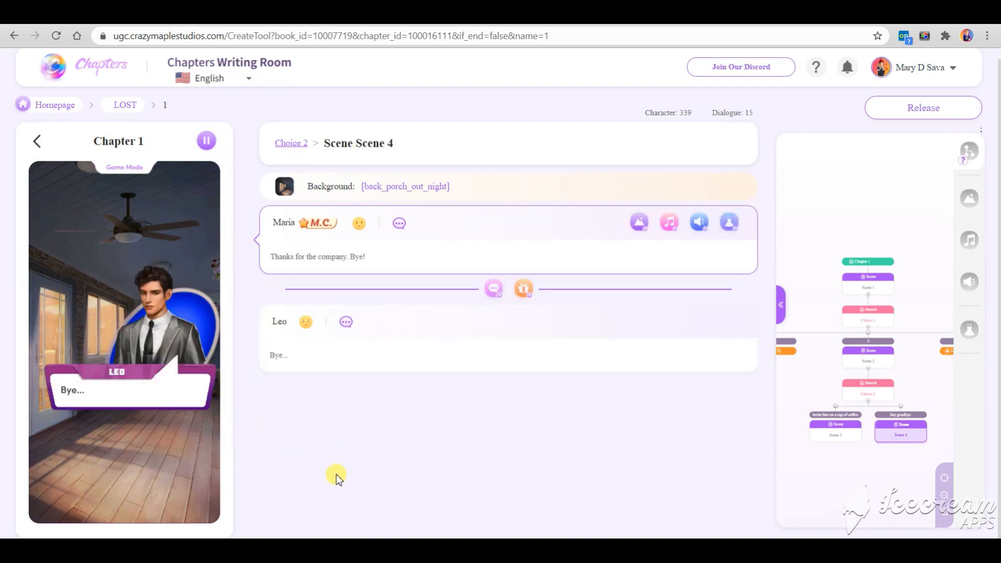
{"action": "mouse_move", "coordinate": [248, 125]}
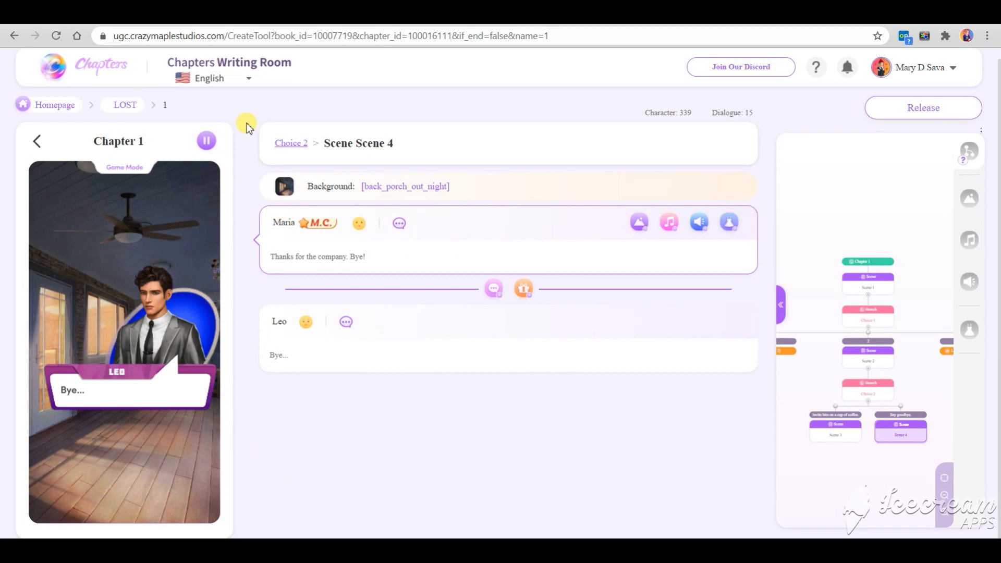
{"action": "left_click", "coordinate": [54, 104]}
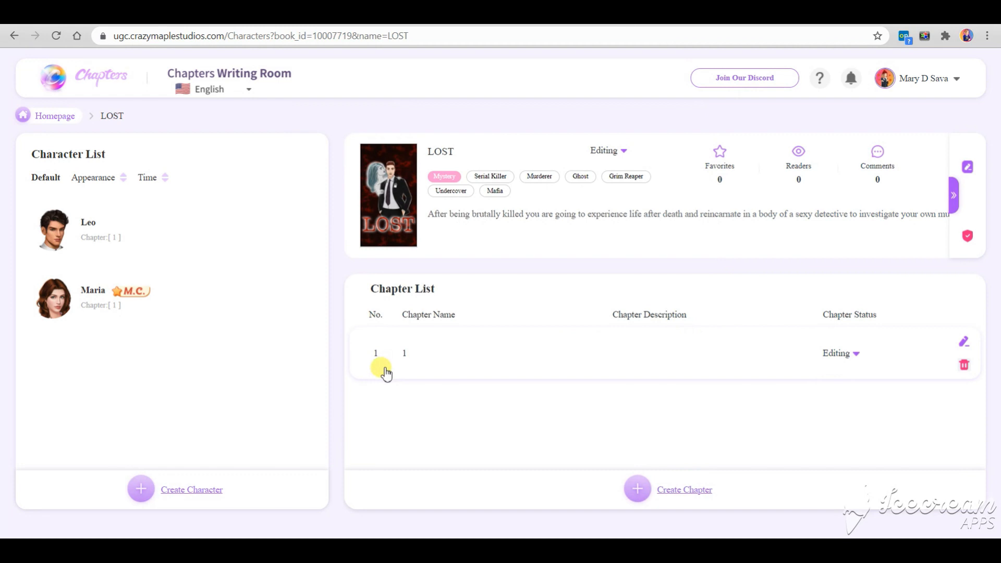
{"action": "mouse_move", "coordinate": [858, 358]}
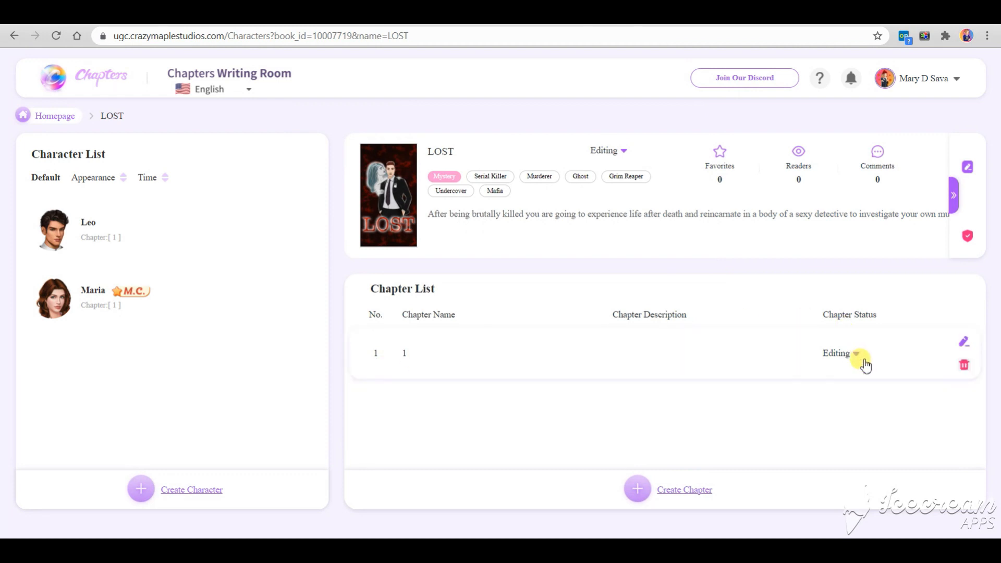
Step: Review the Release option and Content Warning Settings for LOST's chapter and book without releasing
{"action": "left_click", "coordinate": [857, 353]}
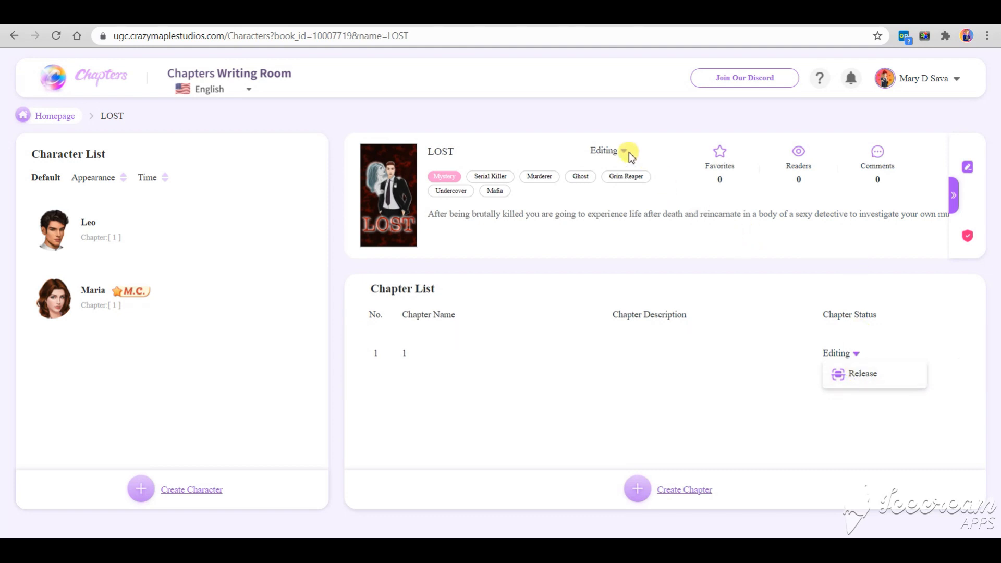
{"action": "left_click", "coordinate": [607, 151]}
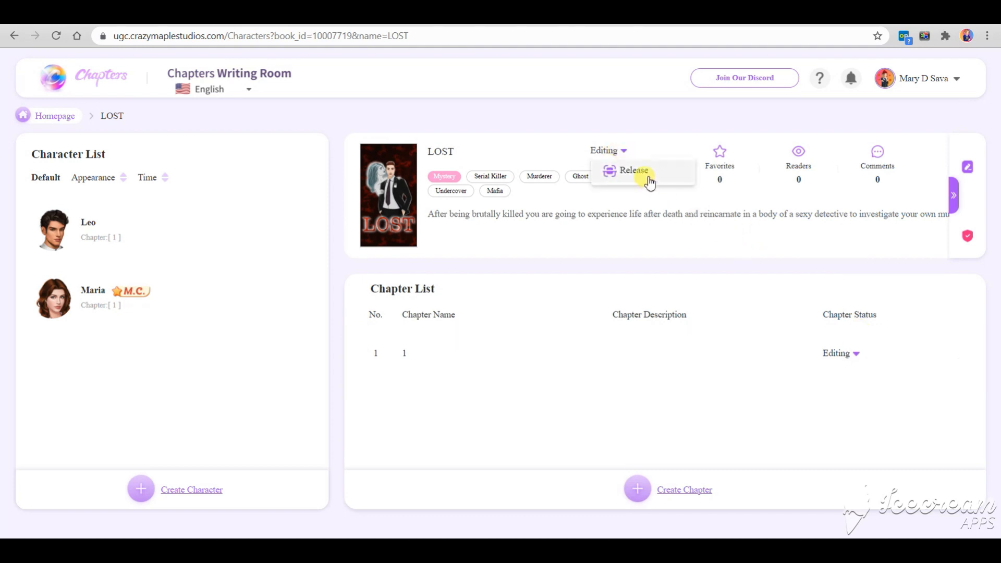
{"action": "mouse_move", "coordinate": [711, 136]}
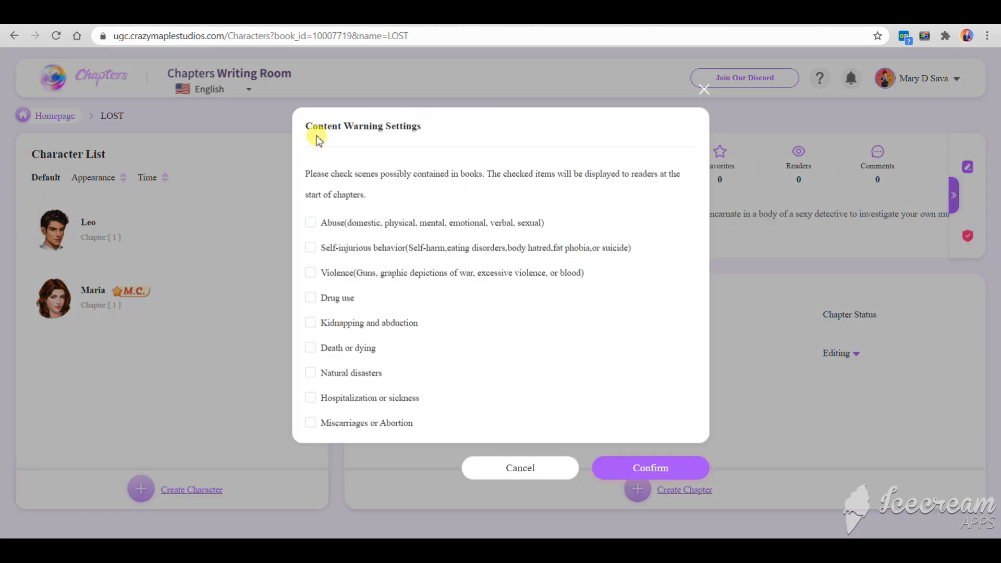
{"action": "mouse_move", "coordinate": [682, 121]}
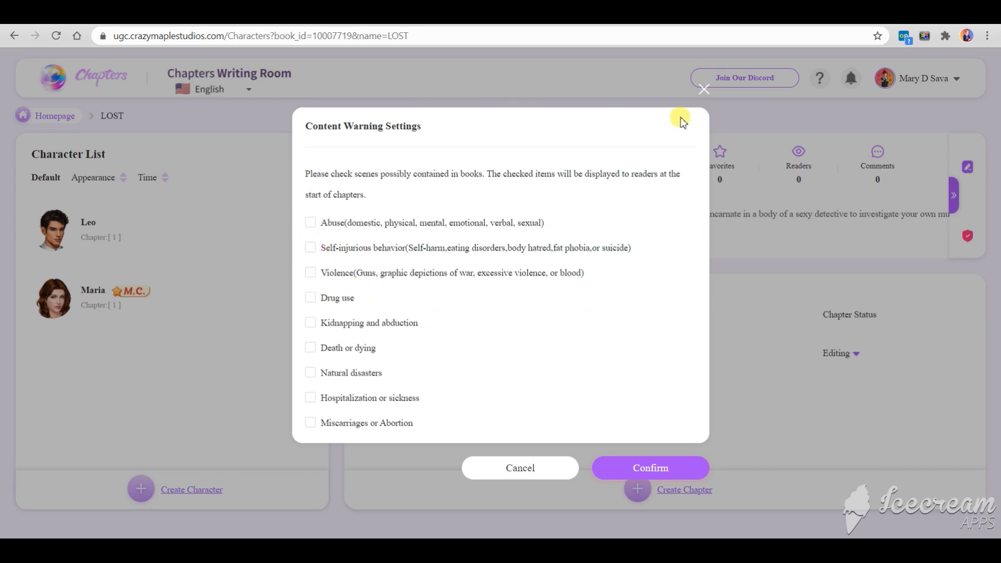
{"action": "mouse_move", "coordinate": [451, 294]}
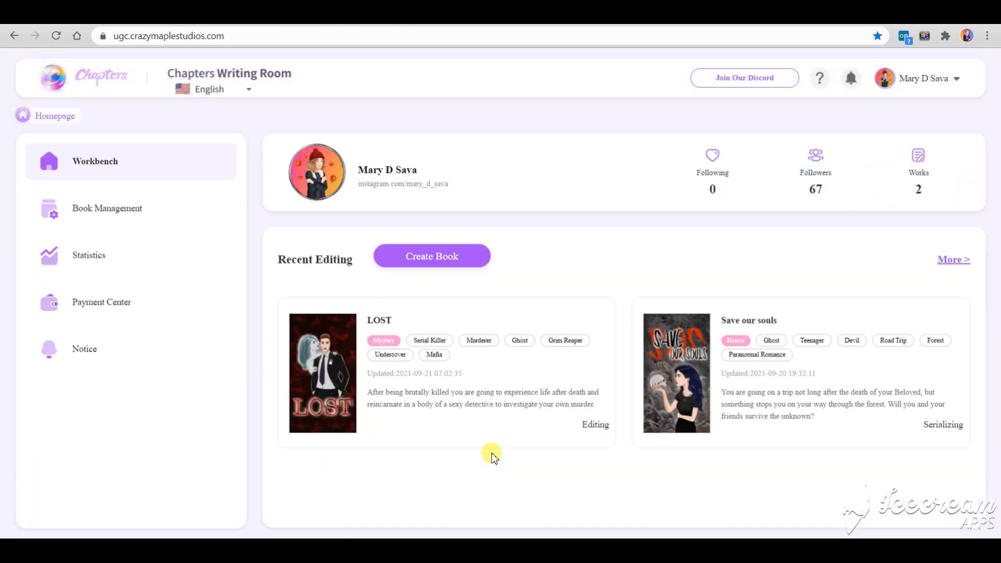
{"action": "mouse_move", "coordinate": [680, 357]}
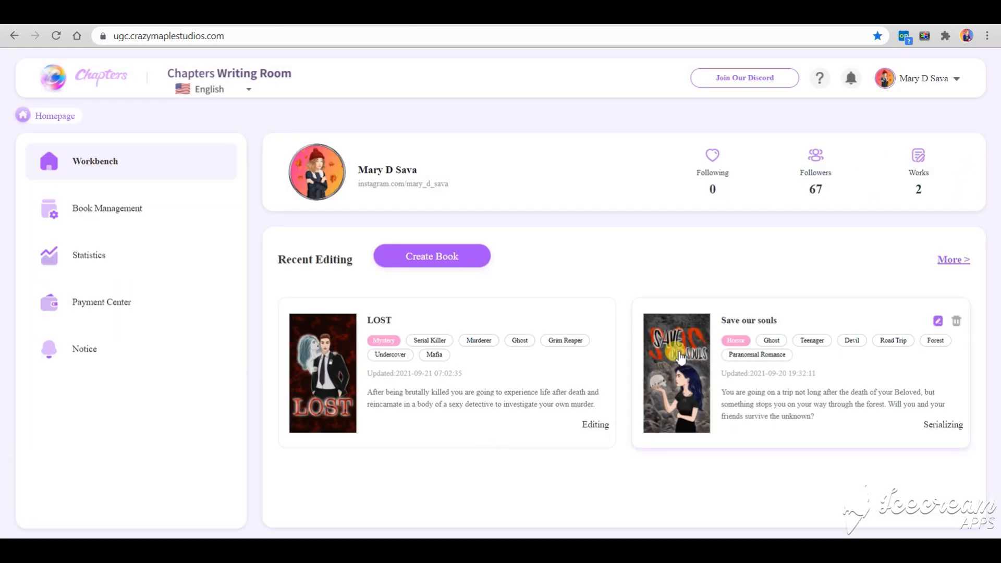
{"action": "mouse_move", "coordinate": [664, 409]}
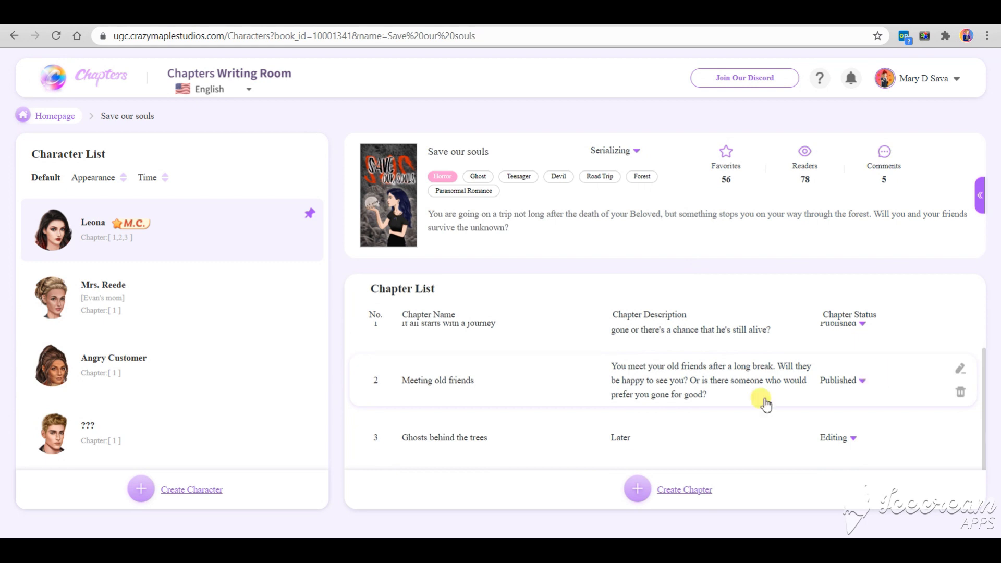
Step: Open the Save our souls book card to view its characters and chapter publishing status
{"action": "left_click", "coordinate": [863, 380]}
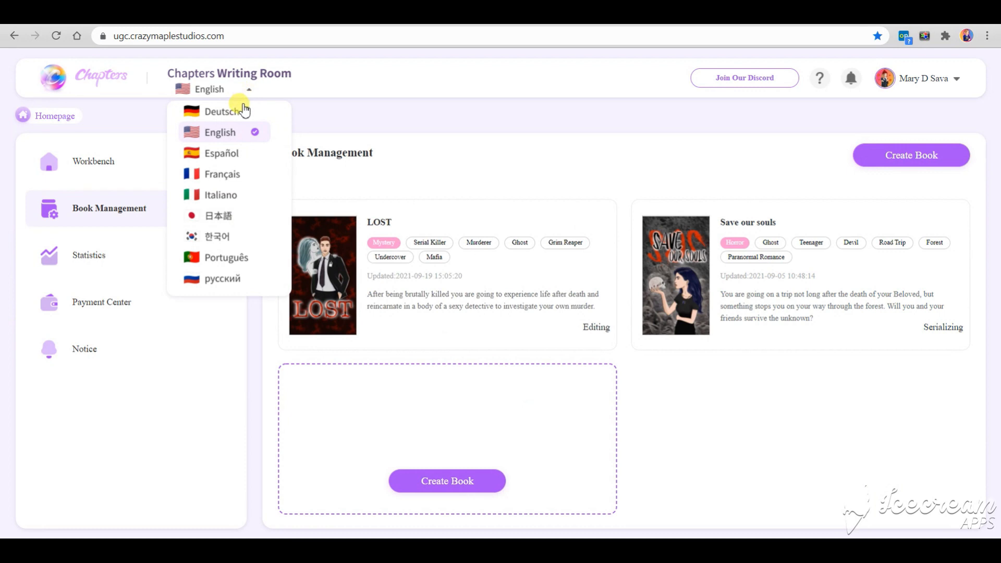
{"action": "mouse_move", "coordinate": [220, 132]}
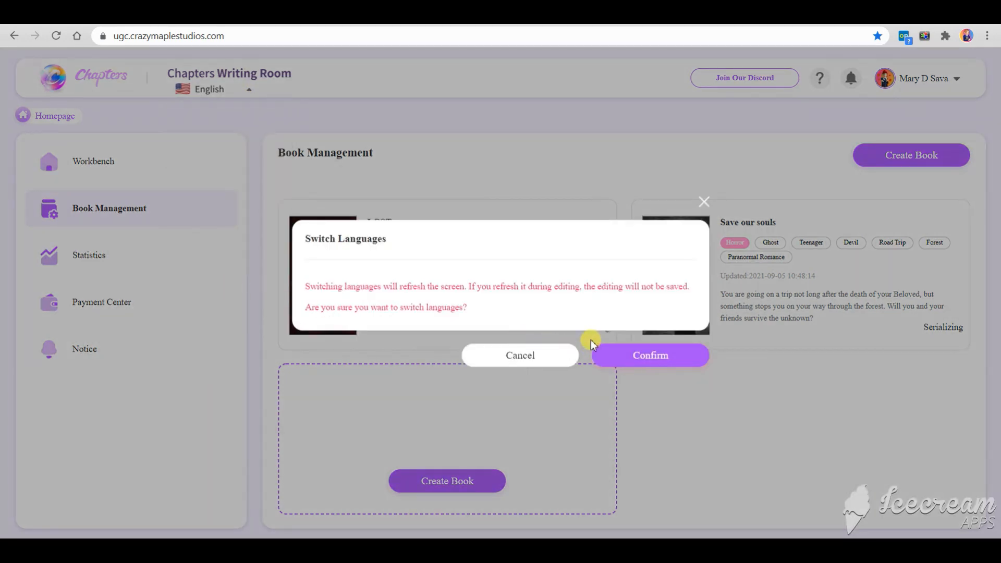
Step: Confirm switching the interface language from English, letting the page refresh
{"action": "left_click", "coordinate": [650, 355]}
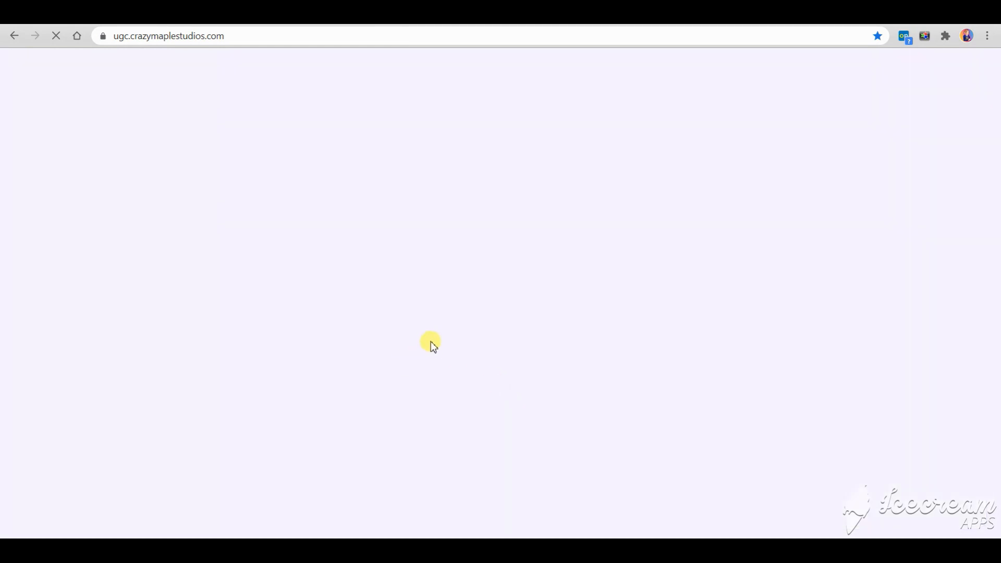